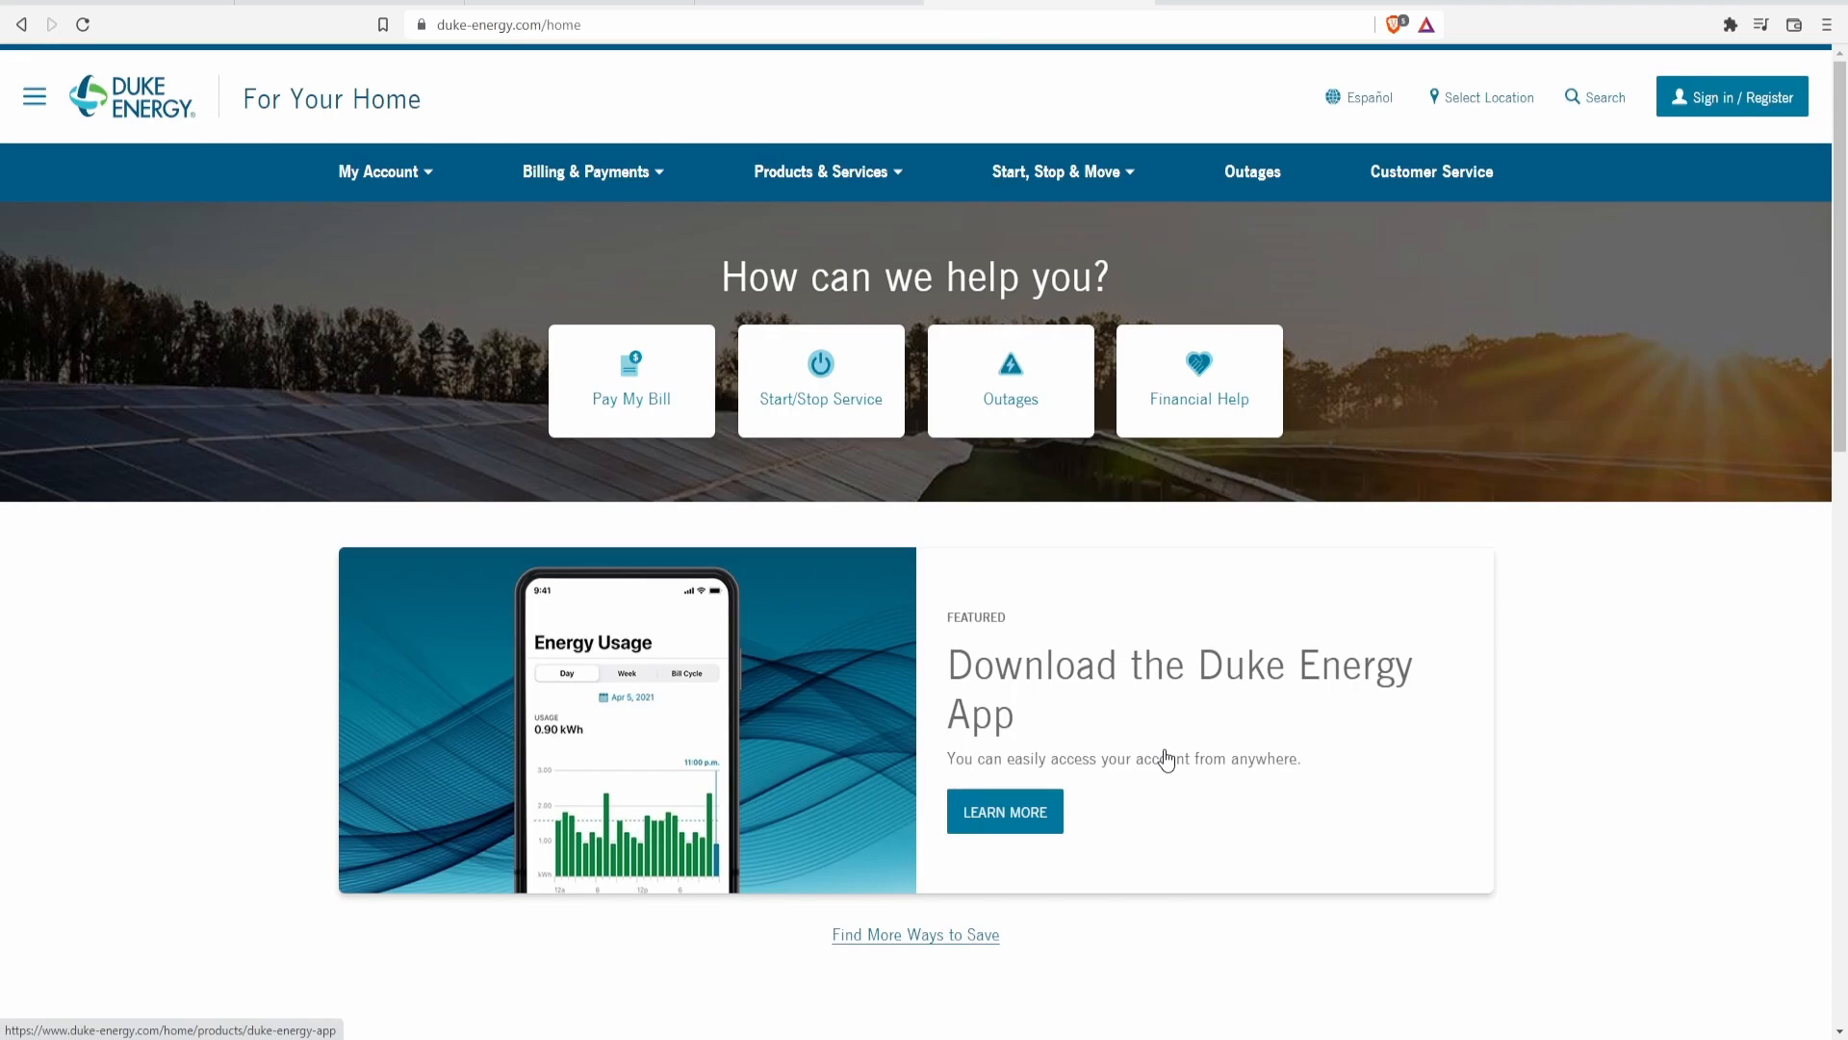
mouse_move(1018, 601)
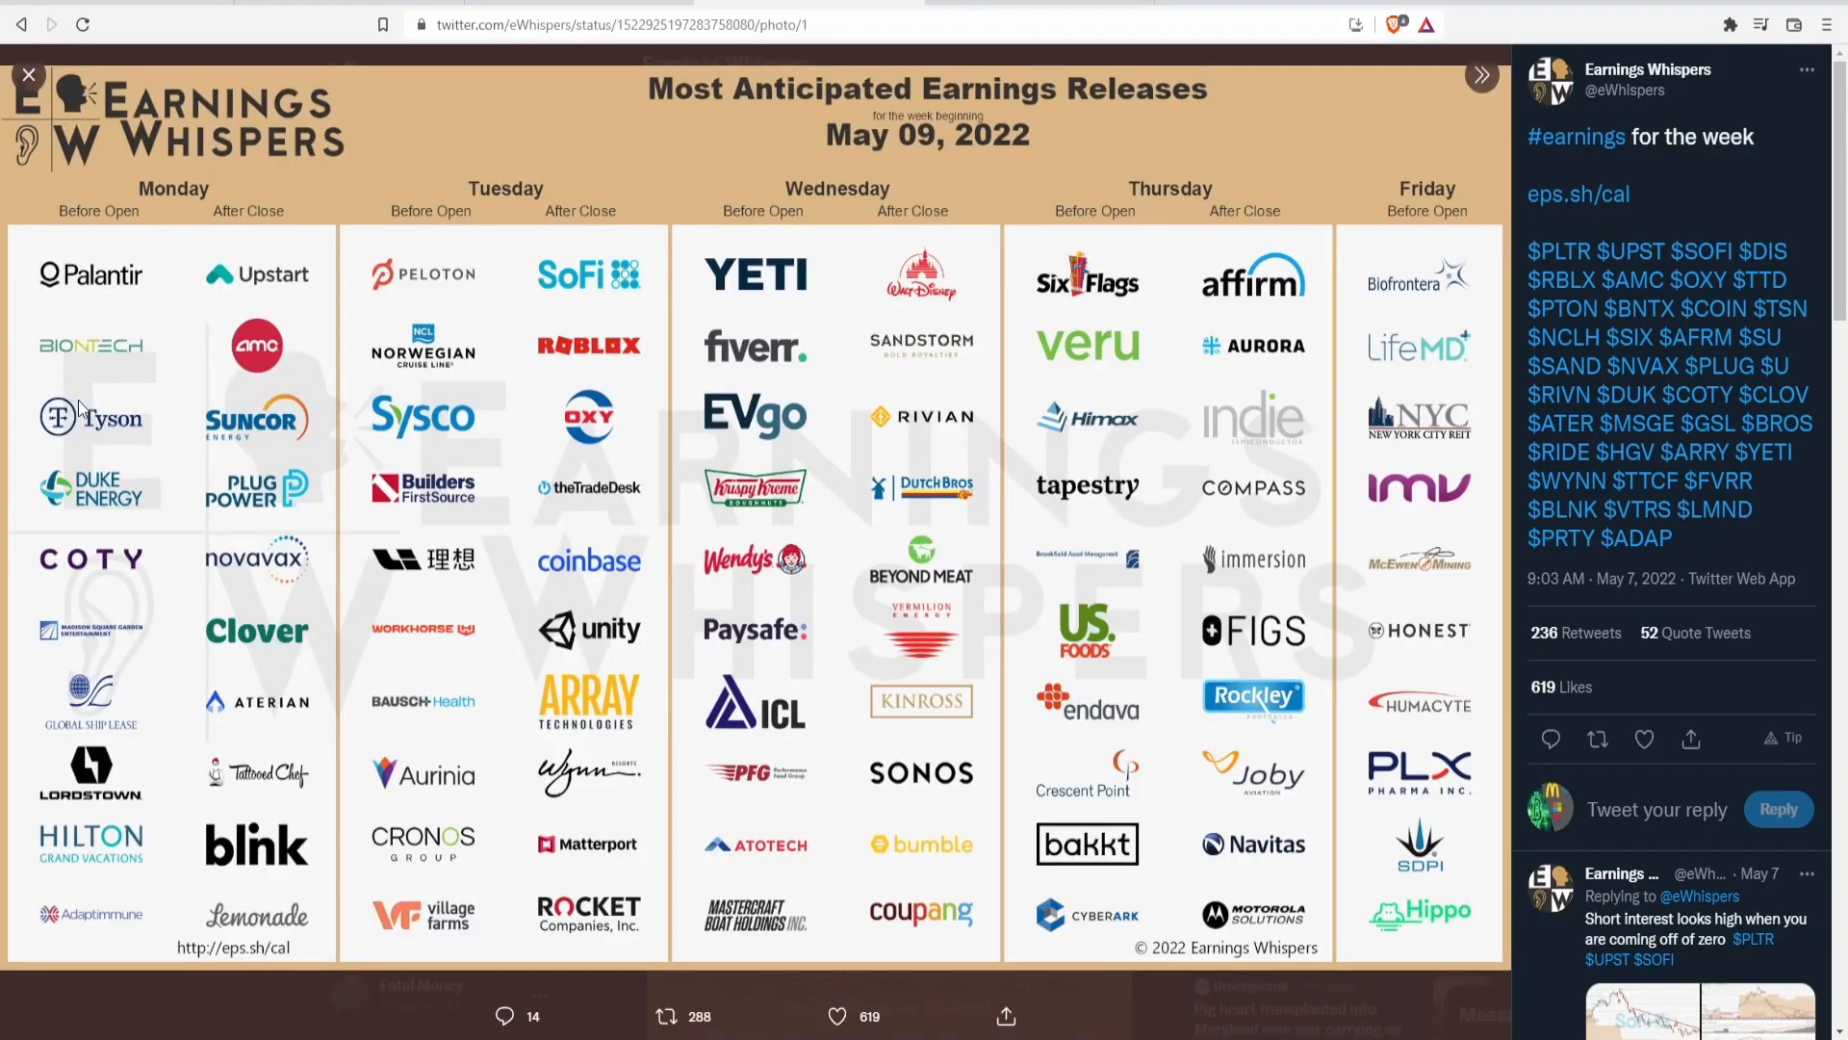
mouse_move(96, 540)
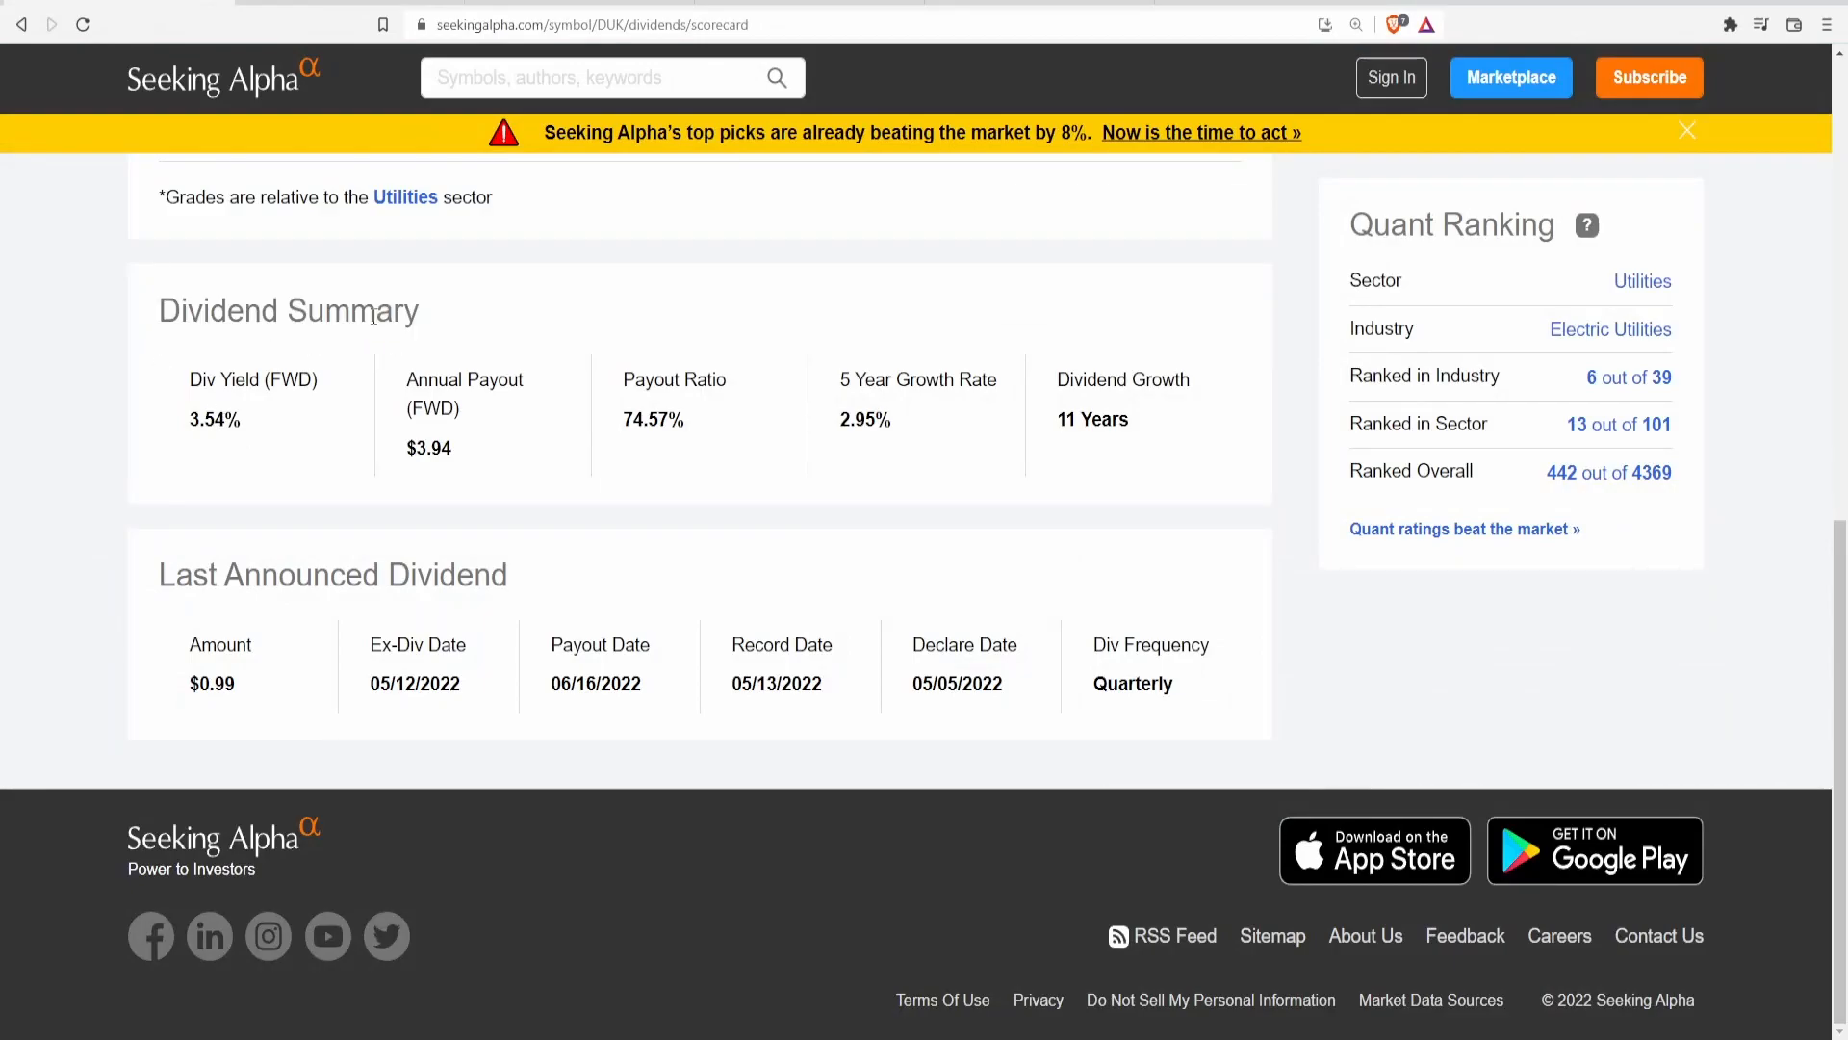
mouse_move(254, 452)
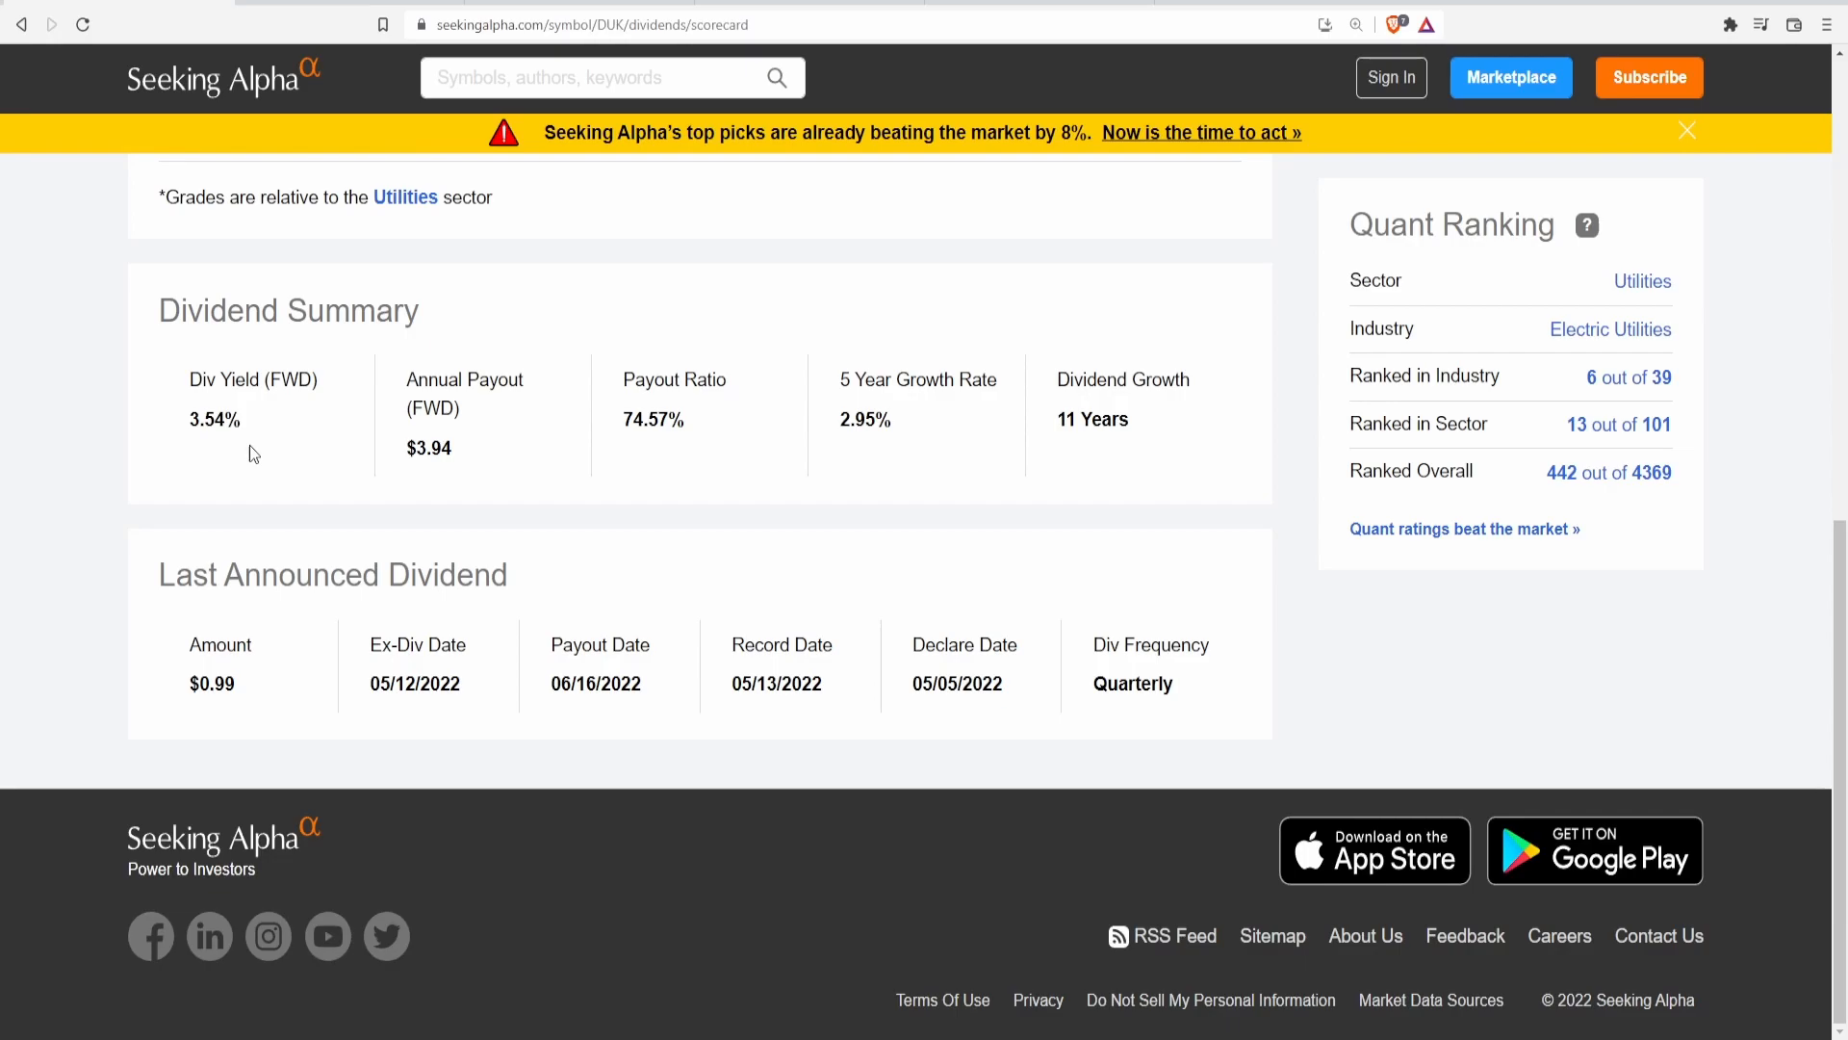
mouse_move(185, 429)
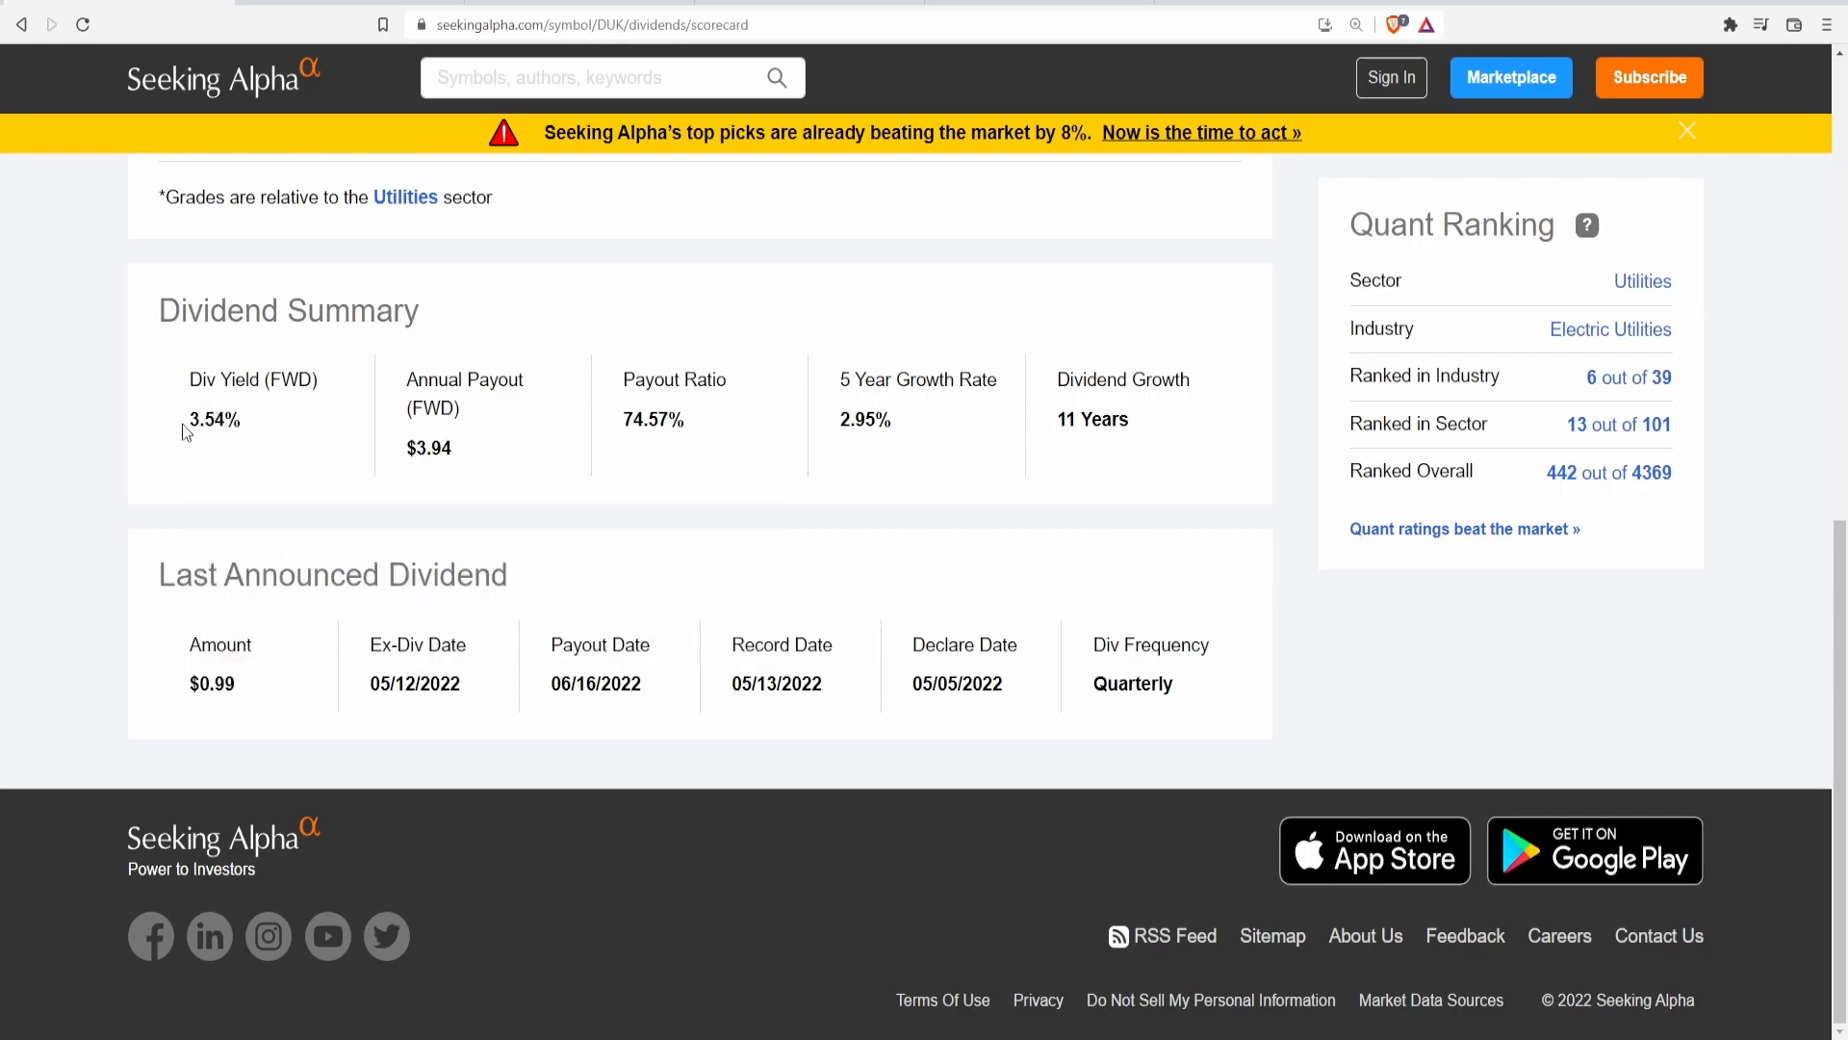
mouse_move(192, 655)
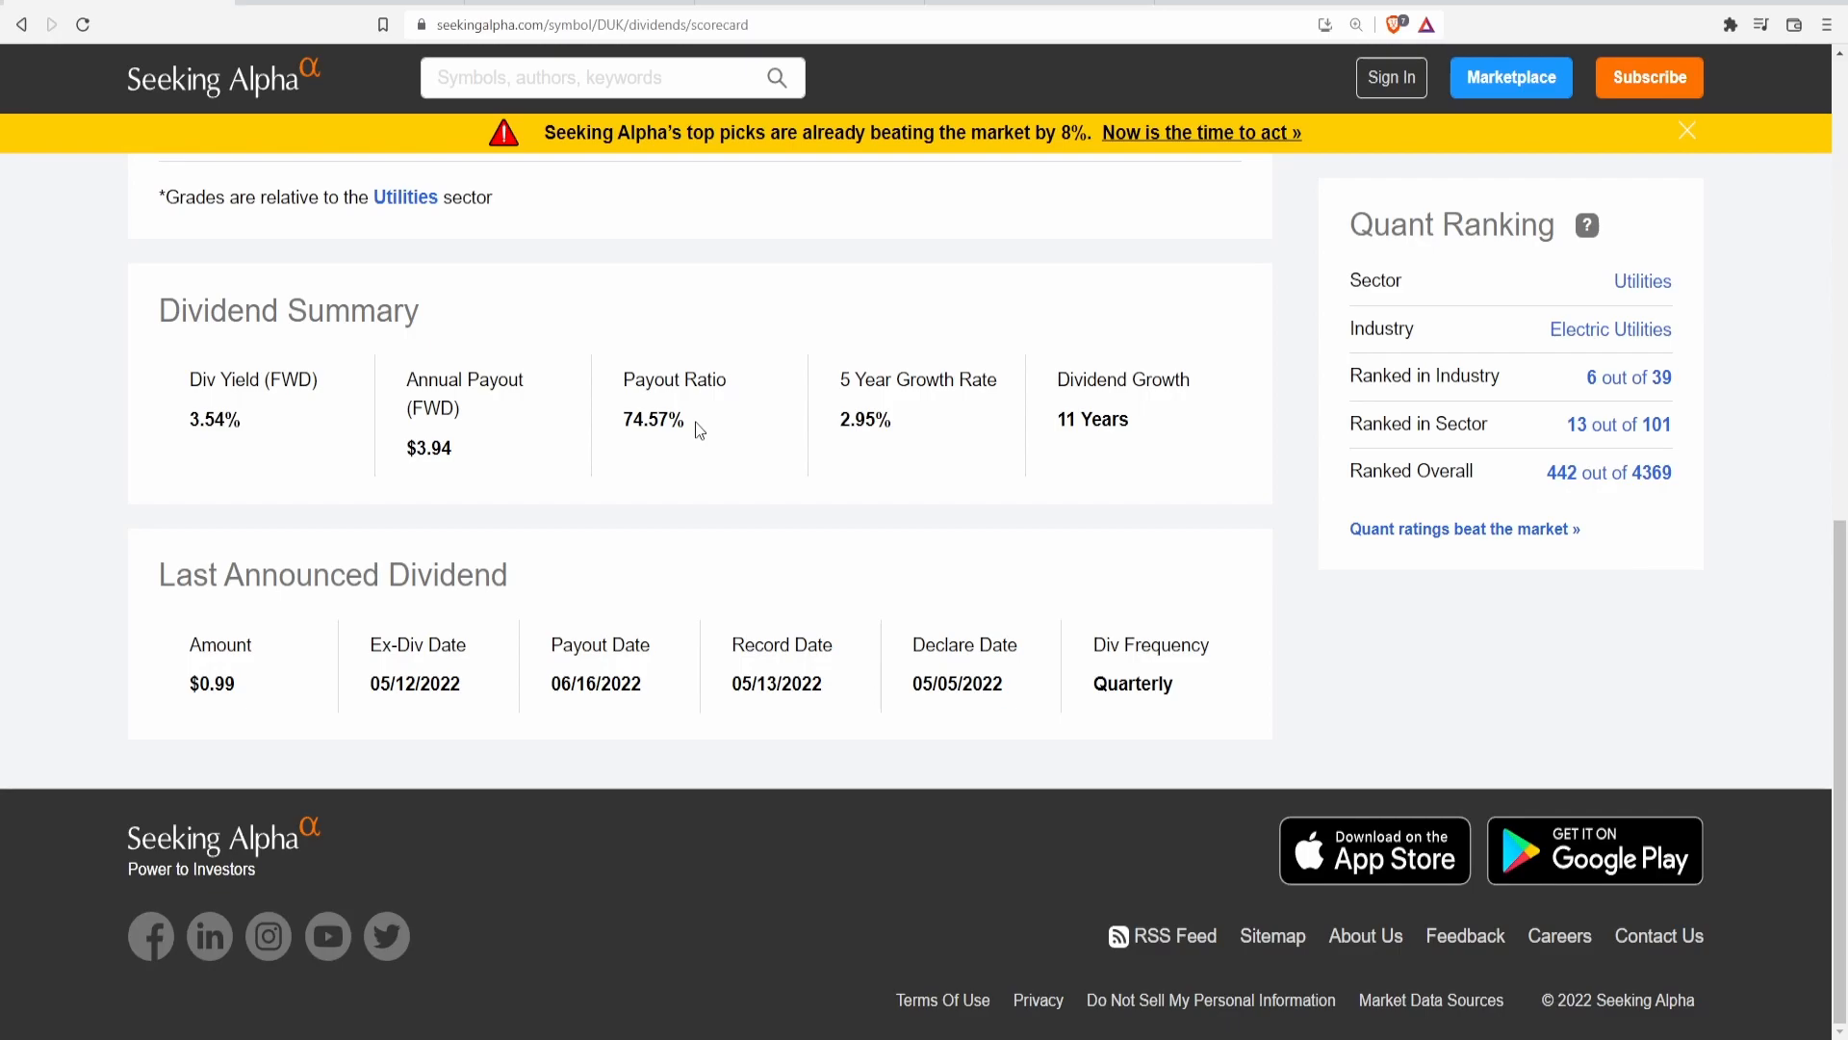
mouse_move(663, 451)
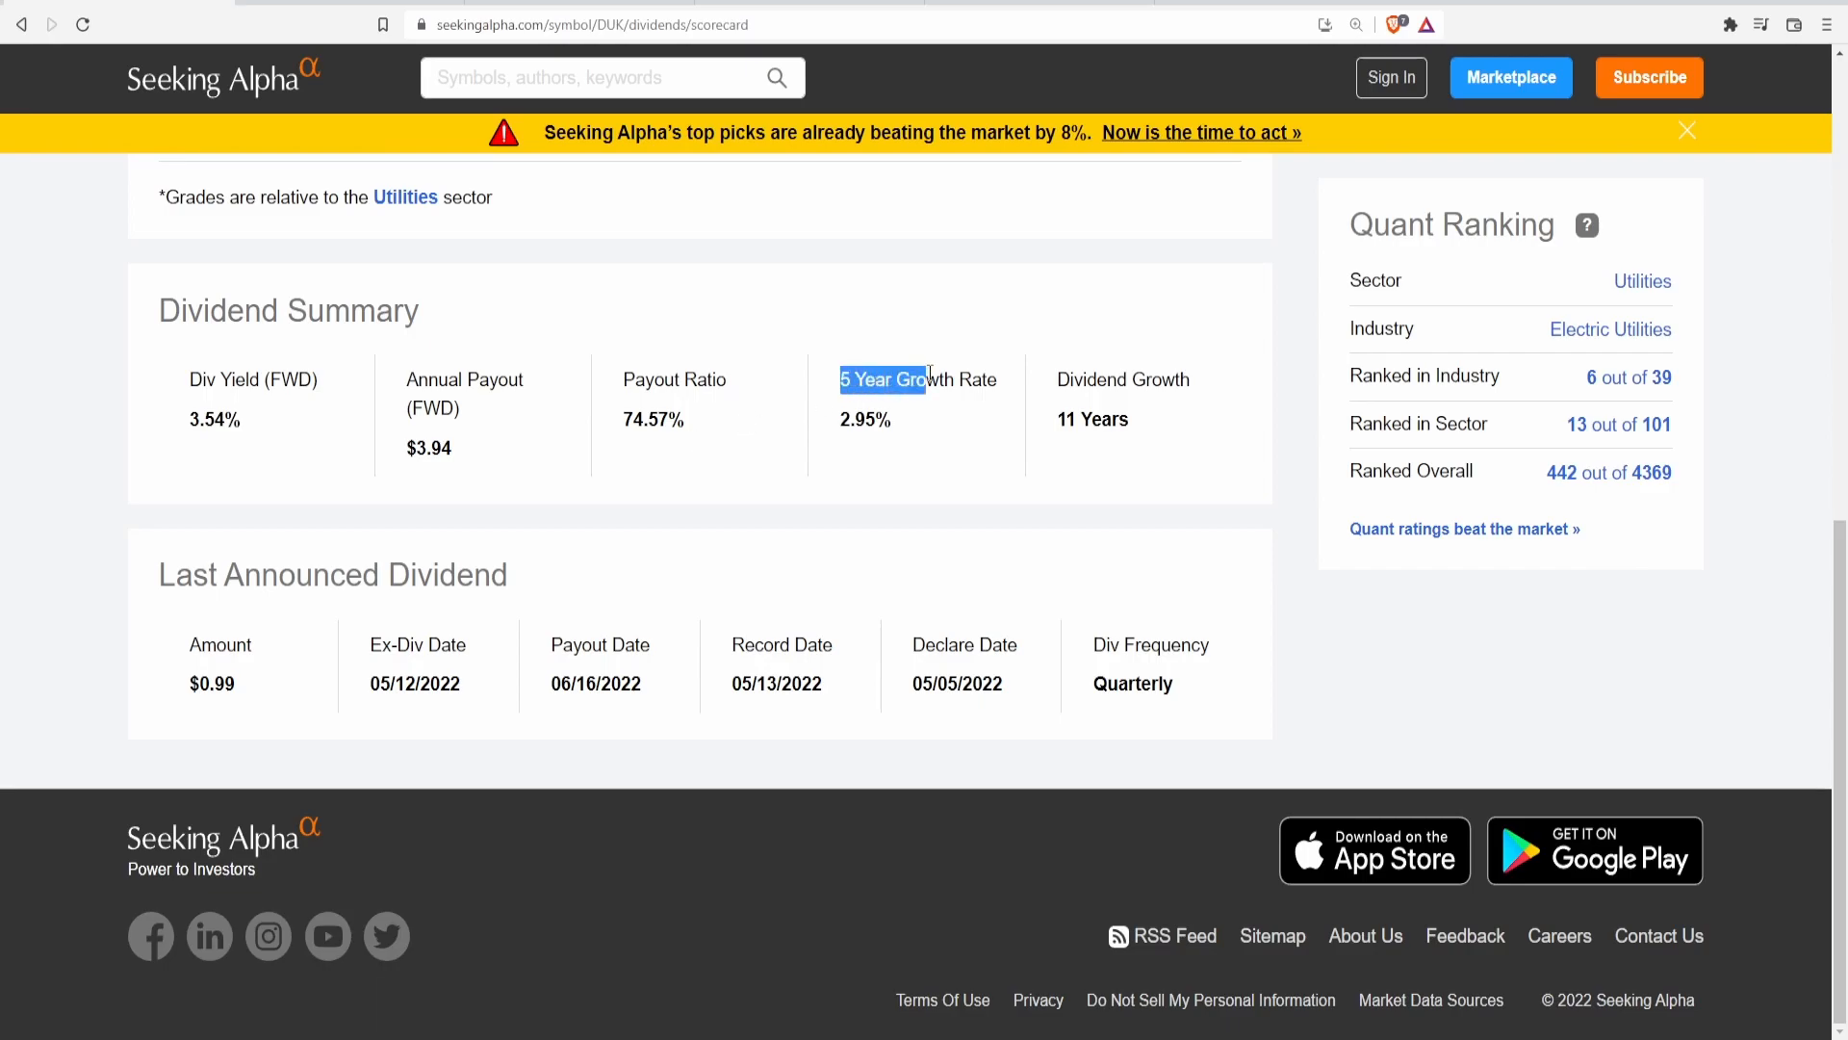
Step: Highlight the 05/12/2022 ex-dividend date and then the payout date in the Last Announced Dividend box
click(921, 435)
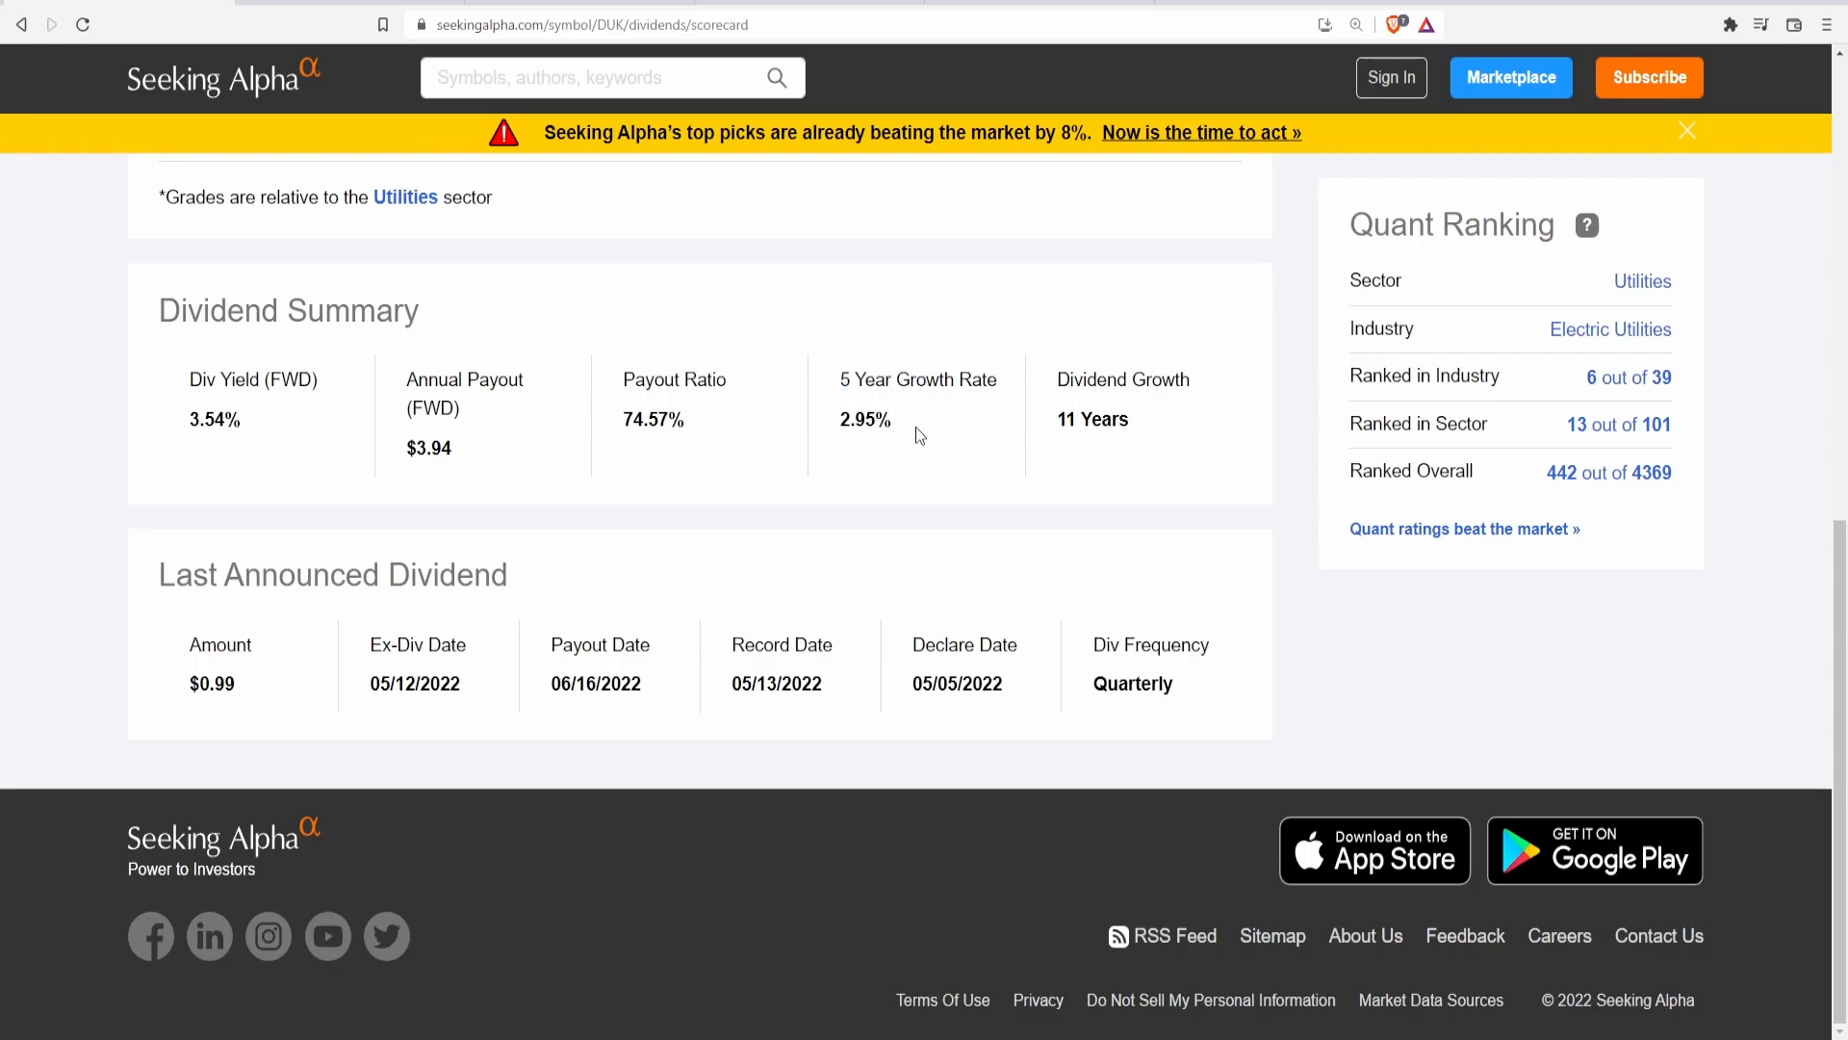
drag(1057, 379, 1126, 420)
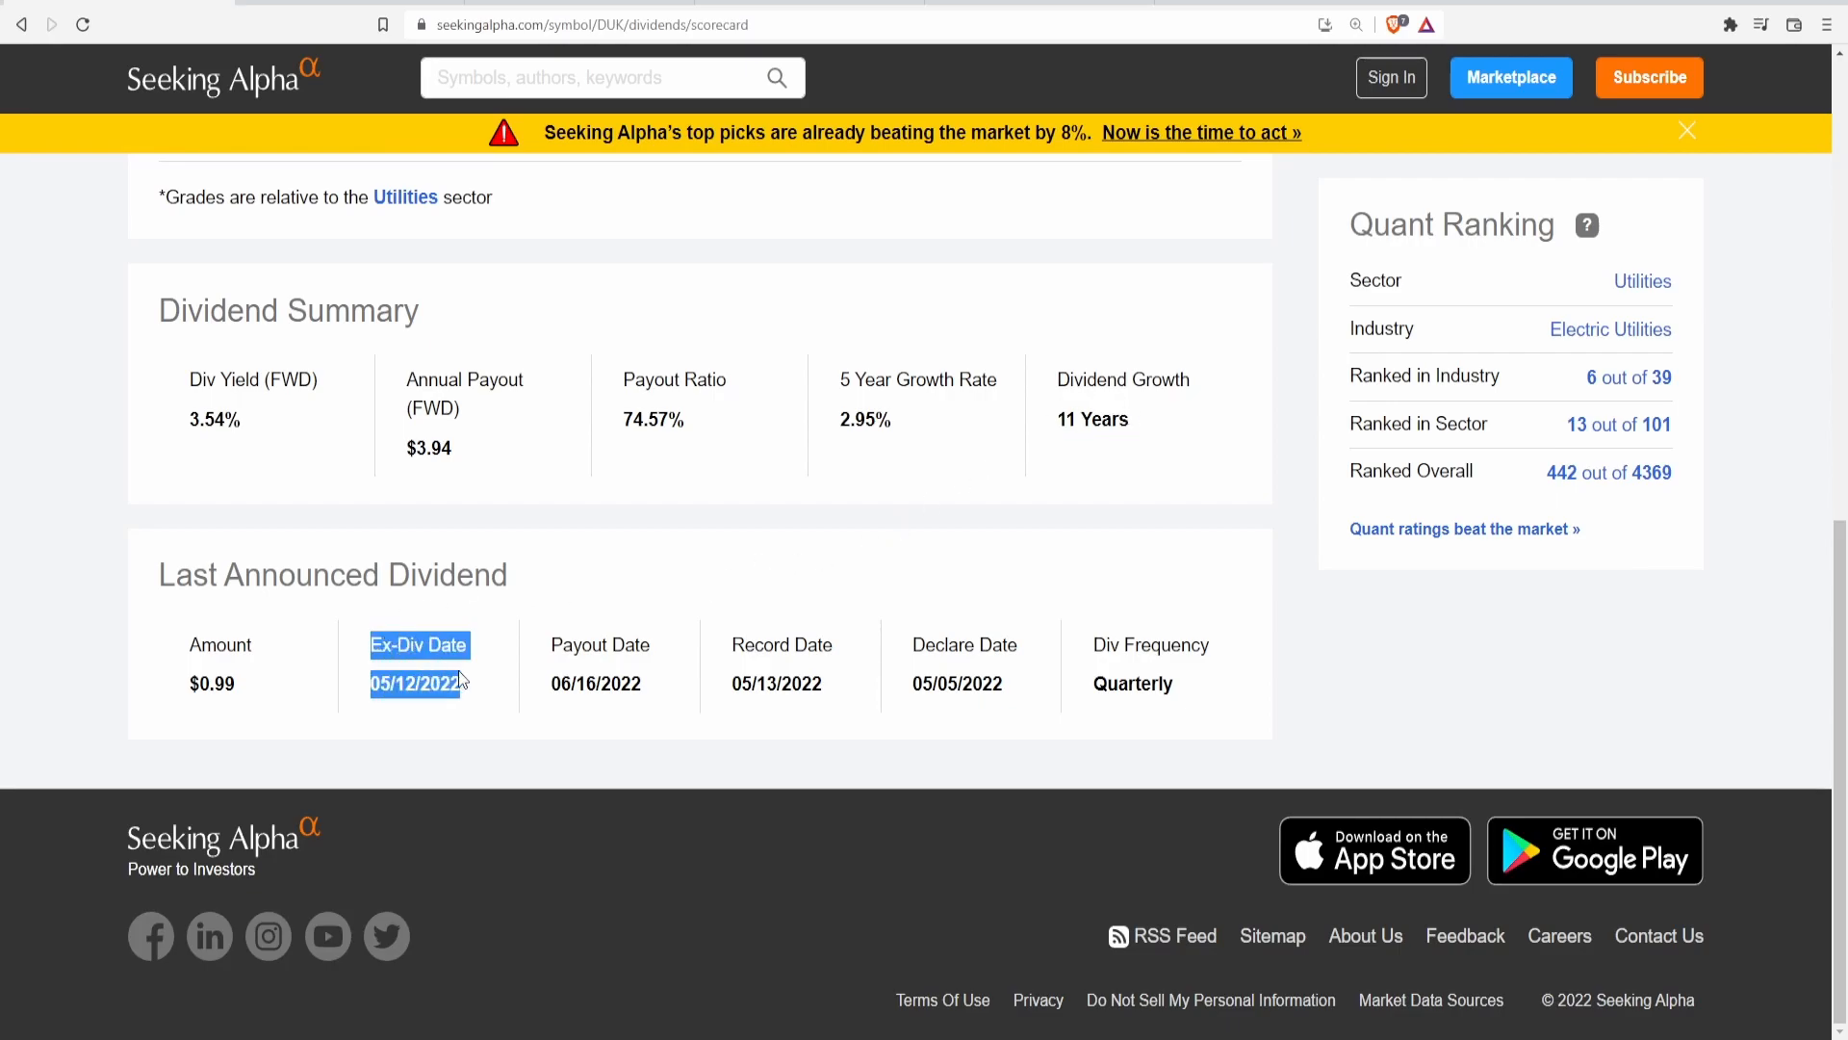
click(328, 699)
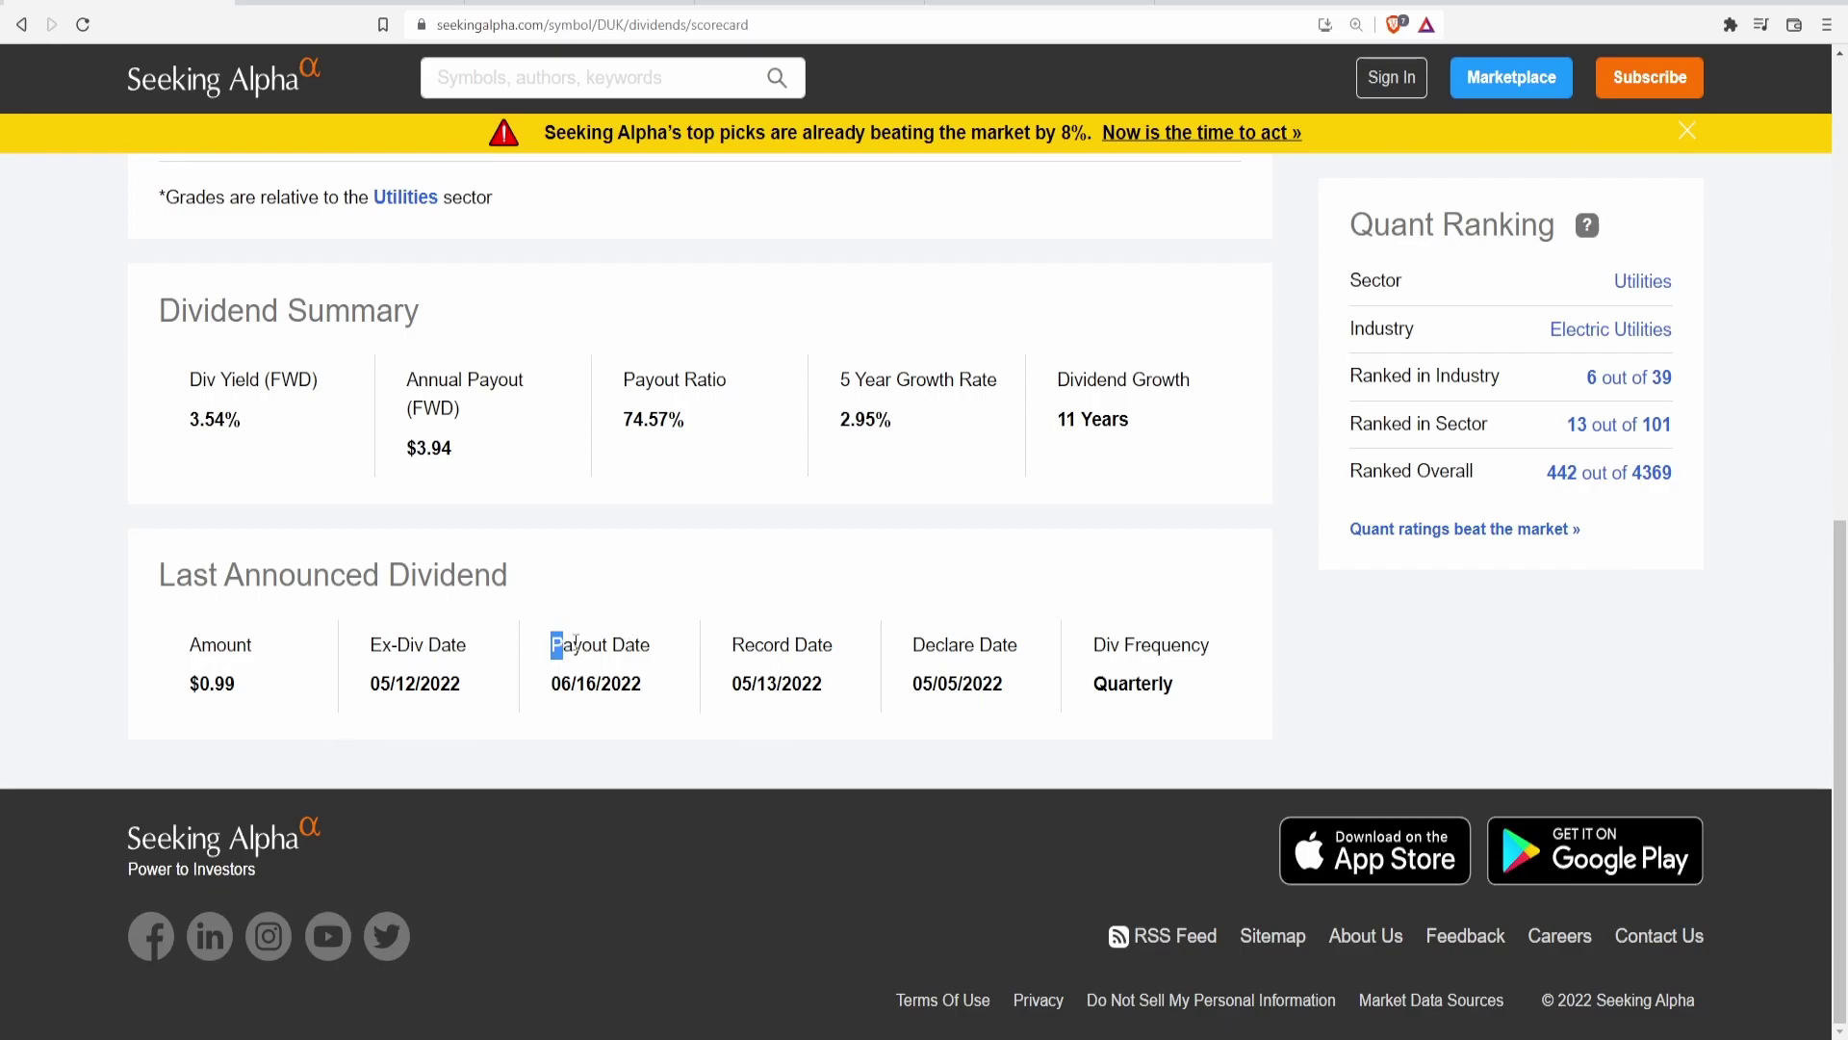
drag(1090, 645, 1190, 688)
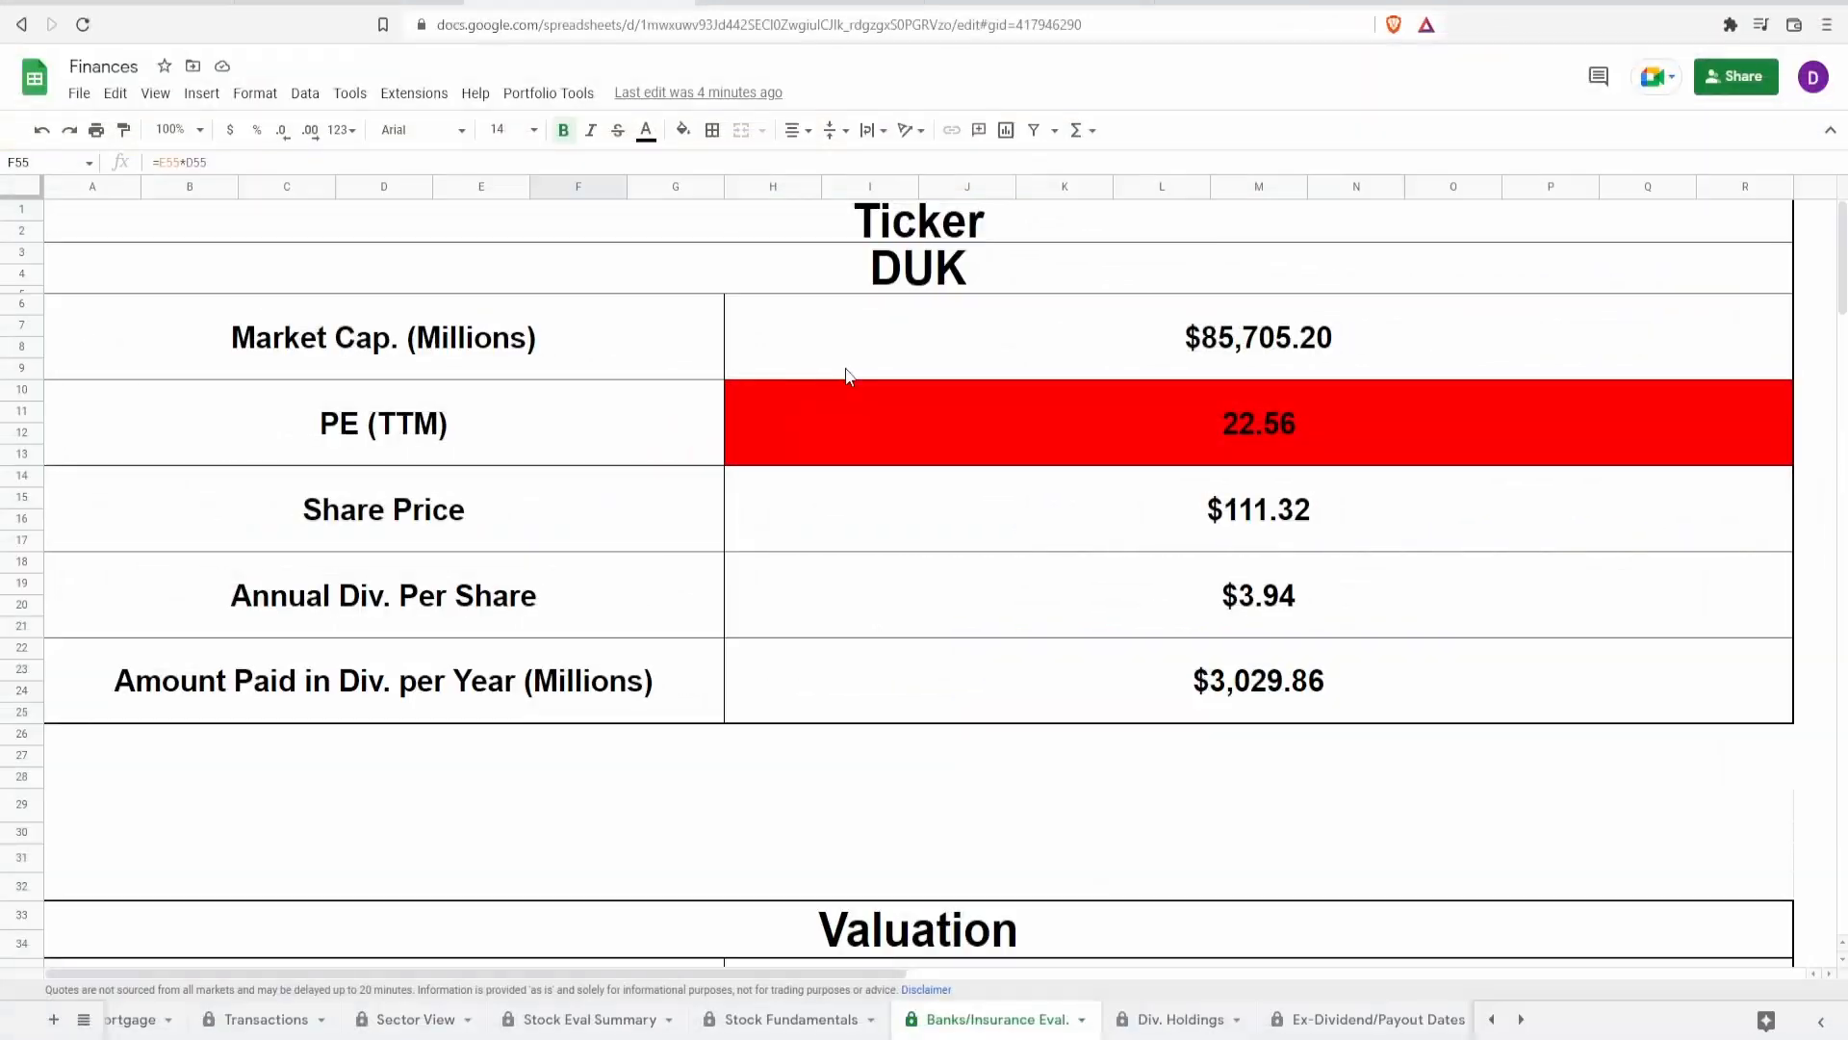
click(920, 268)
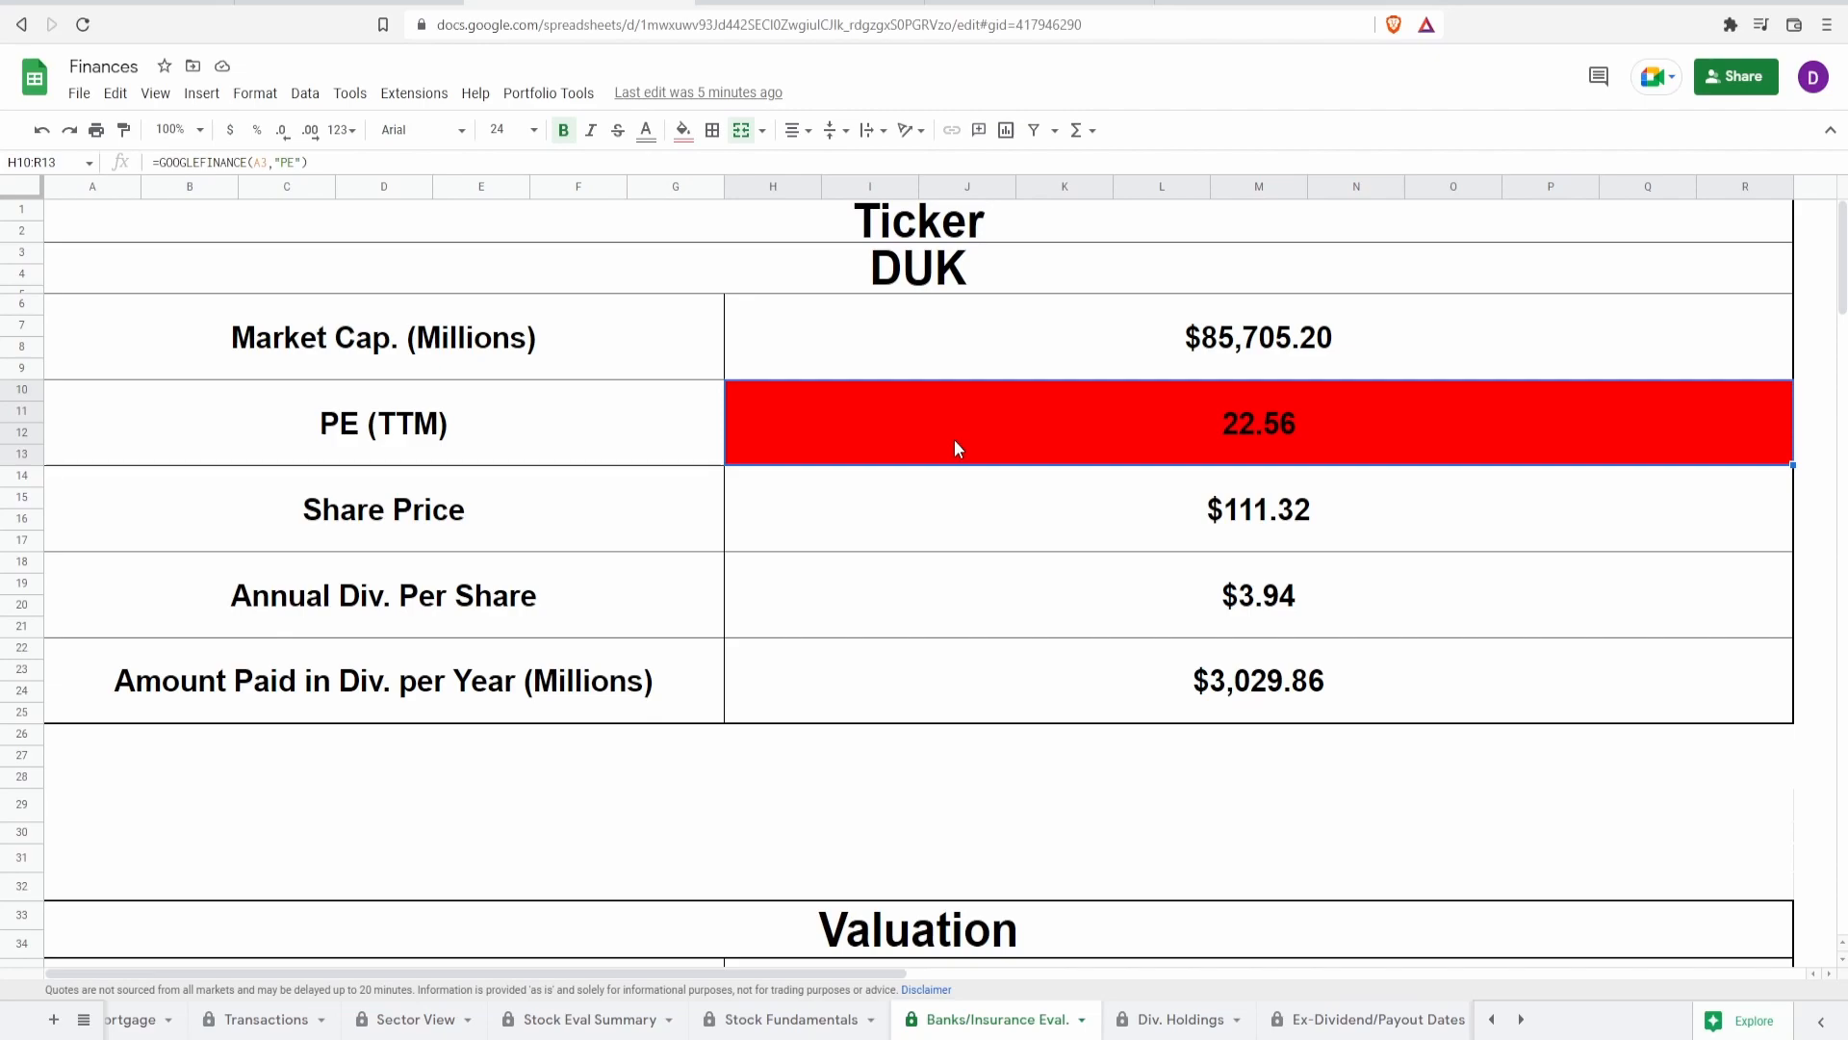
click(1098, 506)
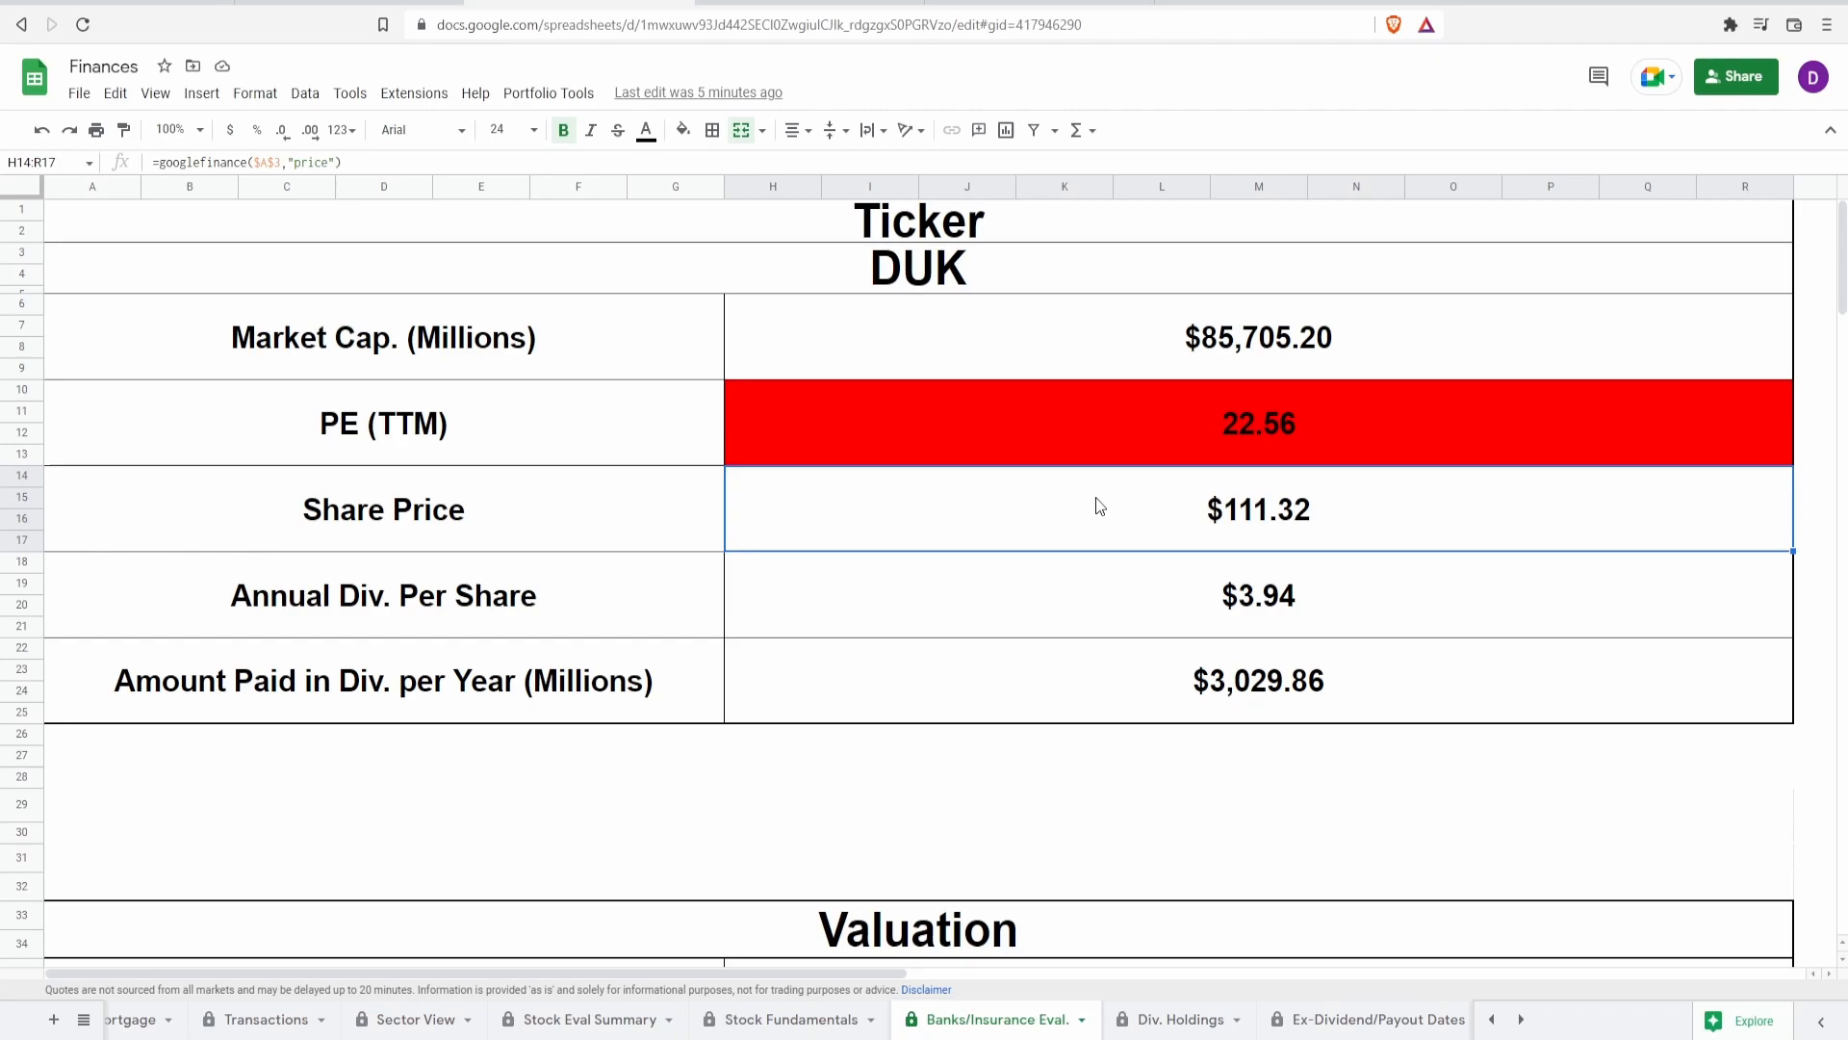
click(1115, 418)
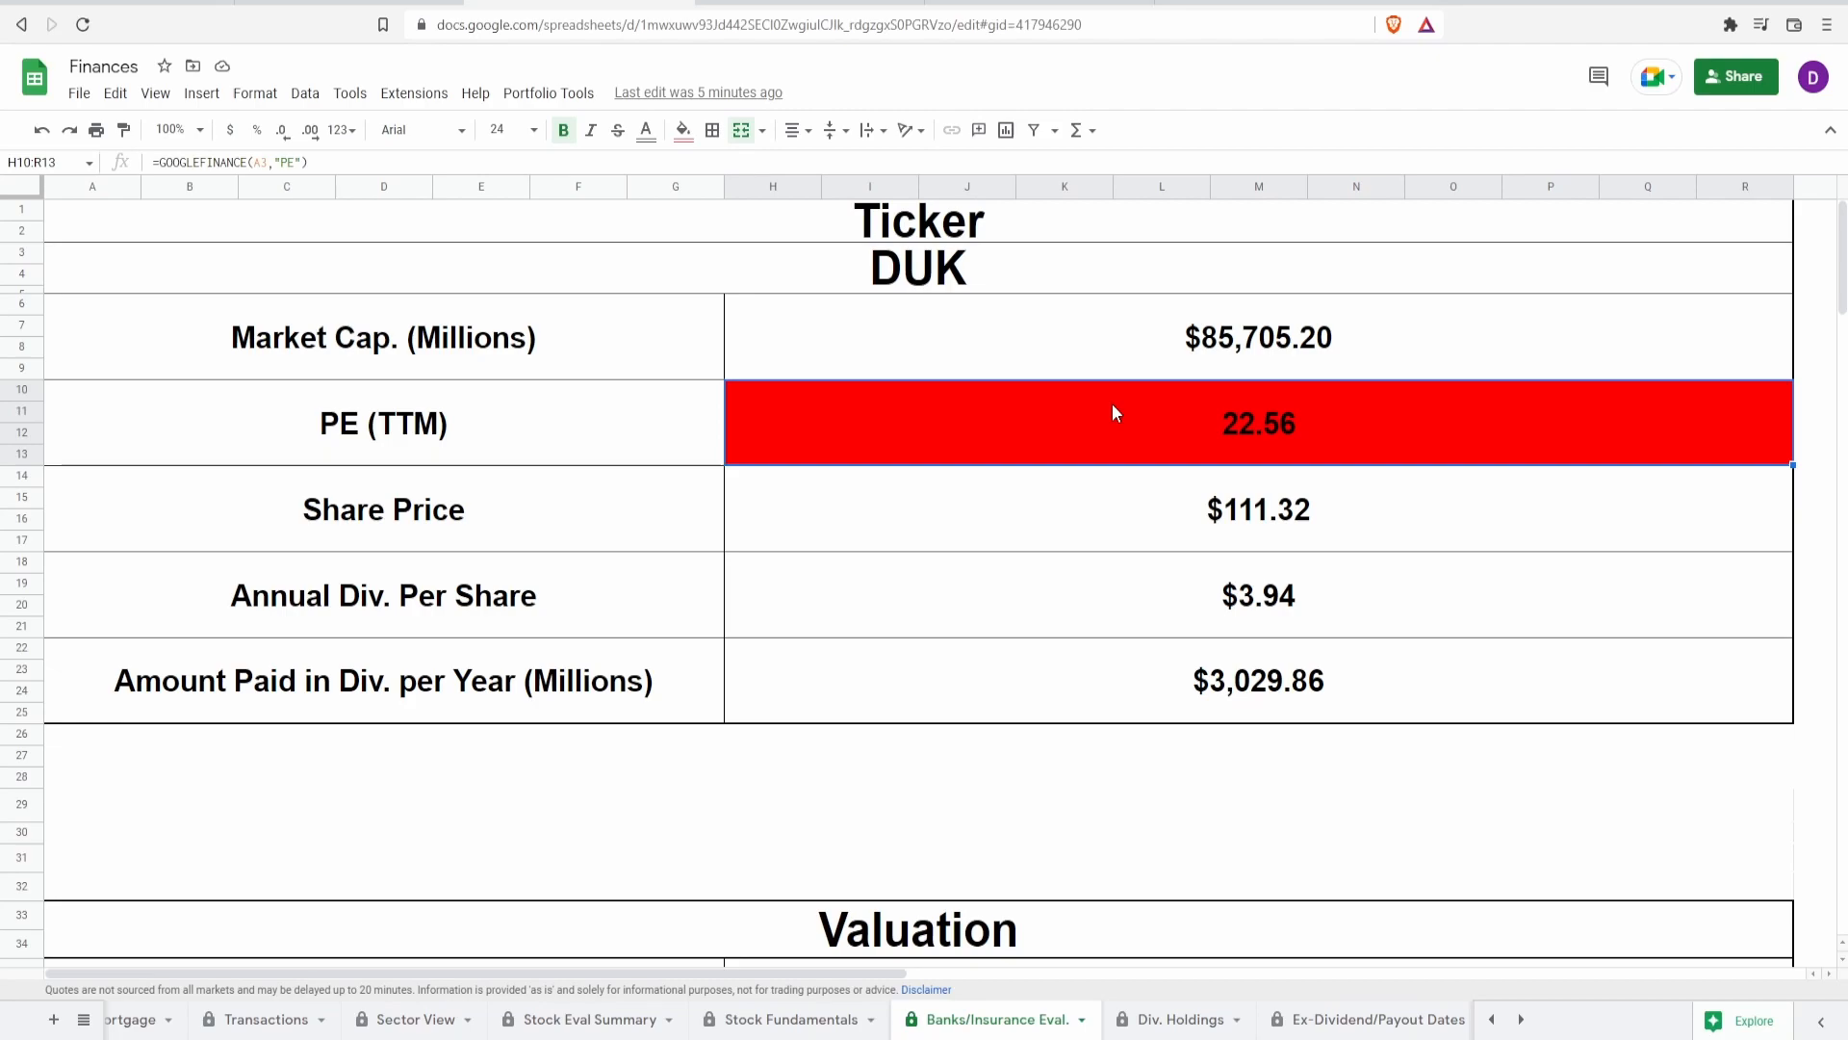
click(1130, 597)
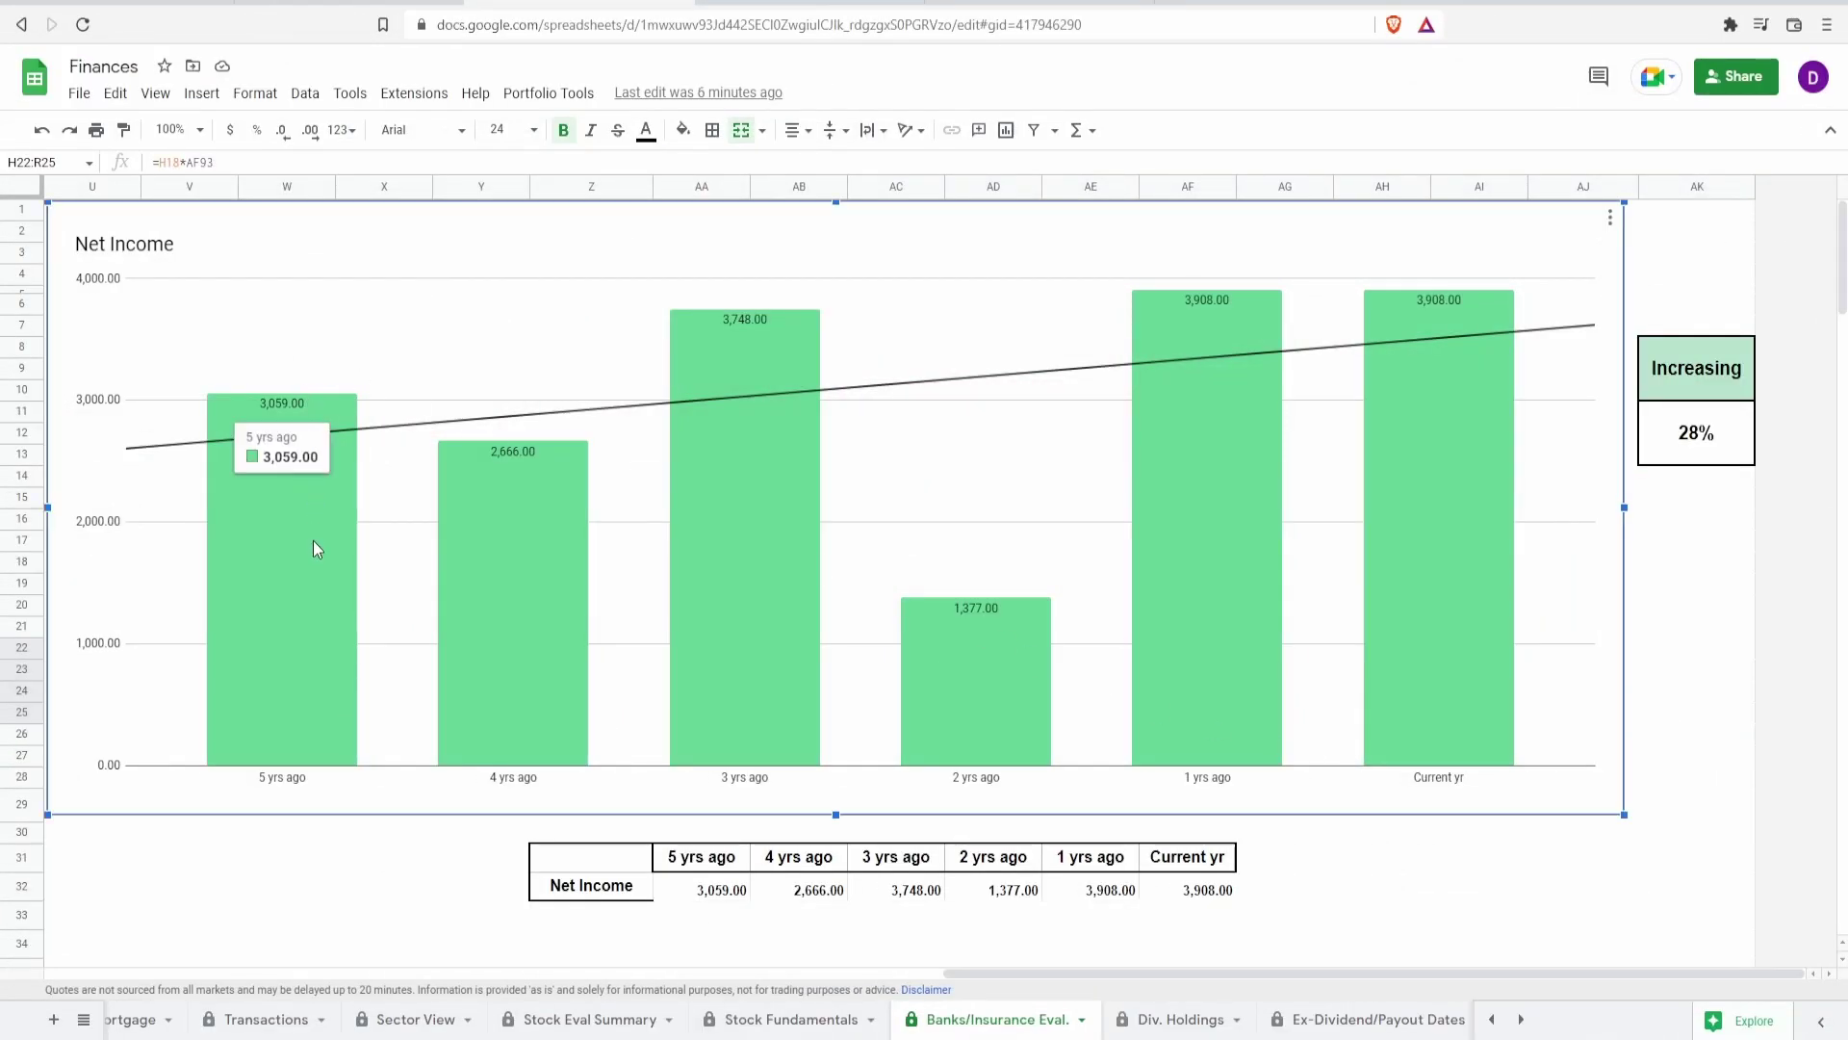
mouse_move(1490, 645)
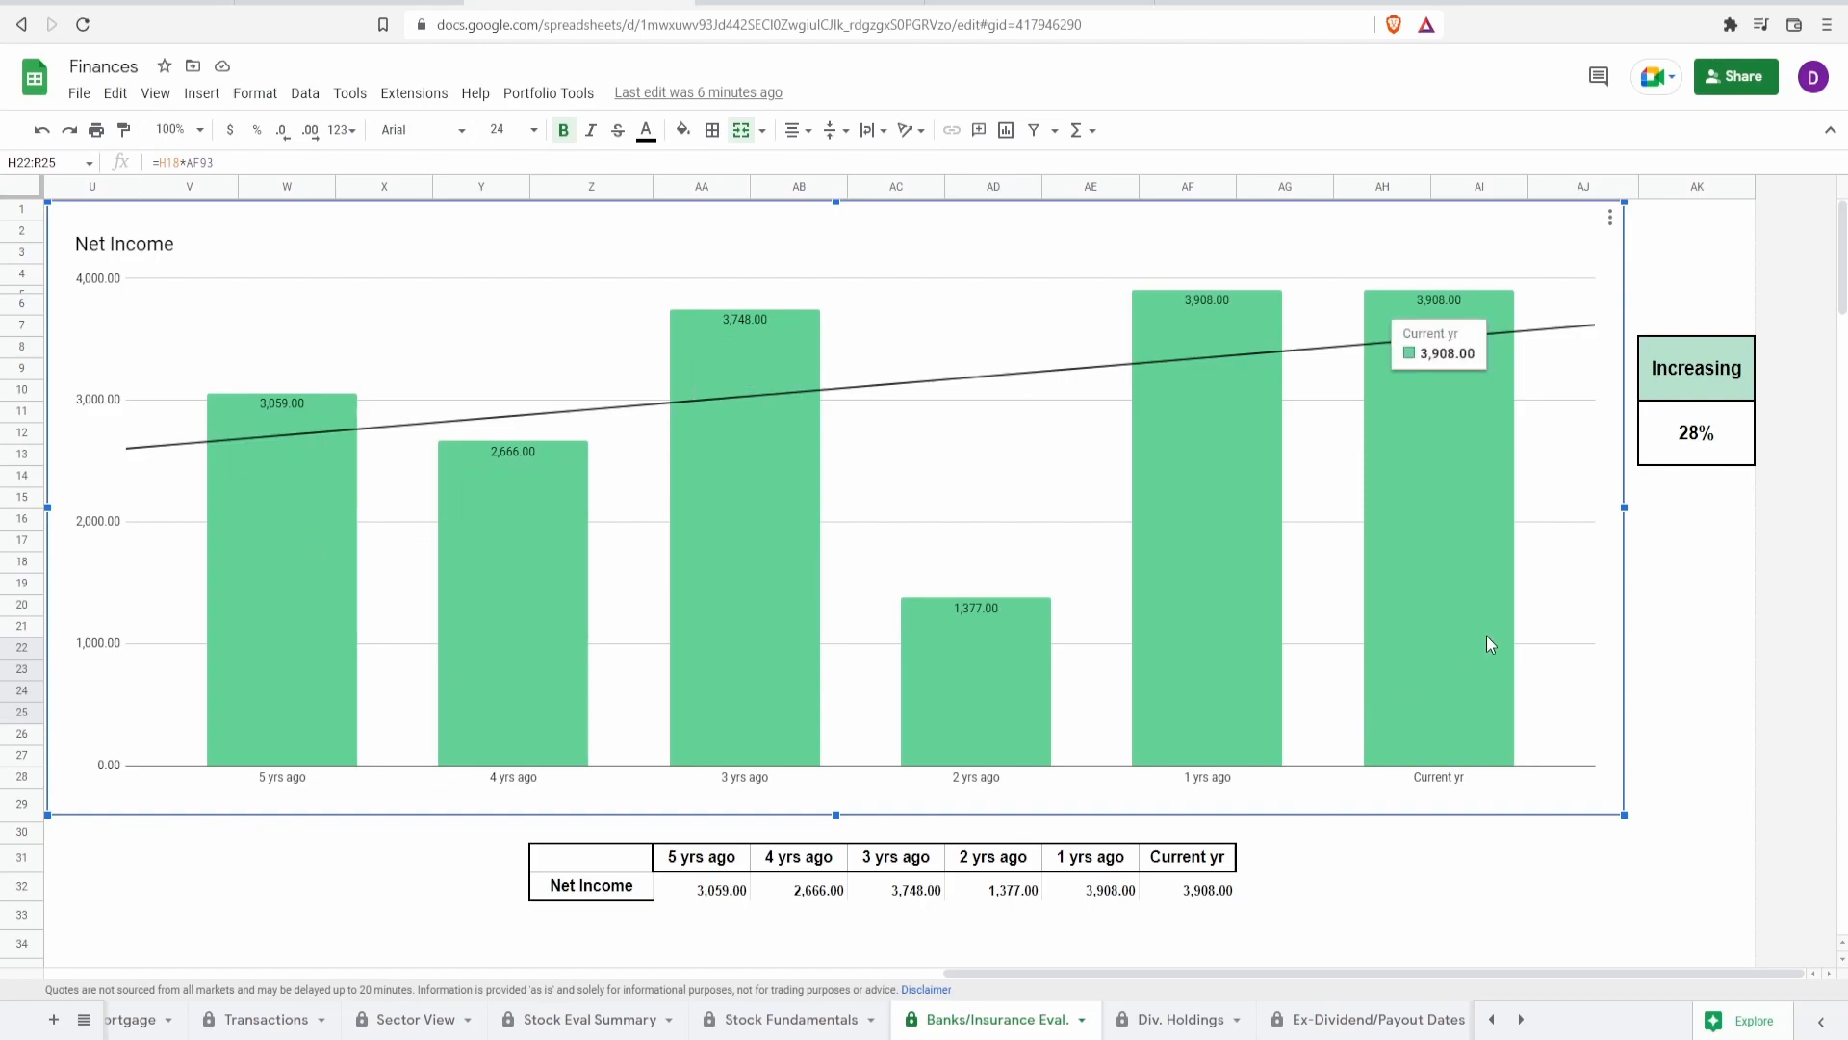
mouse_move(1704, 453)
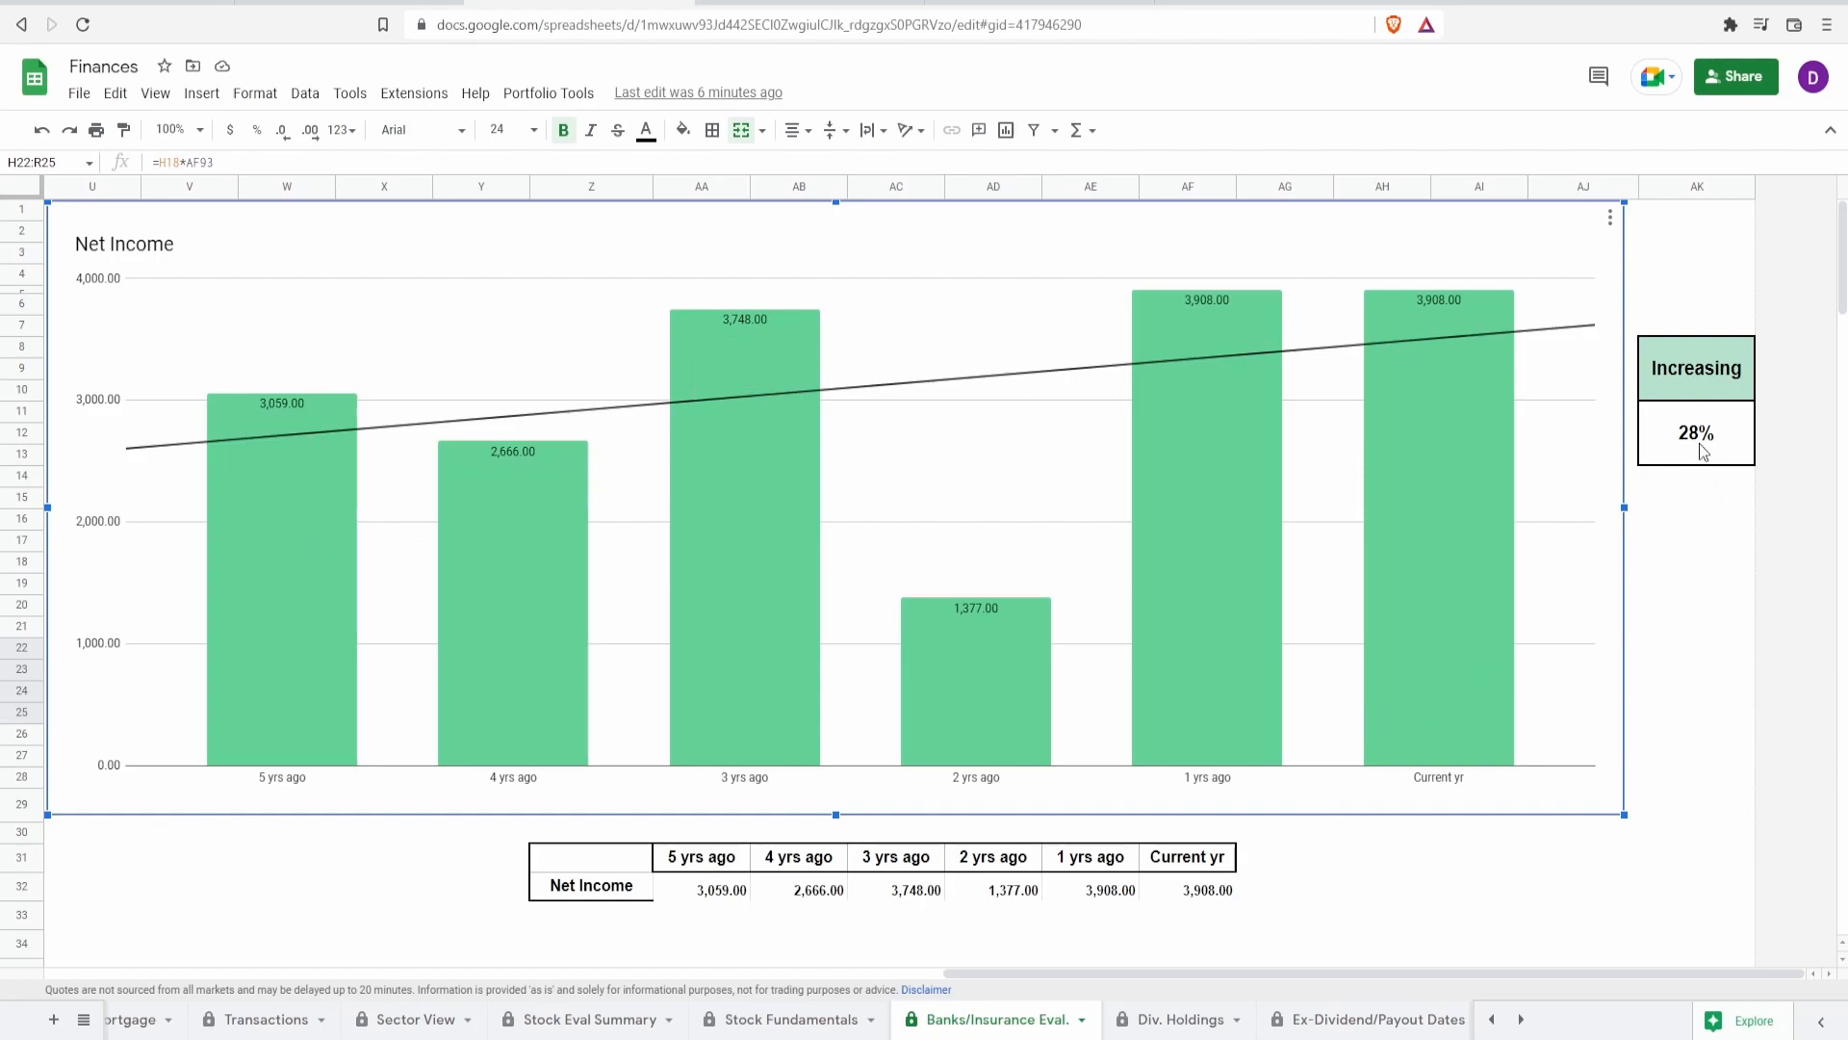
Step: Select the Net Income 28% increase cell to reveal its abs() formula
click(1697, 434)
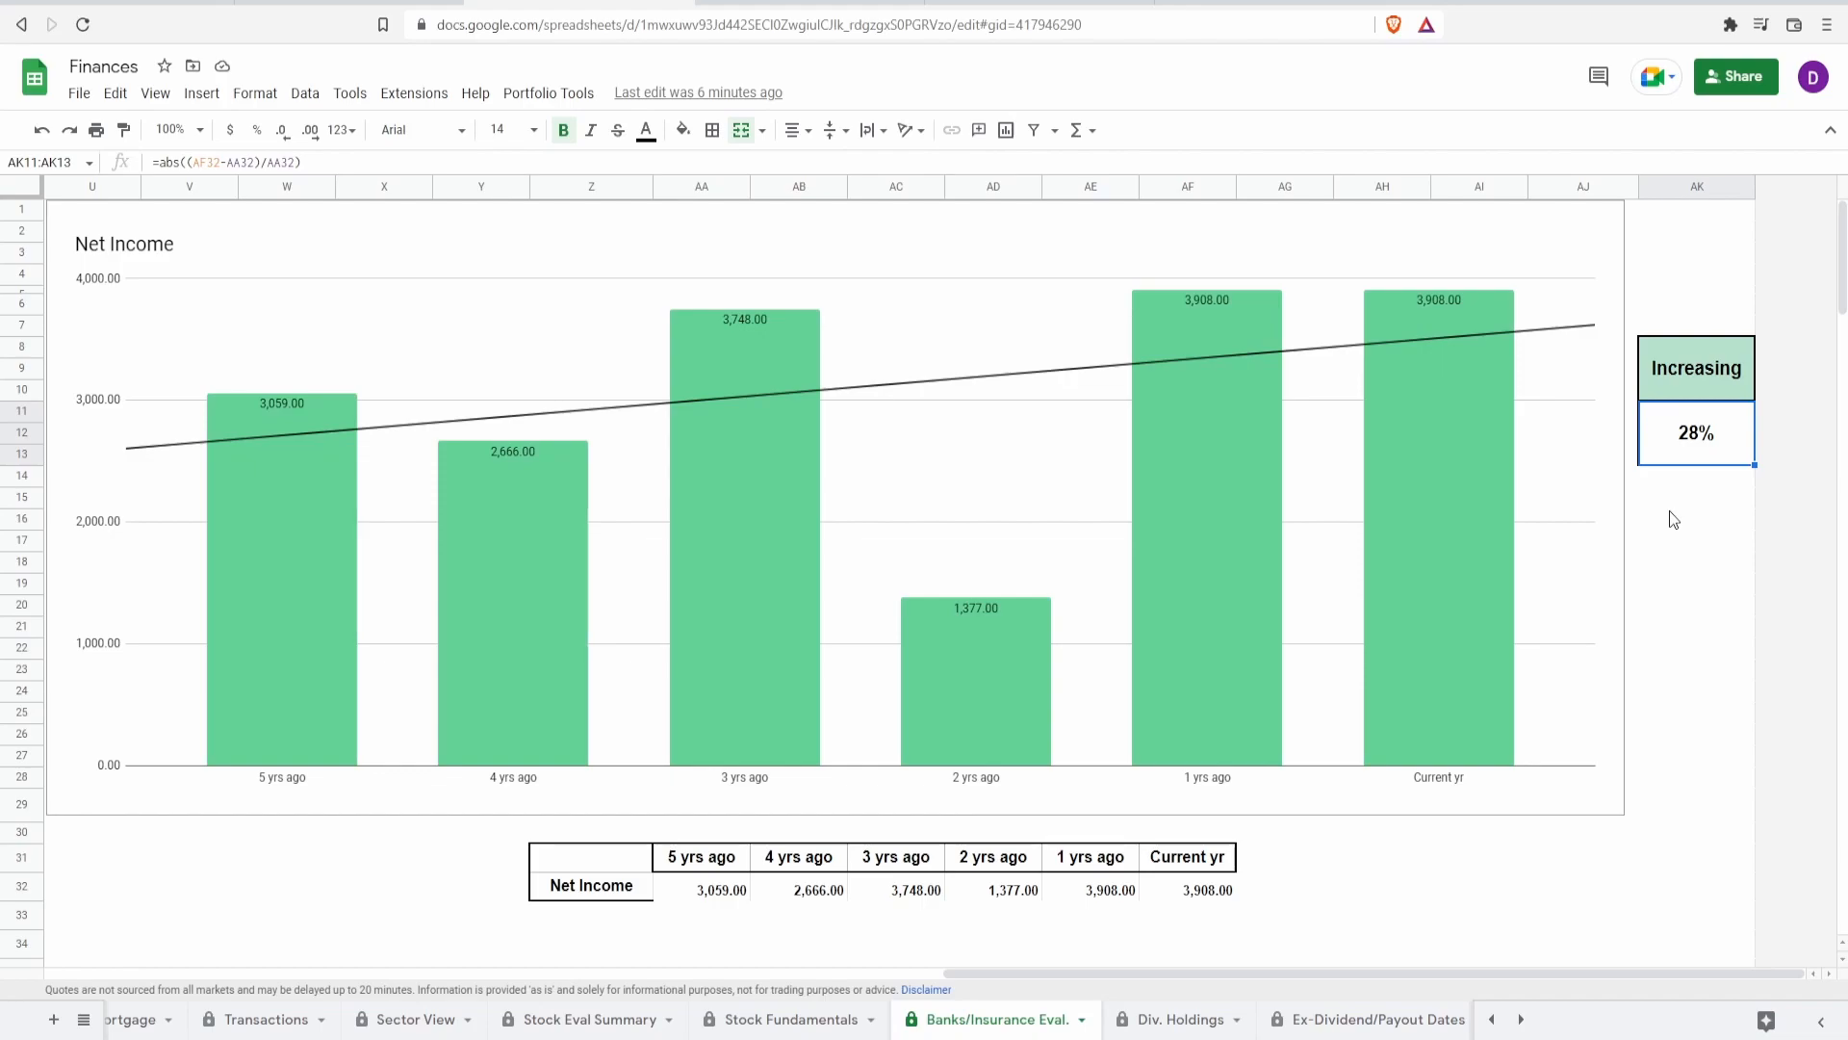
mouse_move(925, 566)
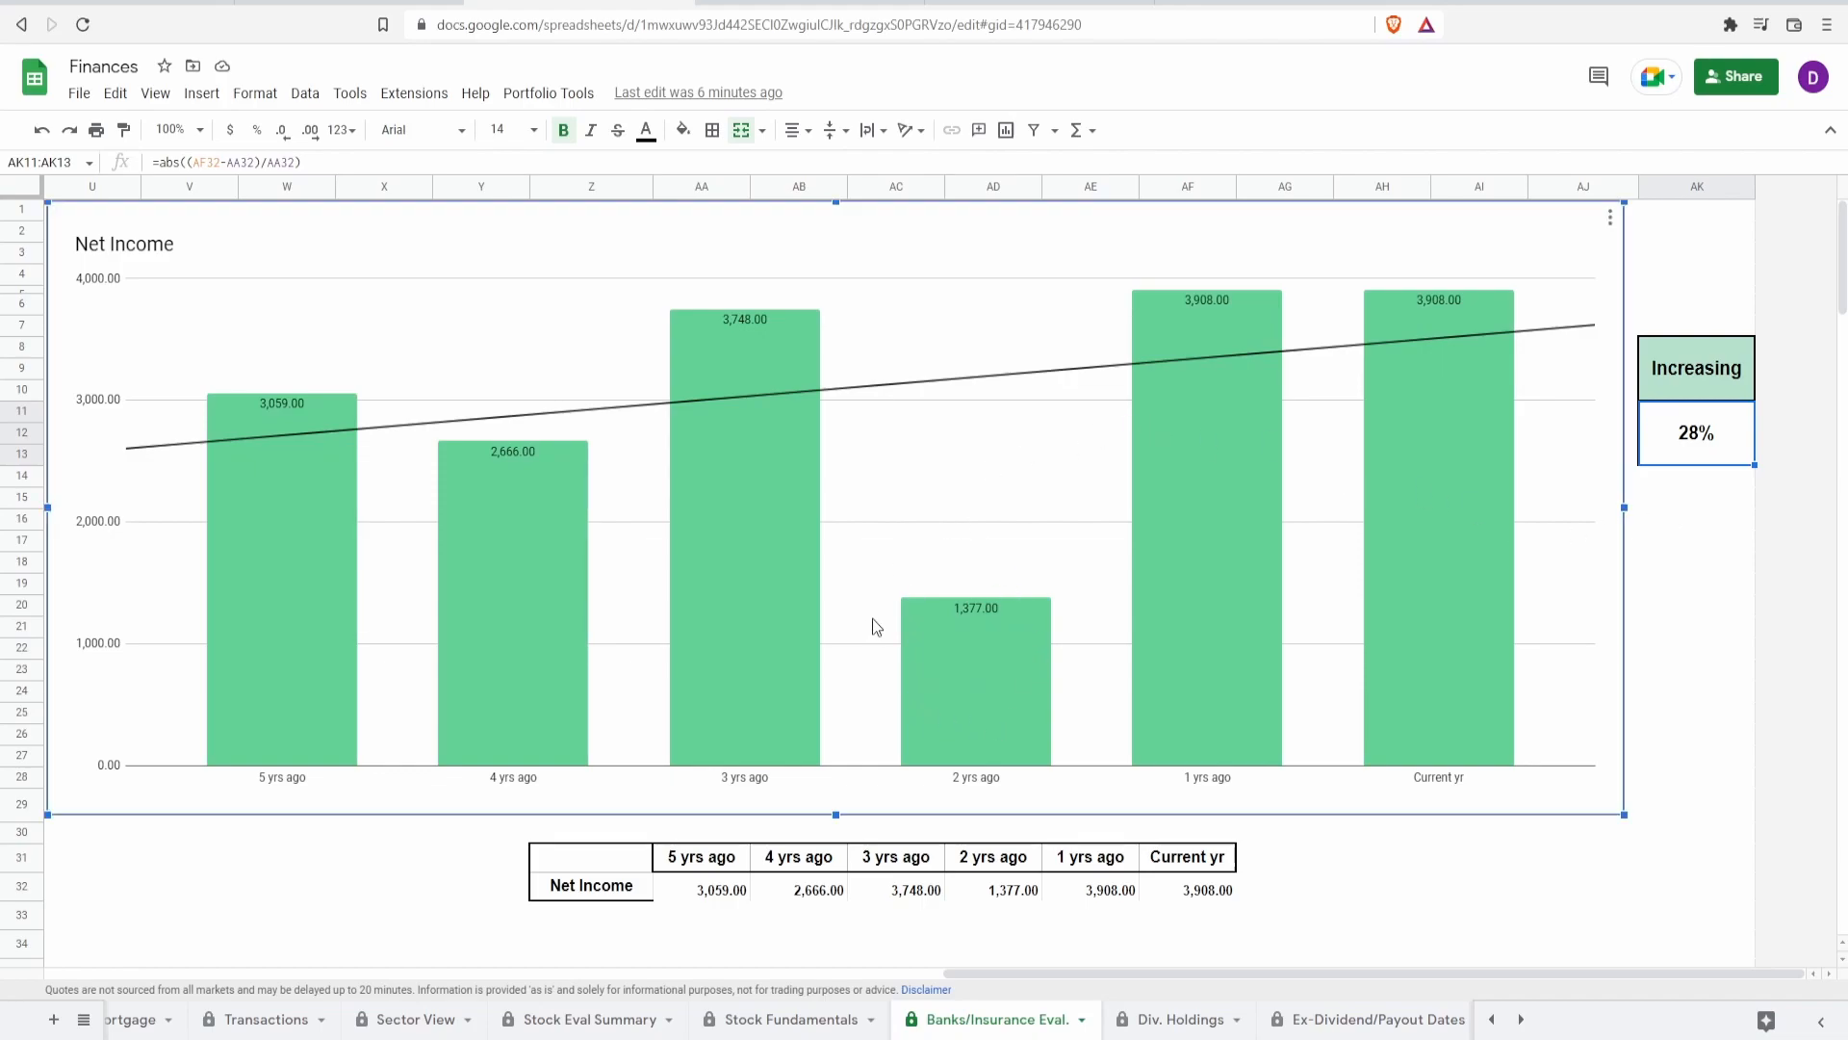
mouse_move(992, 728)
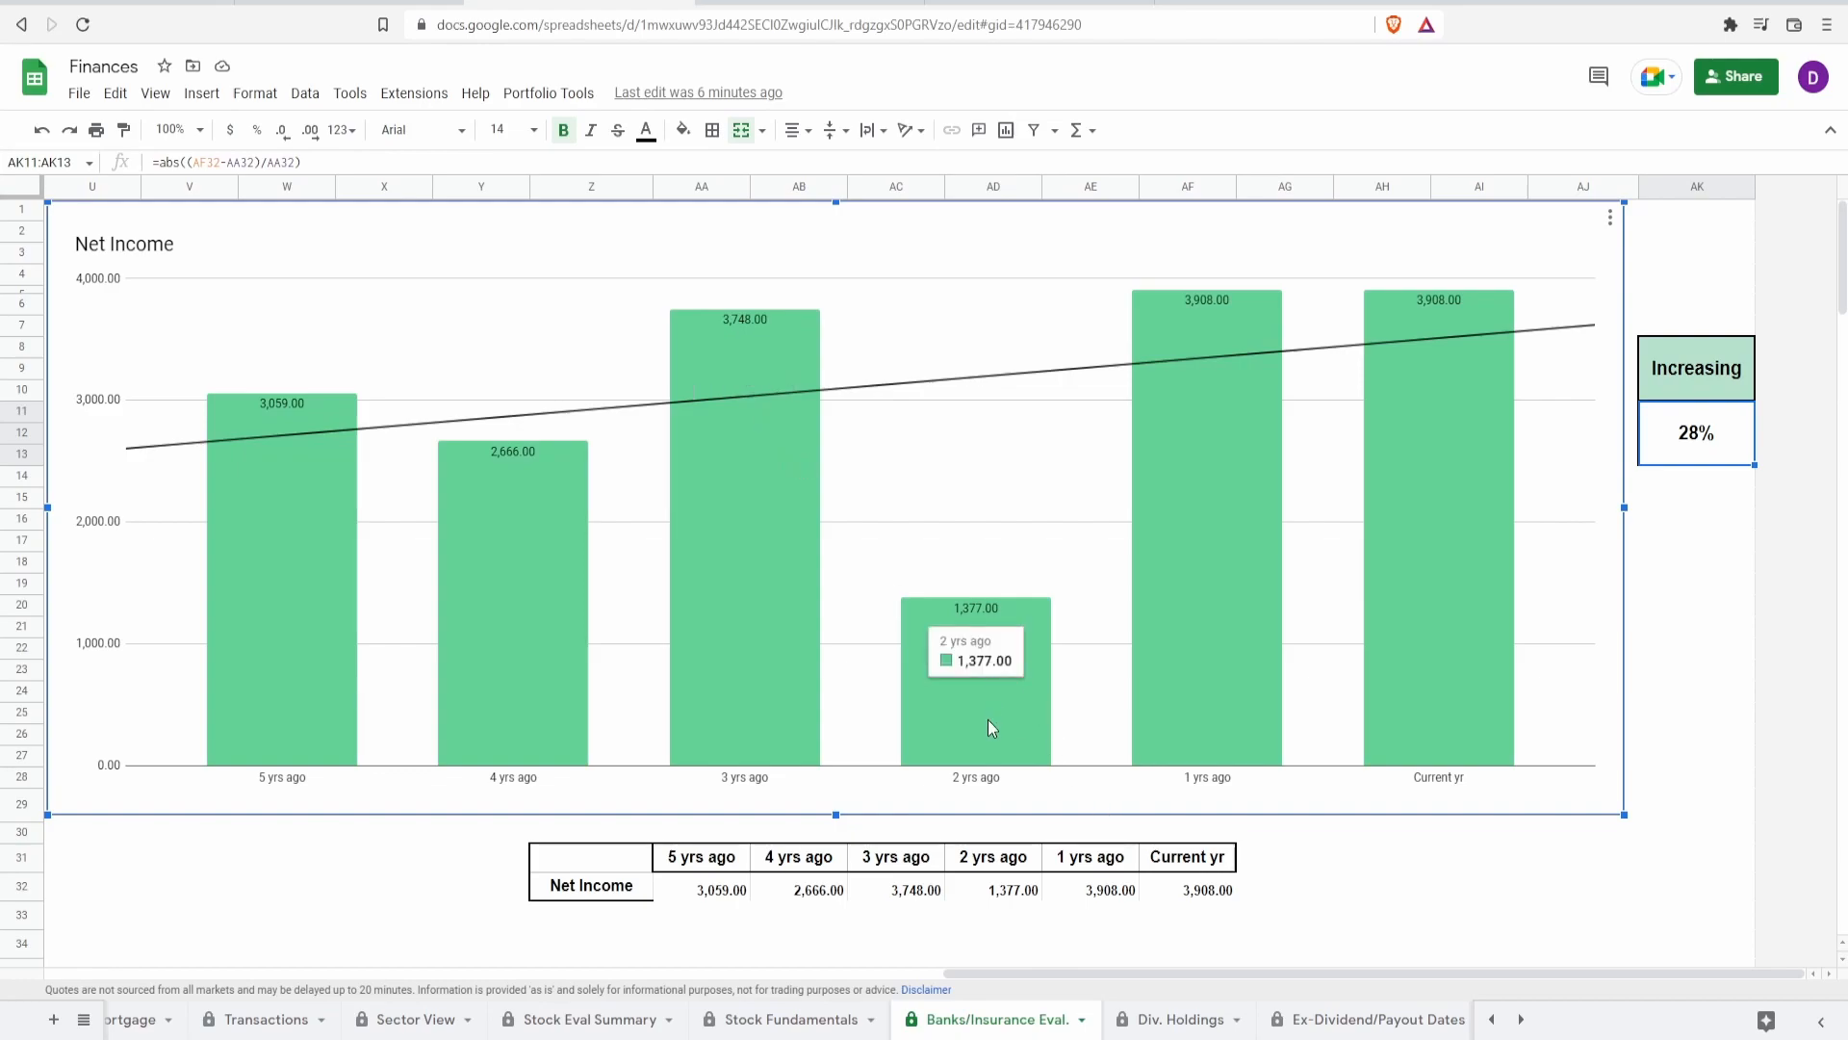
mouse_move(736, 485)
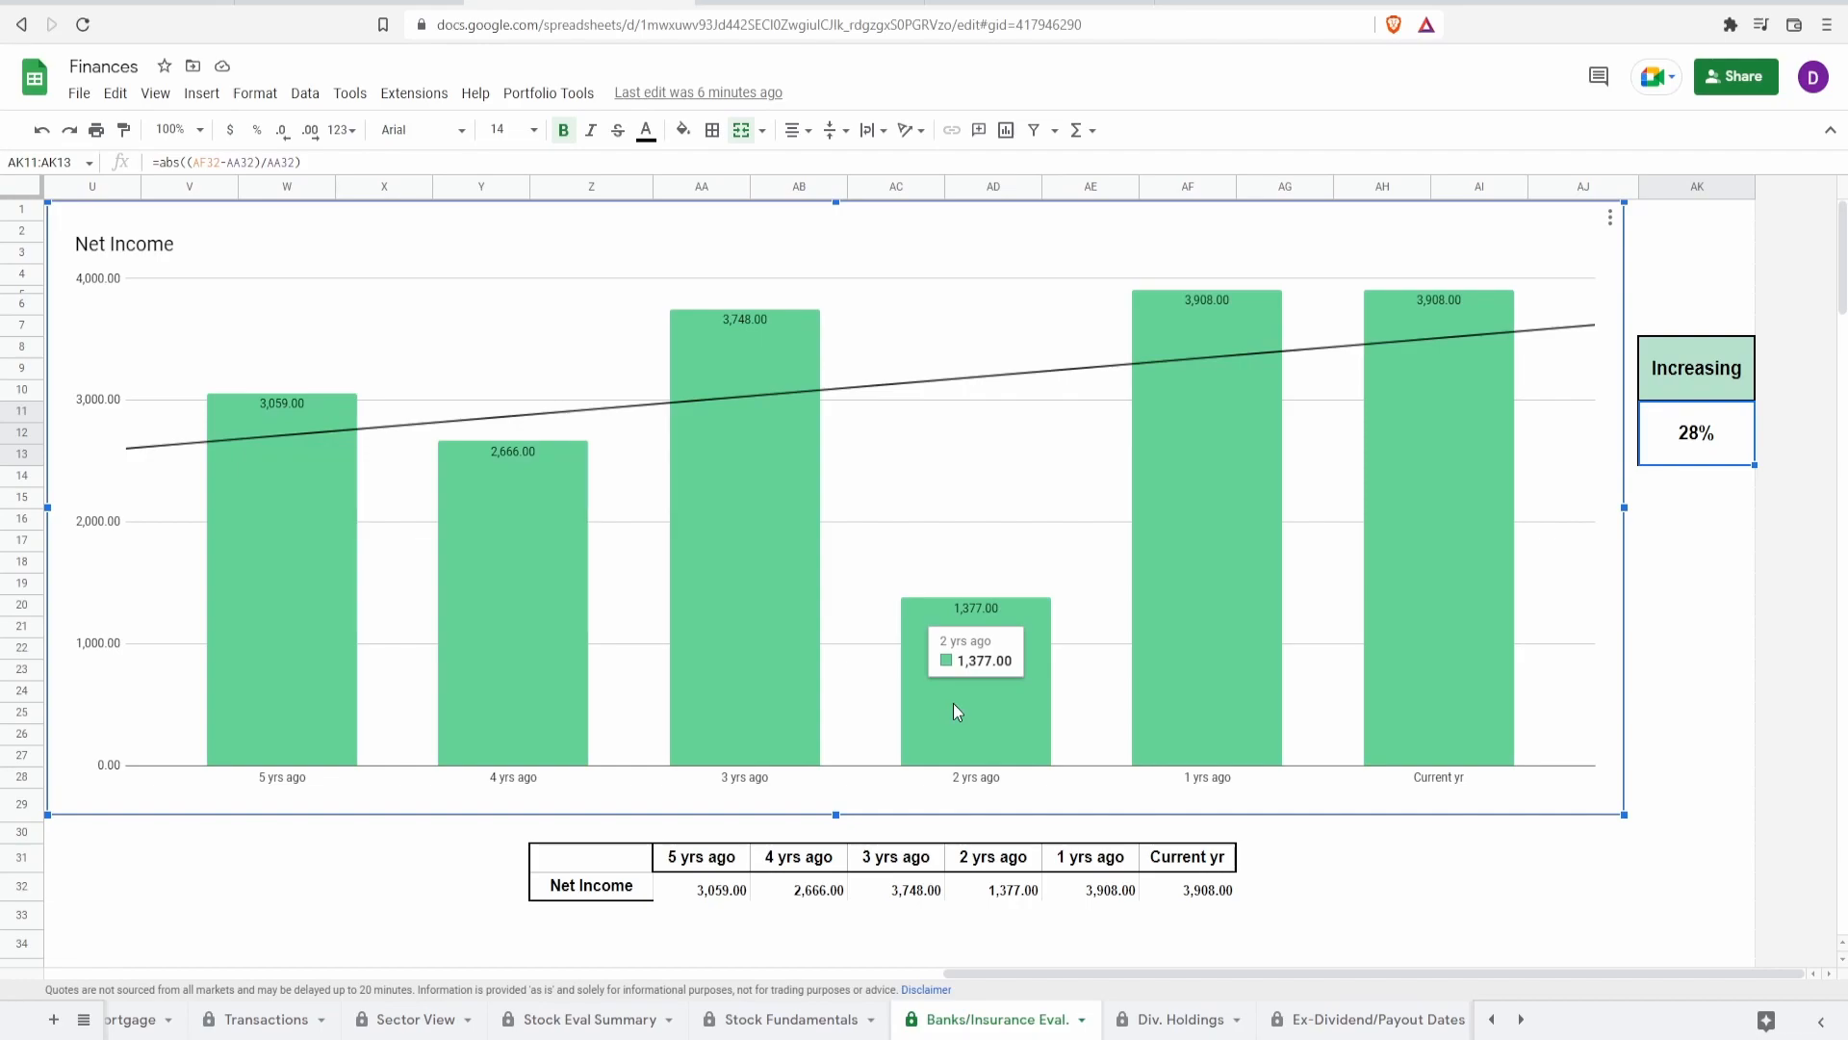
mouse_move(990, 559)
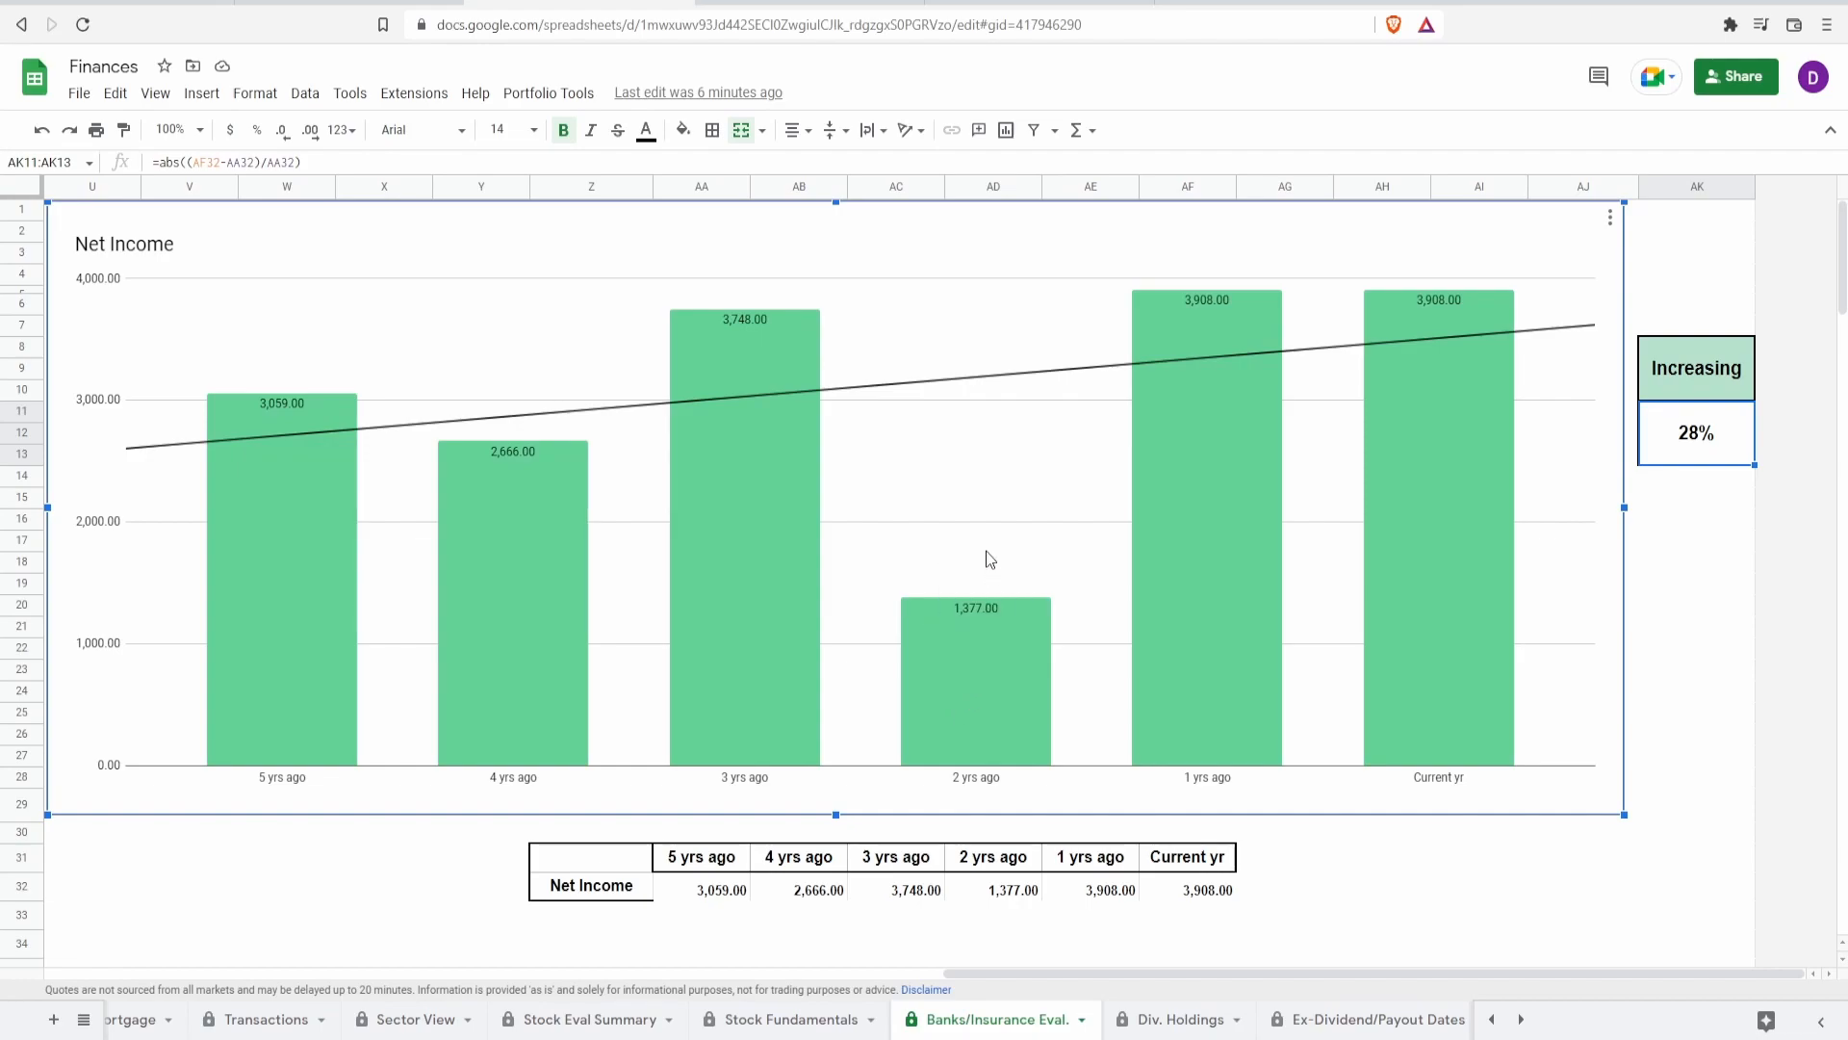
mouse_move(968, 566)
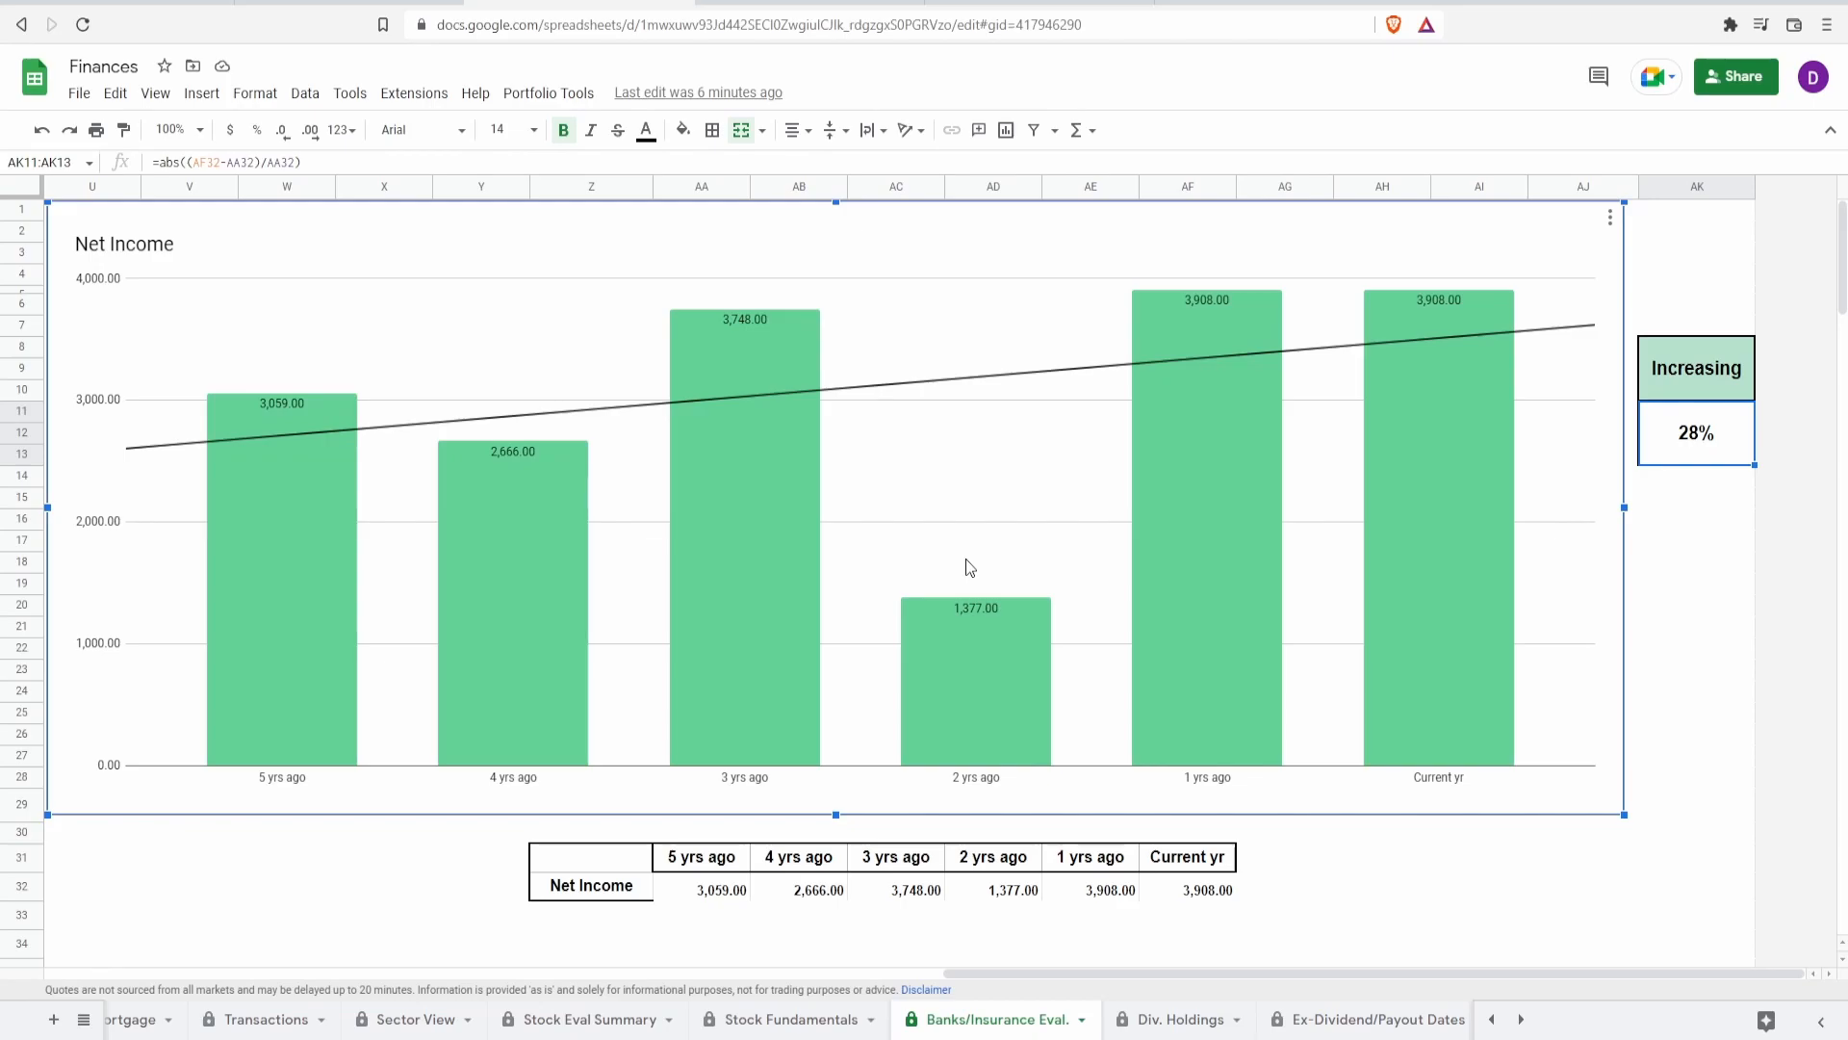
mouse_move(1729, 464)
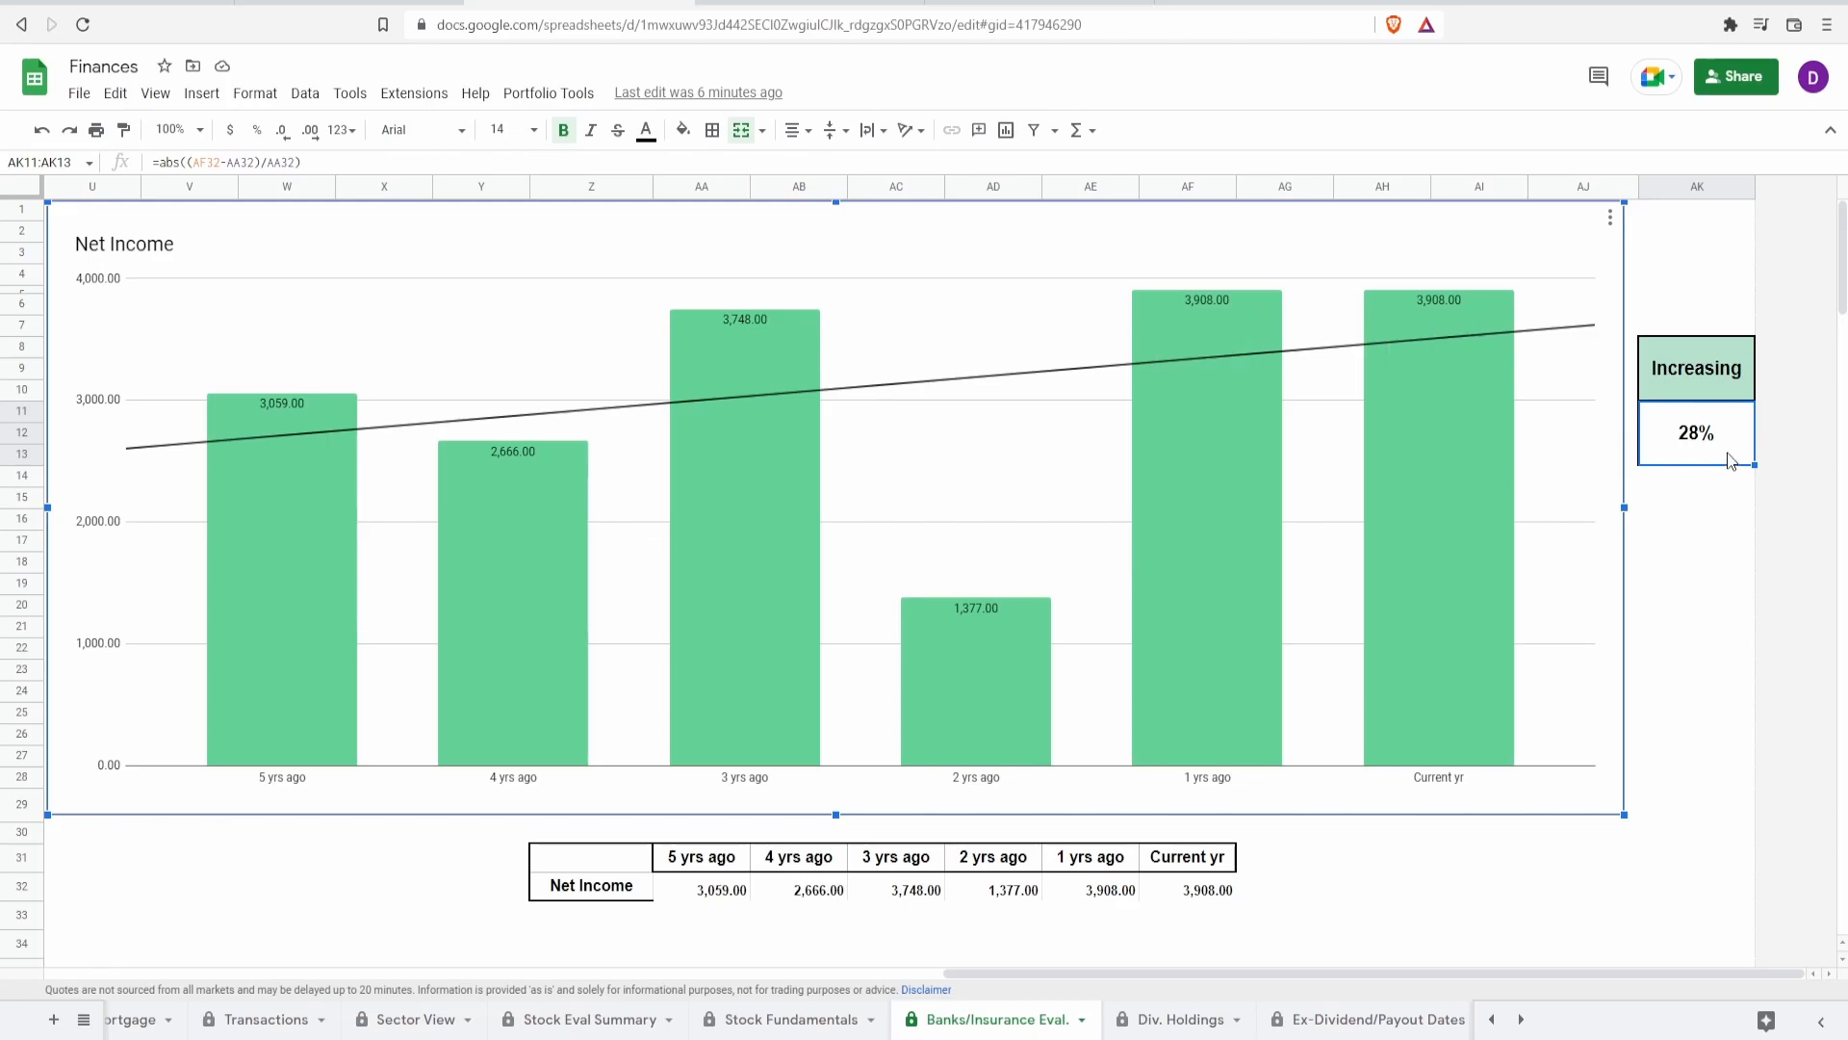
scroll(down, 3)
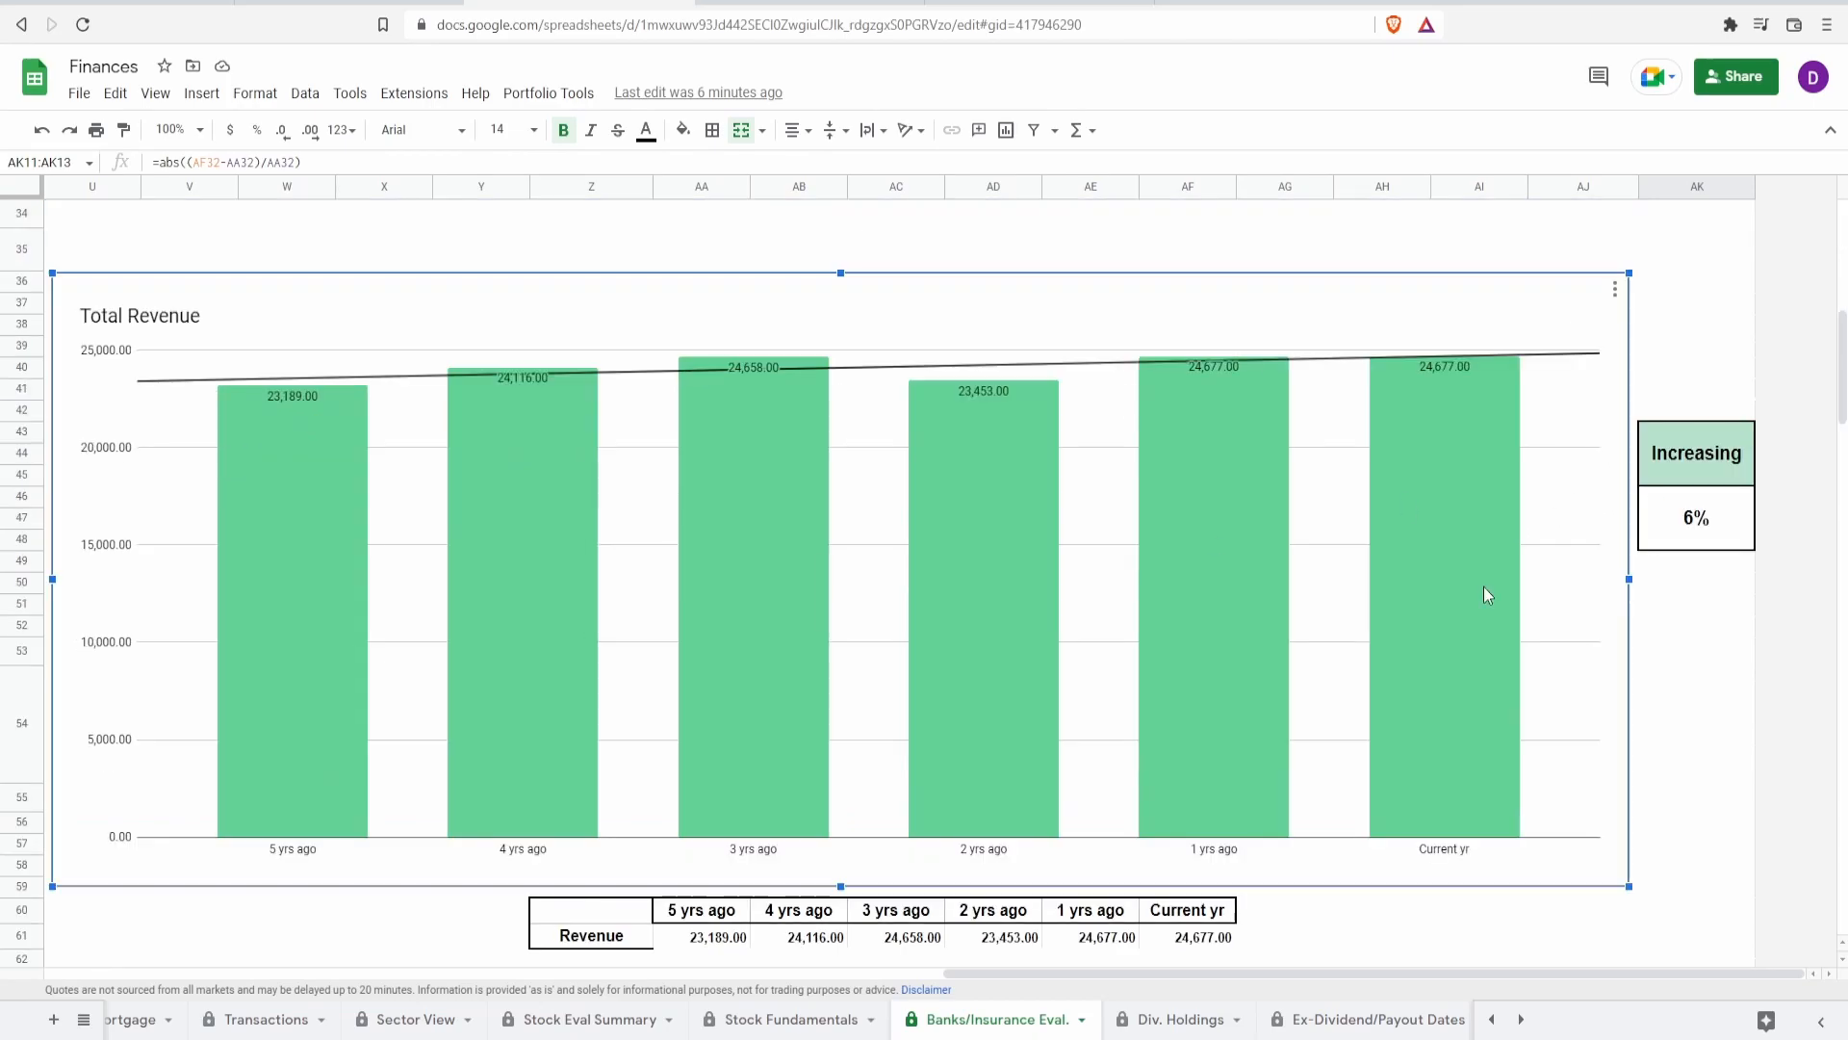
mouse_move(274, 624)
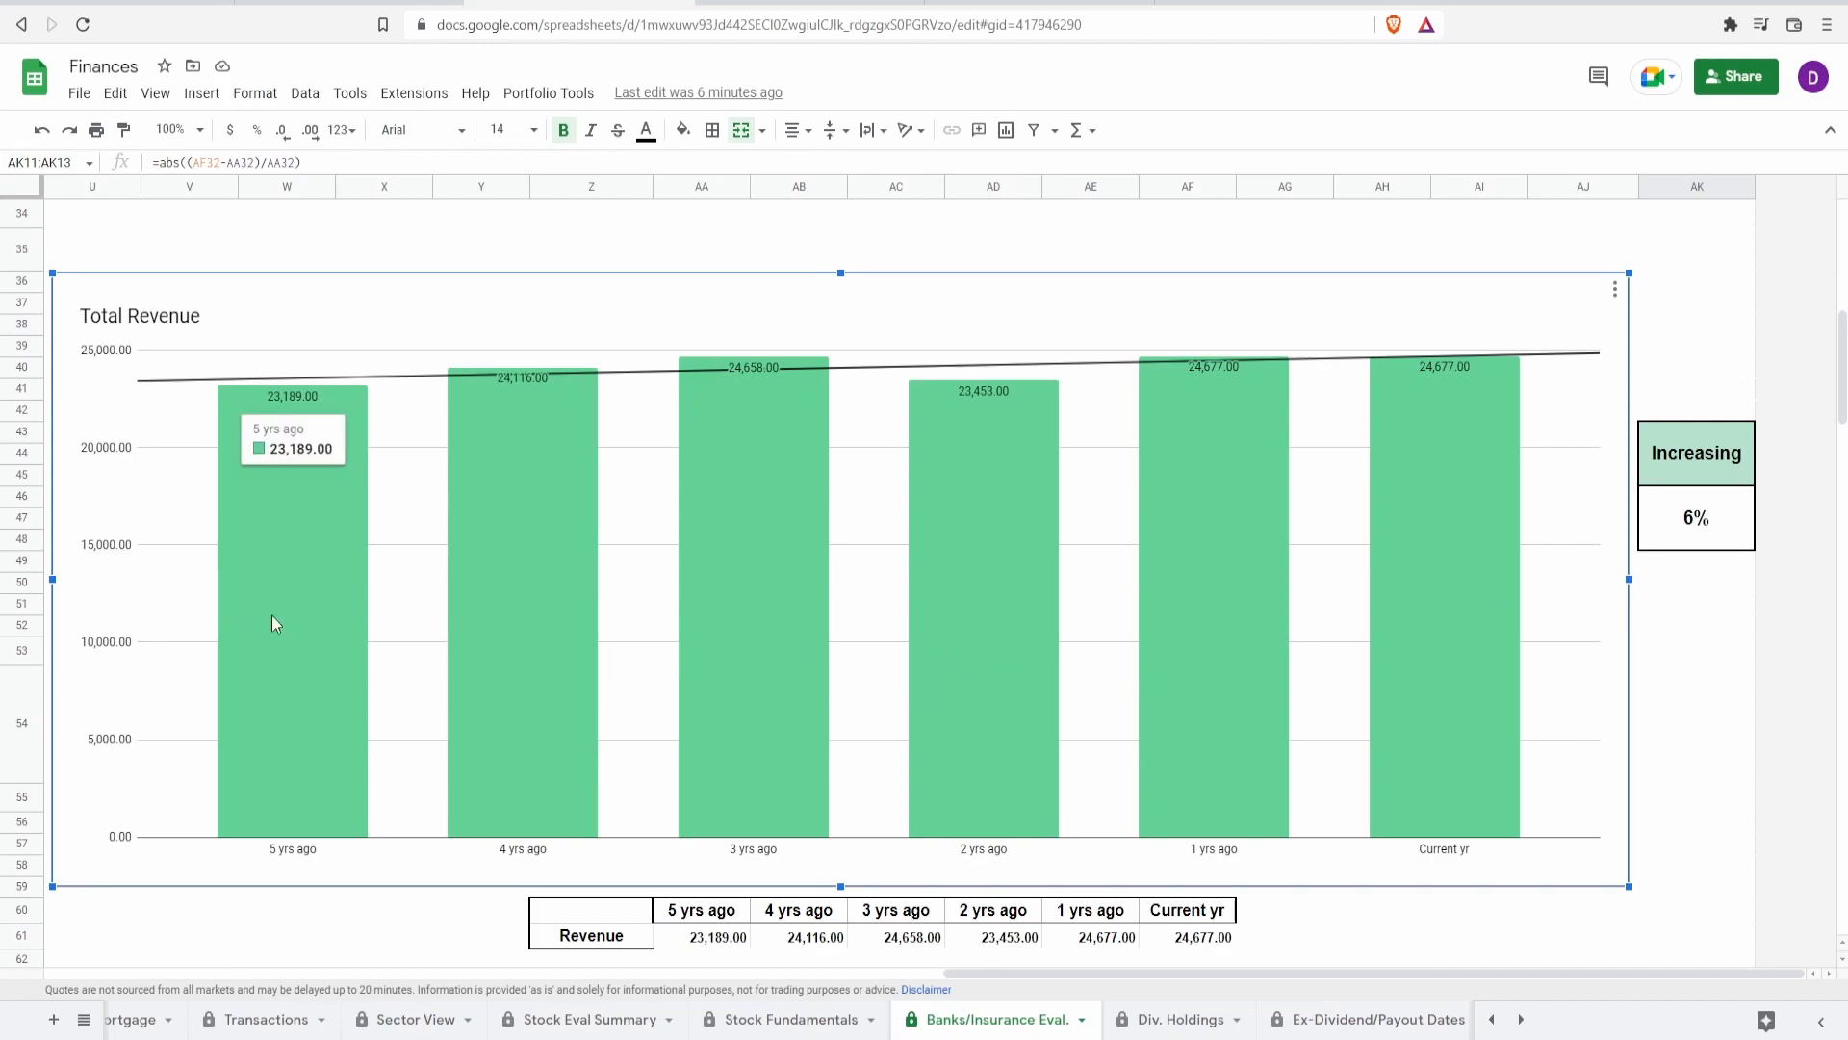
mouse_move(1437, 721)
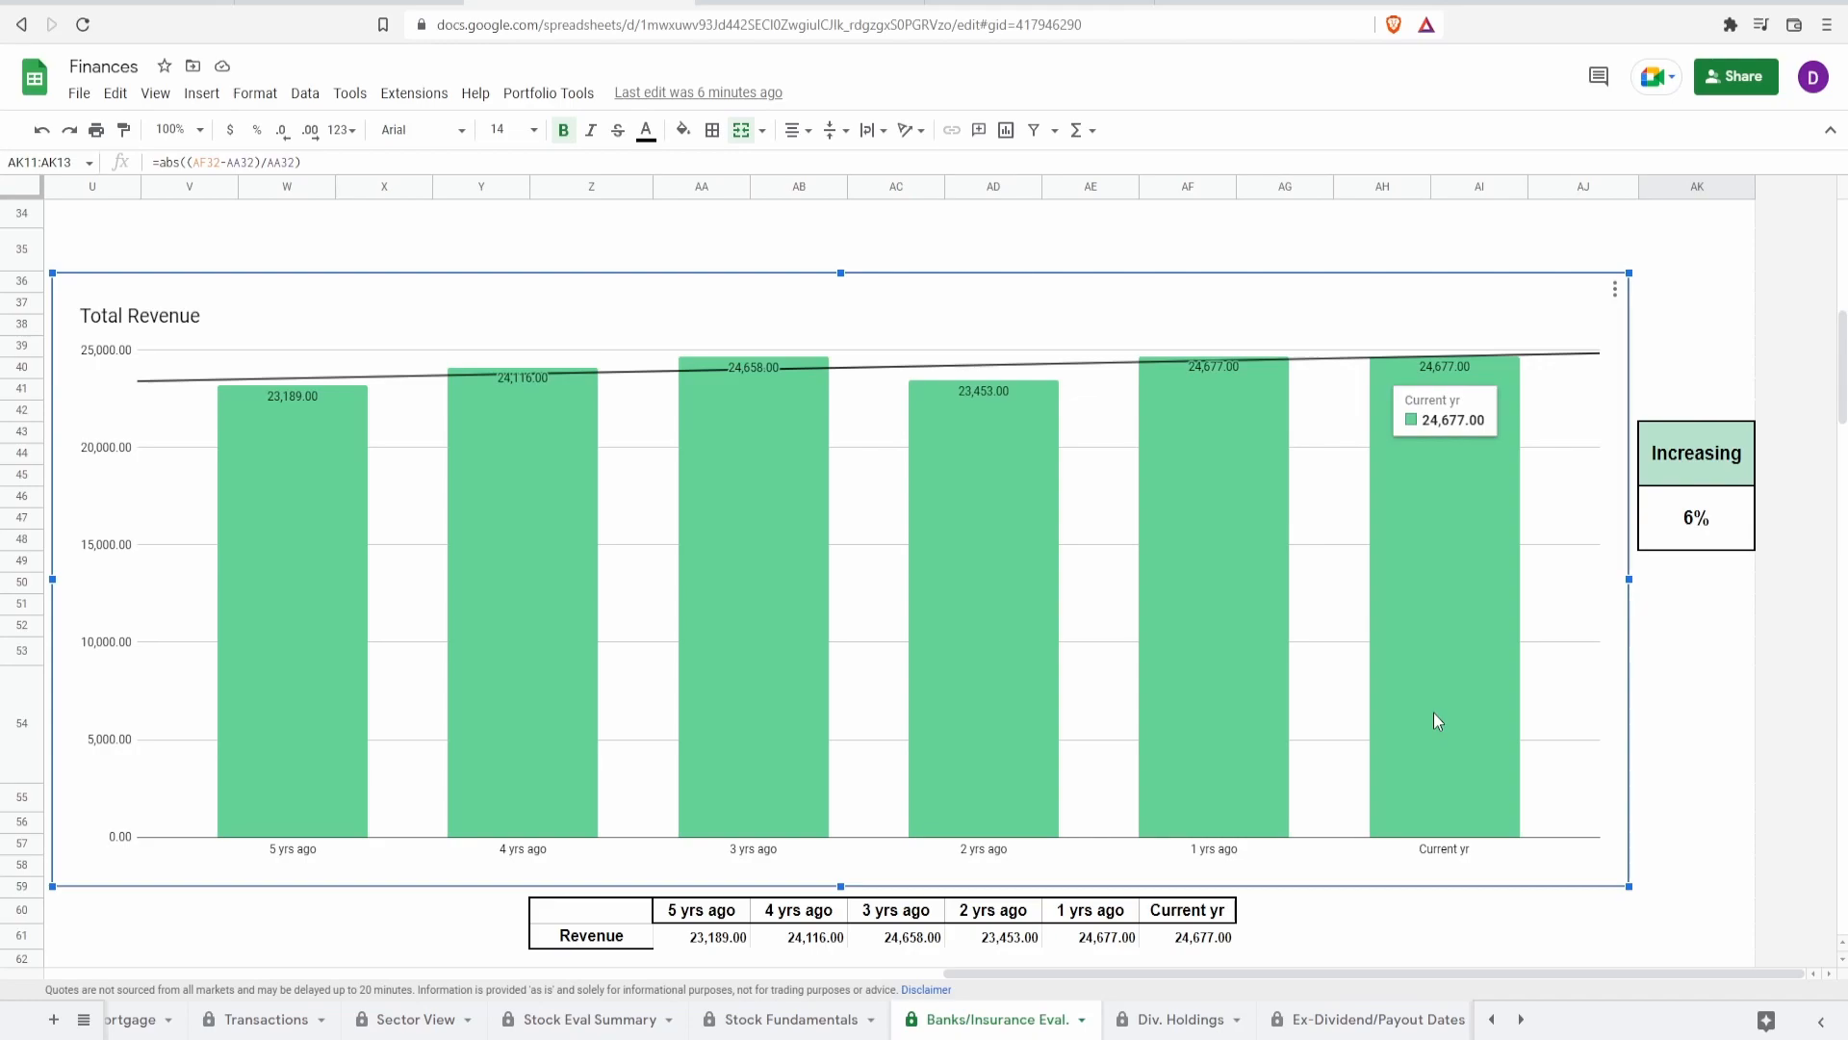
click(1696, 520)
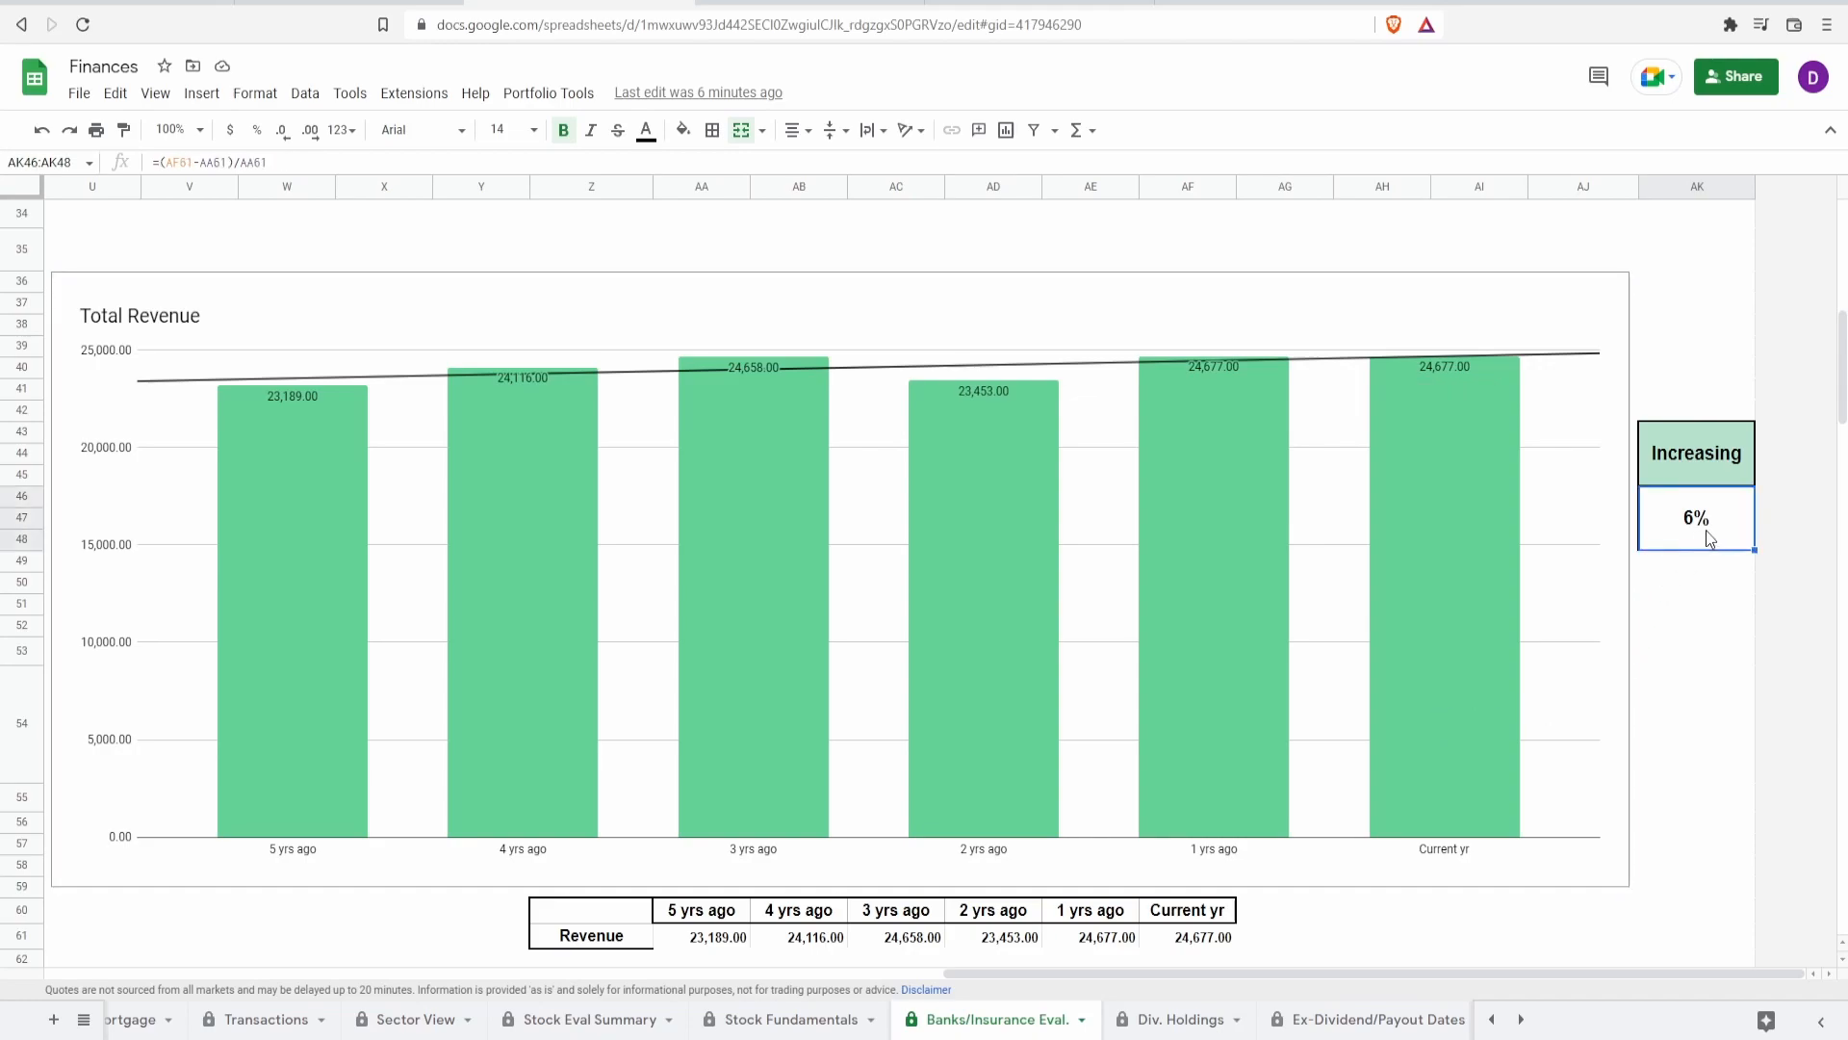
mouse_move(342, 599)
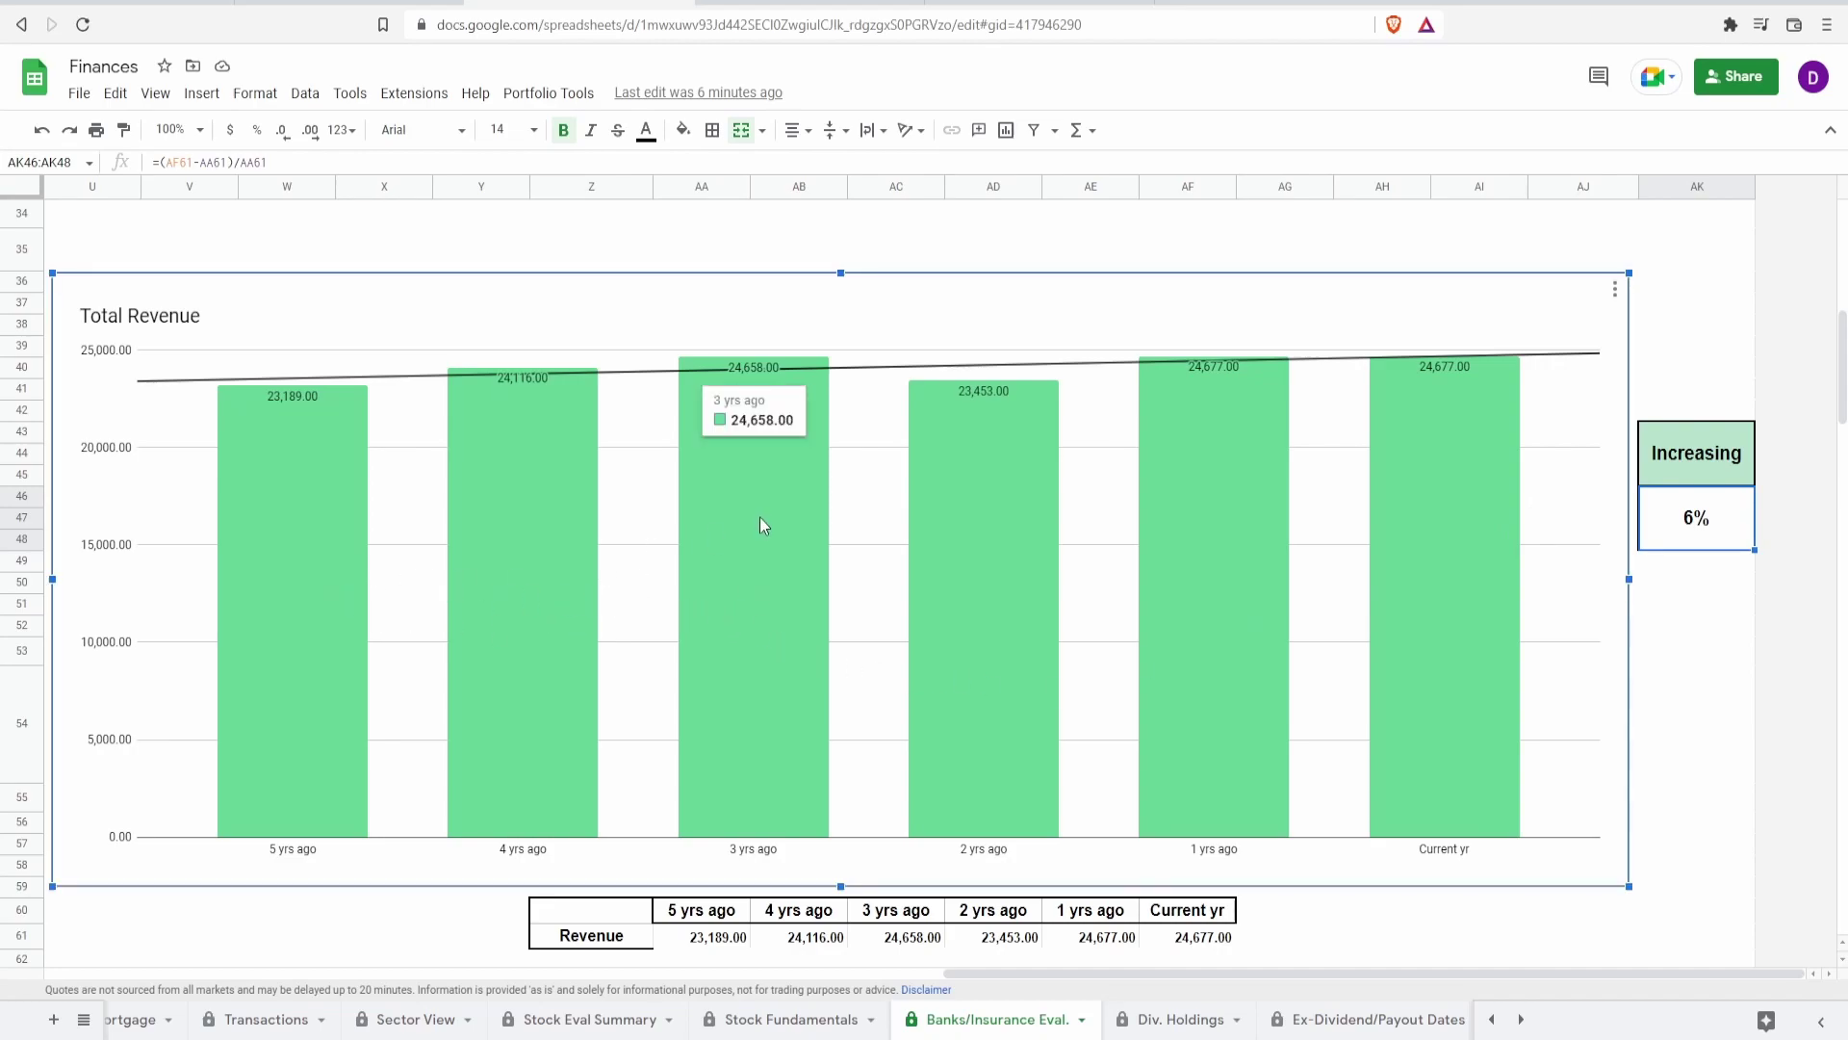
mouse_move(1057, 566)
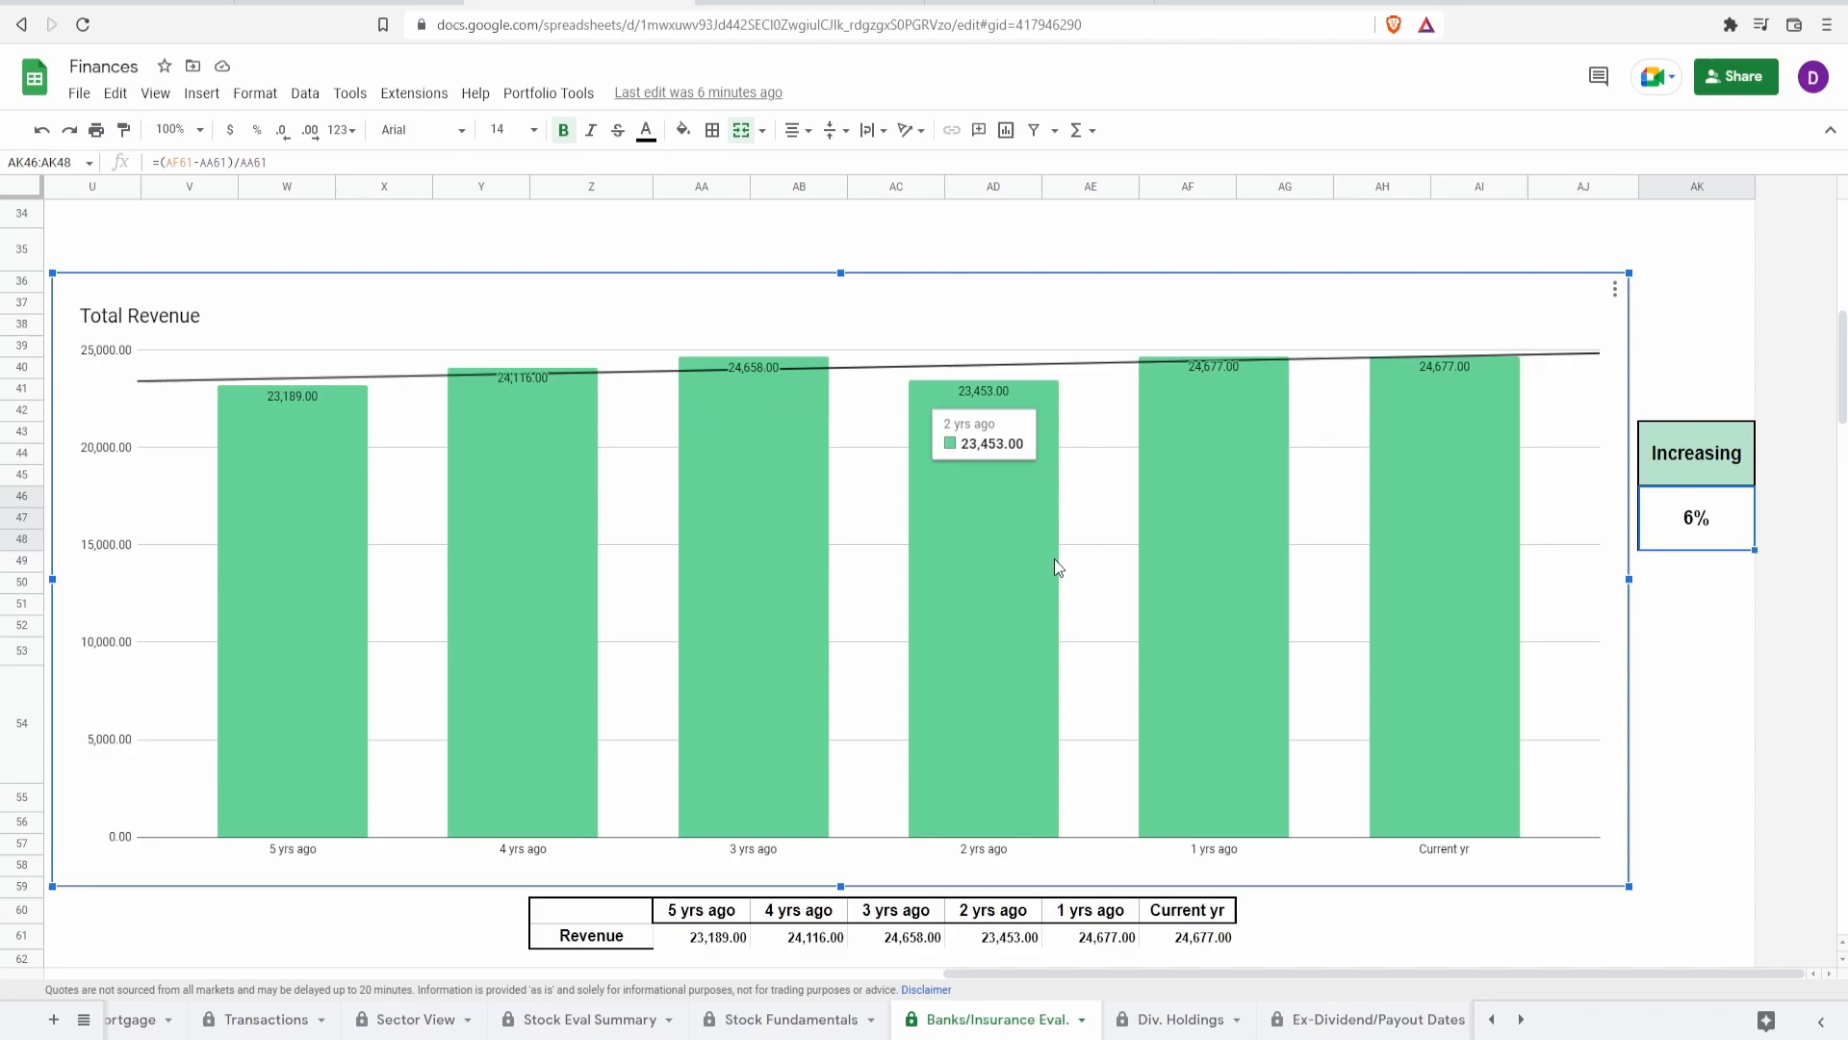
mouse_move(1219, 541)
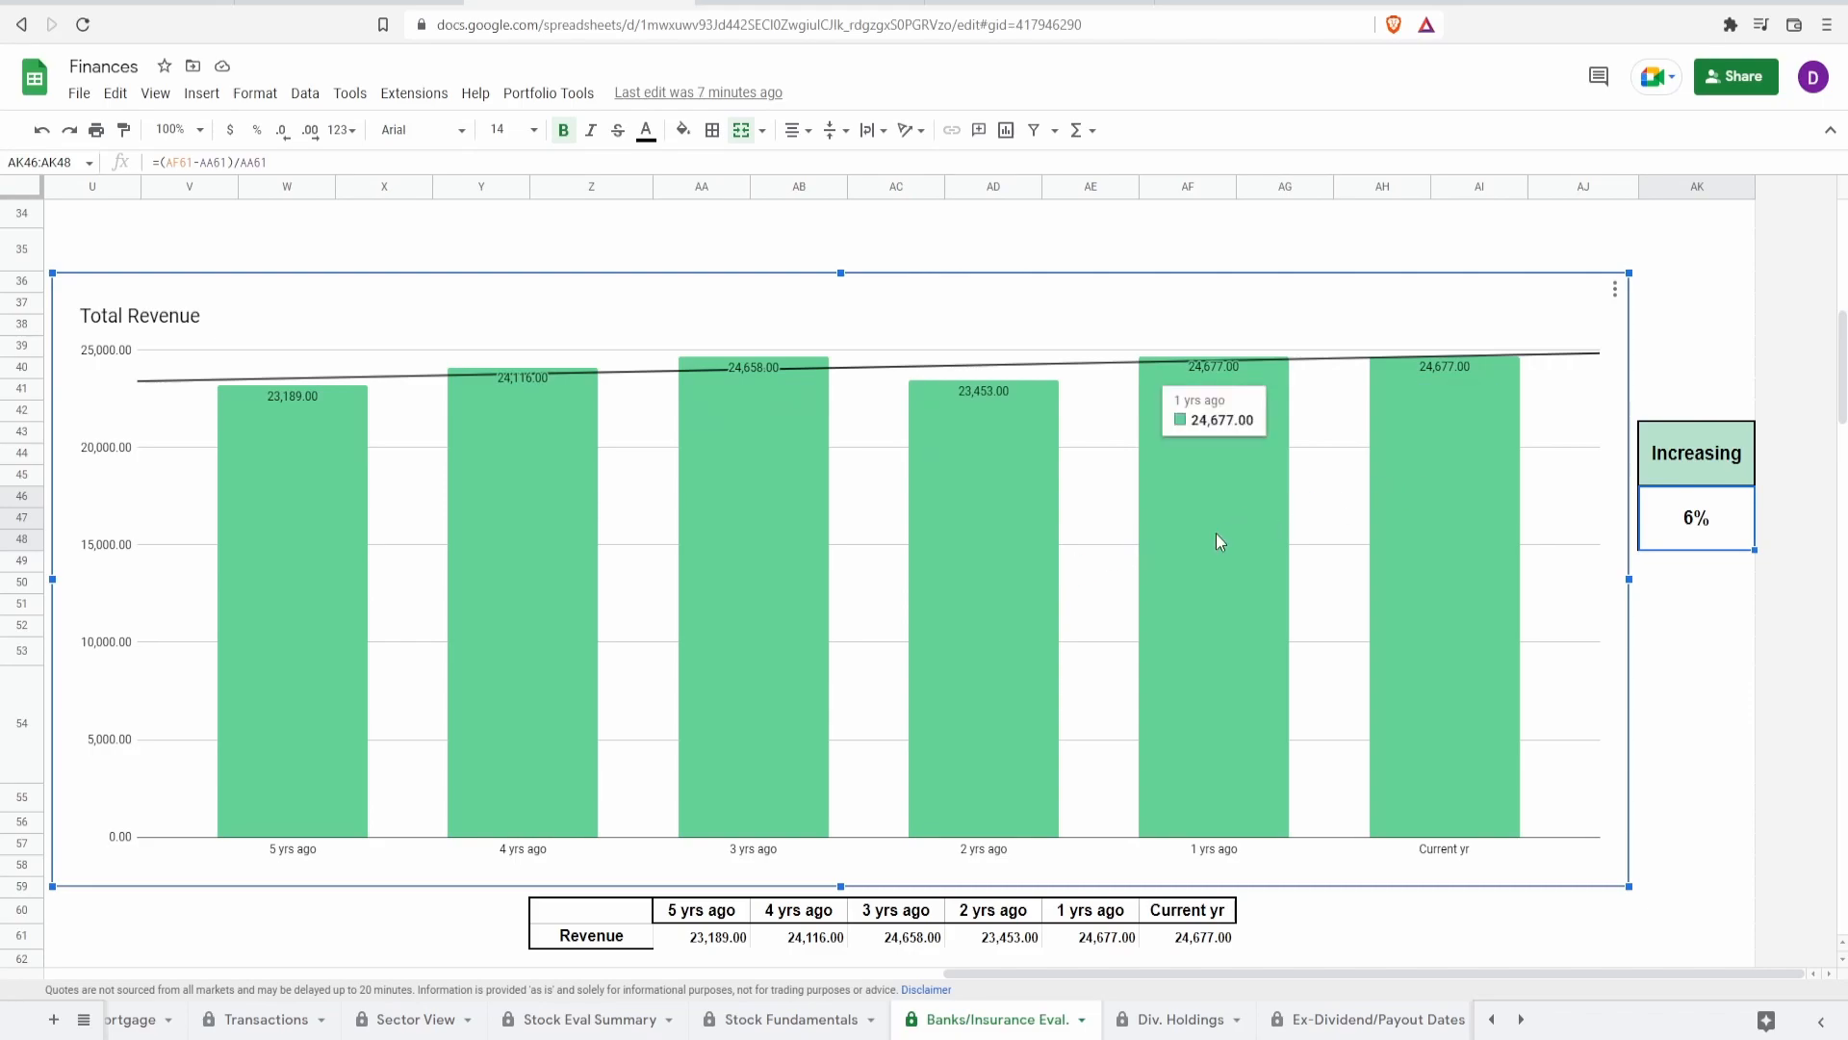
mouse_move(1394, 560)
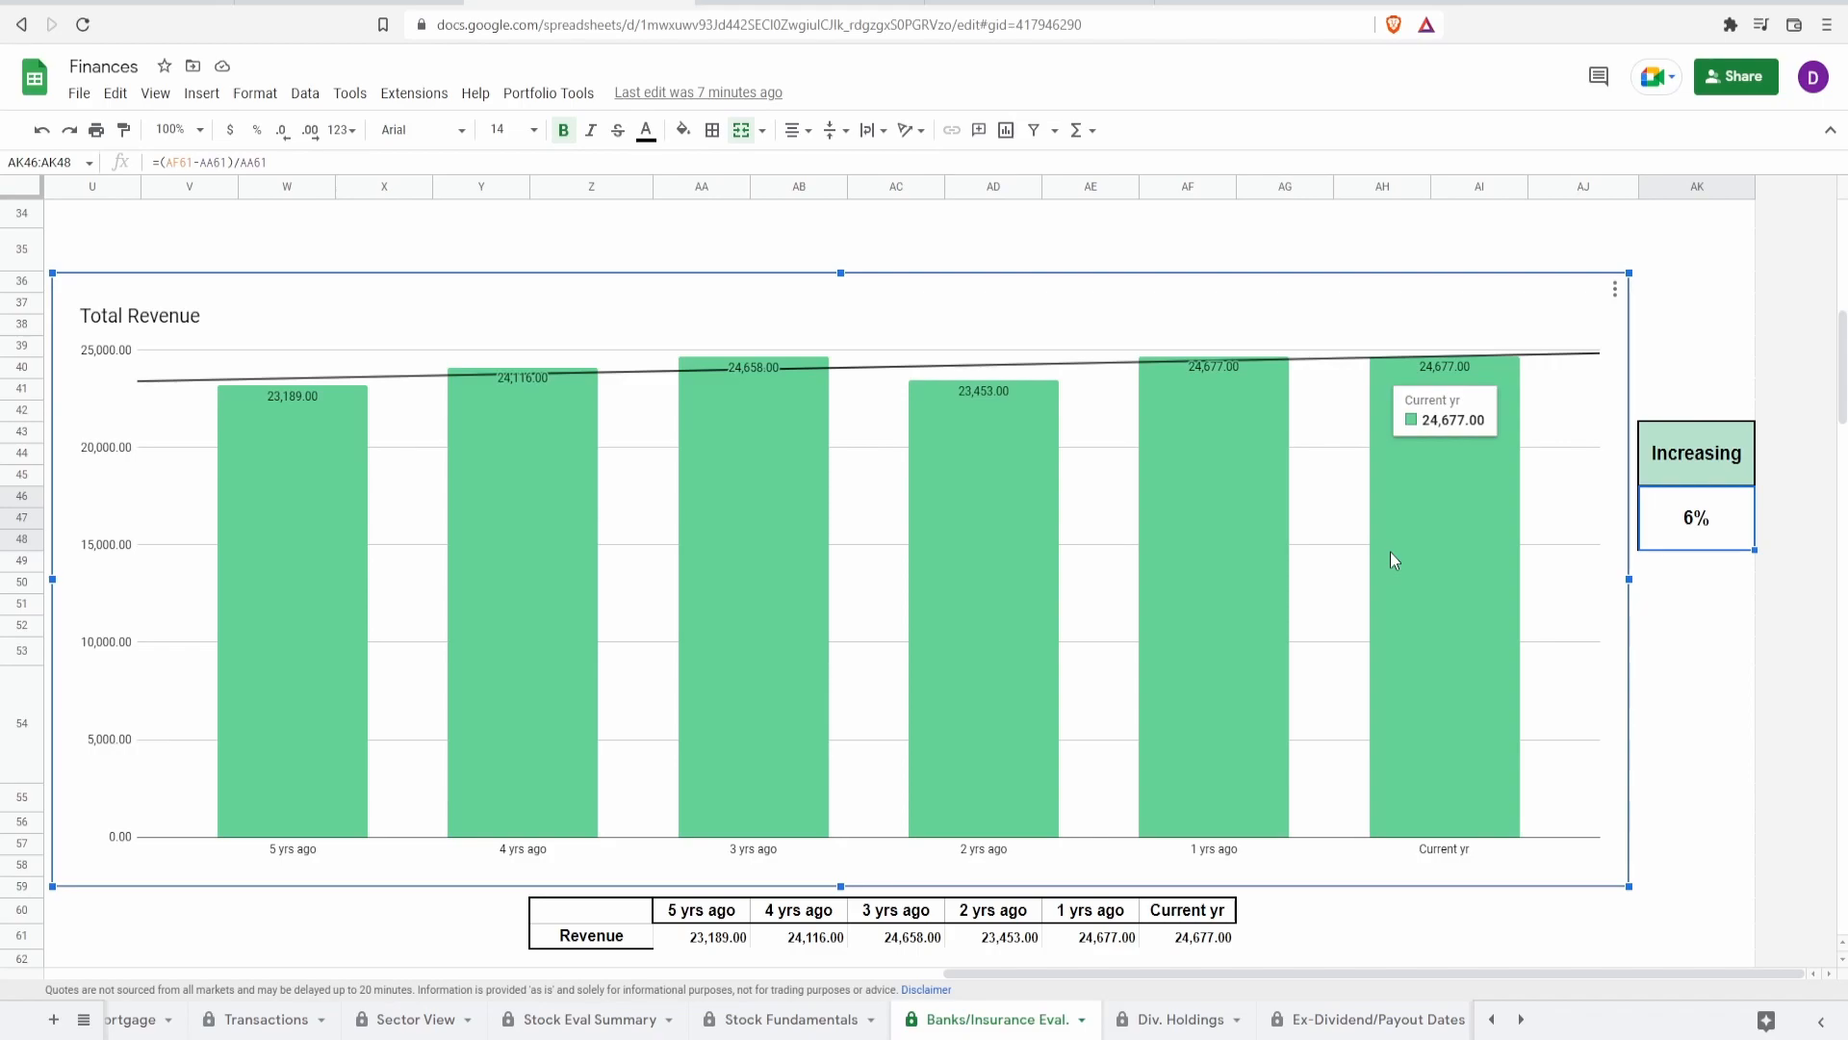
mouse_move(732, 496)
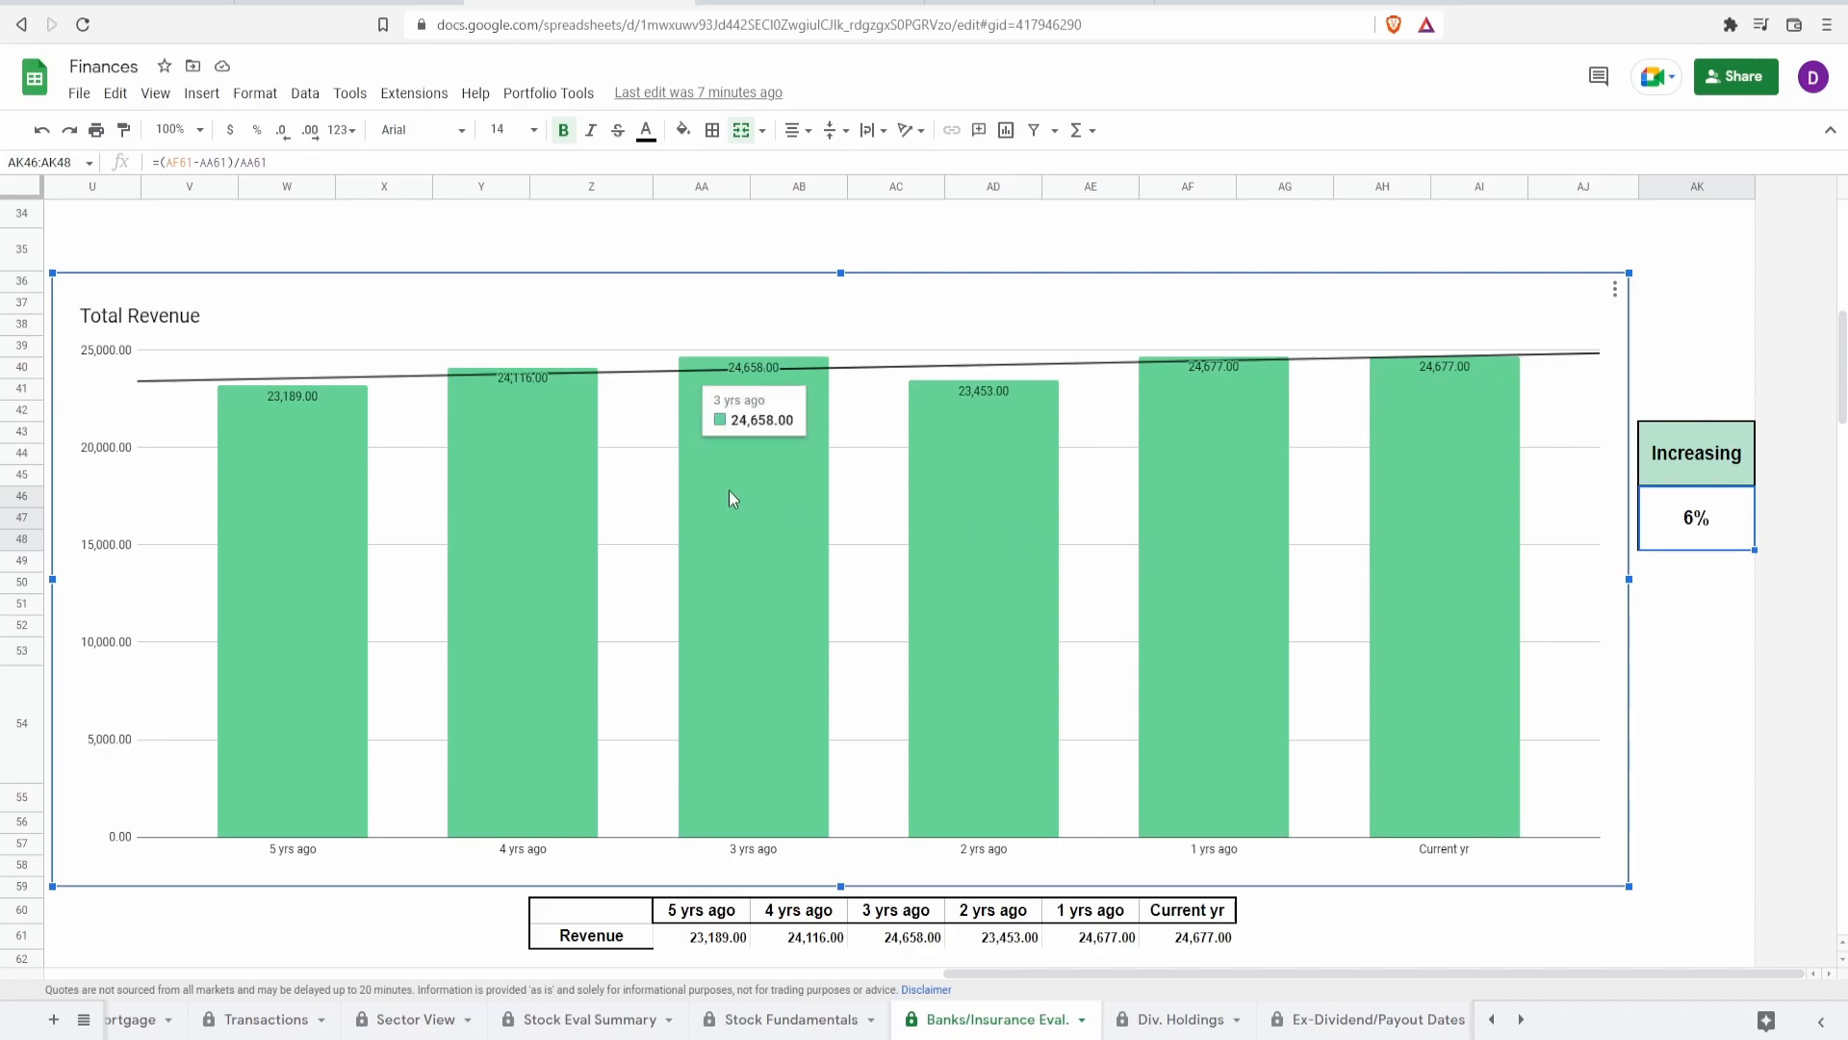
mouse_move(1313, 499)
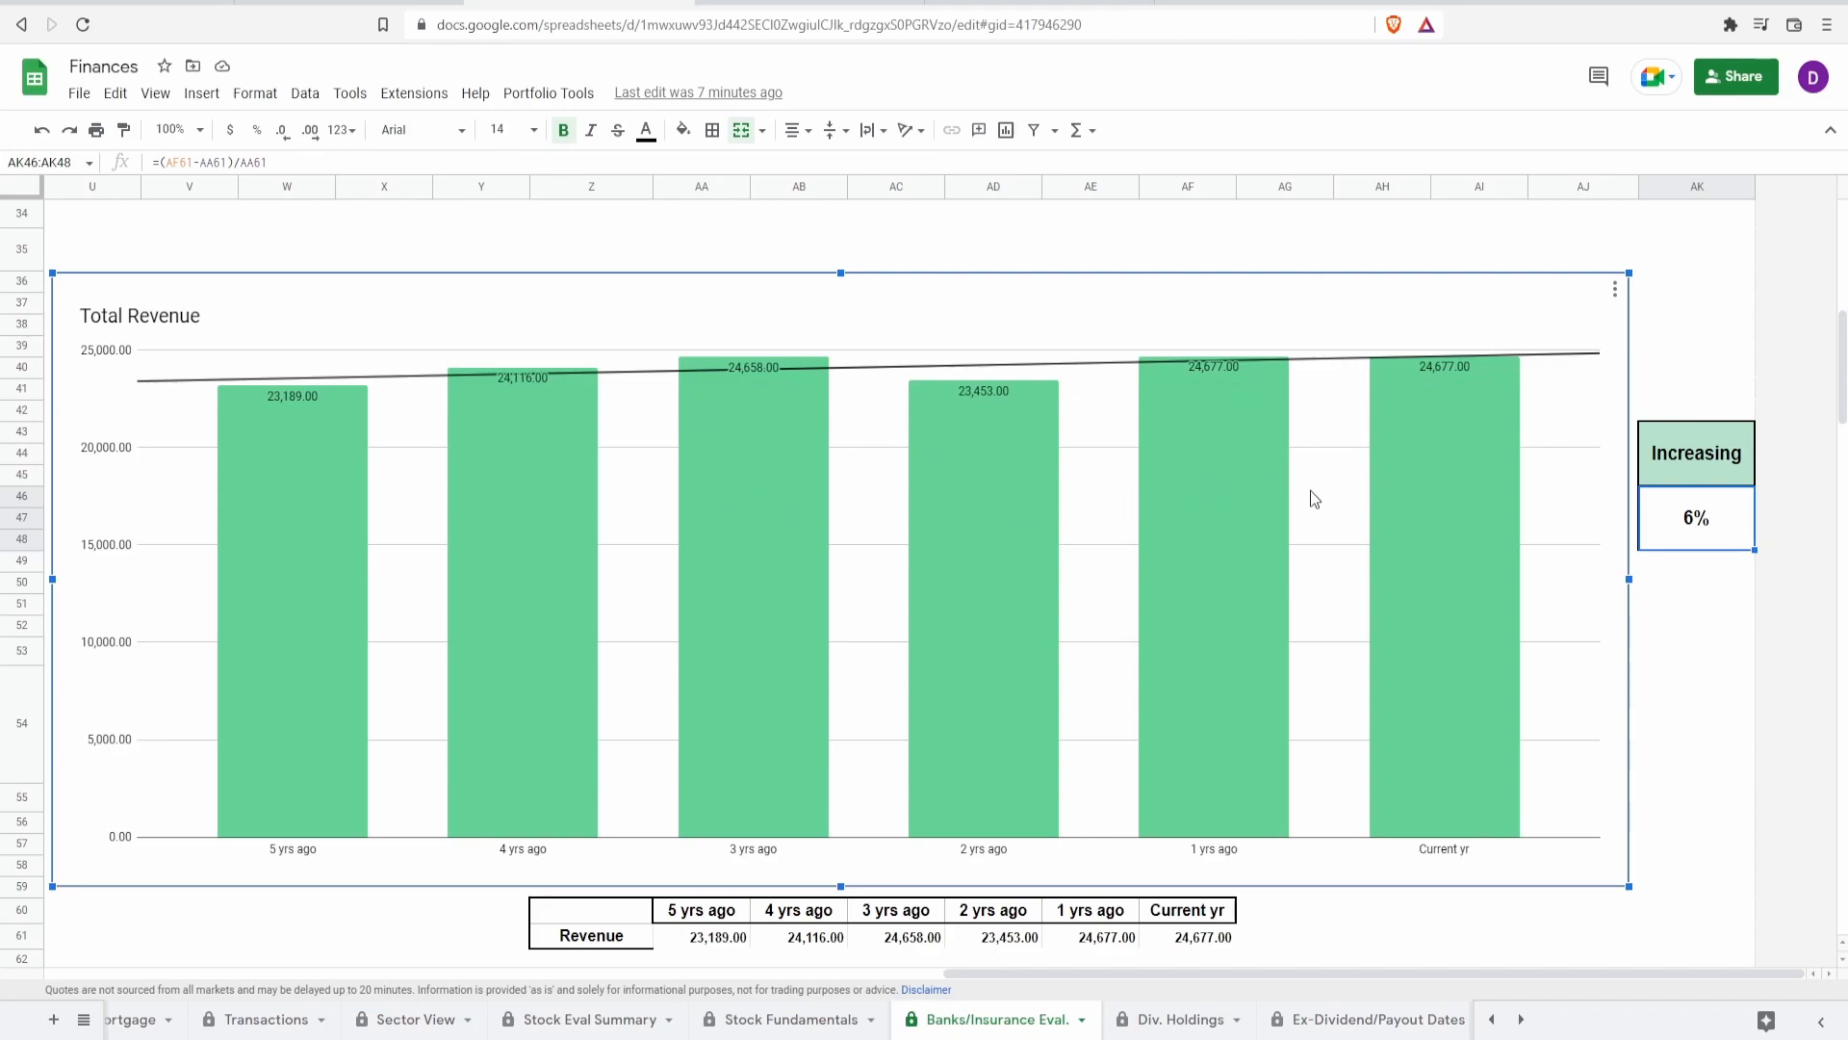
mouse_move(724, 550)
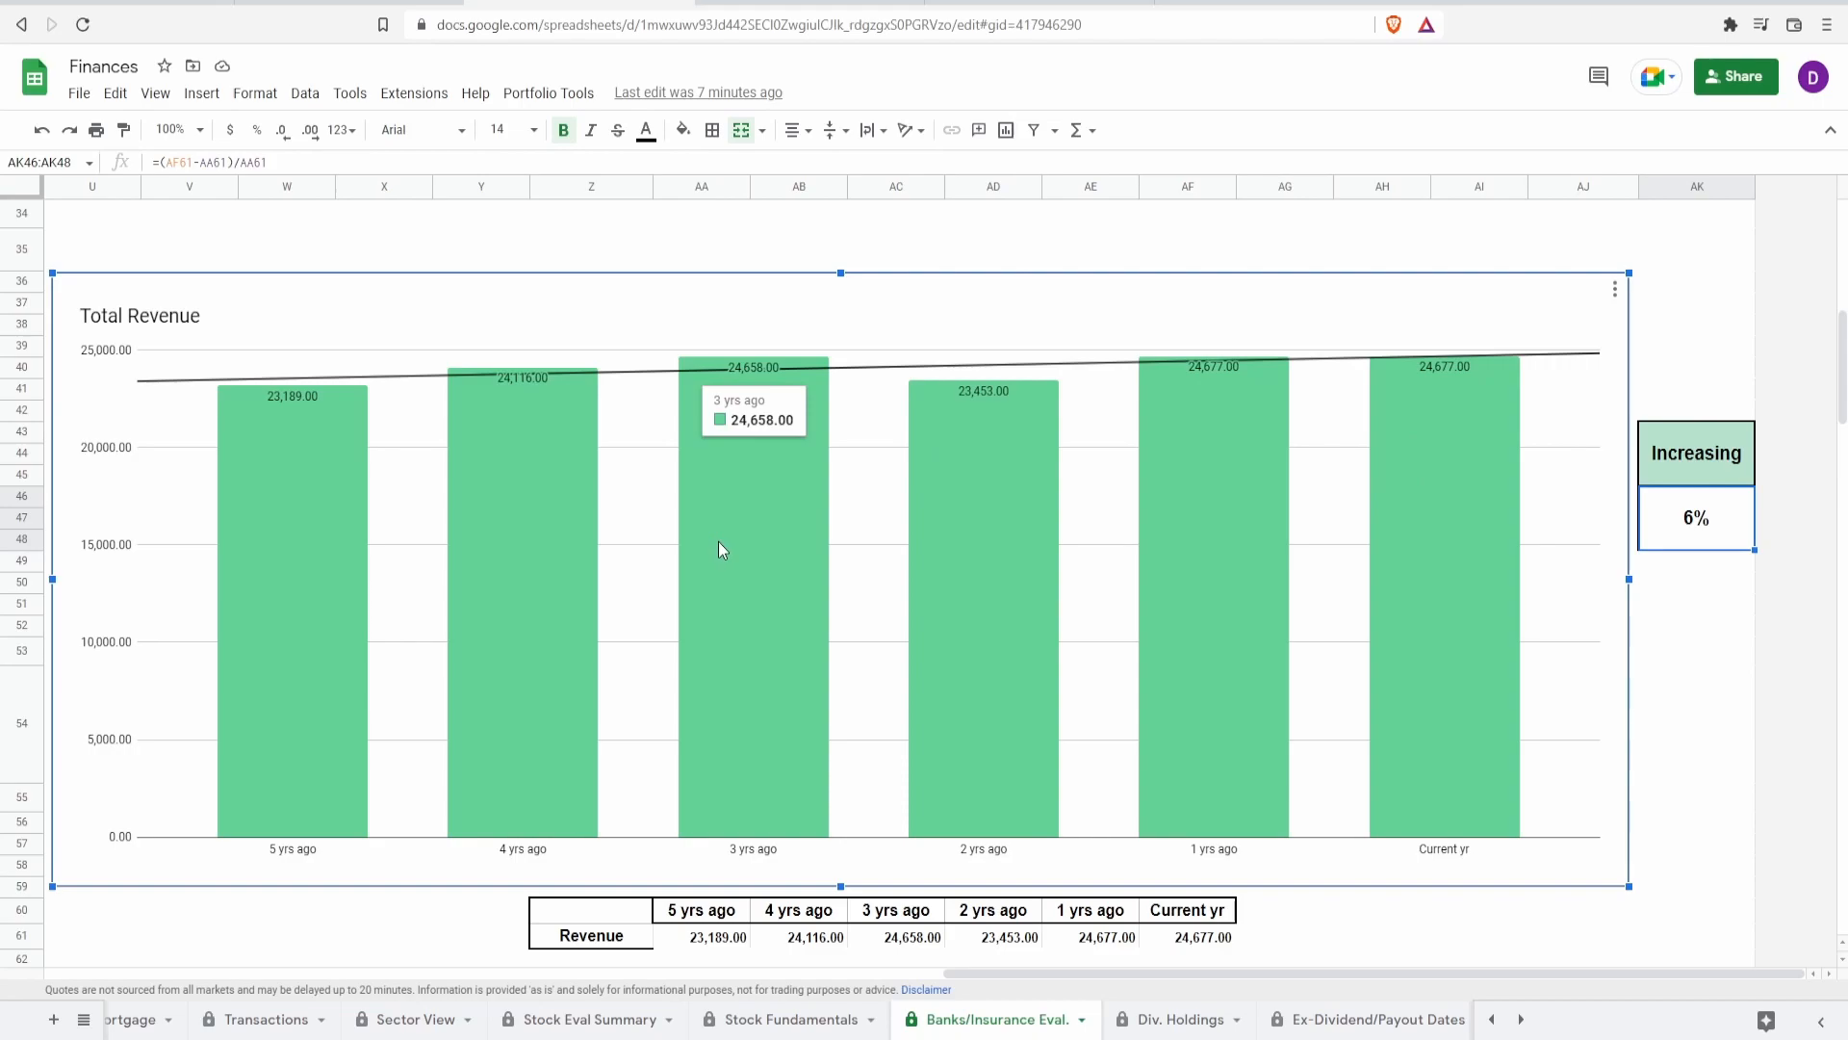
mouse_move(1423, 524)
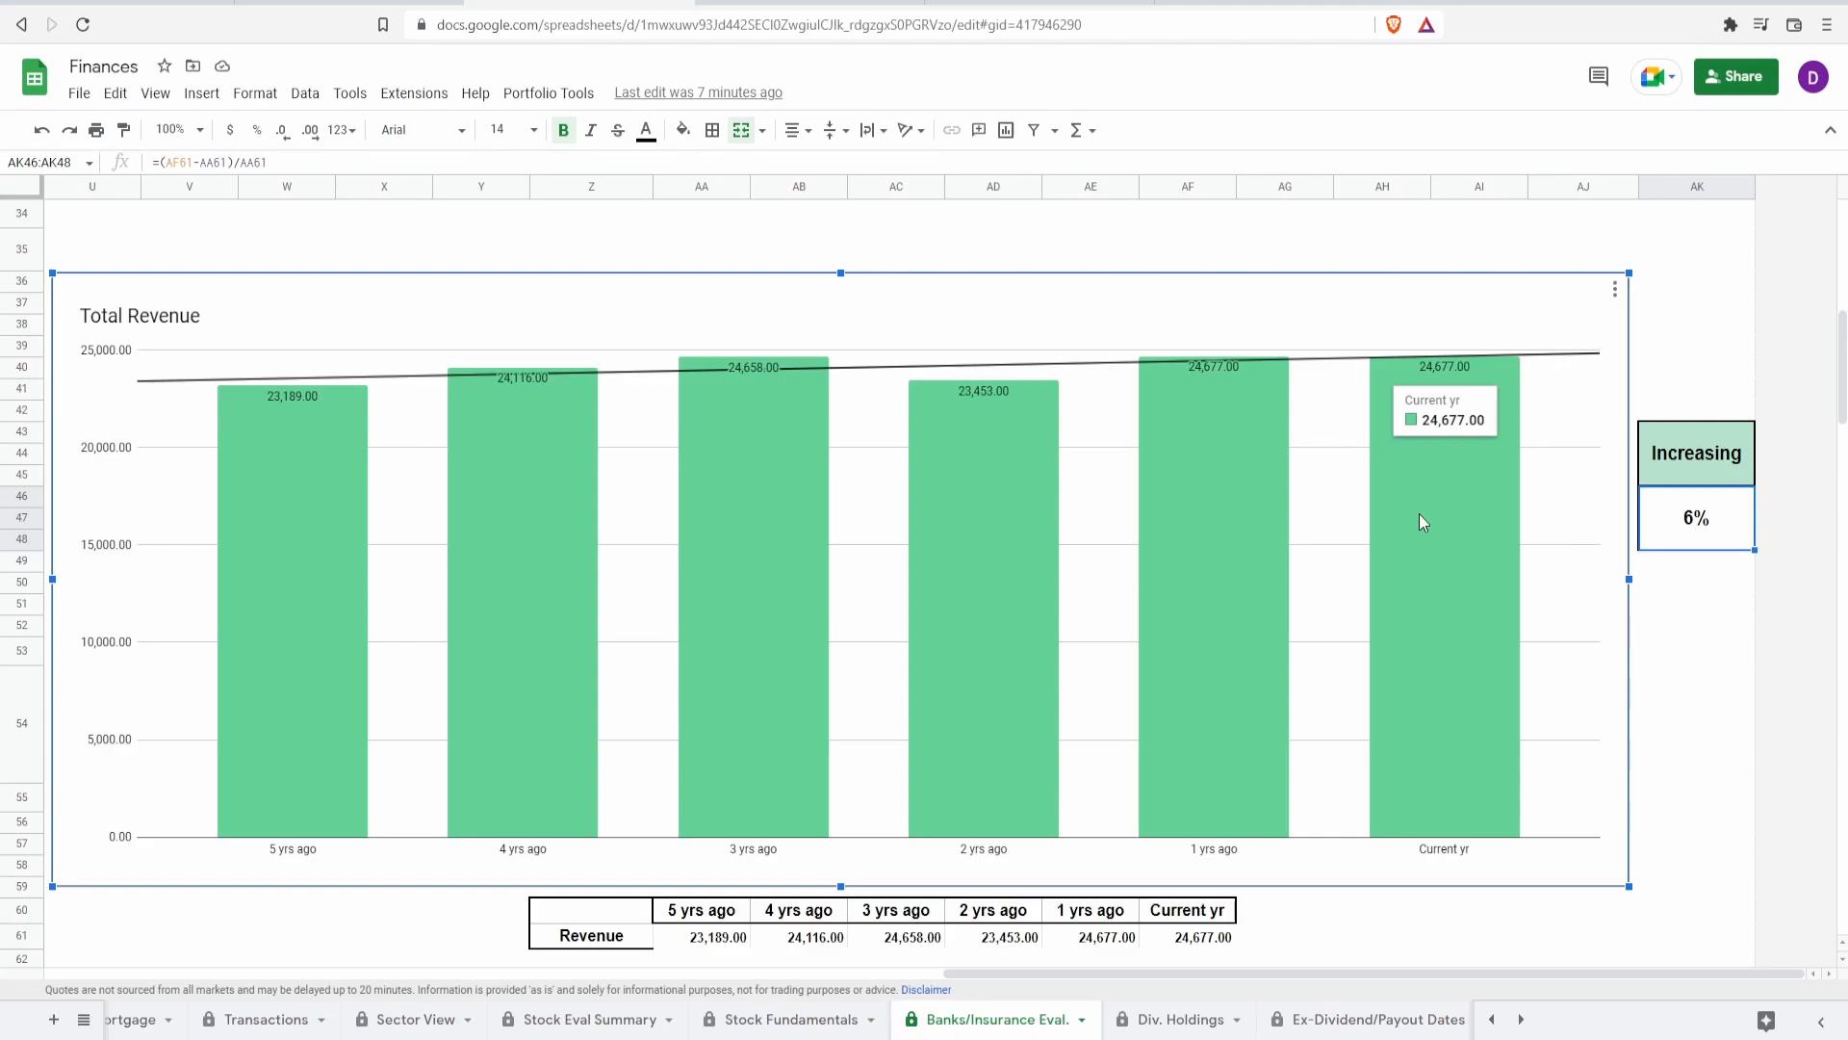
scroll(down, 3)
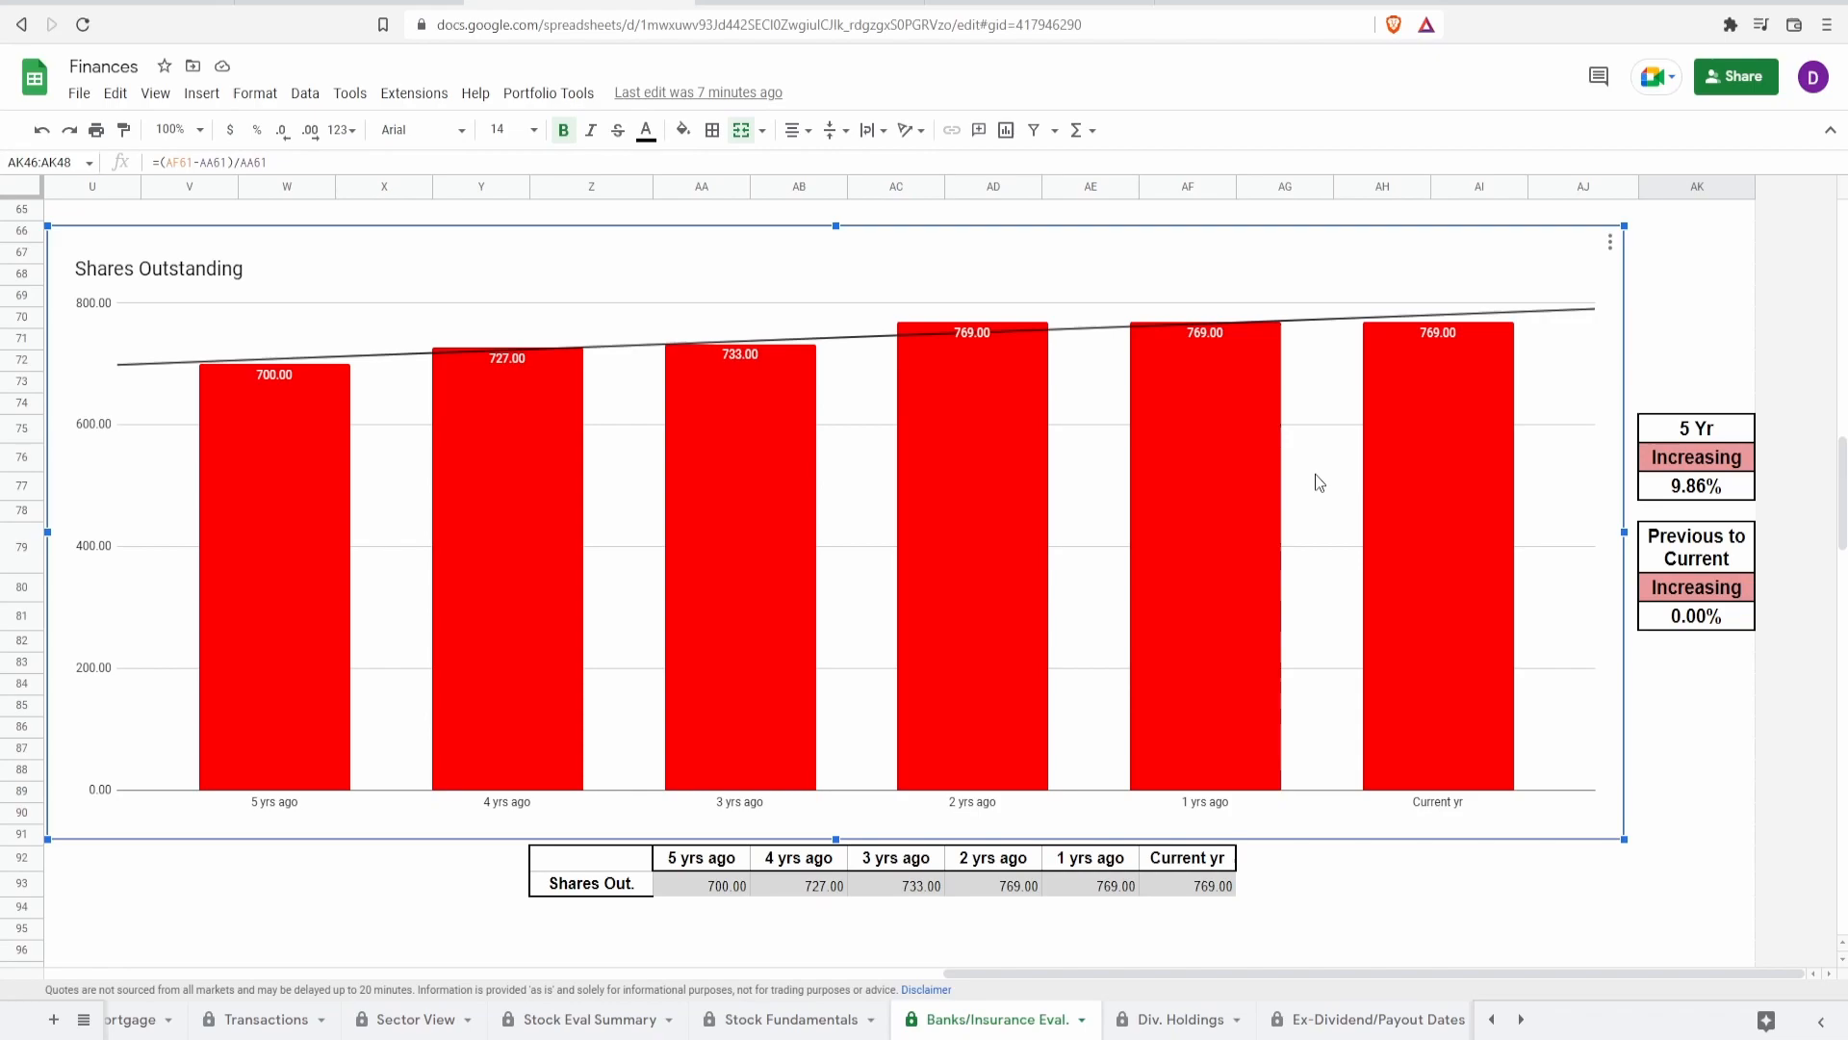
mouse_move(271, 514)
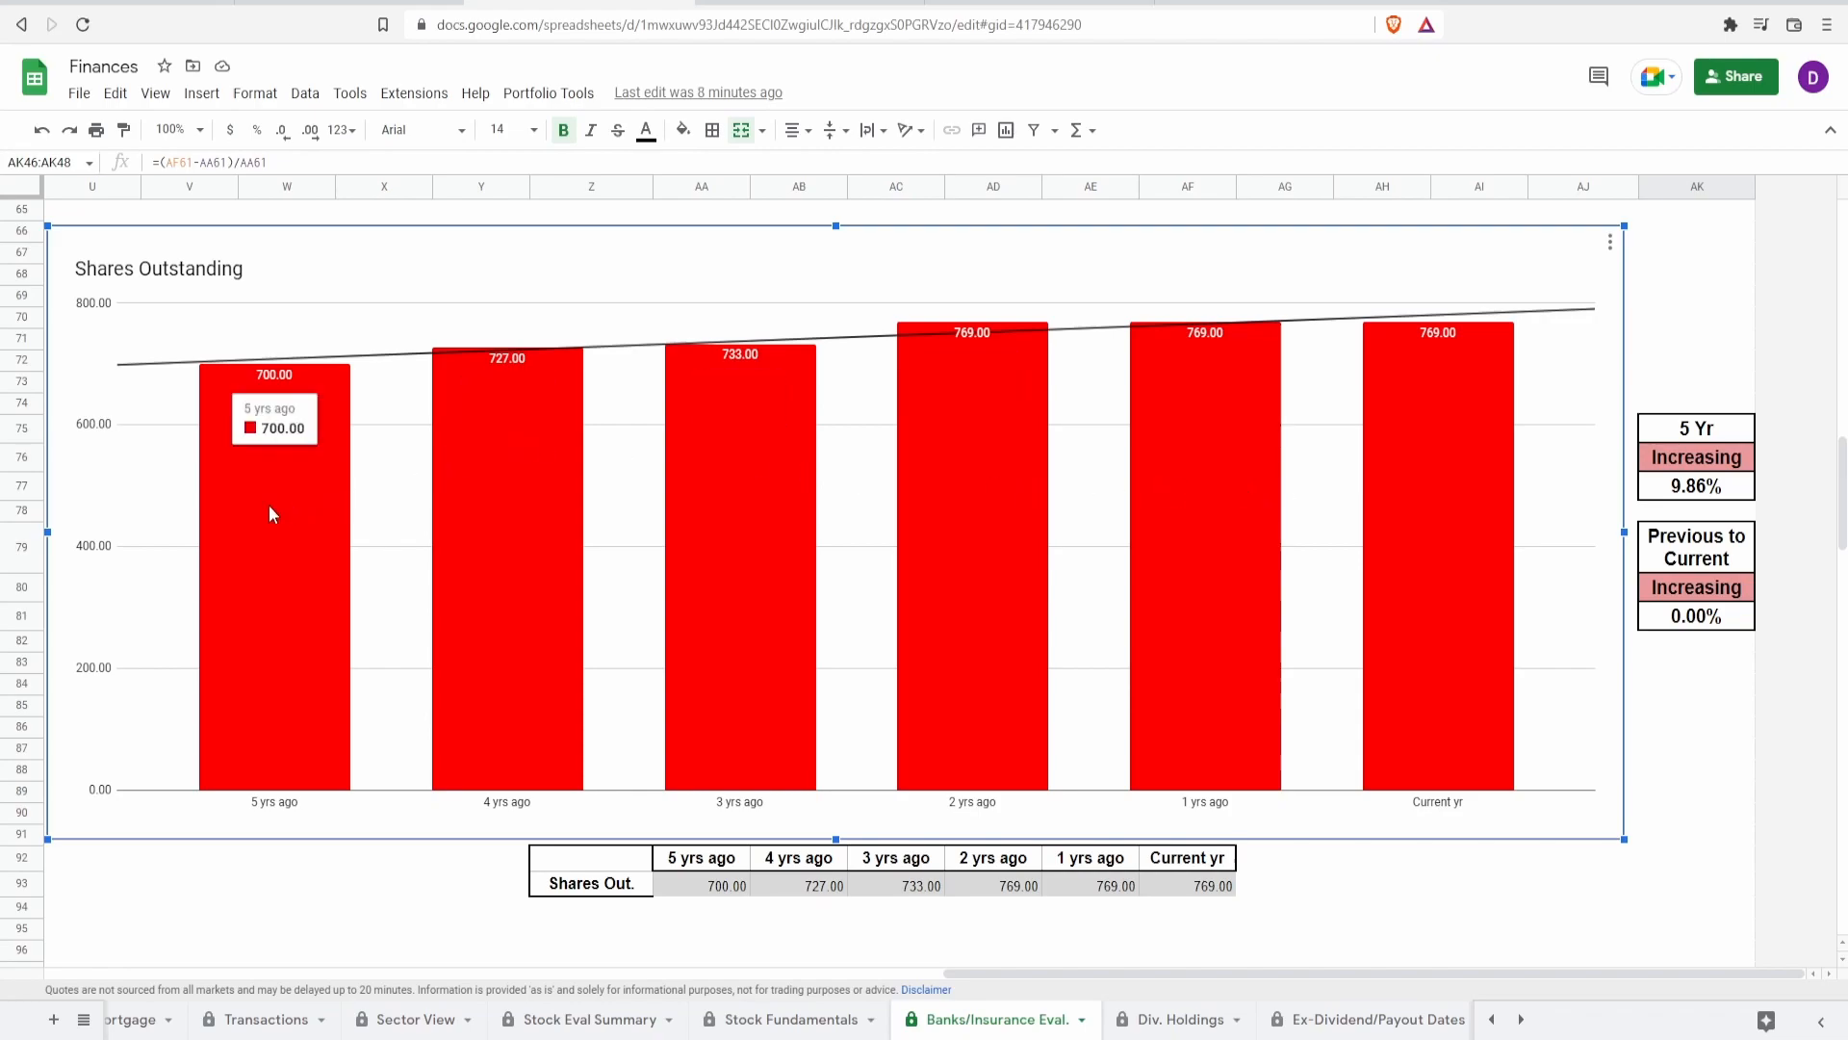
mouse_move(244, 514)
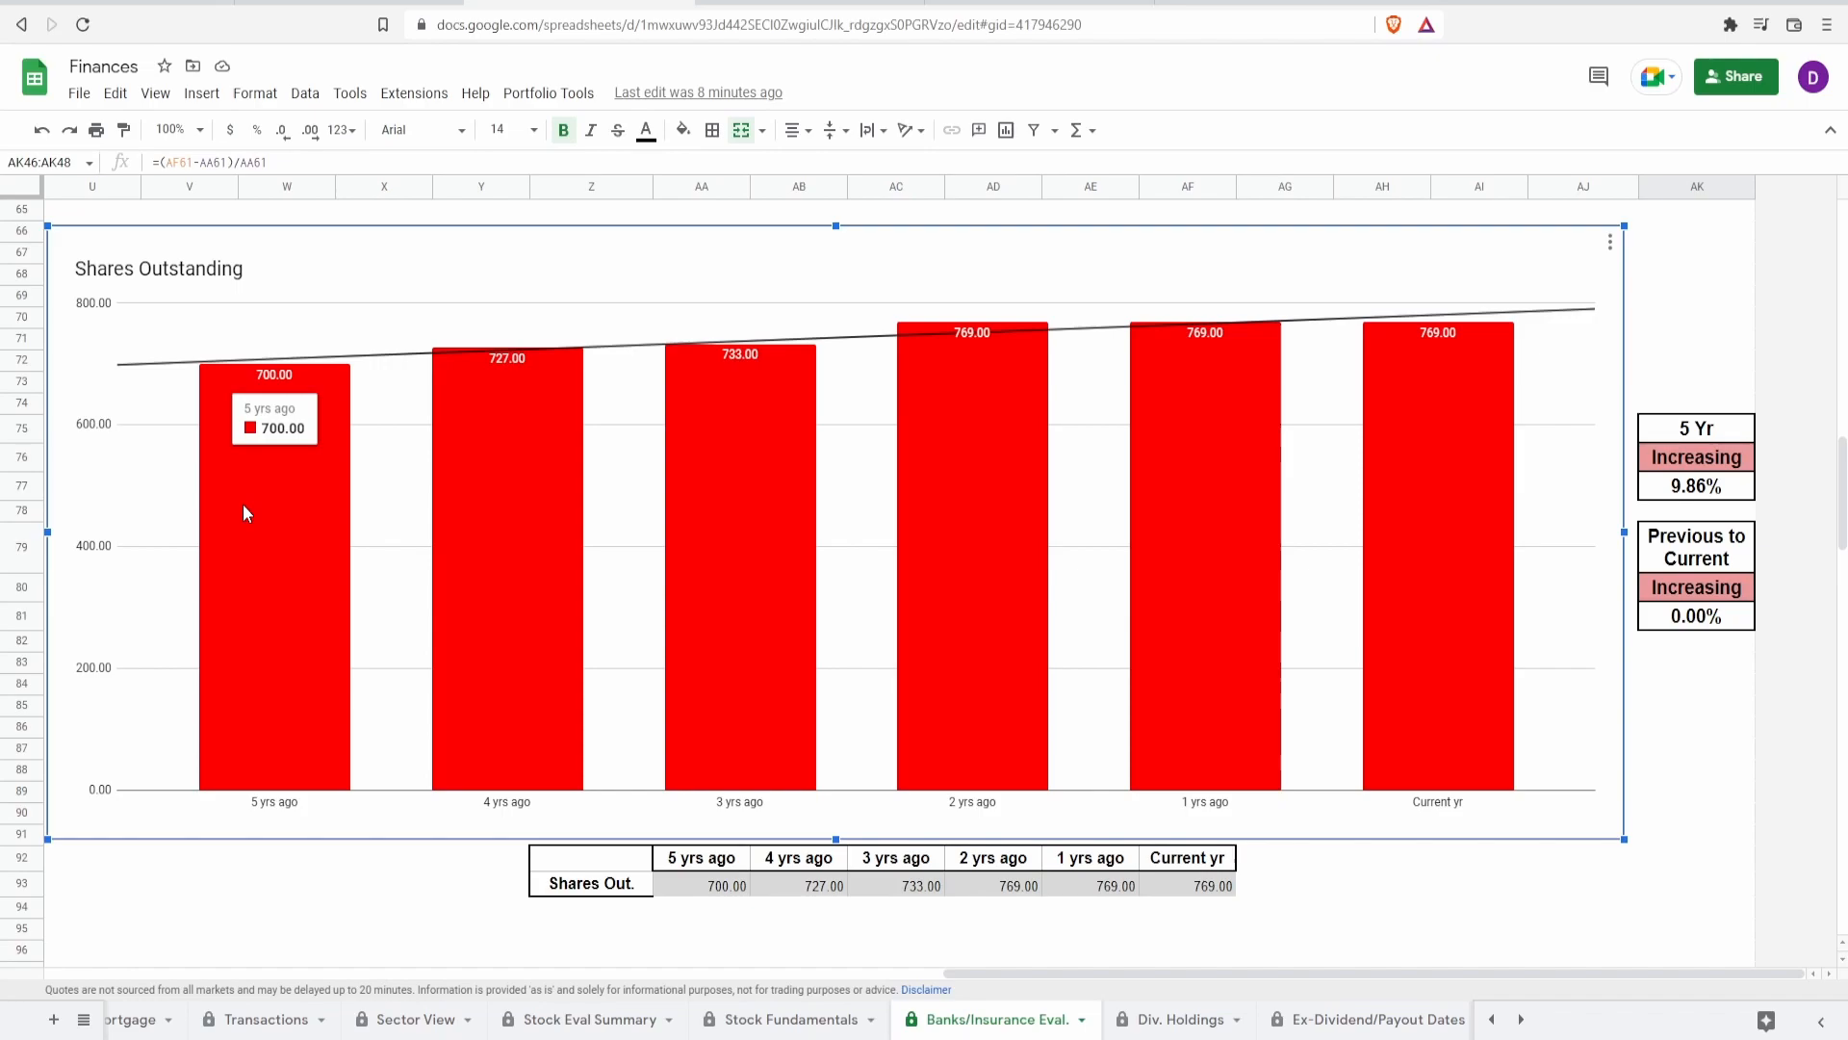
mouse_move(1467, 615)
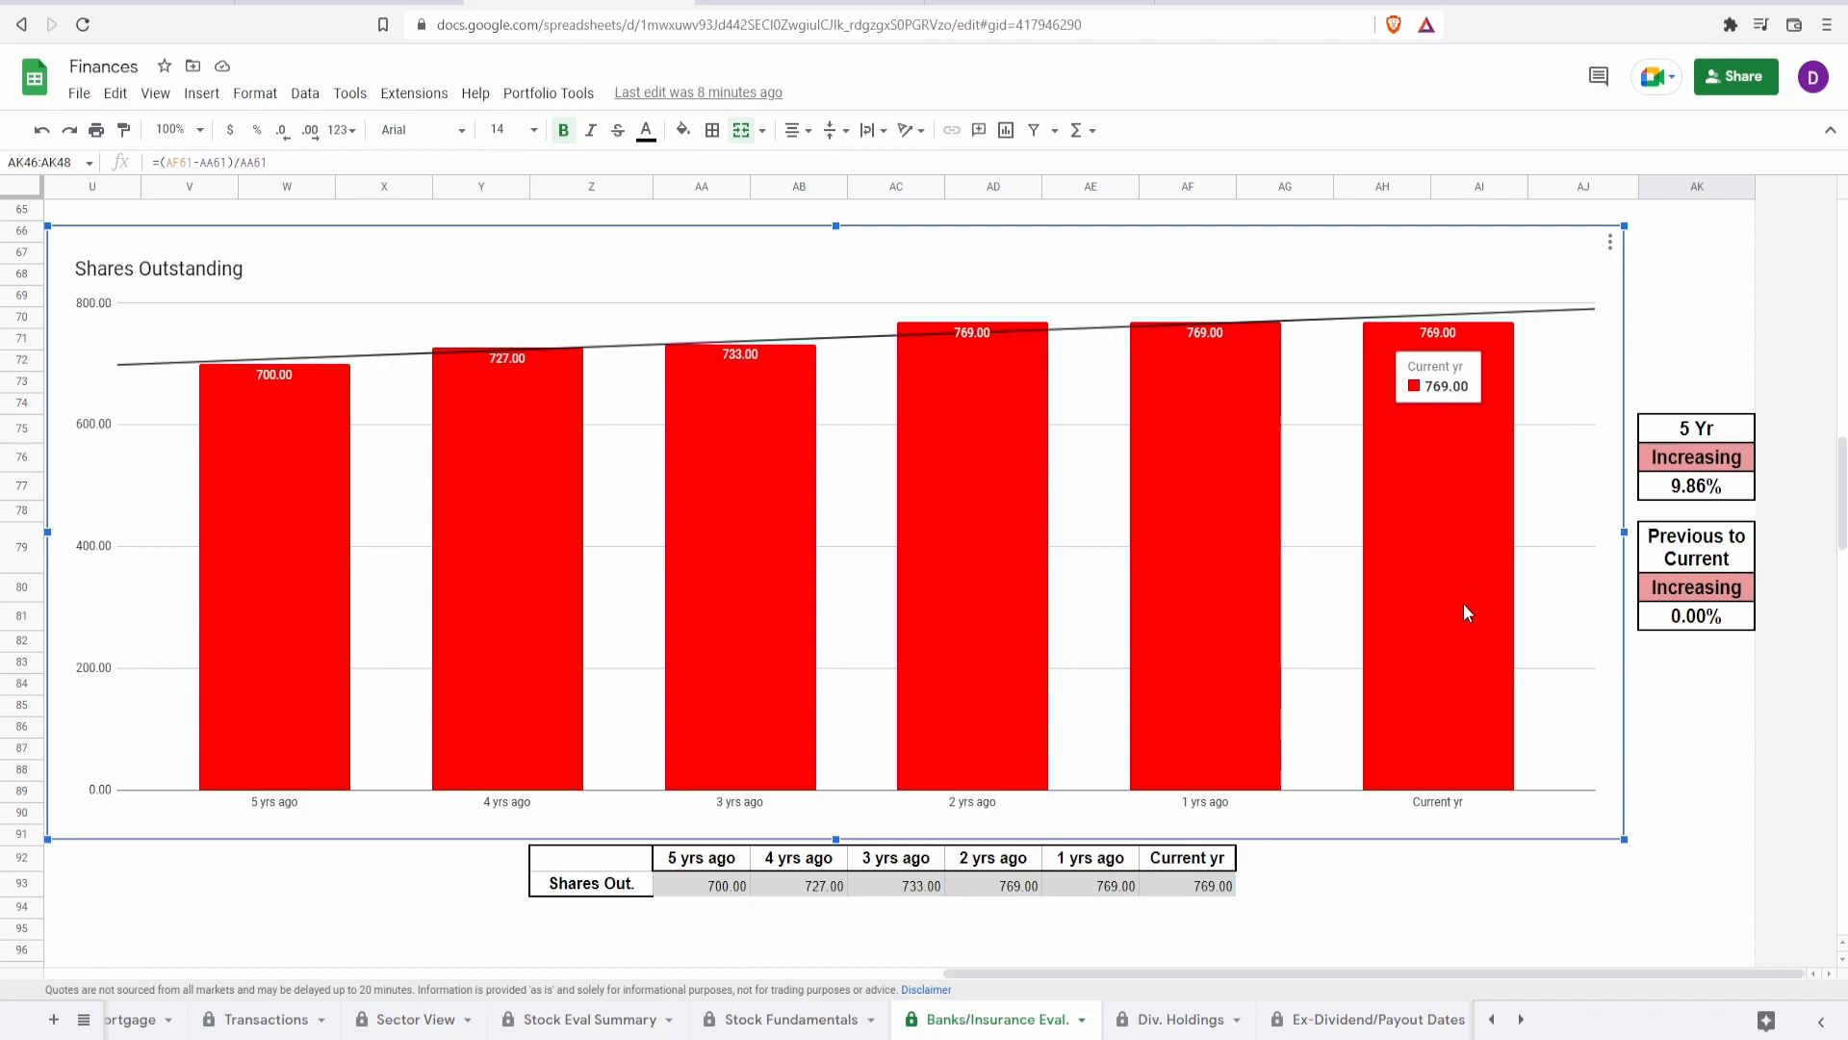
Step: Inspect the formula behind the 9.86% five-year Shares Outstanding increase, then continue to the next chart
click(1694, 485)
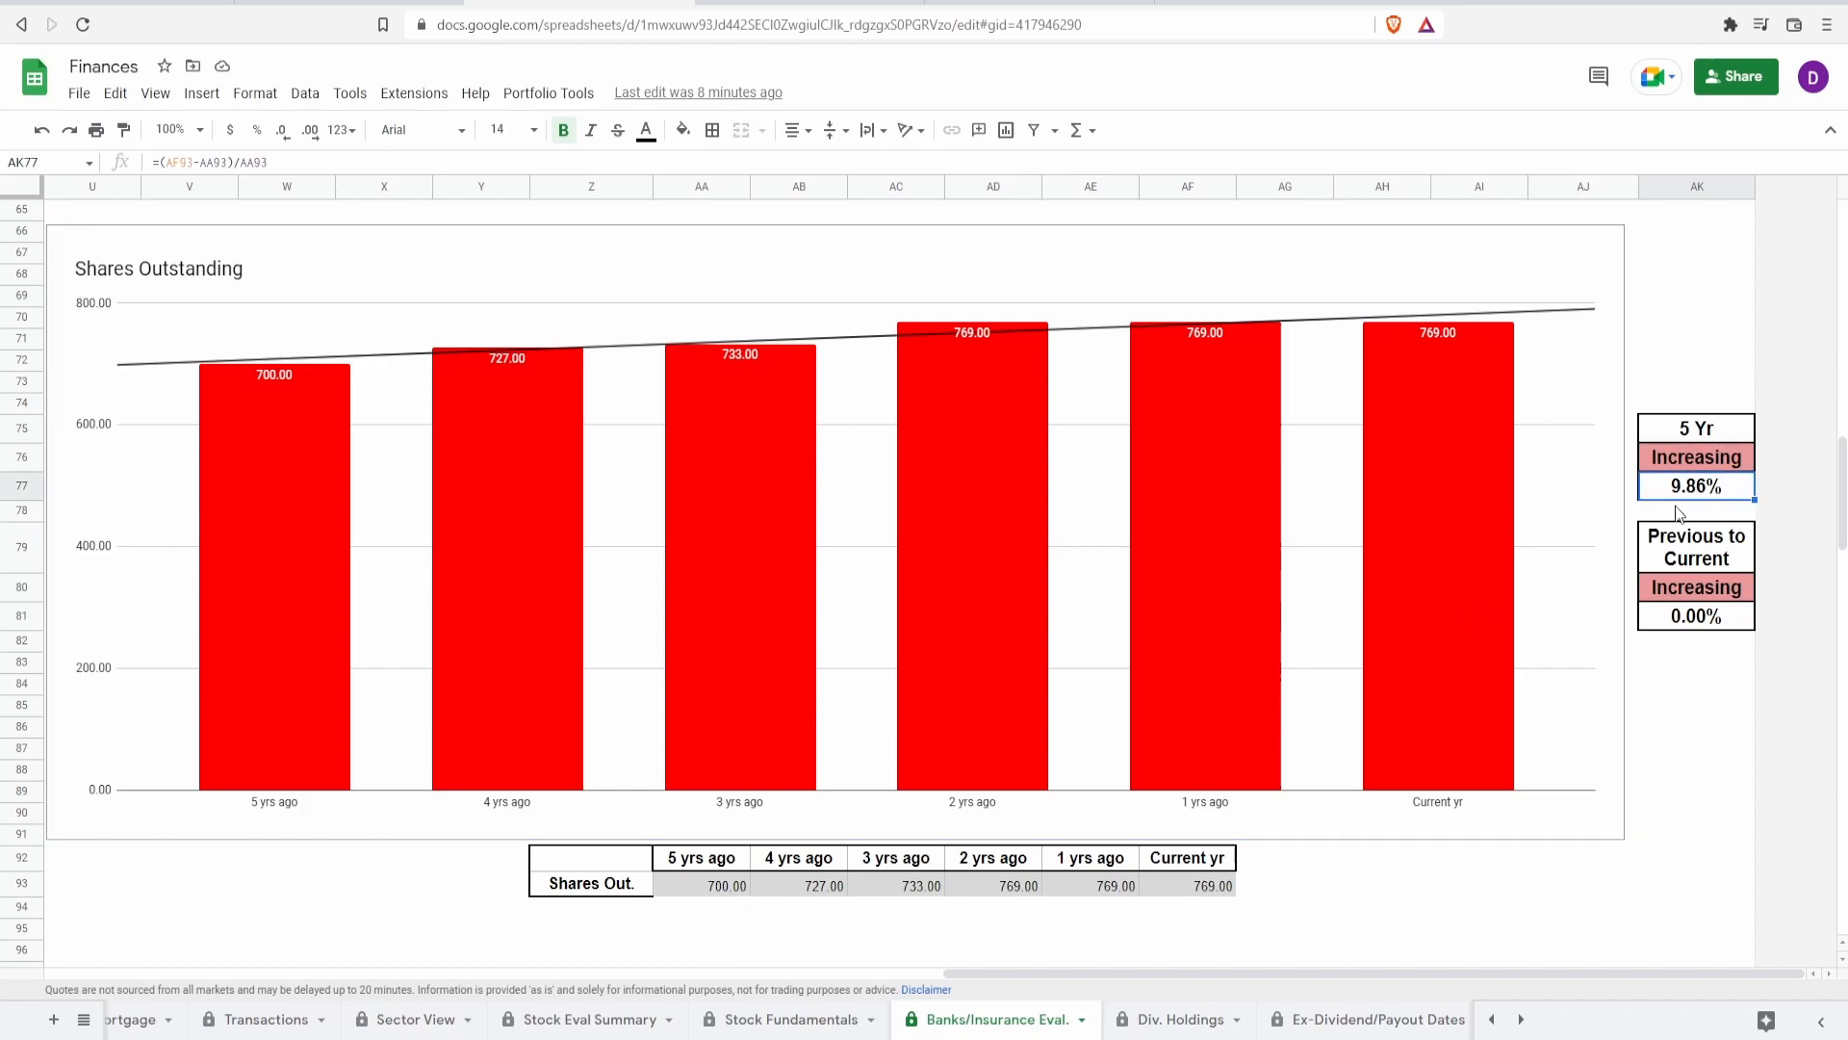
click(873, 597)
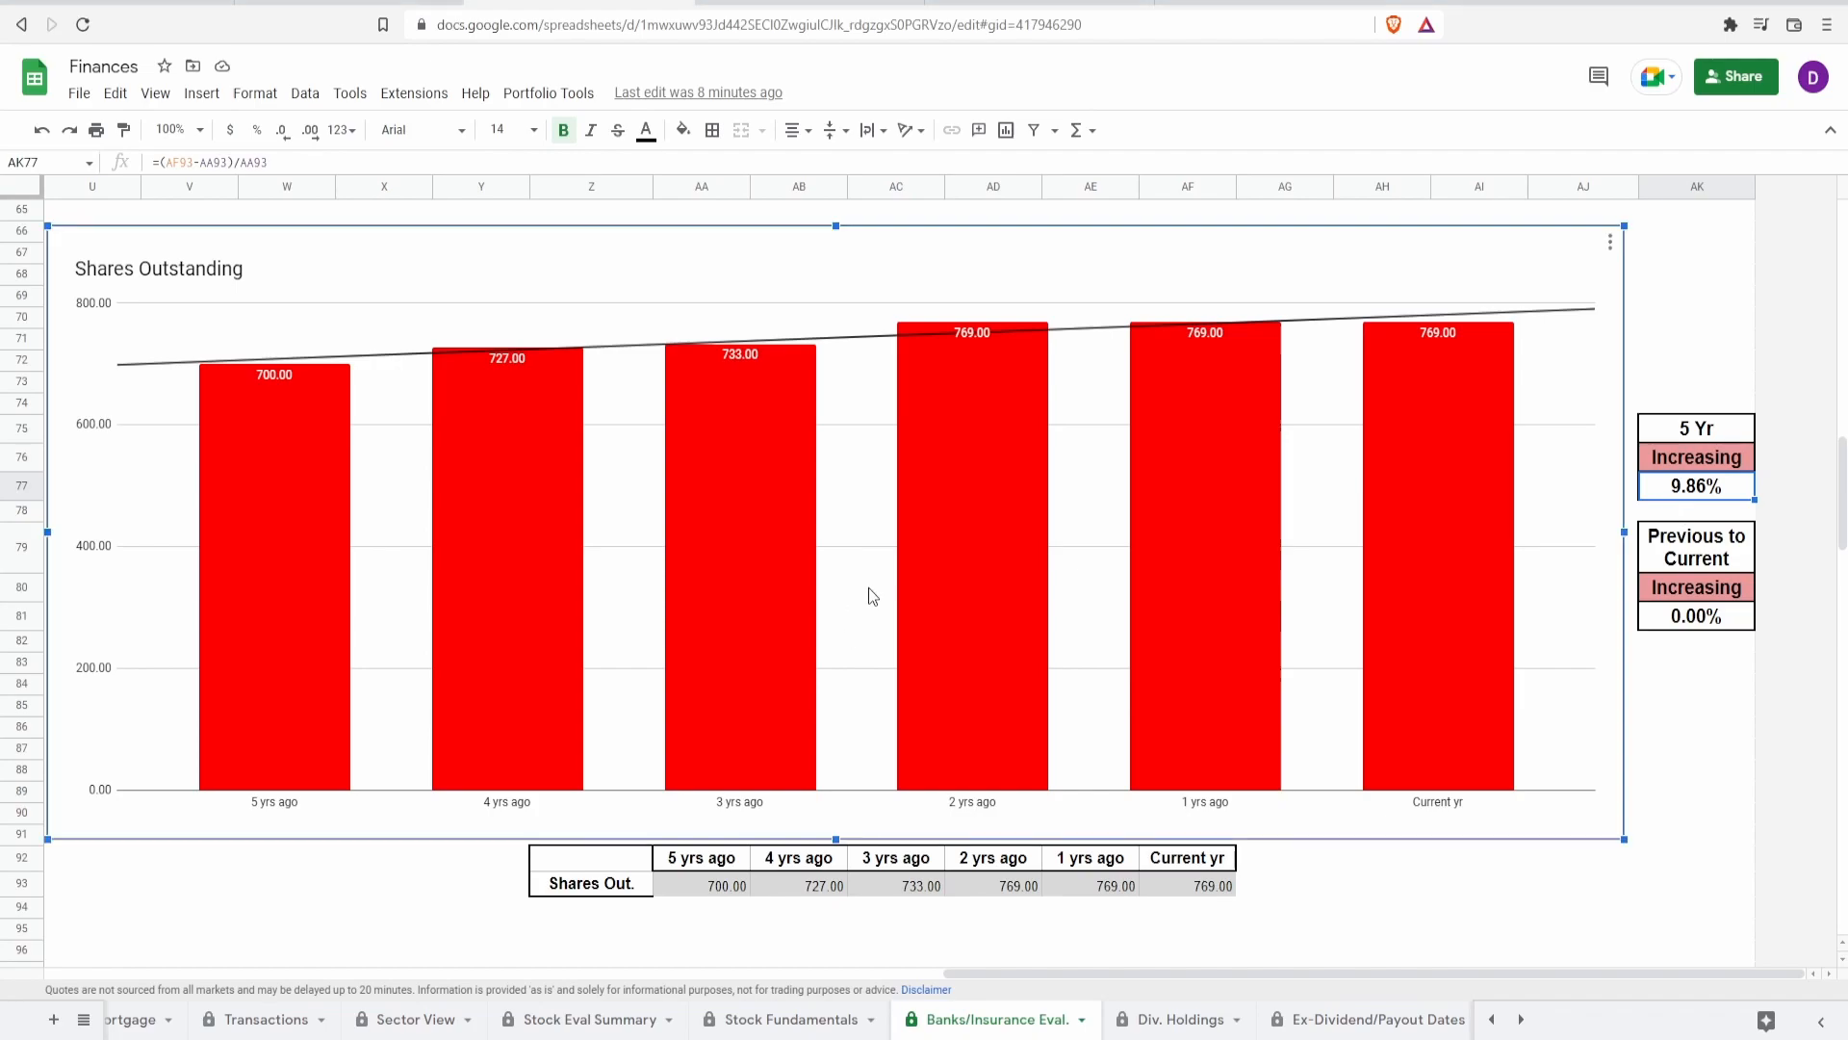
mouse_move(774, 591)
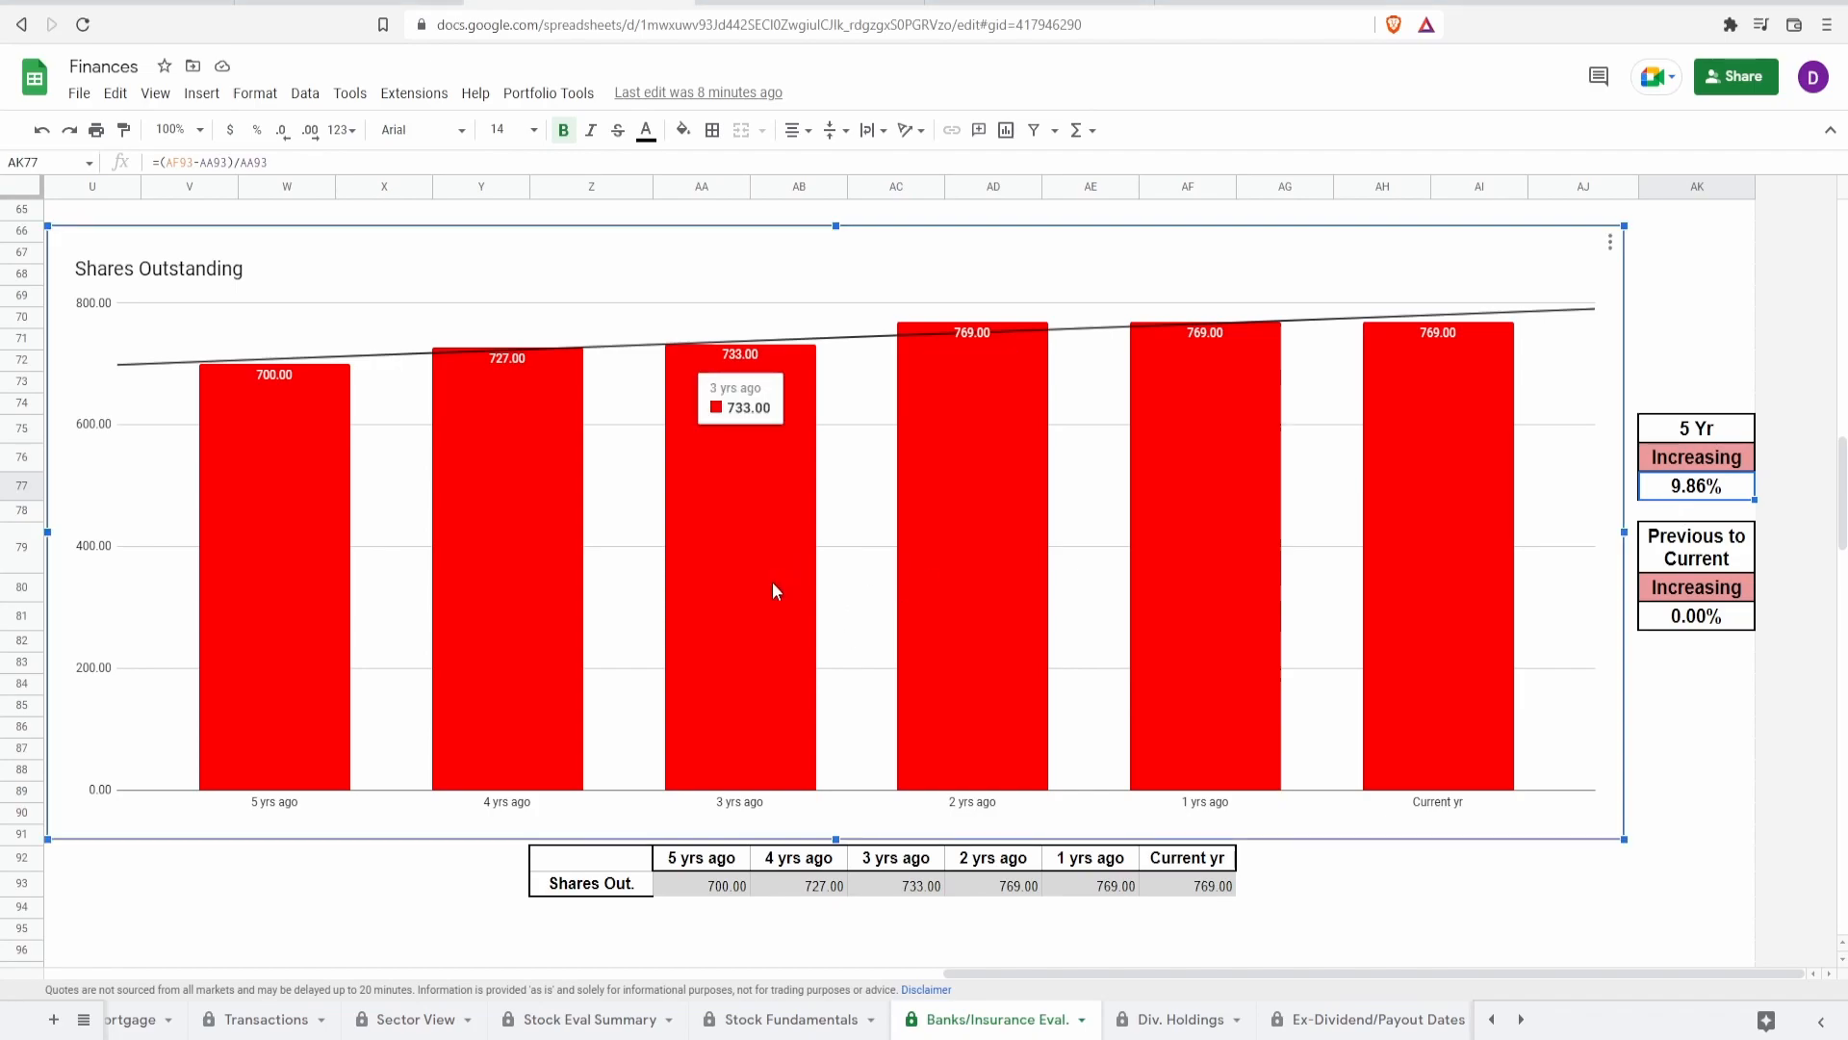
mouse_move(766, 585)
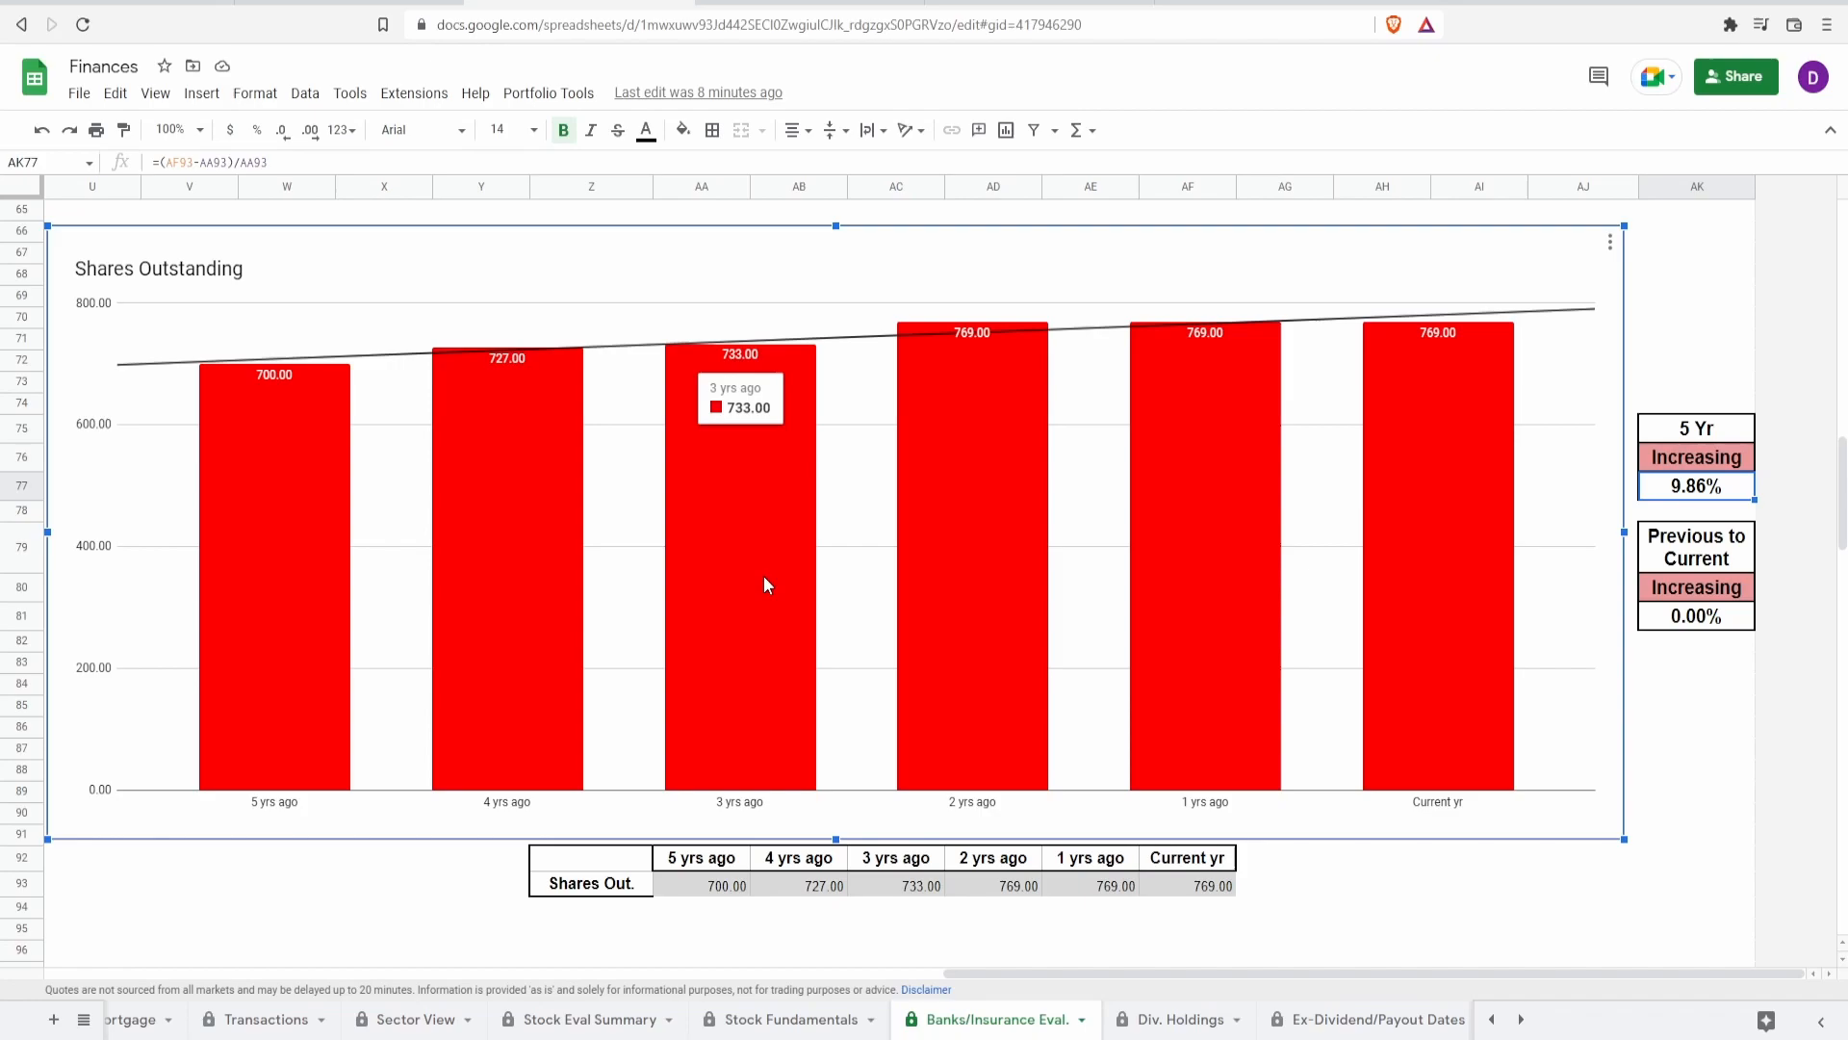
mouse_move(785, 595)
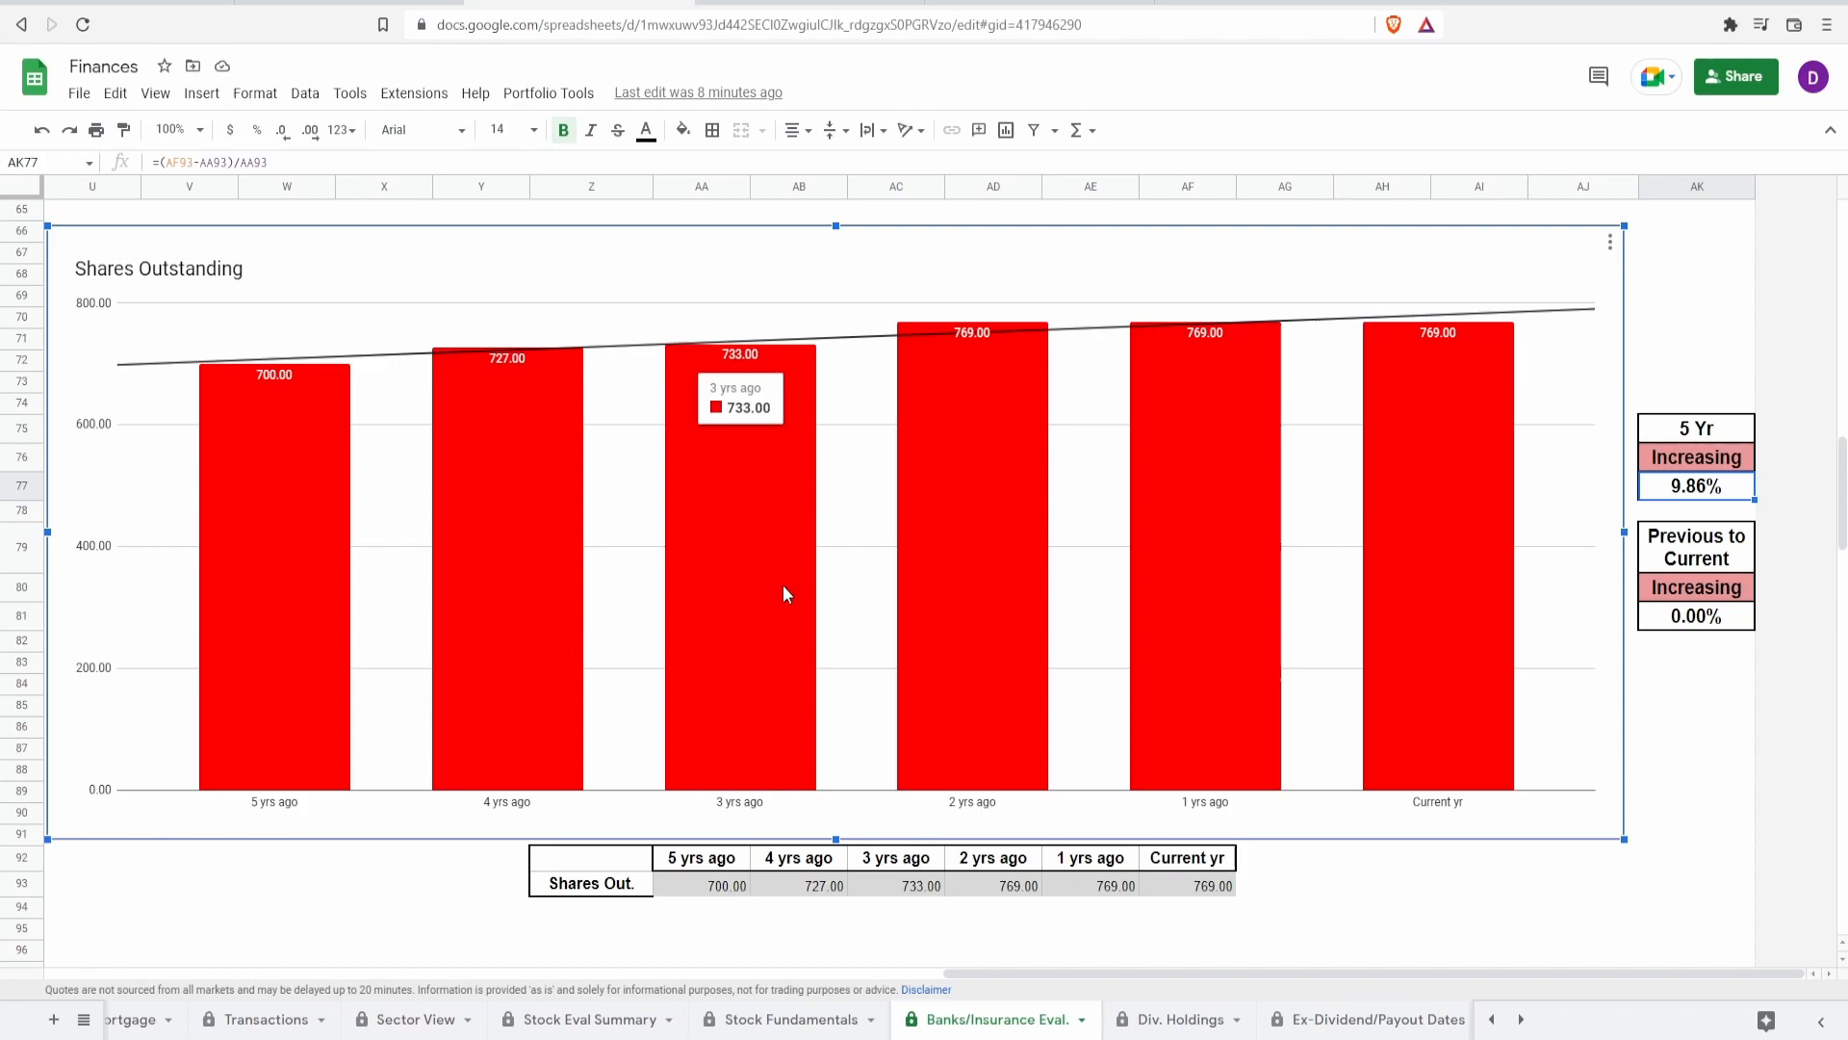
mouse_move(1034, 626)
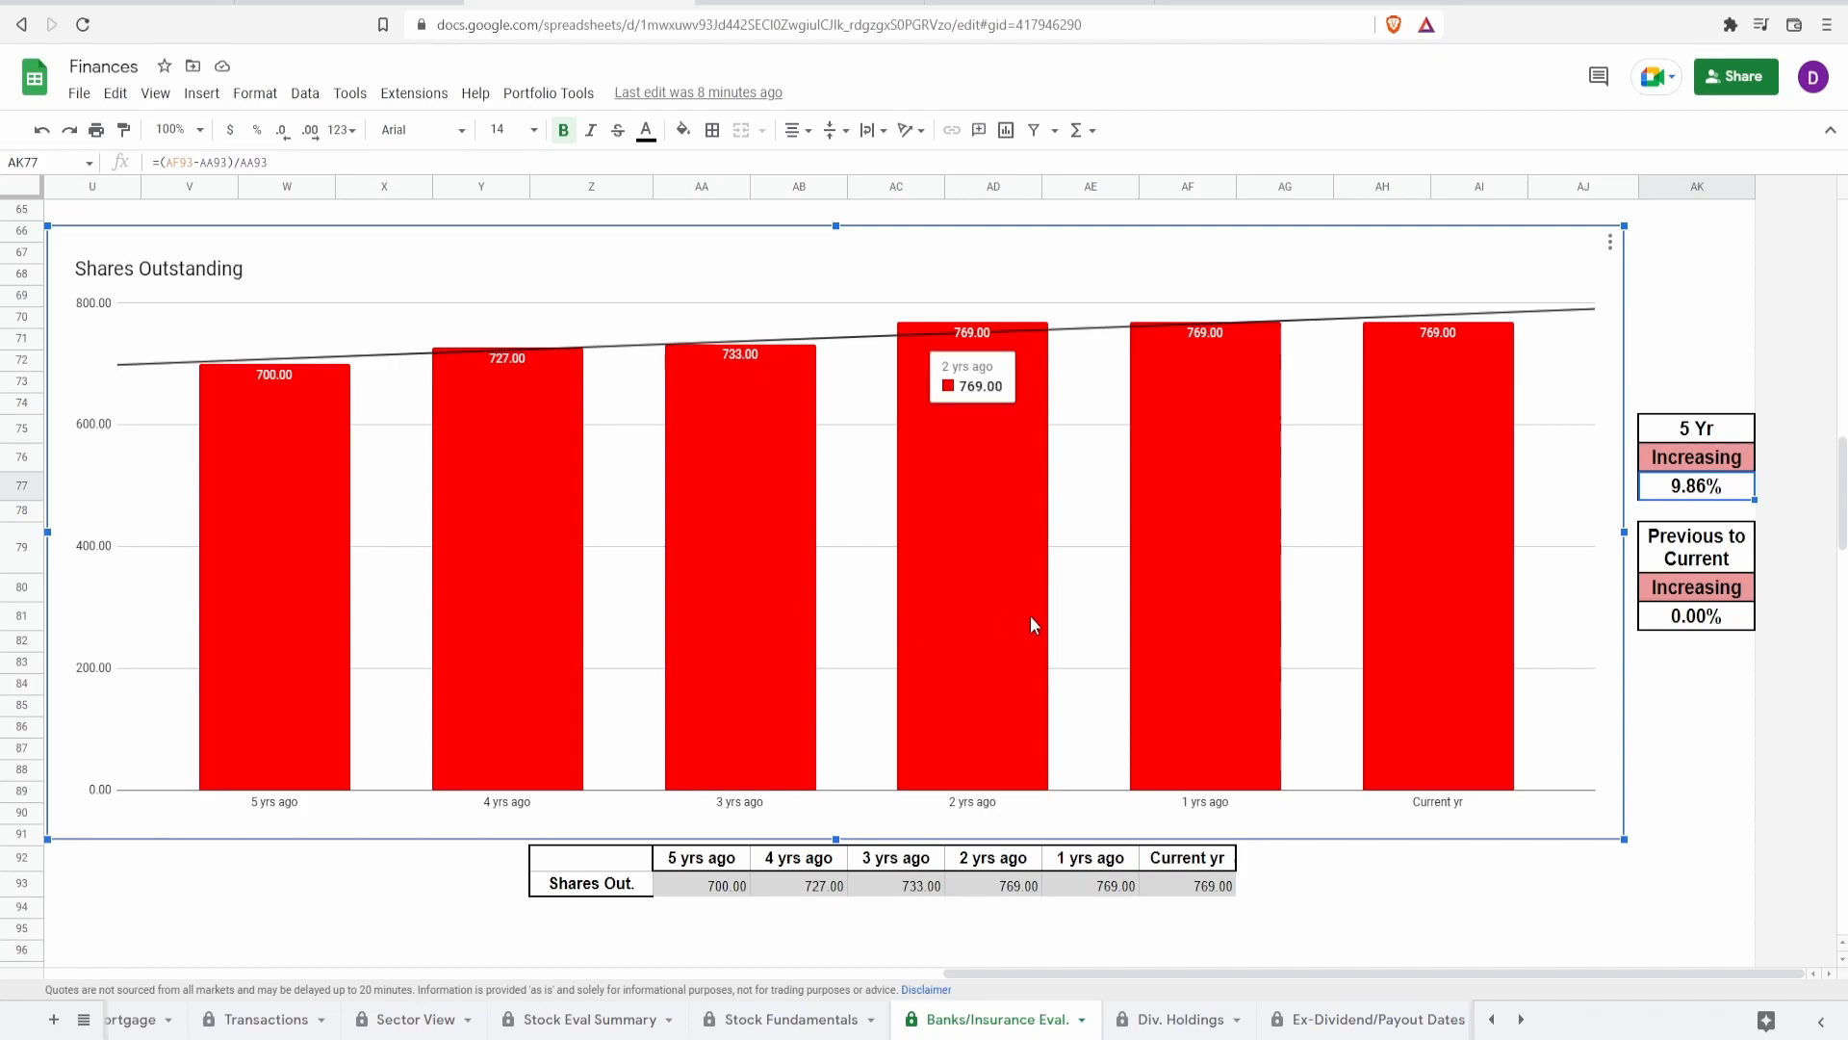
mouse_move(1009, 612)
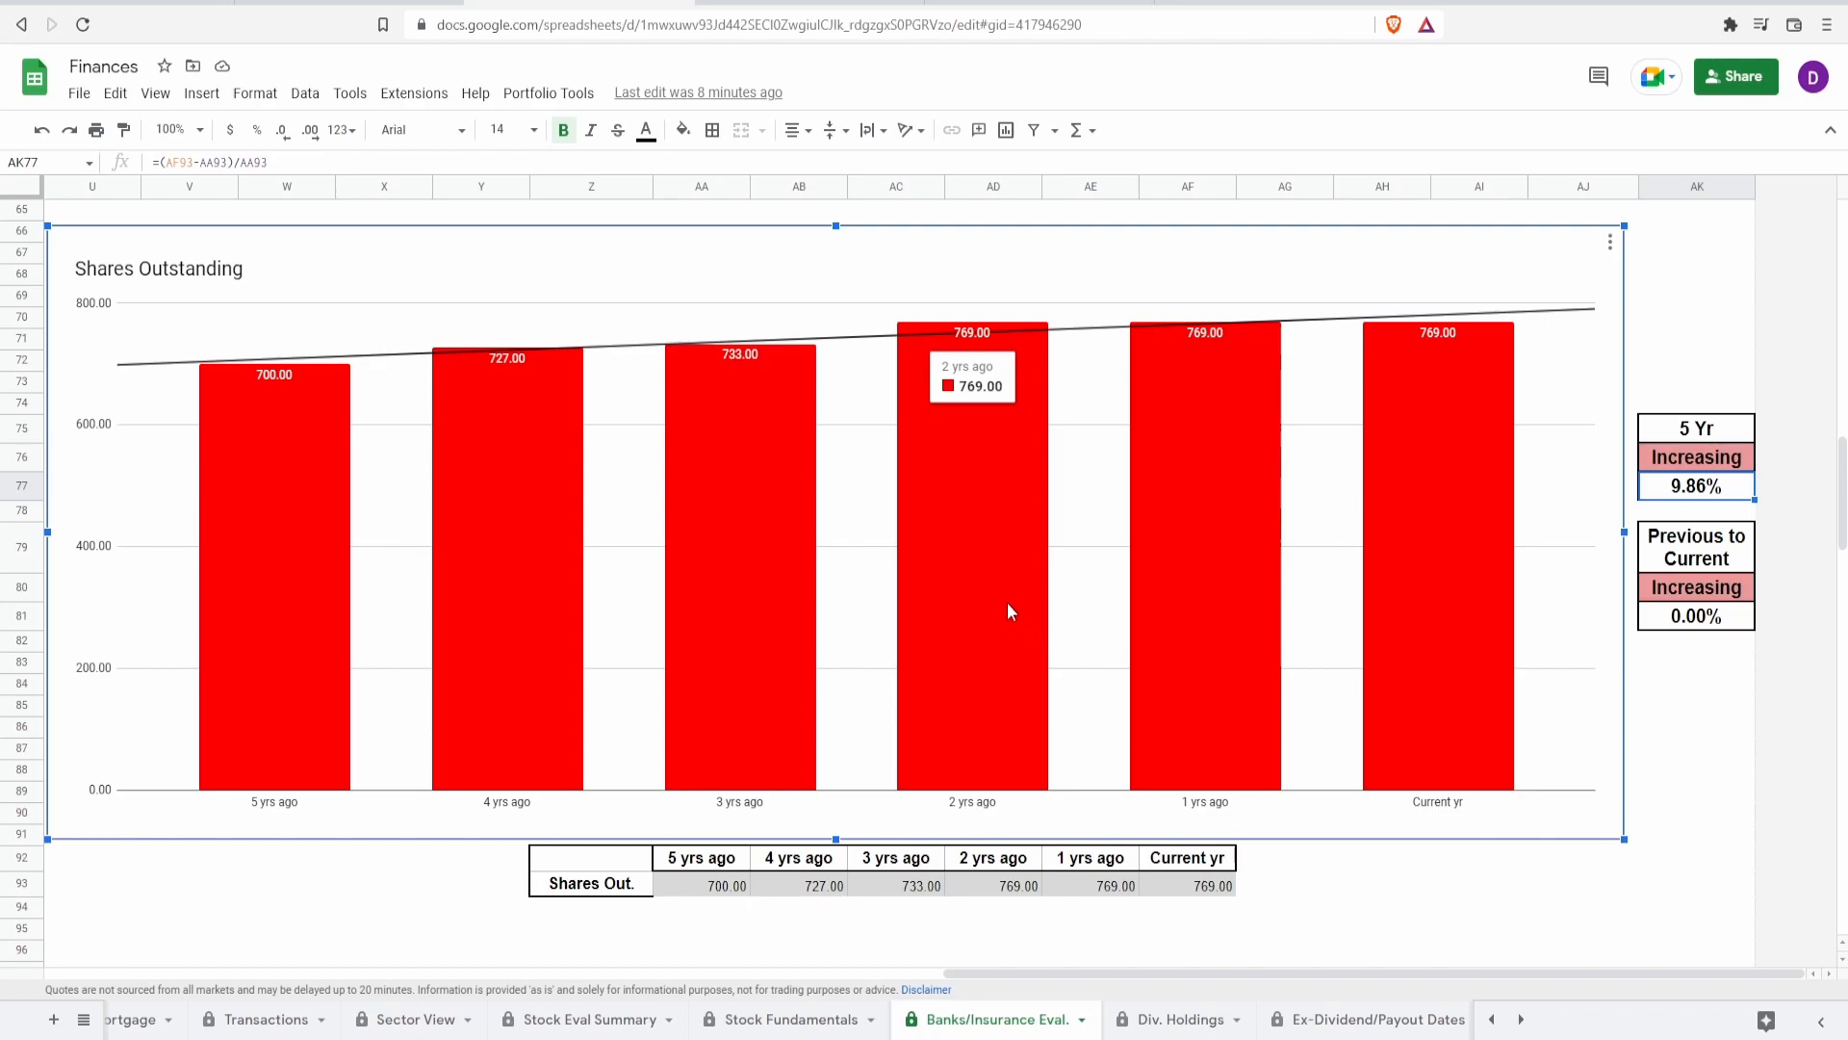
mouse_move(1769, 670)
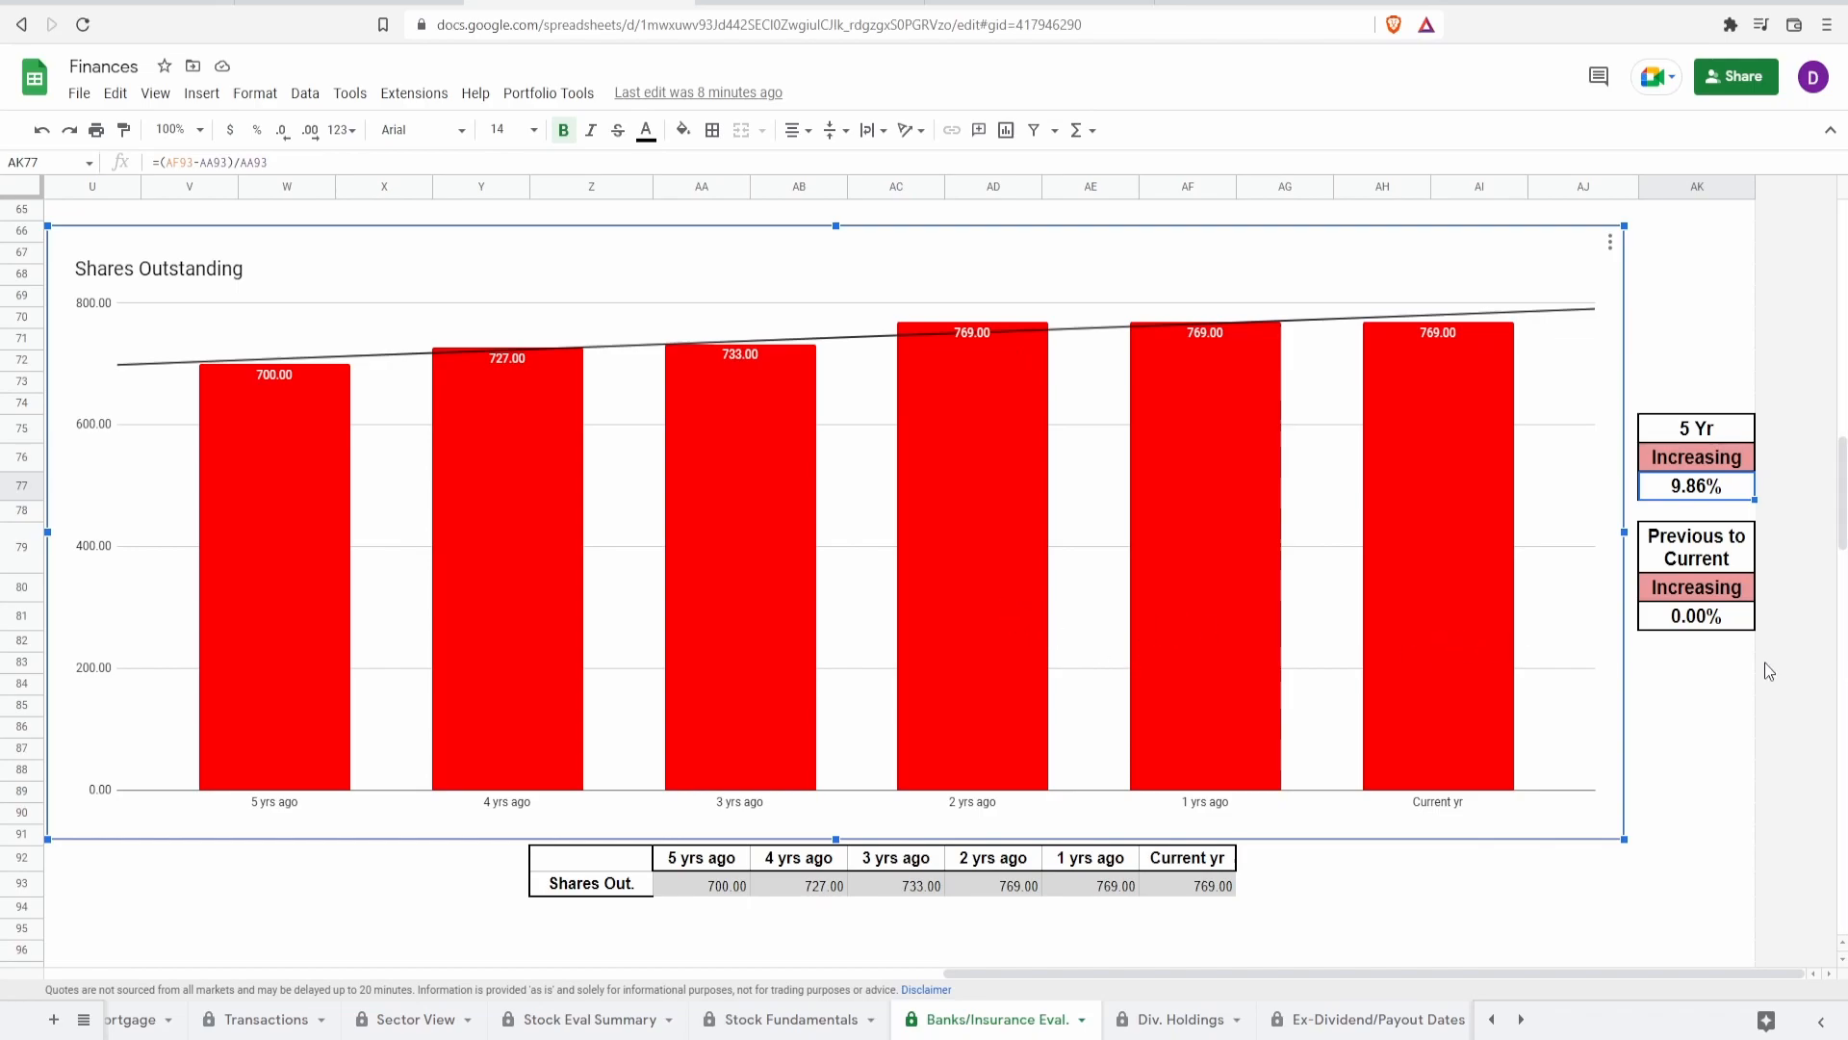
mouse_move(1404, 553)
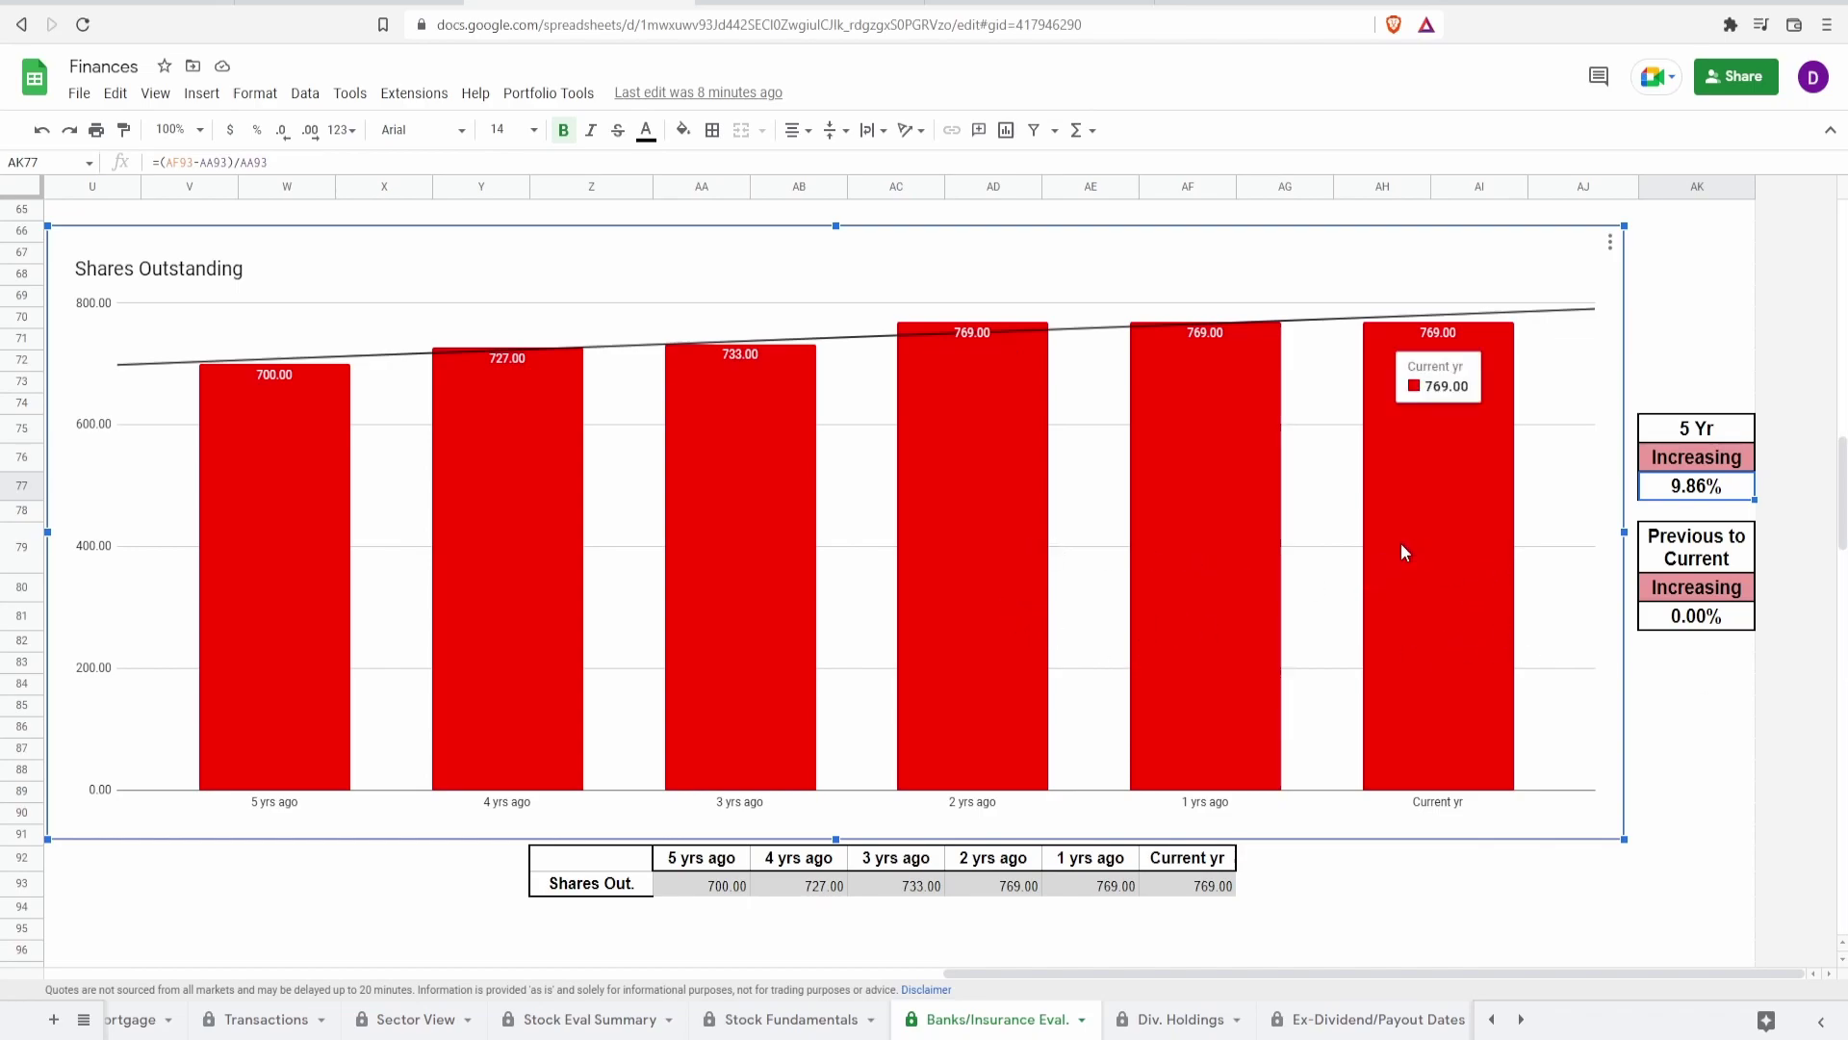
mouse_move(924, 312)
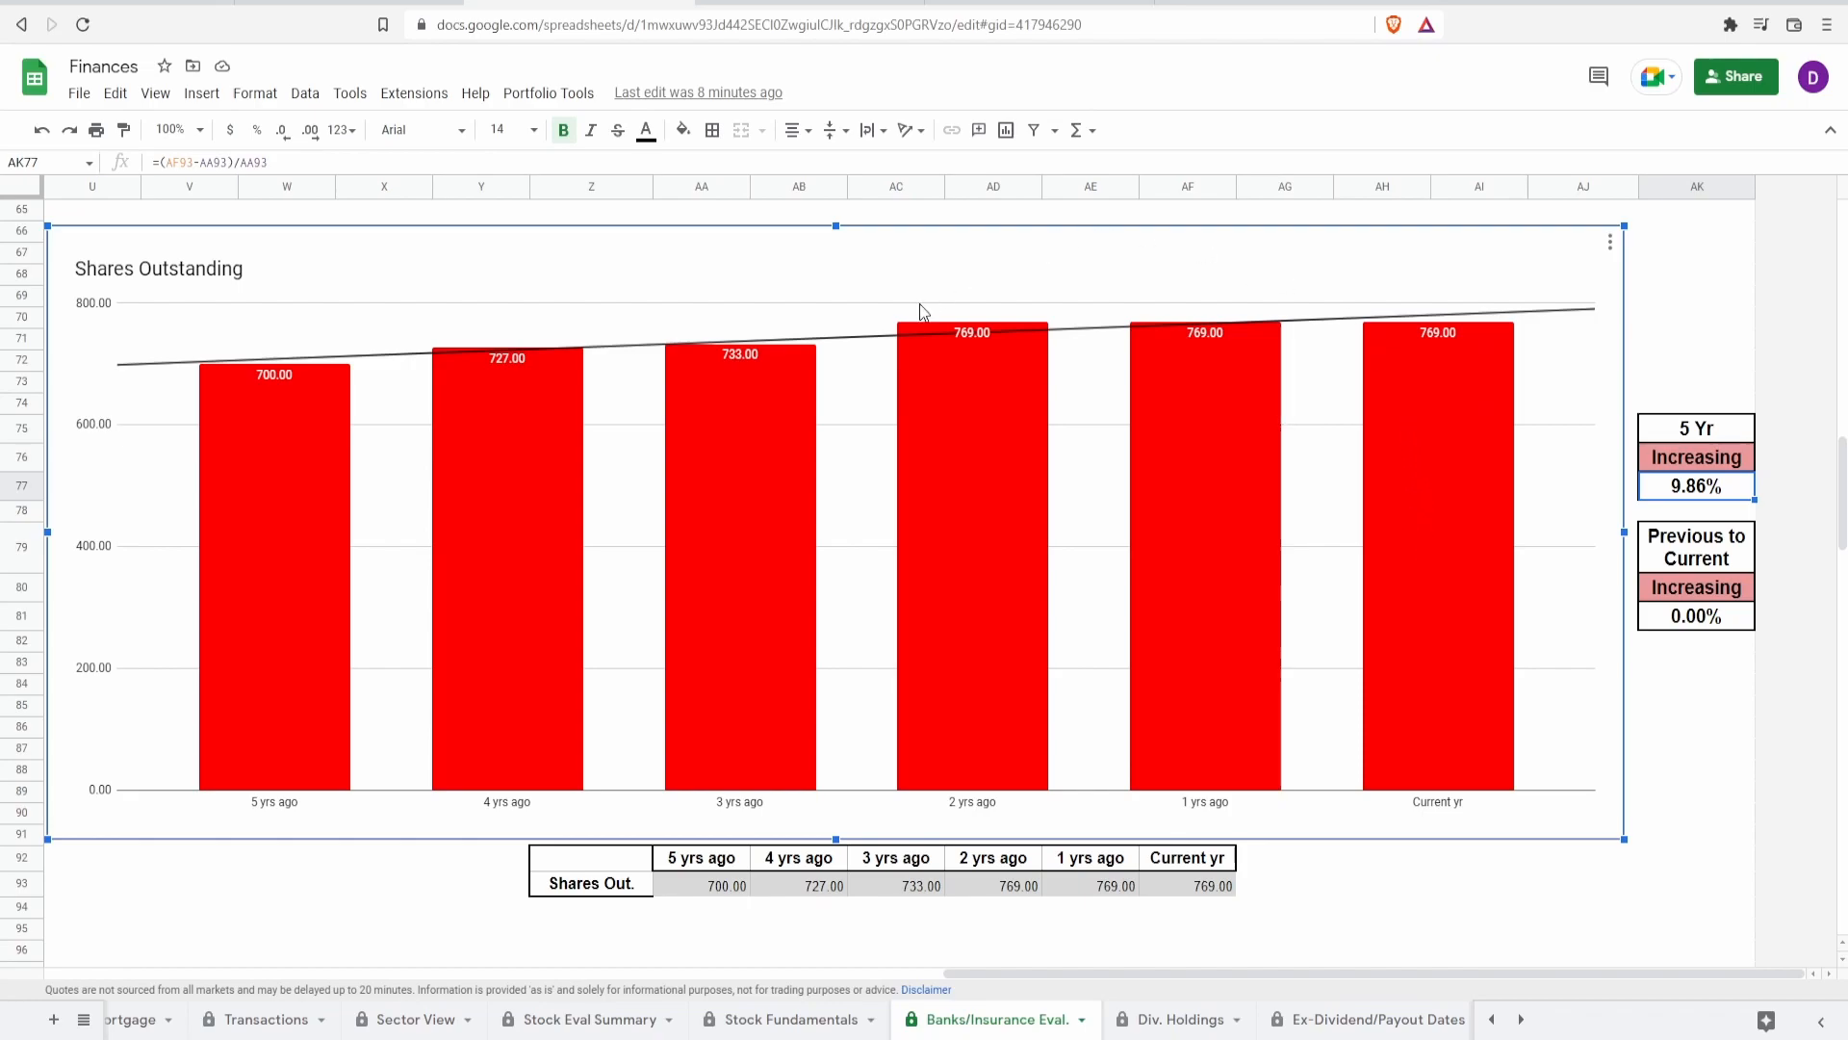
mouse_move(1118, 463)
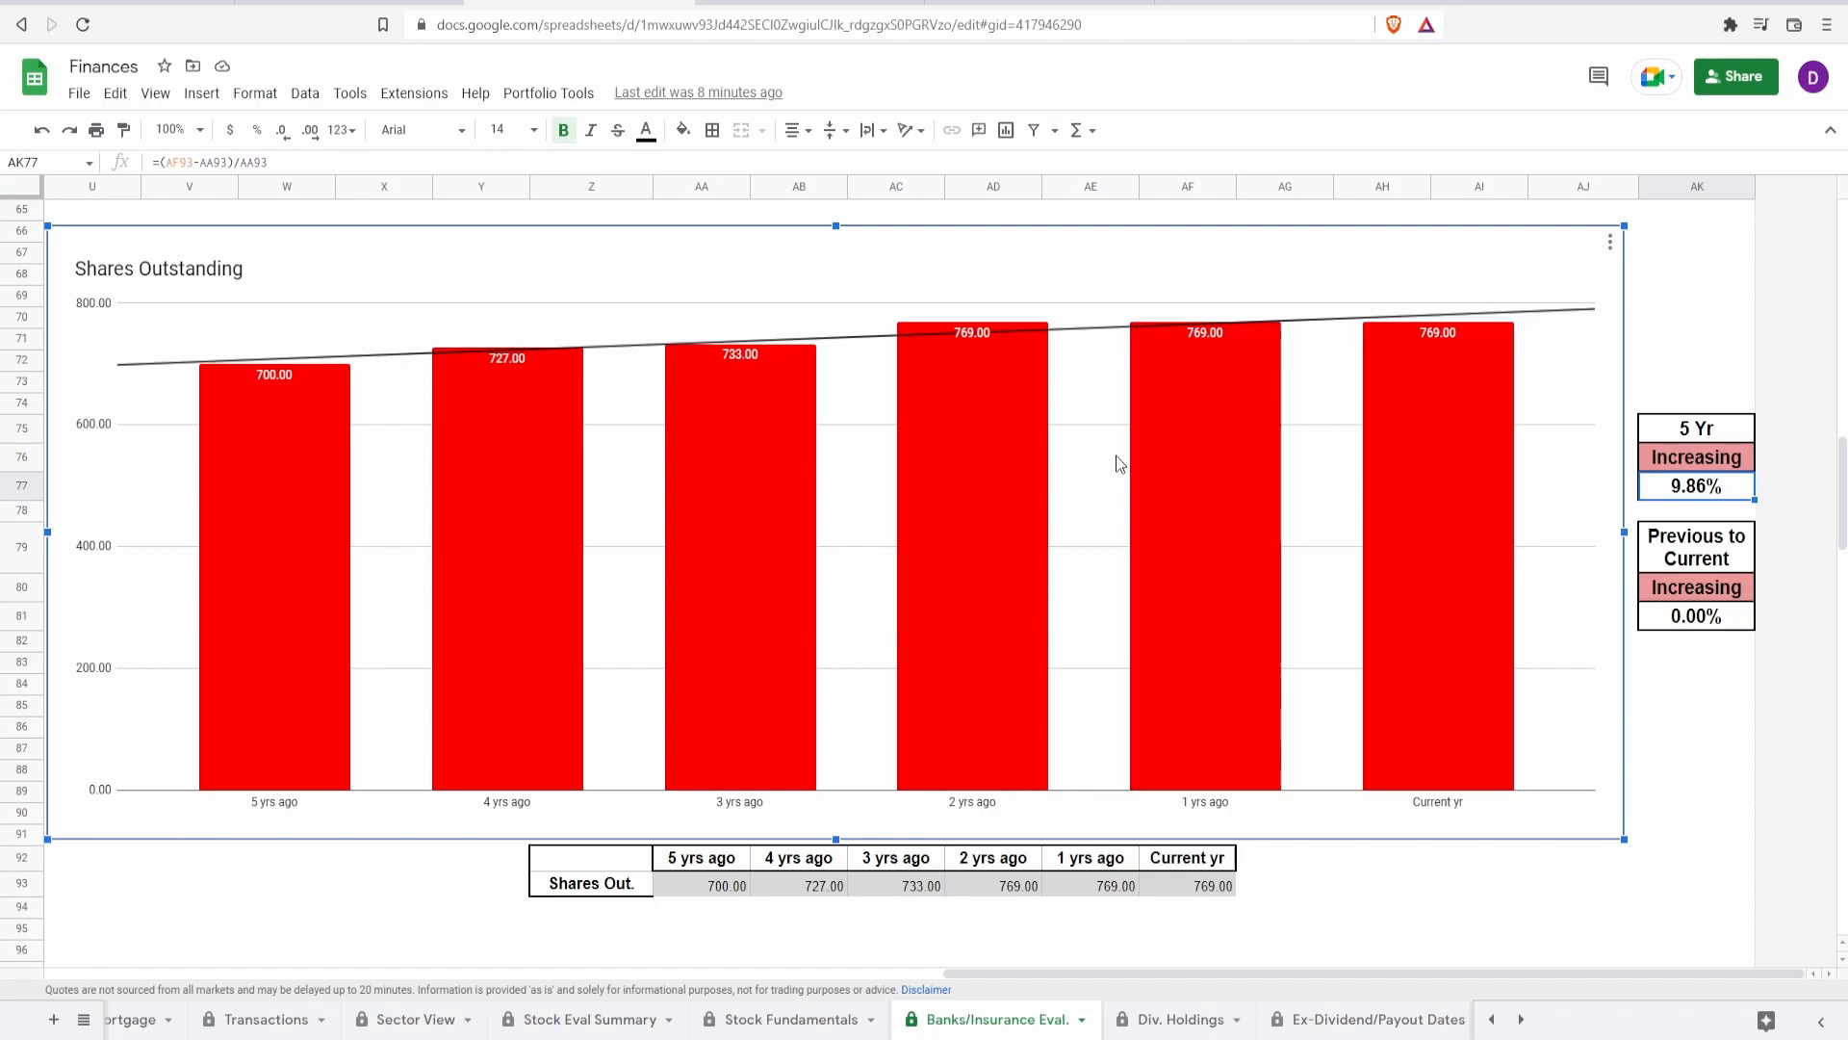
mouse_move(1016, 459)
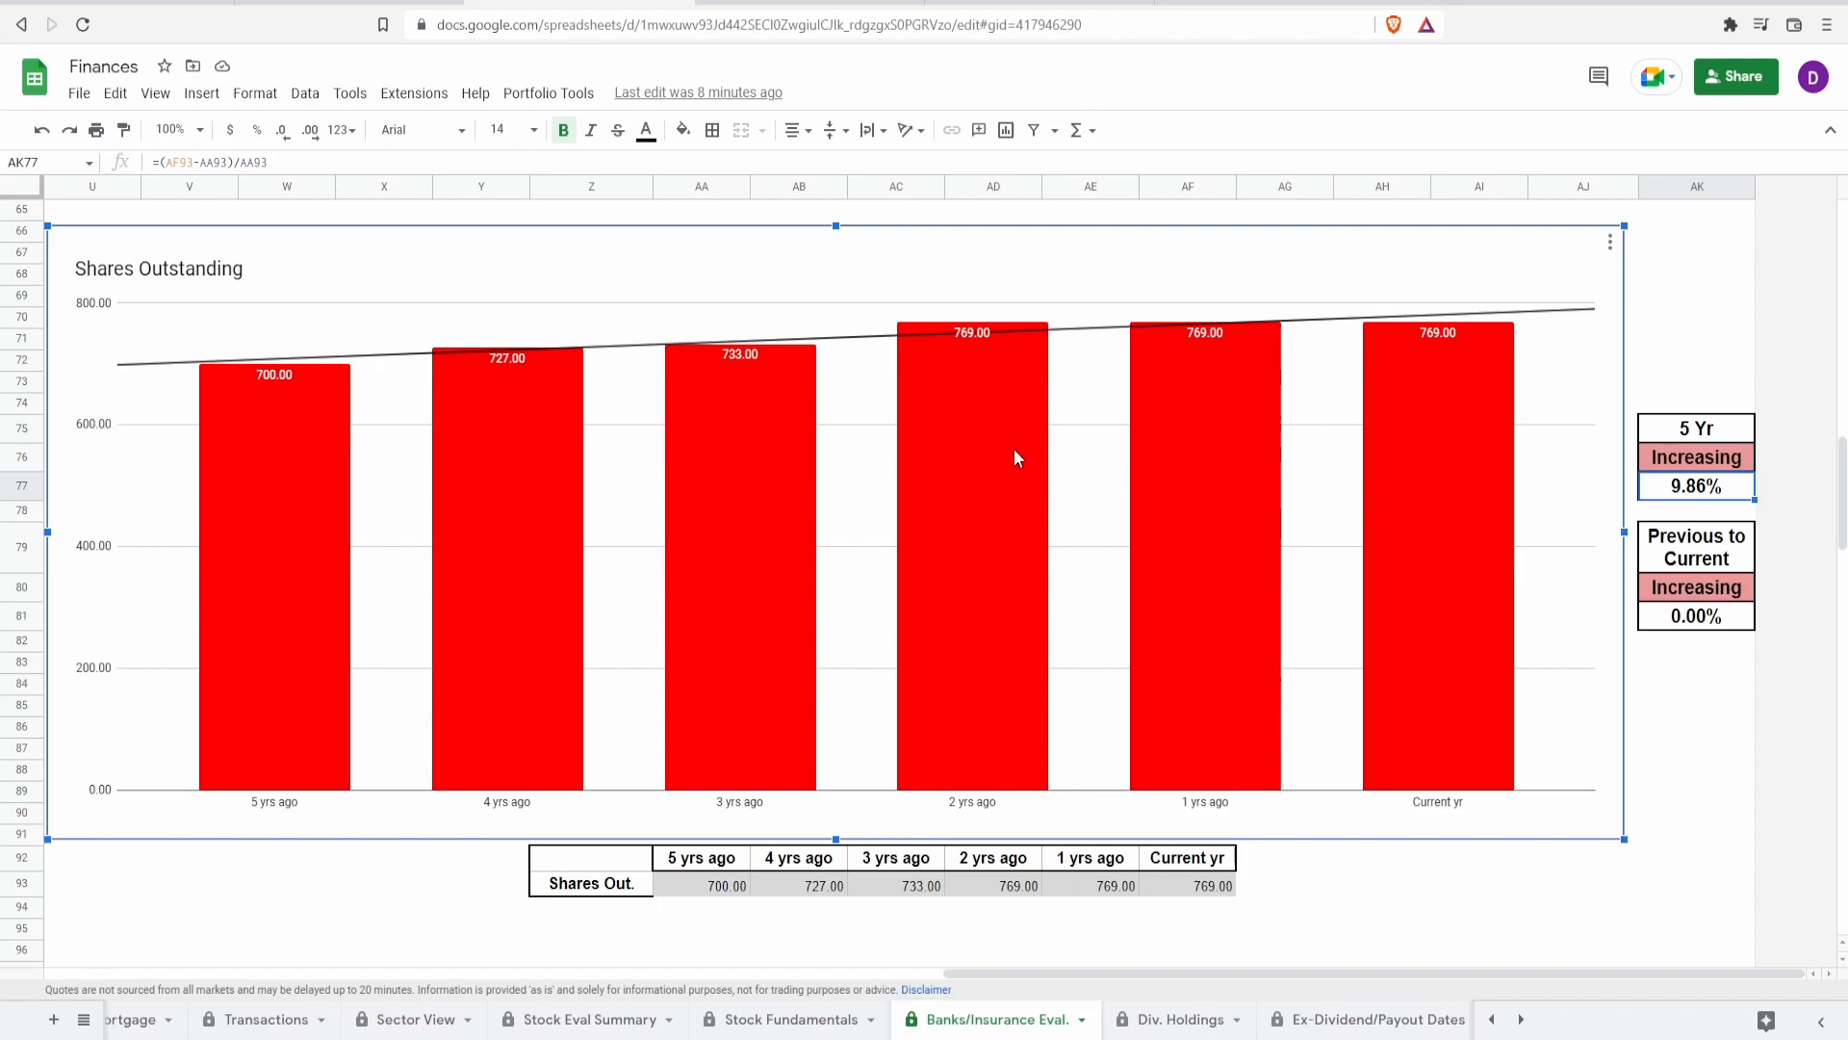
scroll(down, 3)
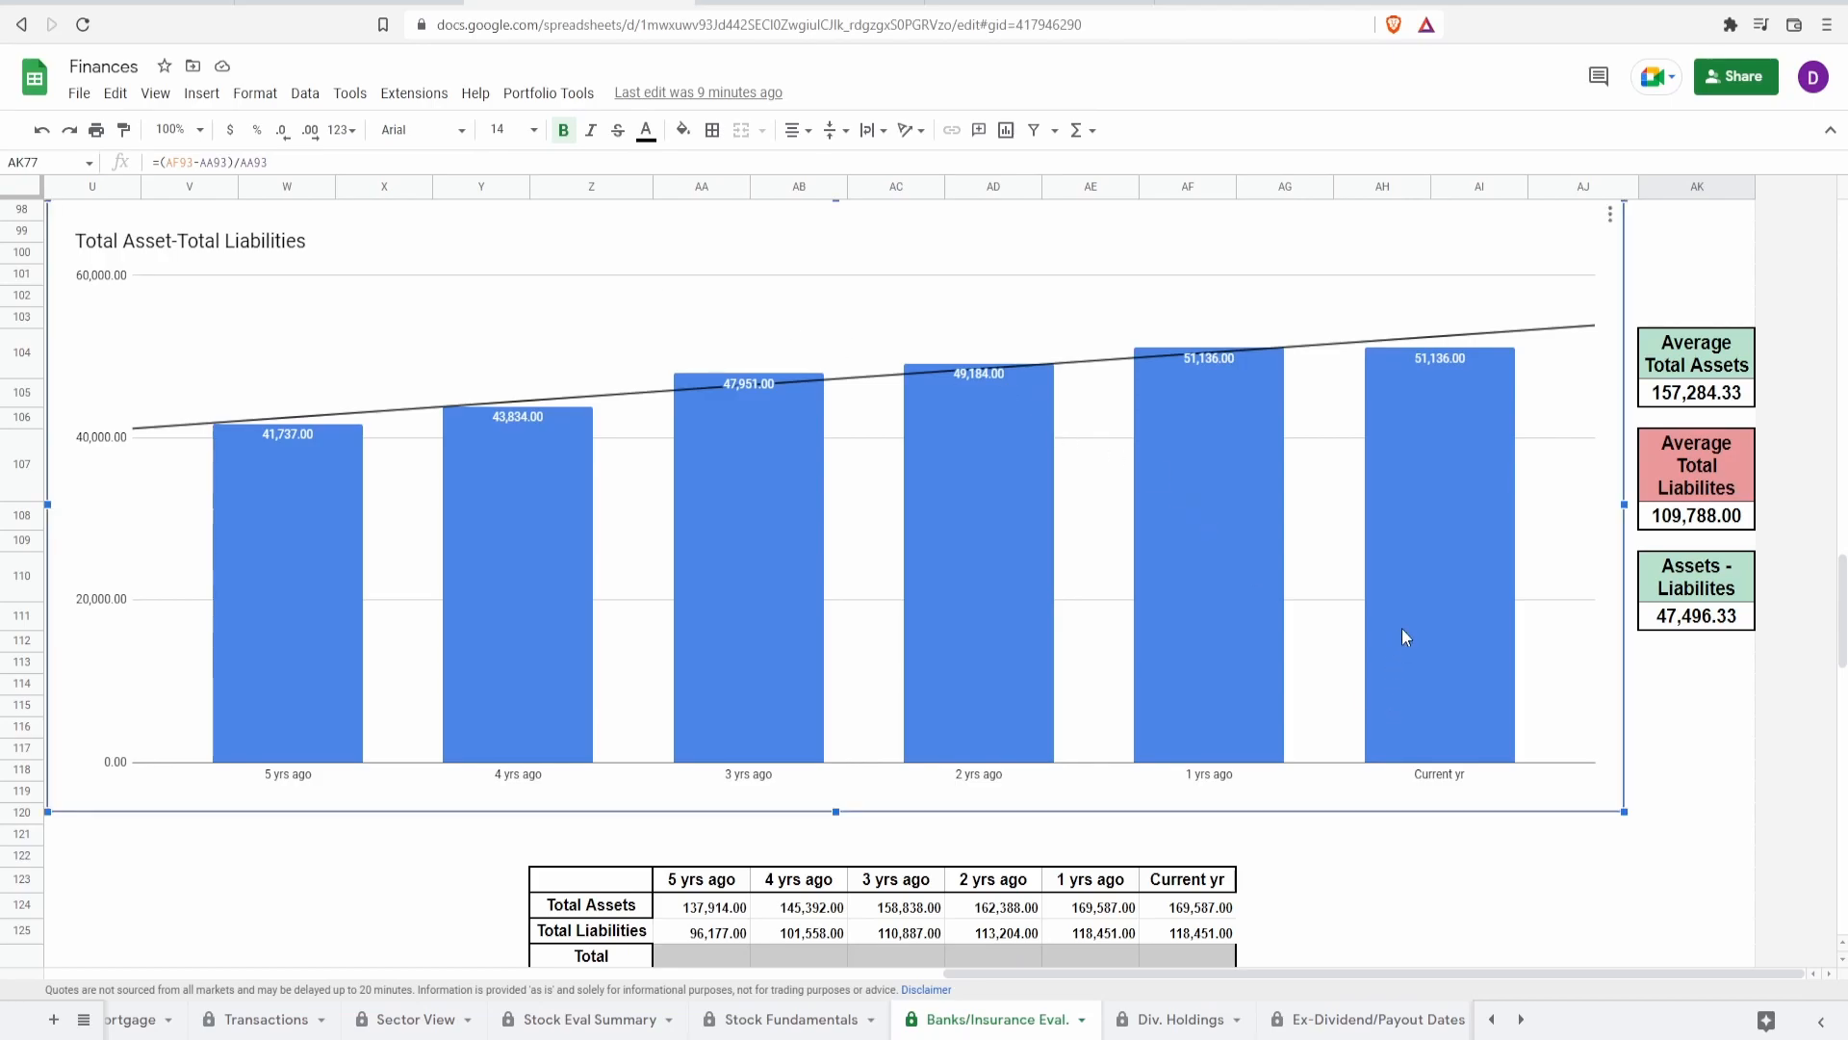
mouse_move(1428, 543)
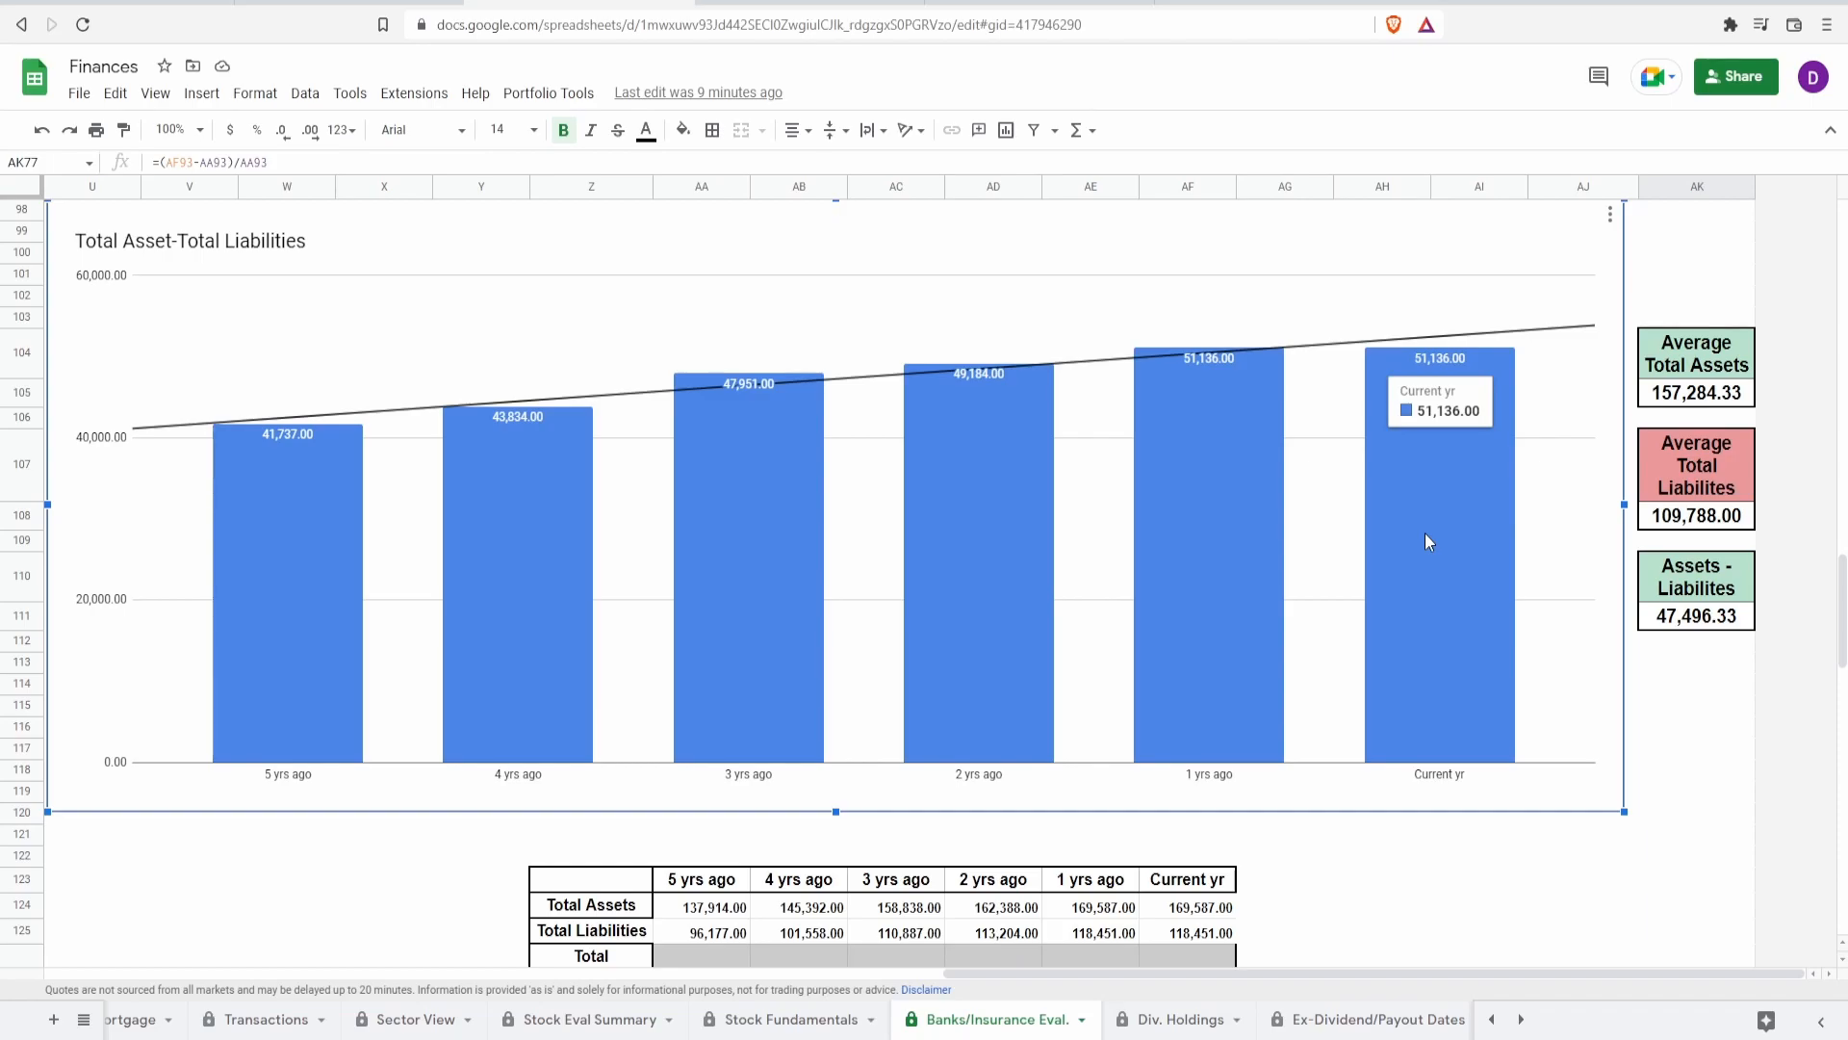
mouse_move(329, 582)
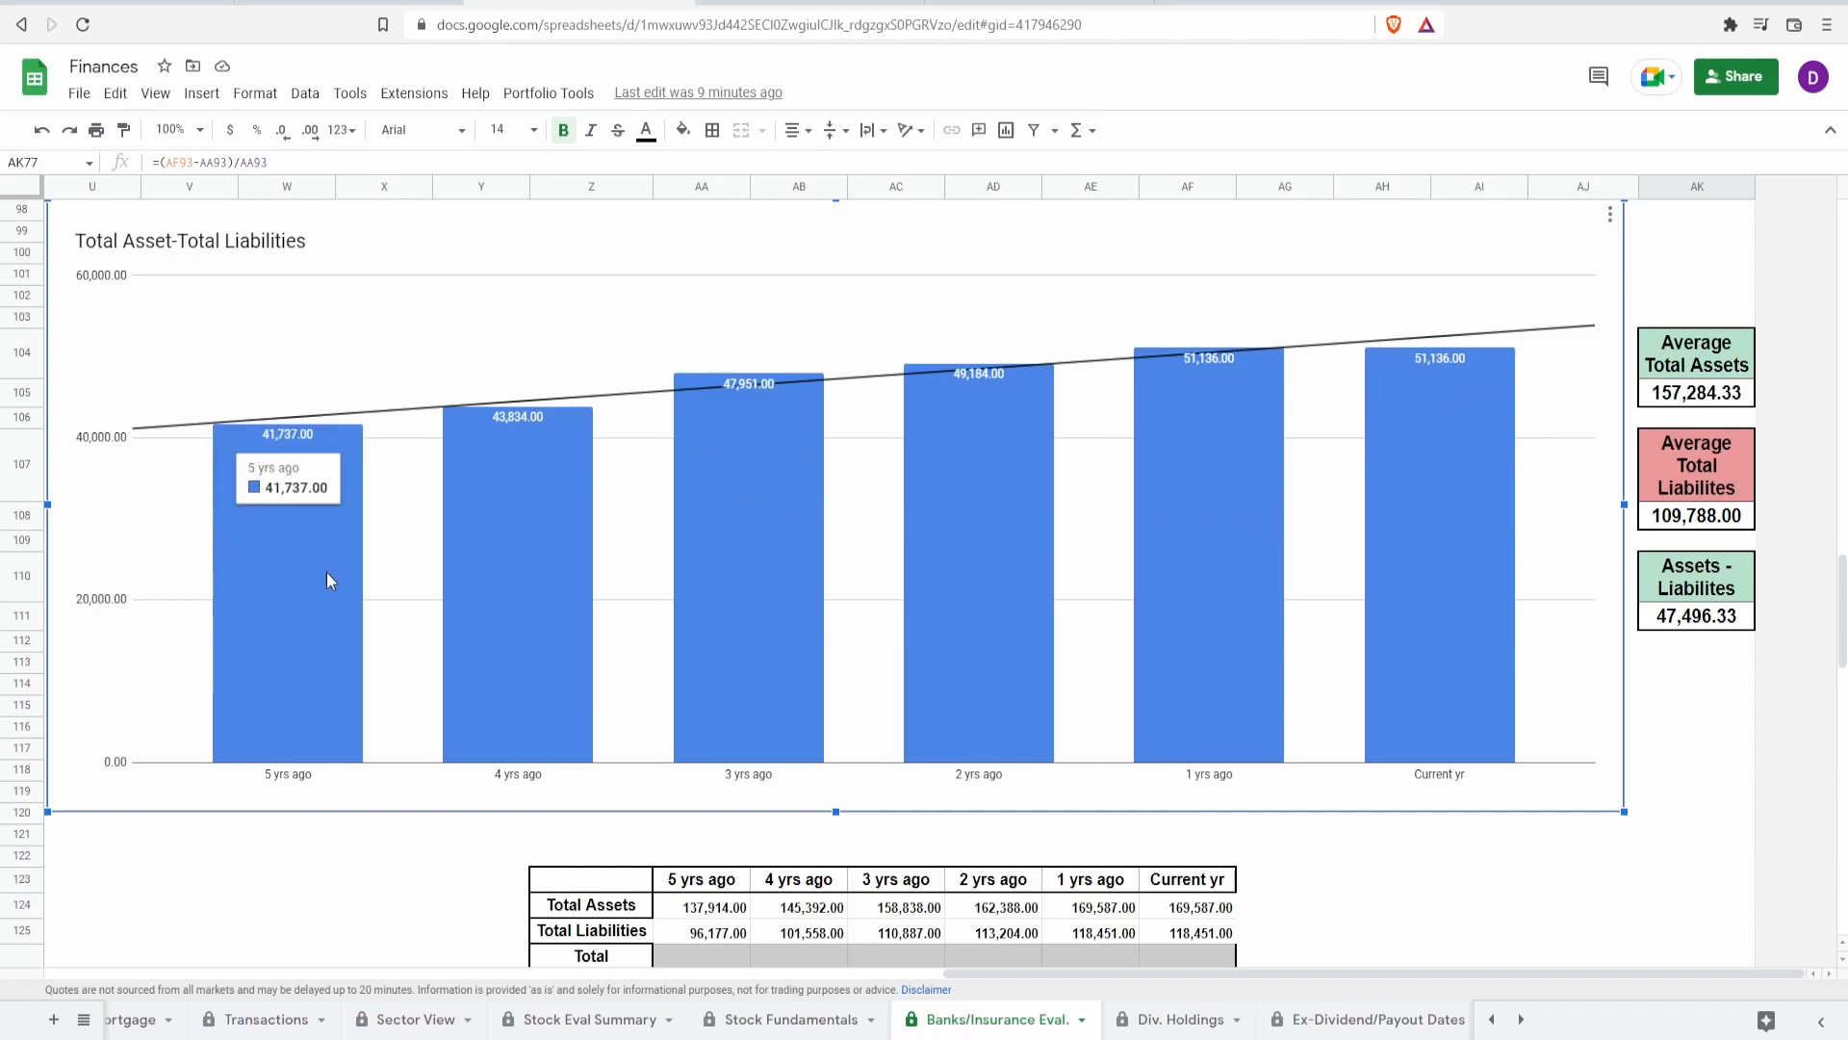
mouse_move(928, 539)
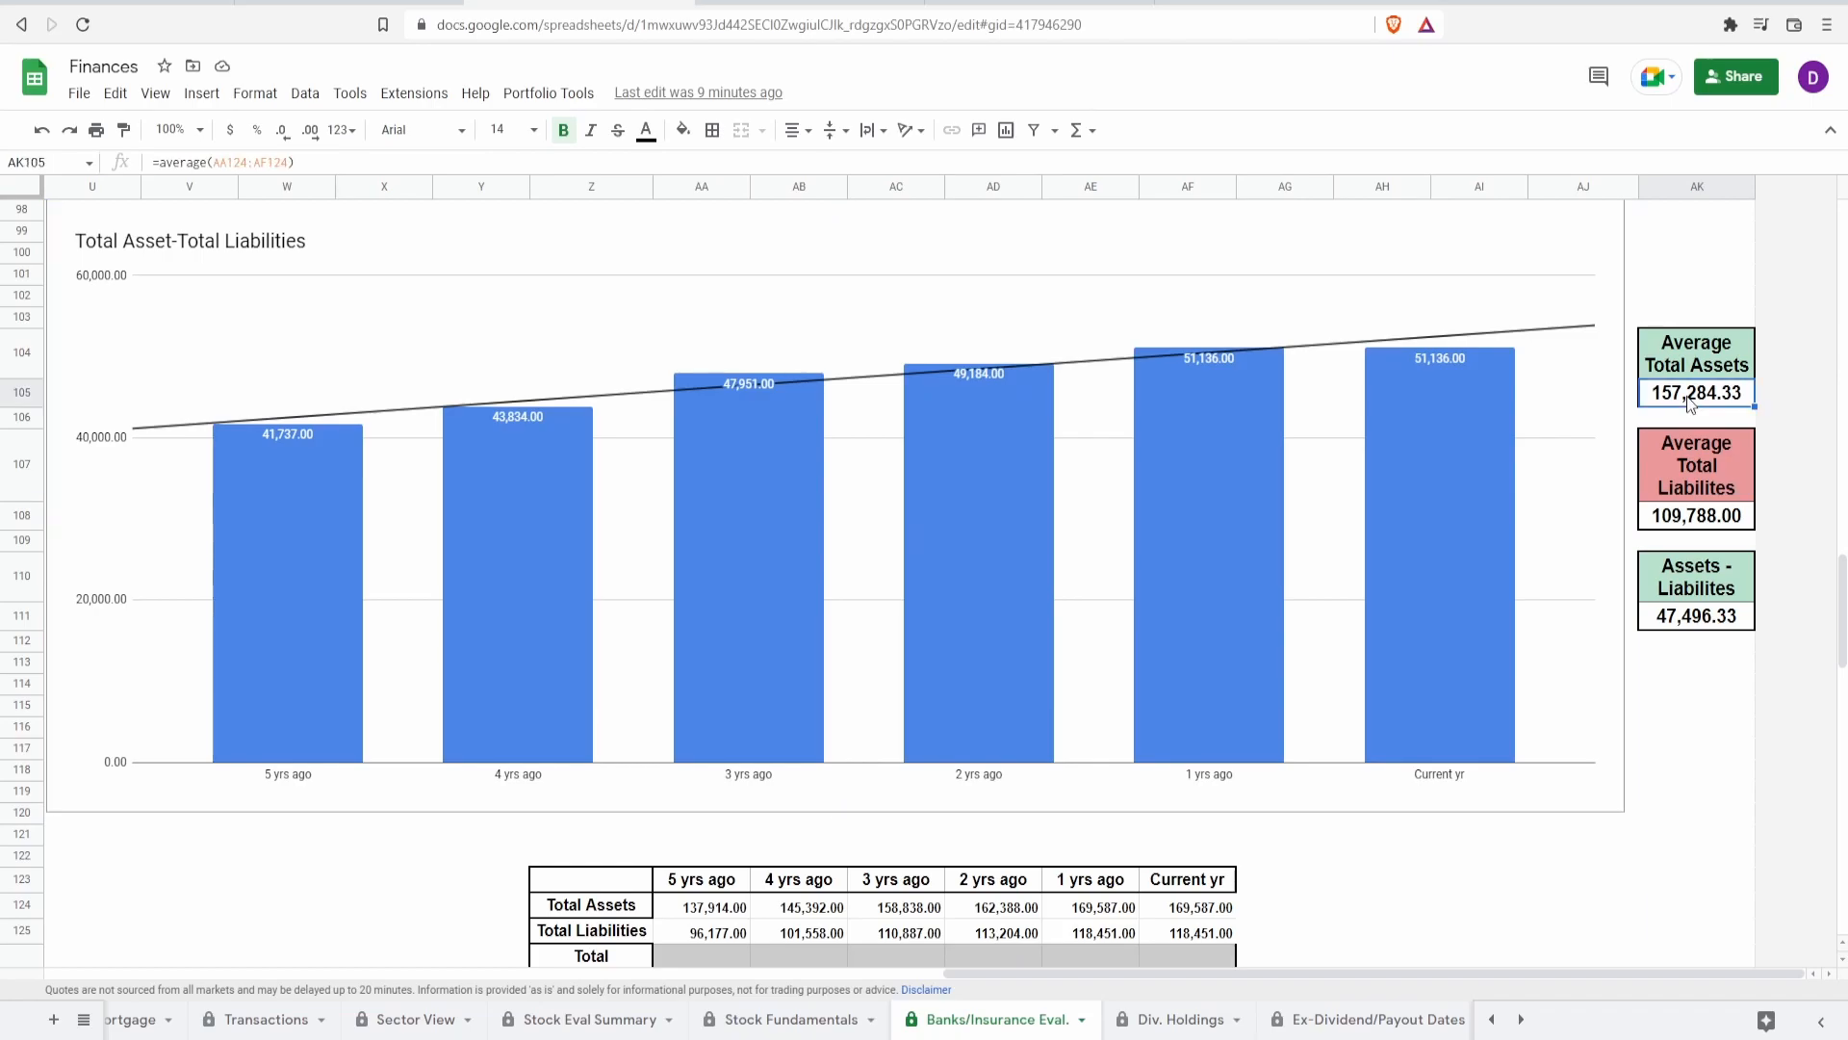
mouse_move(1701, 426)
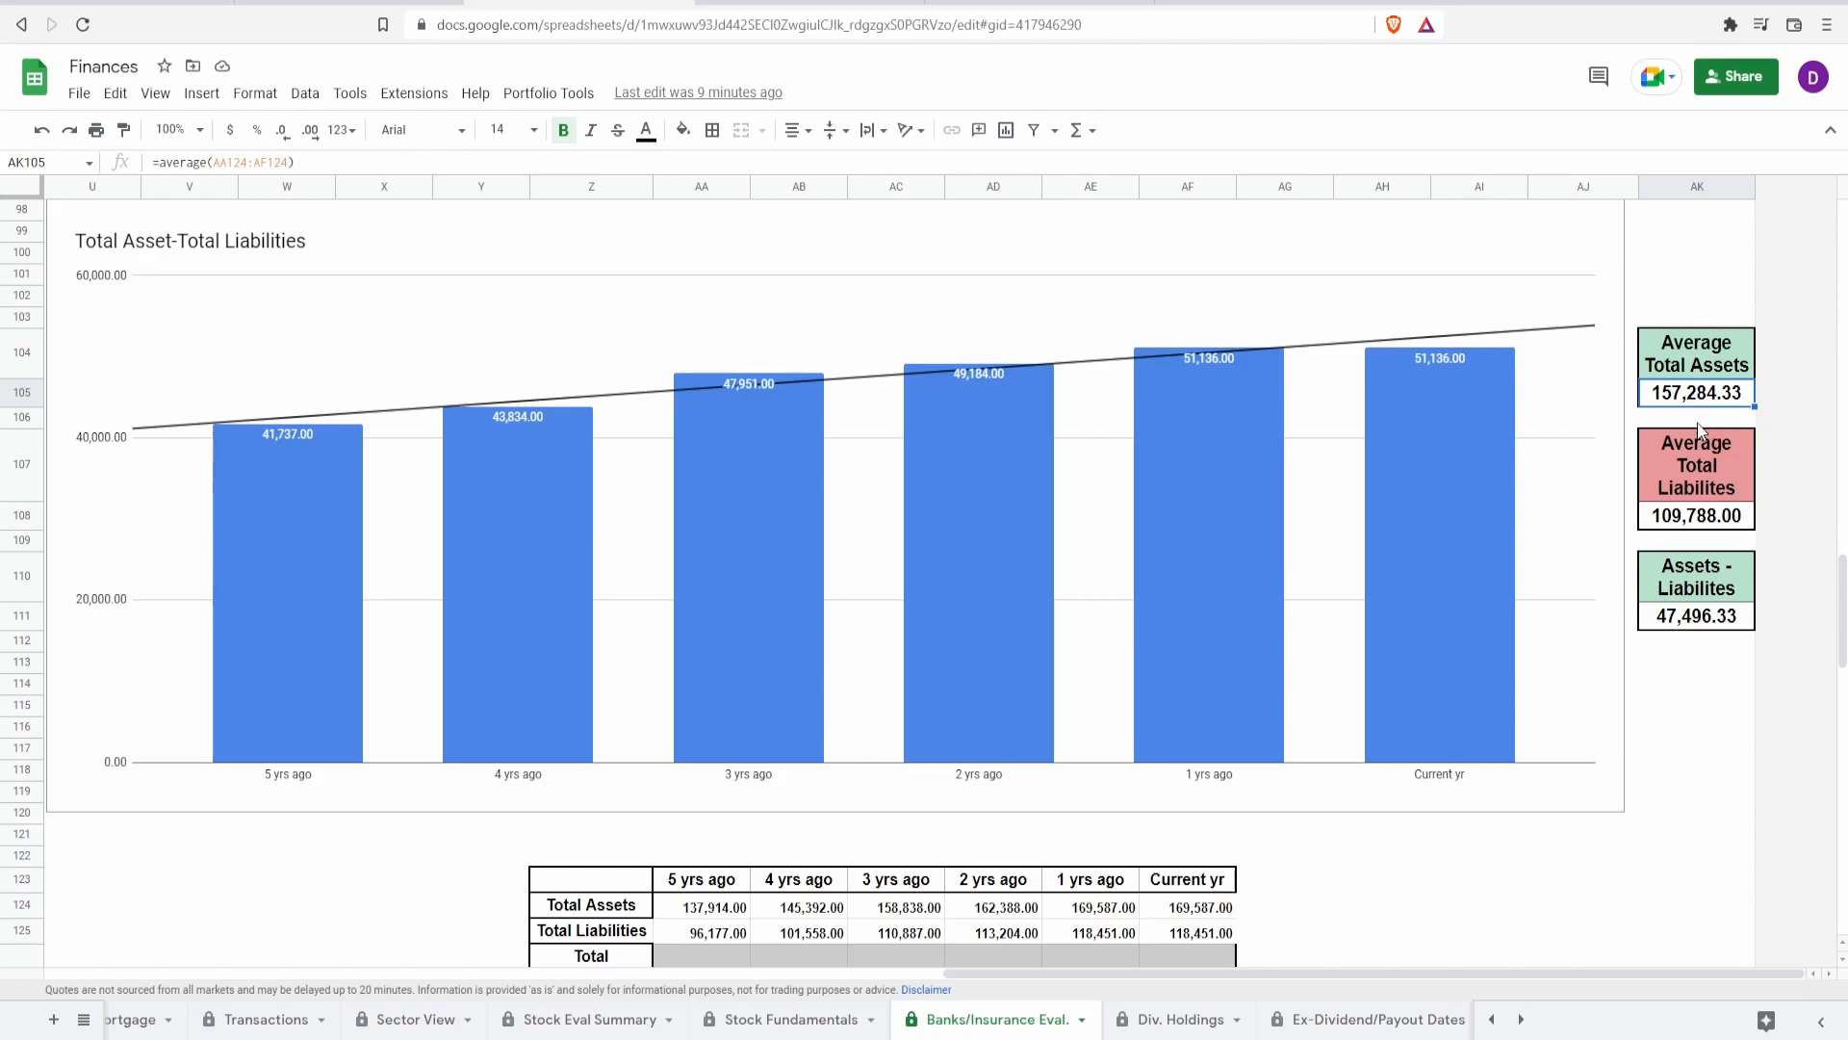
Step: Inspect the formula behind the 109,788.00 average total liabilities, then continue to the next chart
click(1695, 516)
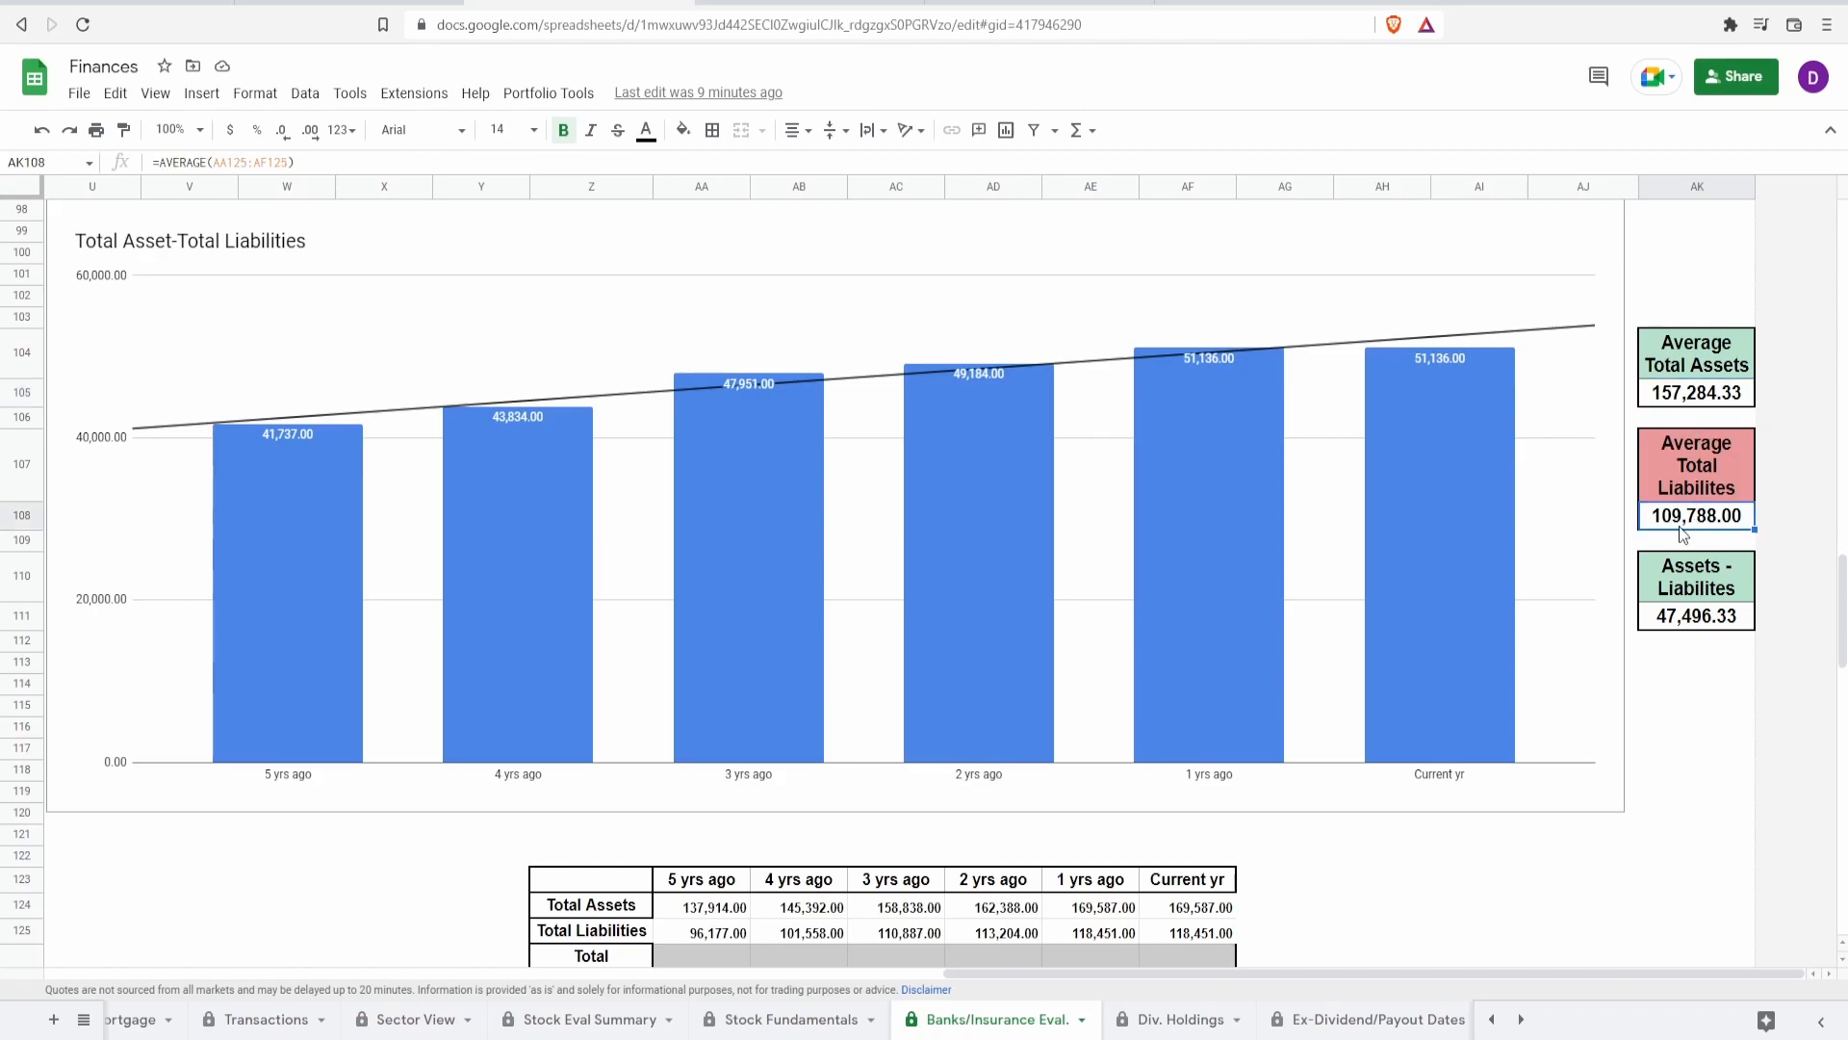
mouse_move(1660, 543)
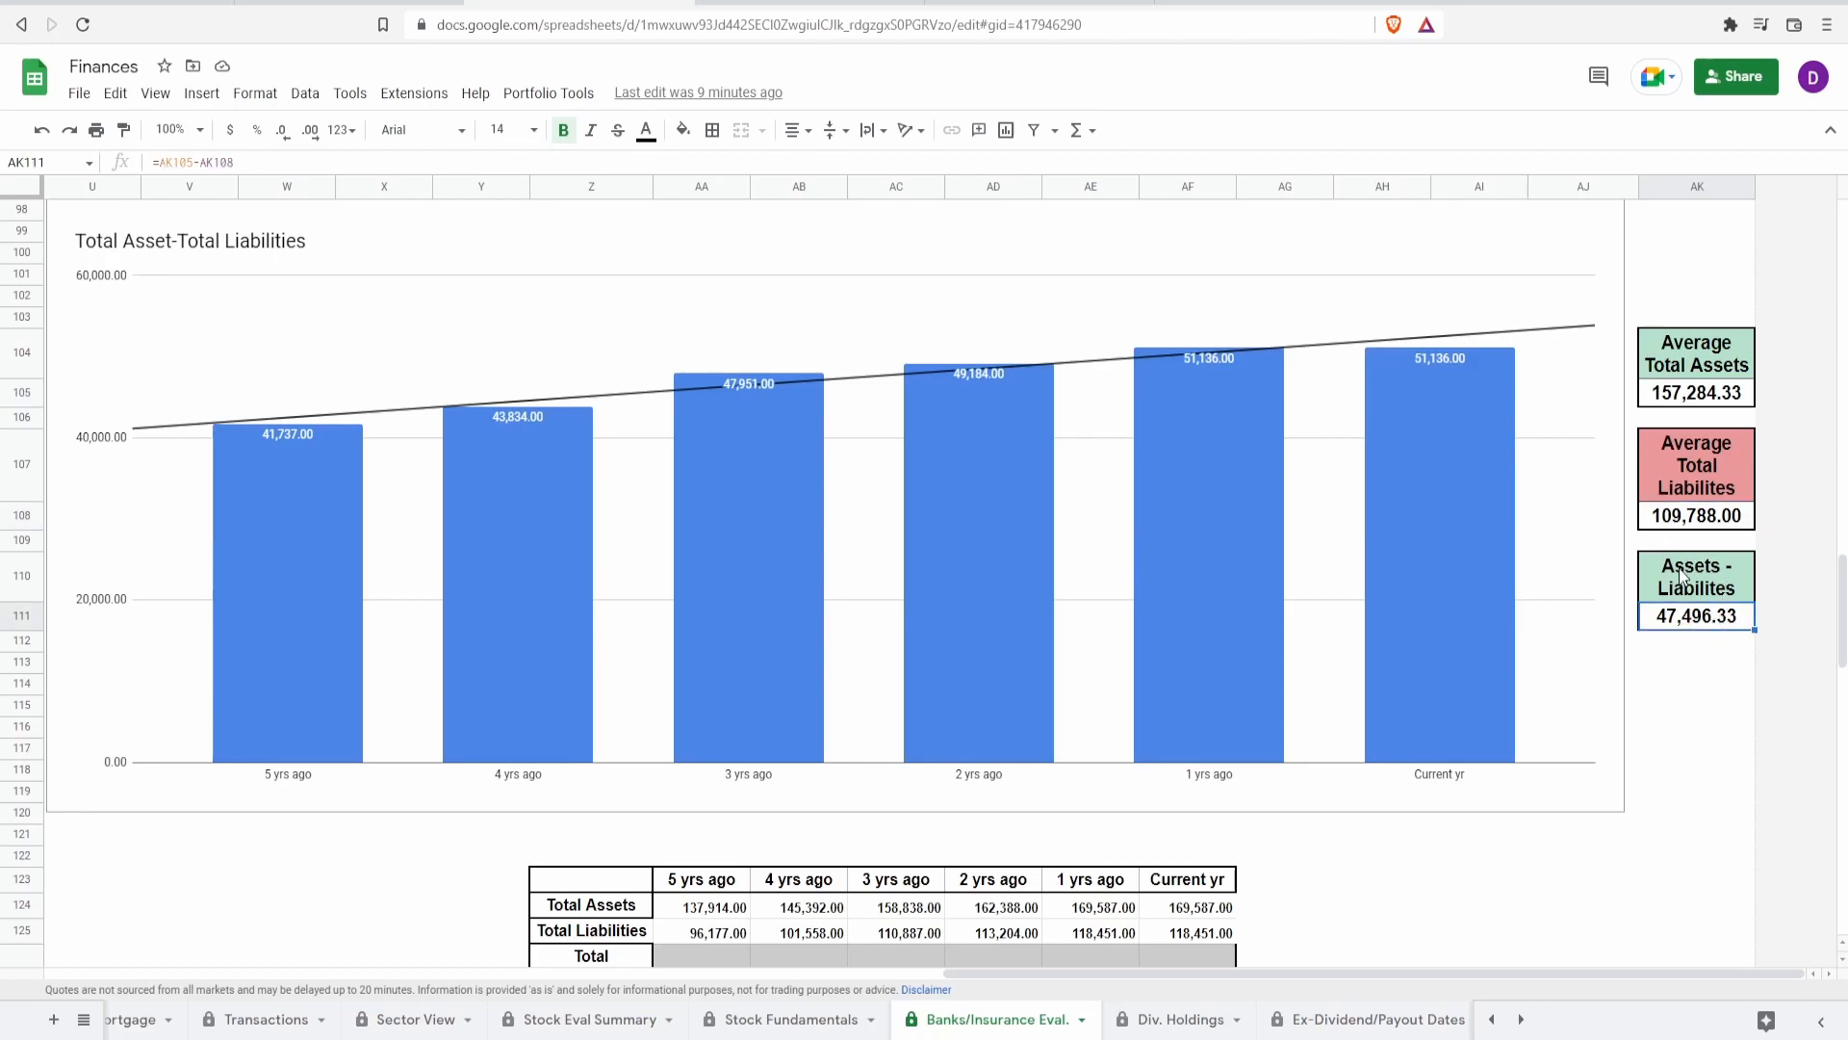
mouse_move(1702, 662)
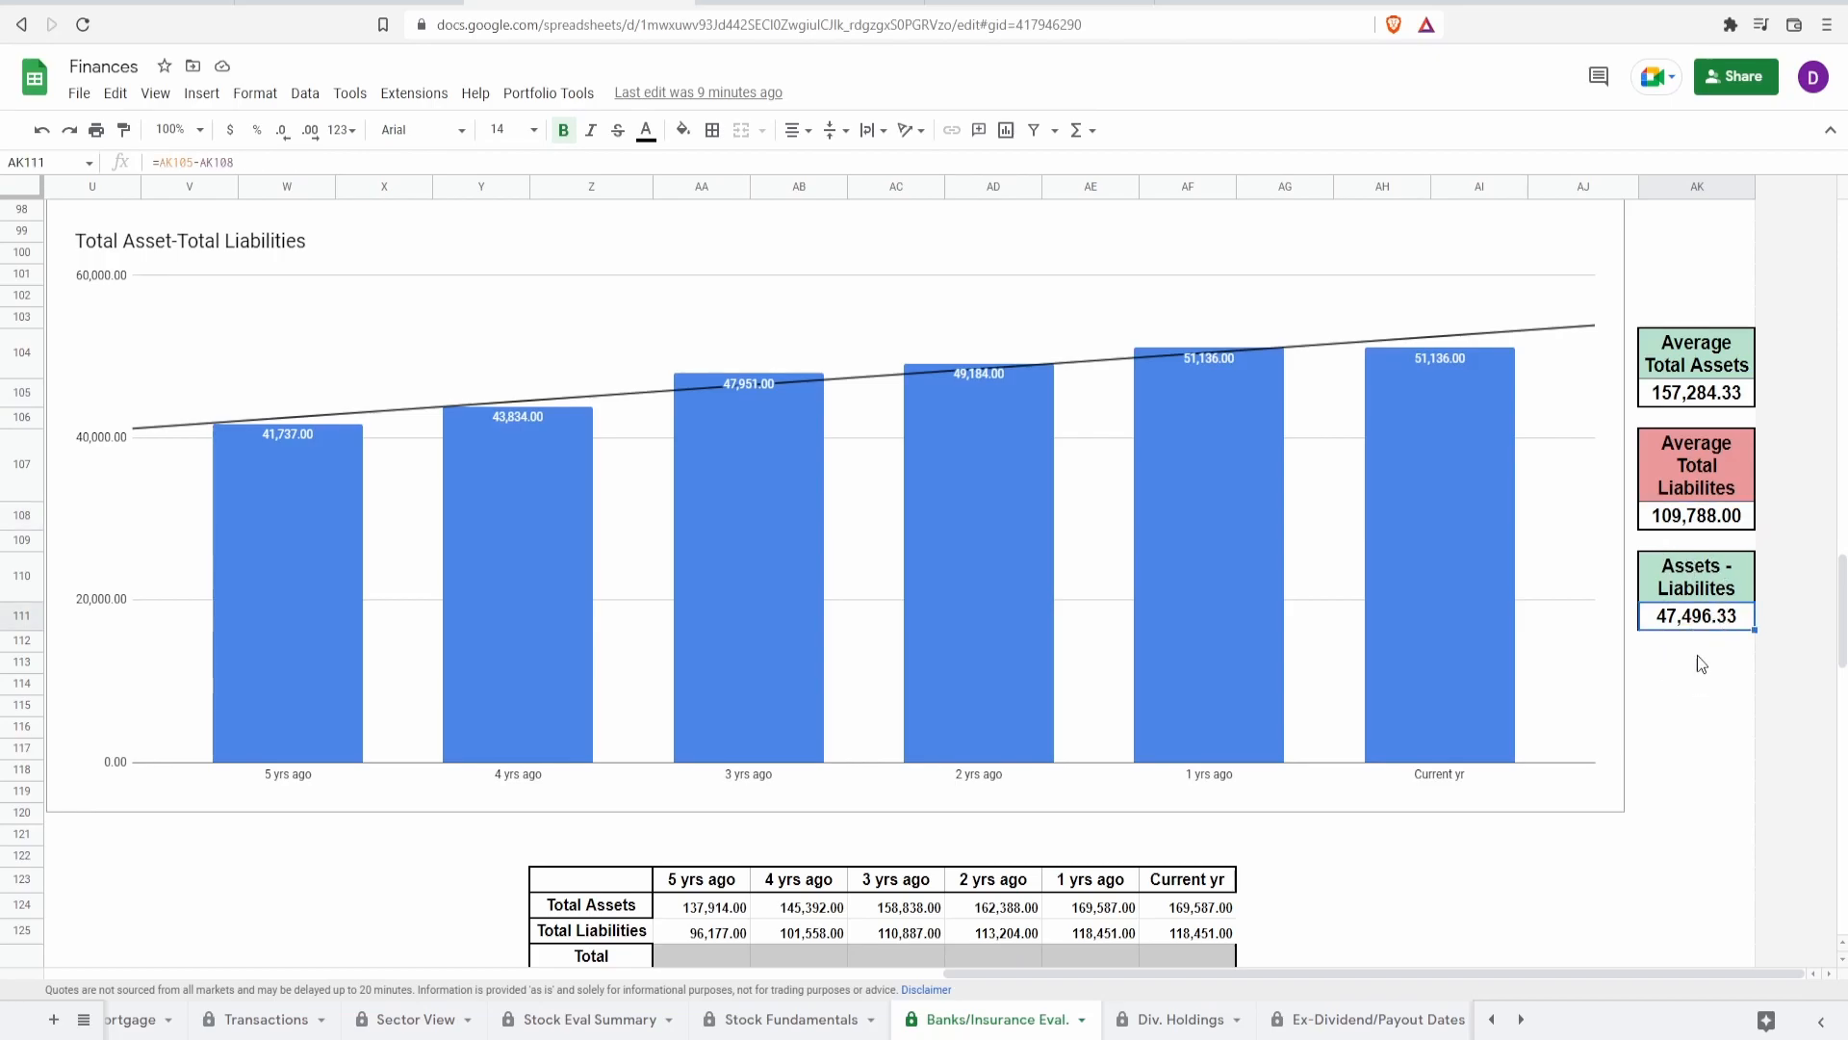
mouse_move(1644, 757)
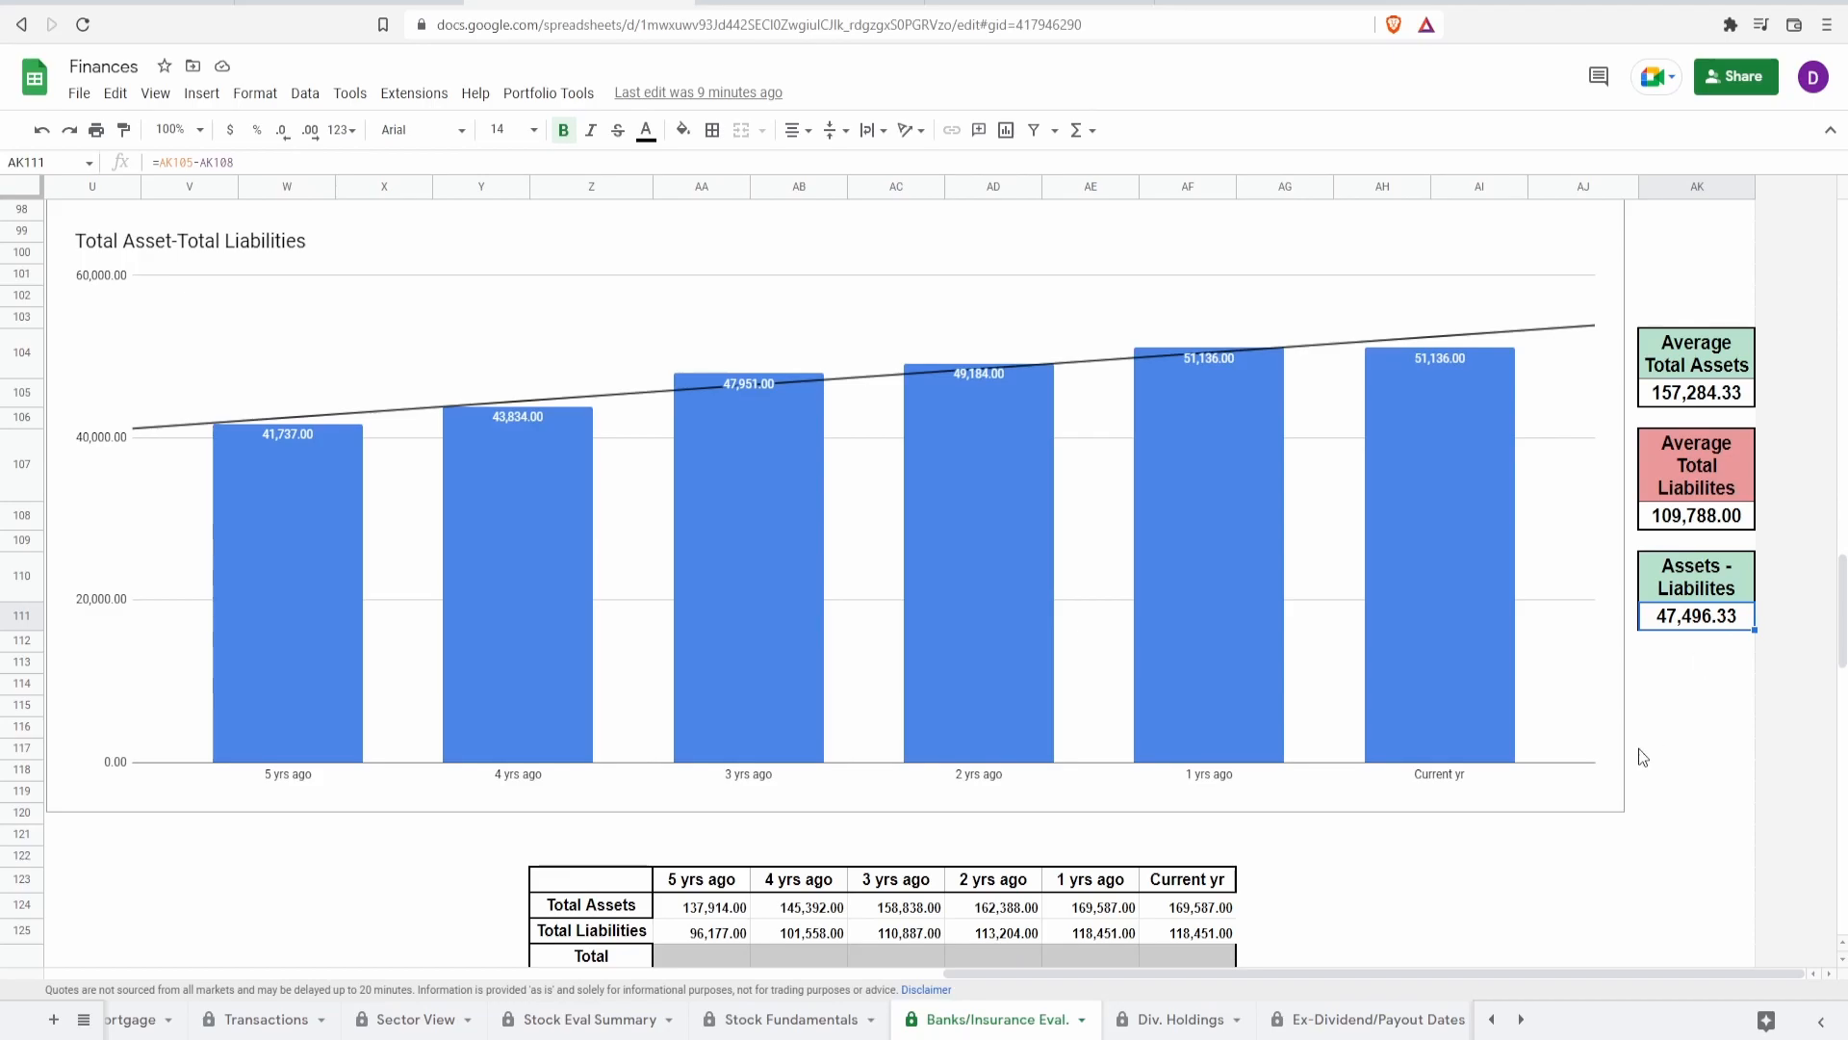
scroll(down, 3)
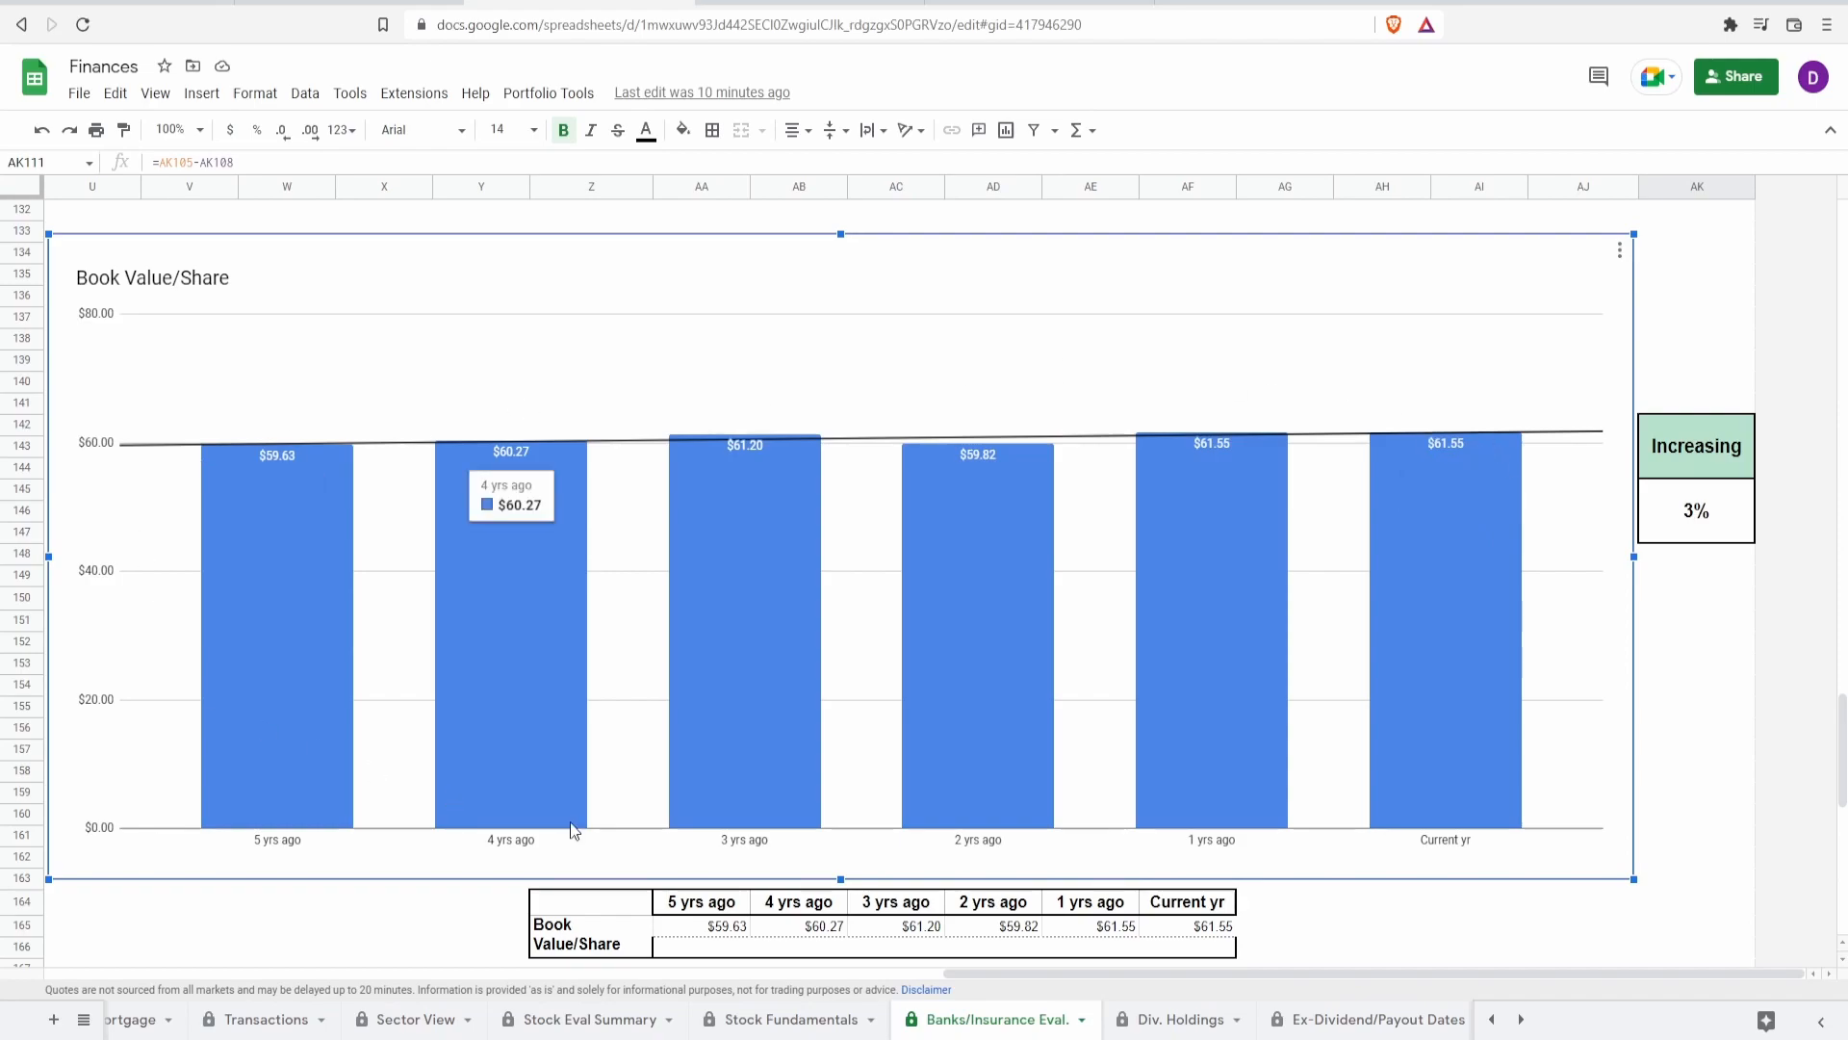
mouse_move(1113, 676)
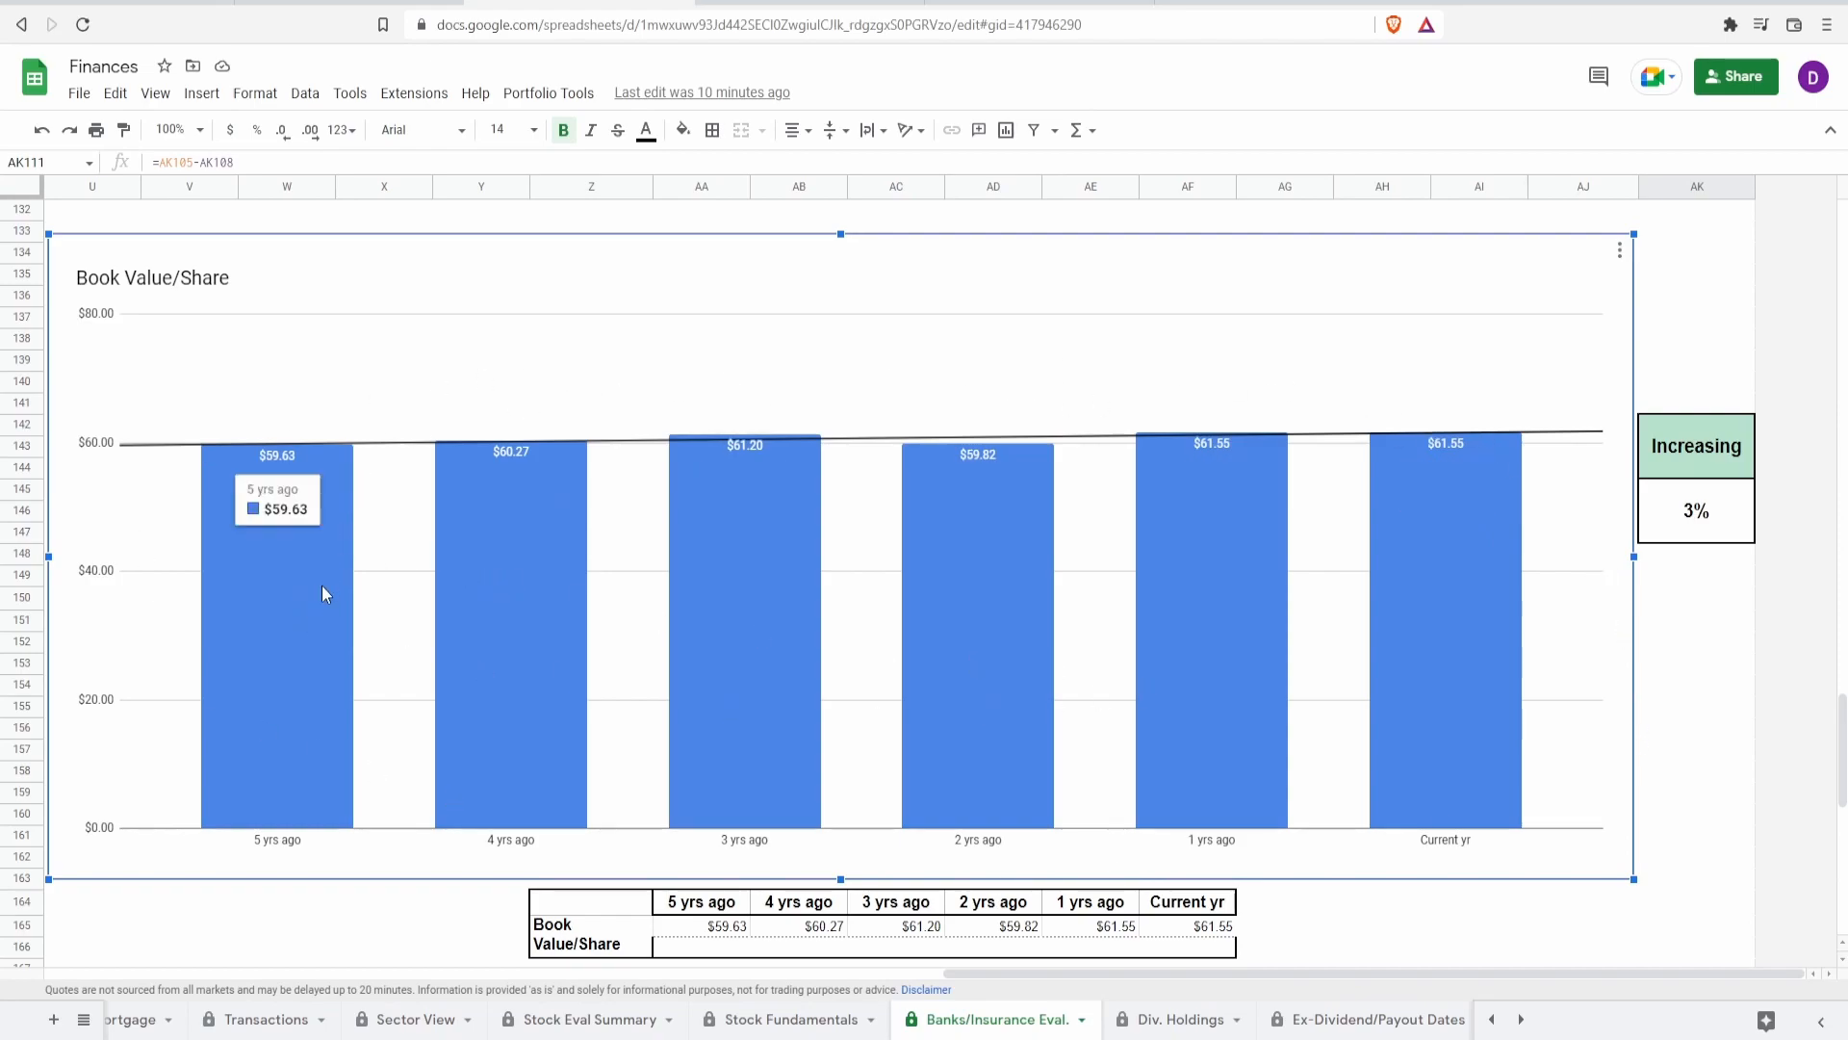
Step: Inspect the 3% Book Value/Share growth formula and chart bars, then the Tangible Book Value/Share growth formula
click(1694, 510)
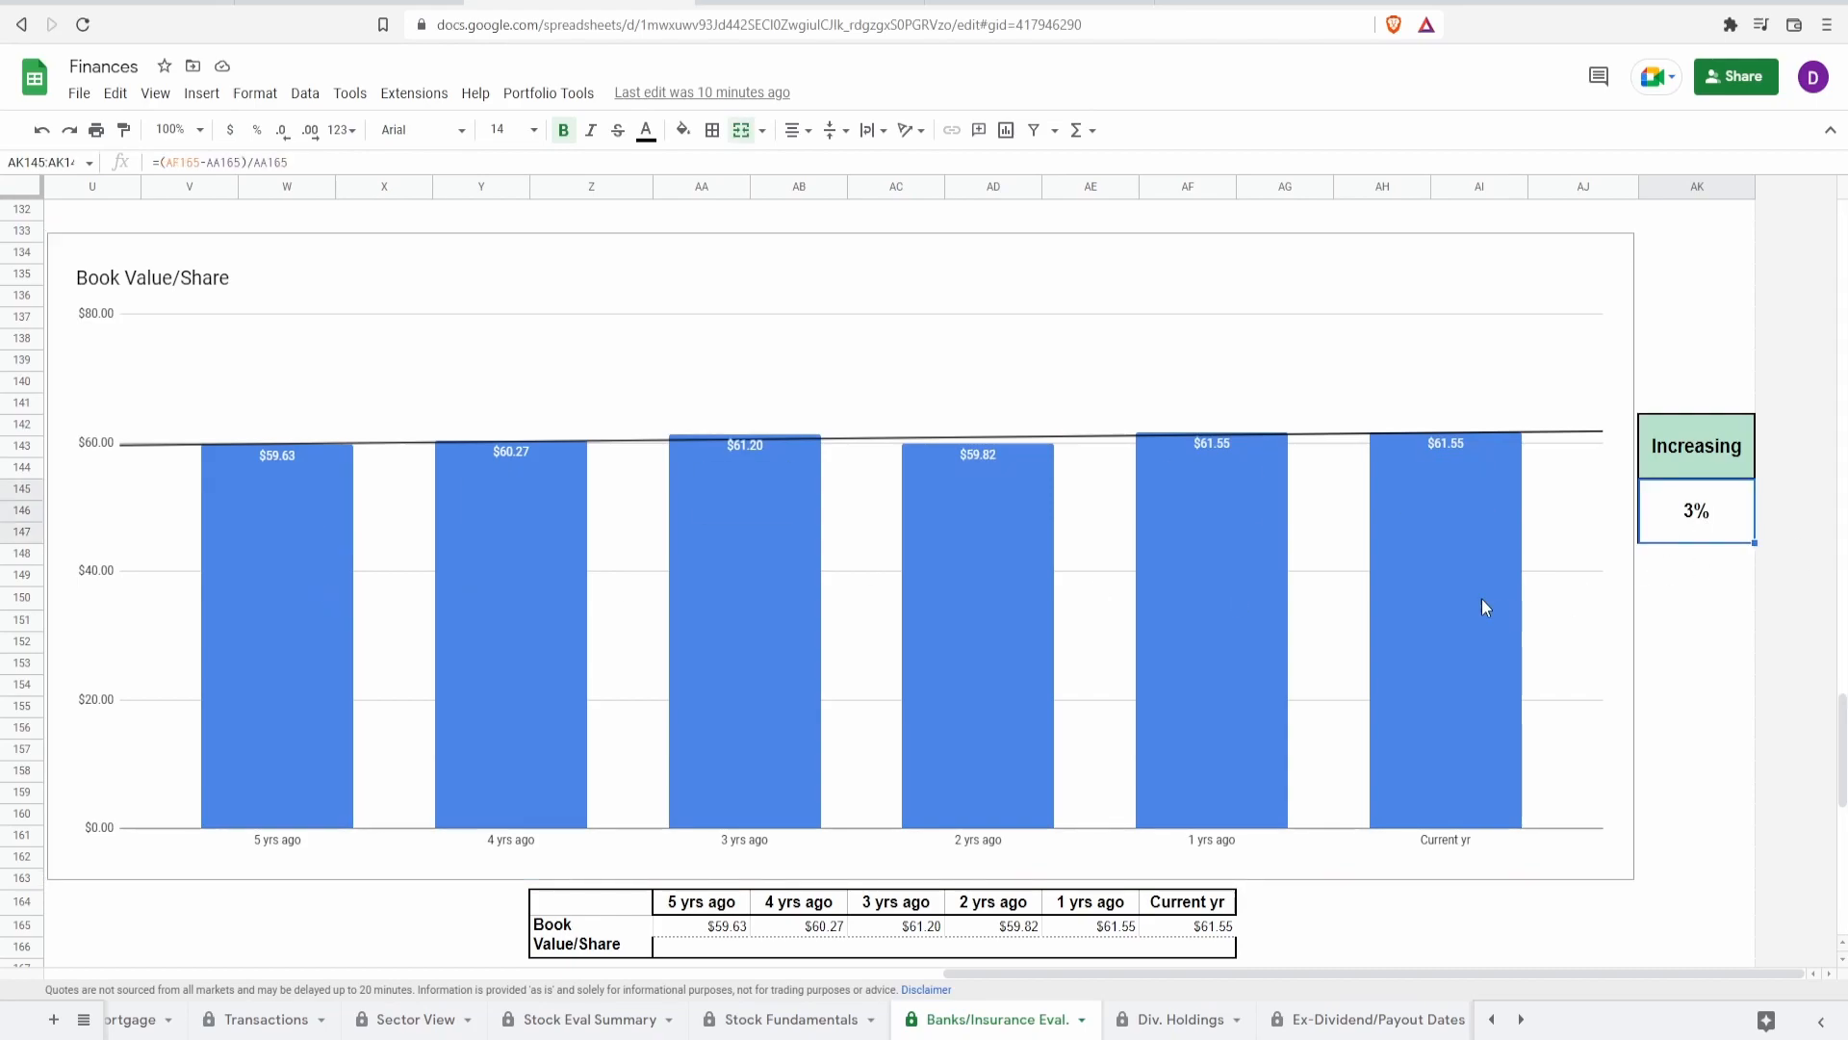
click(1483, 606)
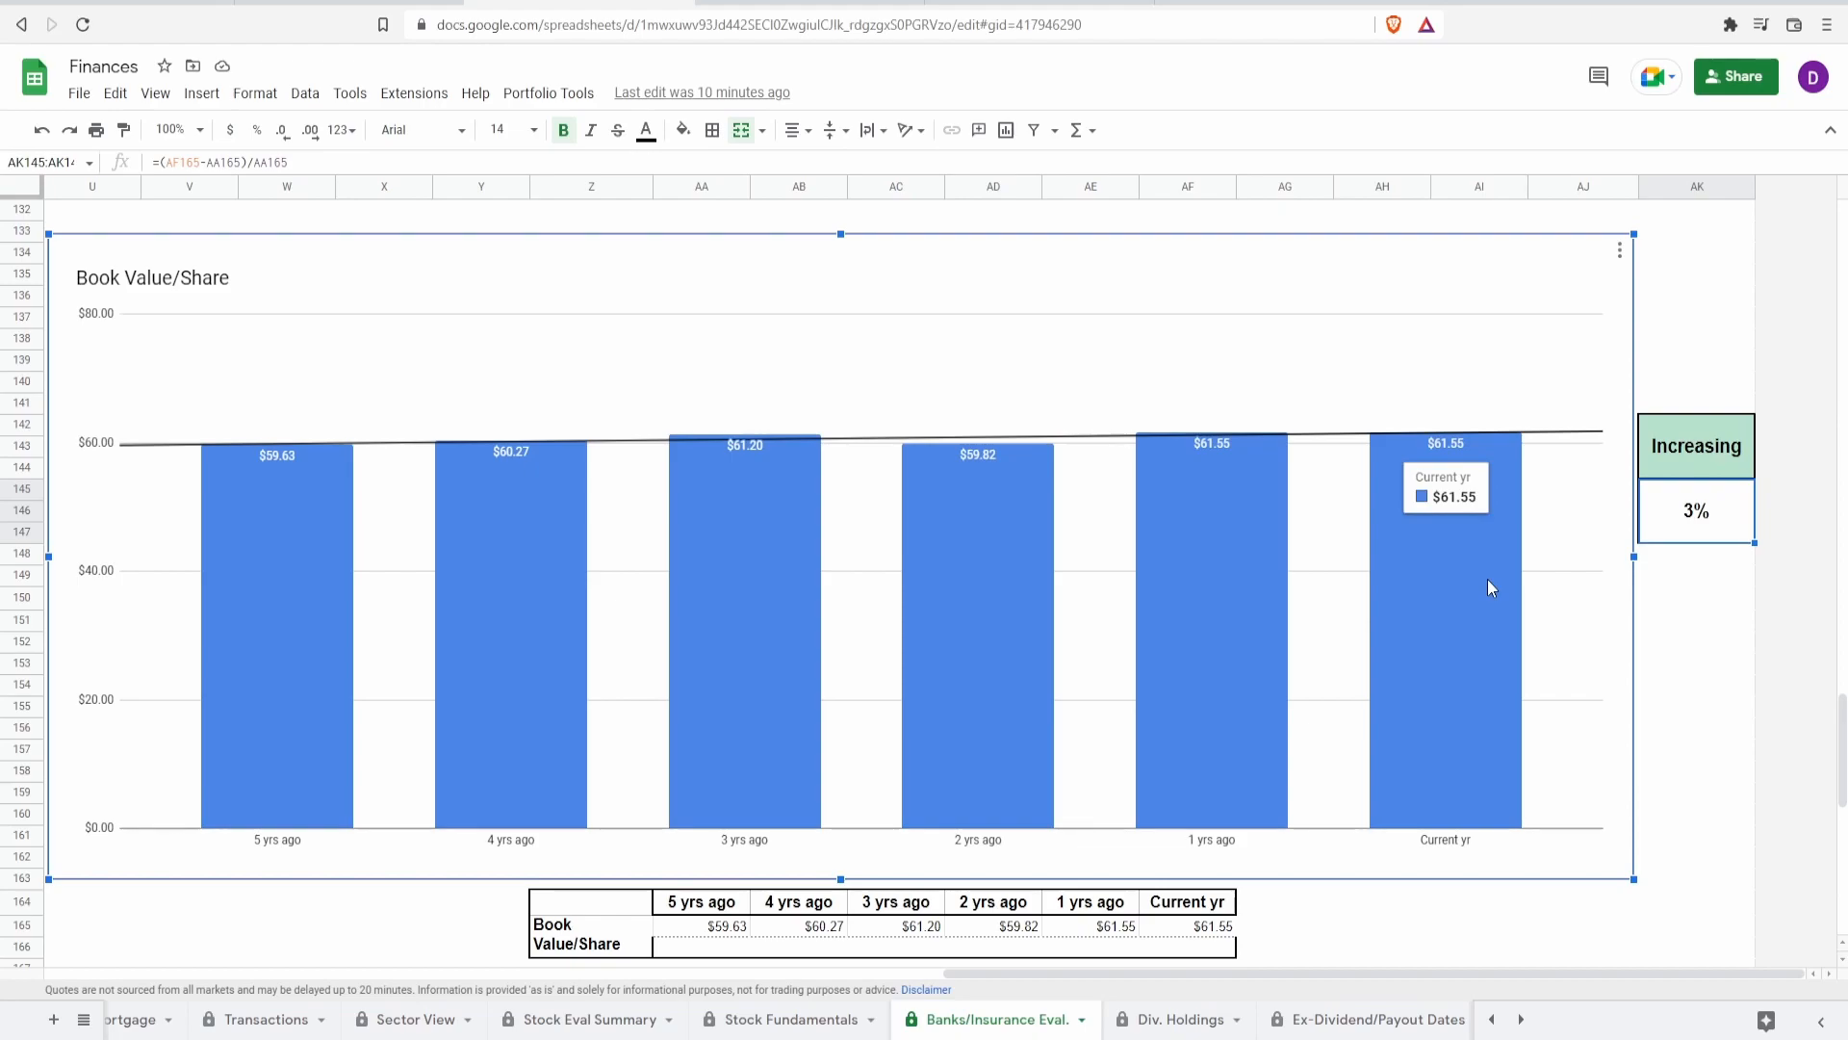
mouse_move(288, 574)
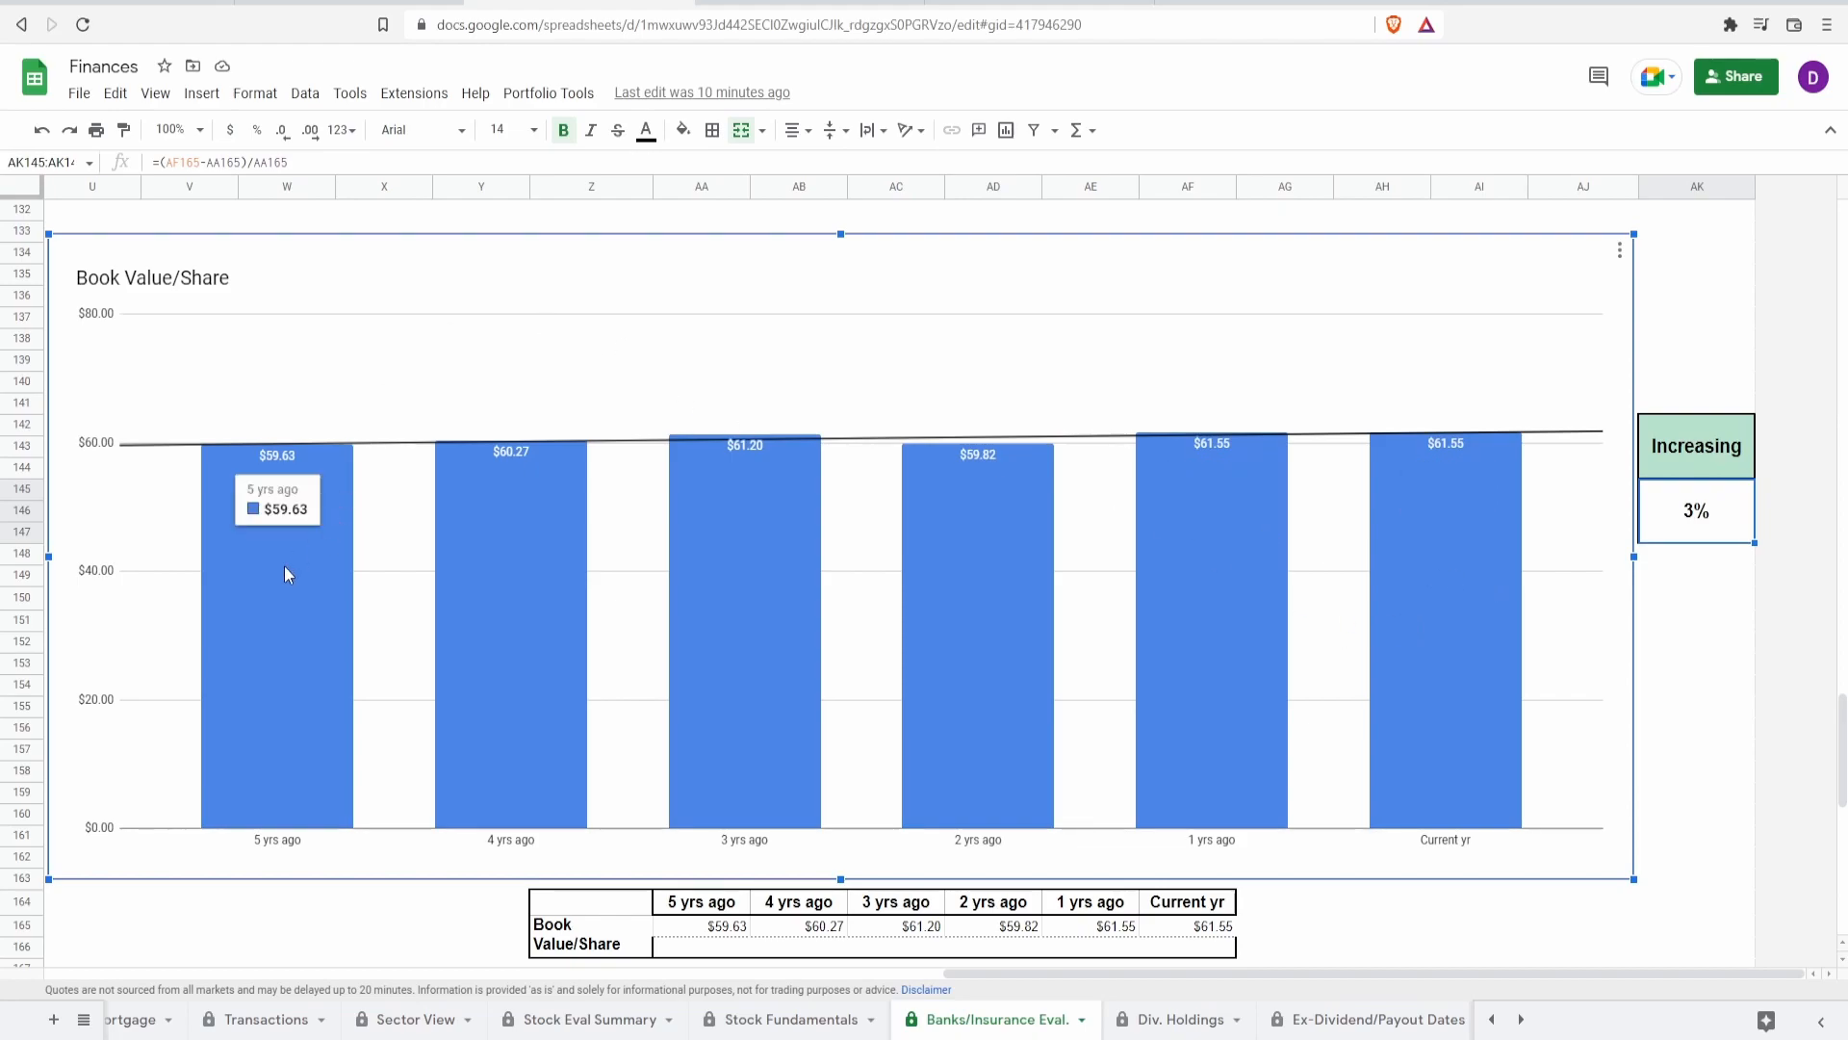
scroll(down, 3)
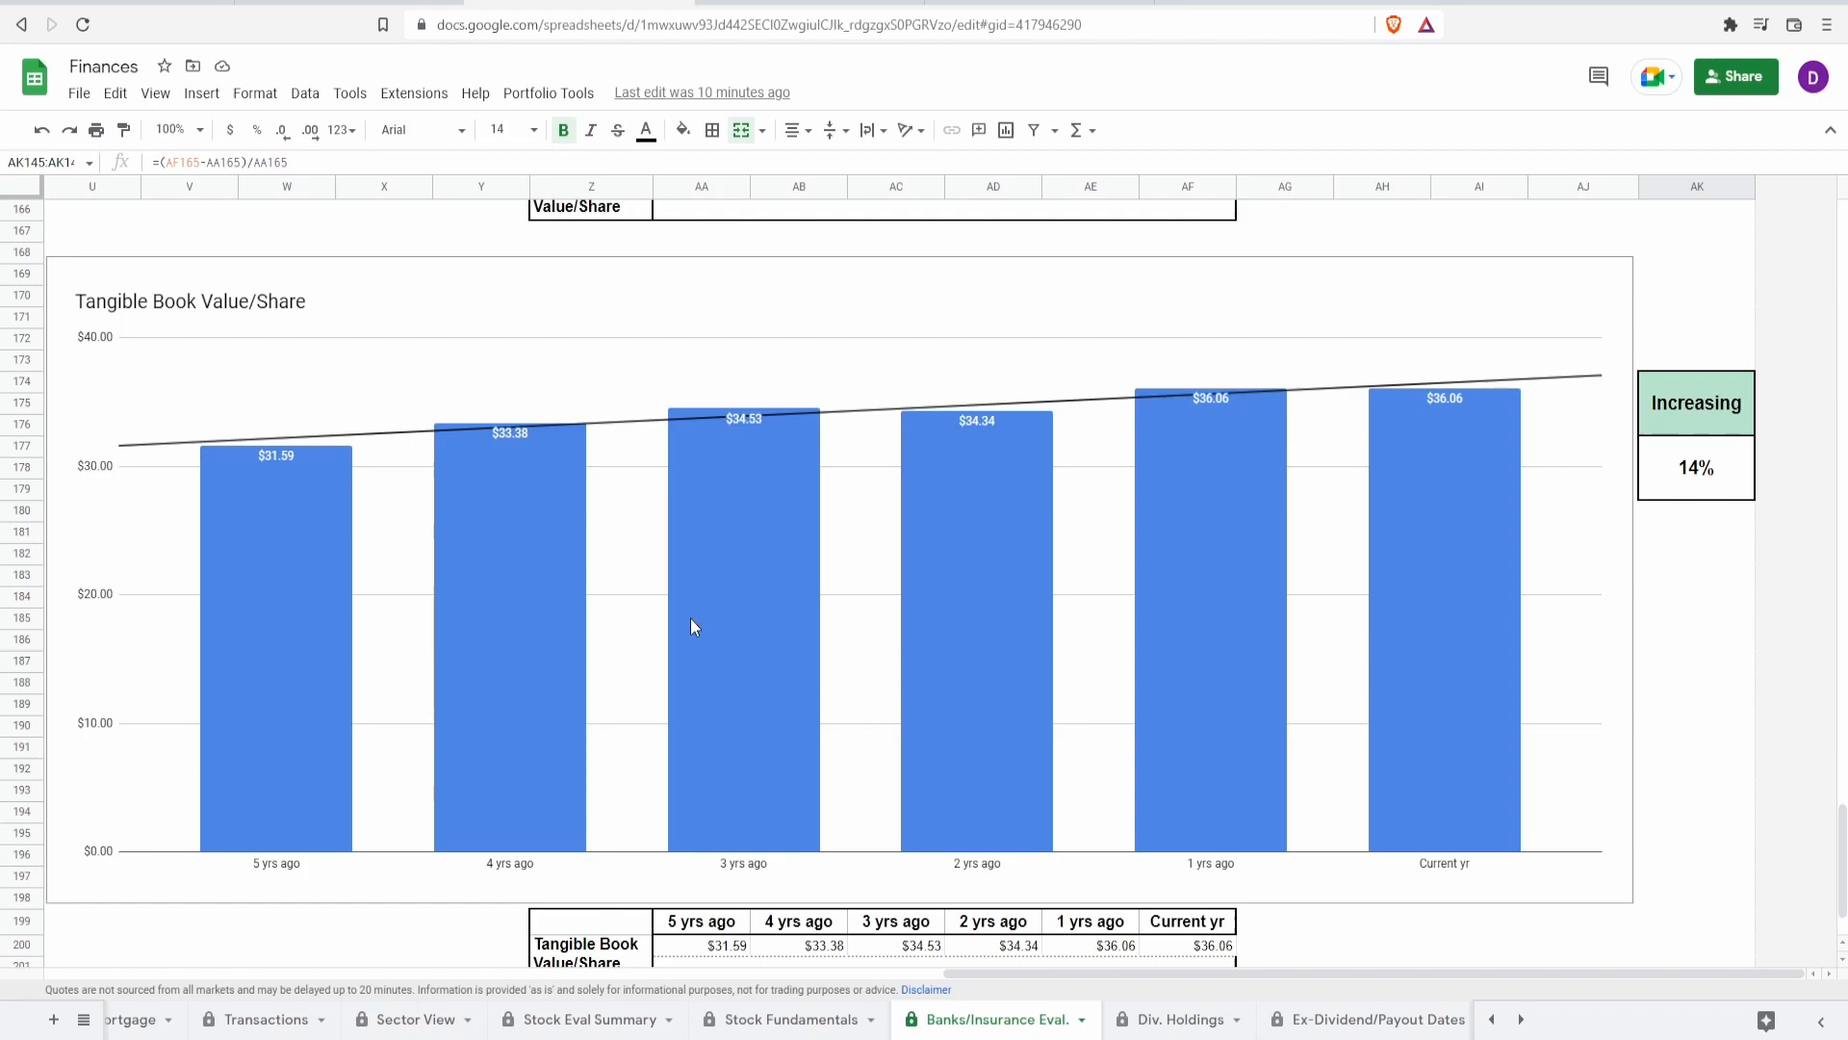
mouse_move(1206, 659)
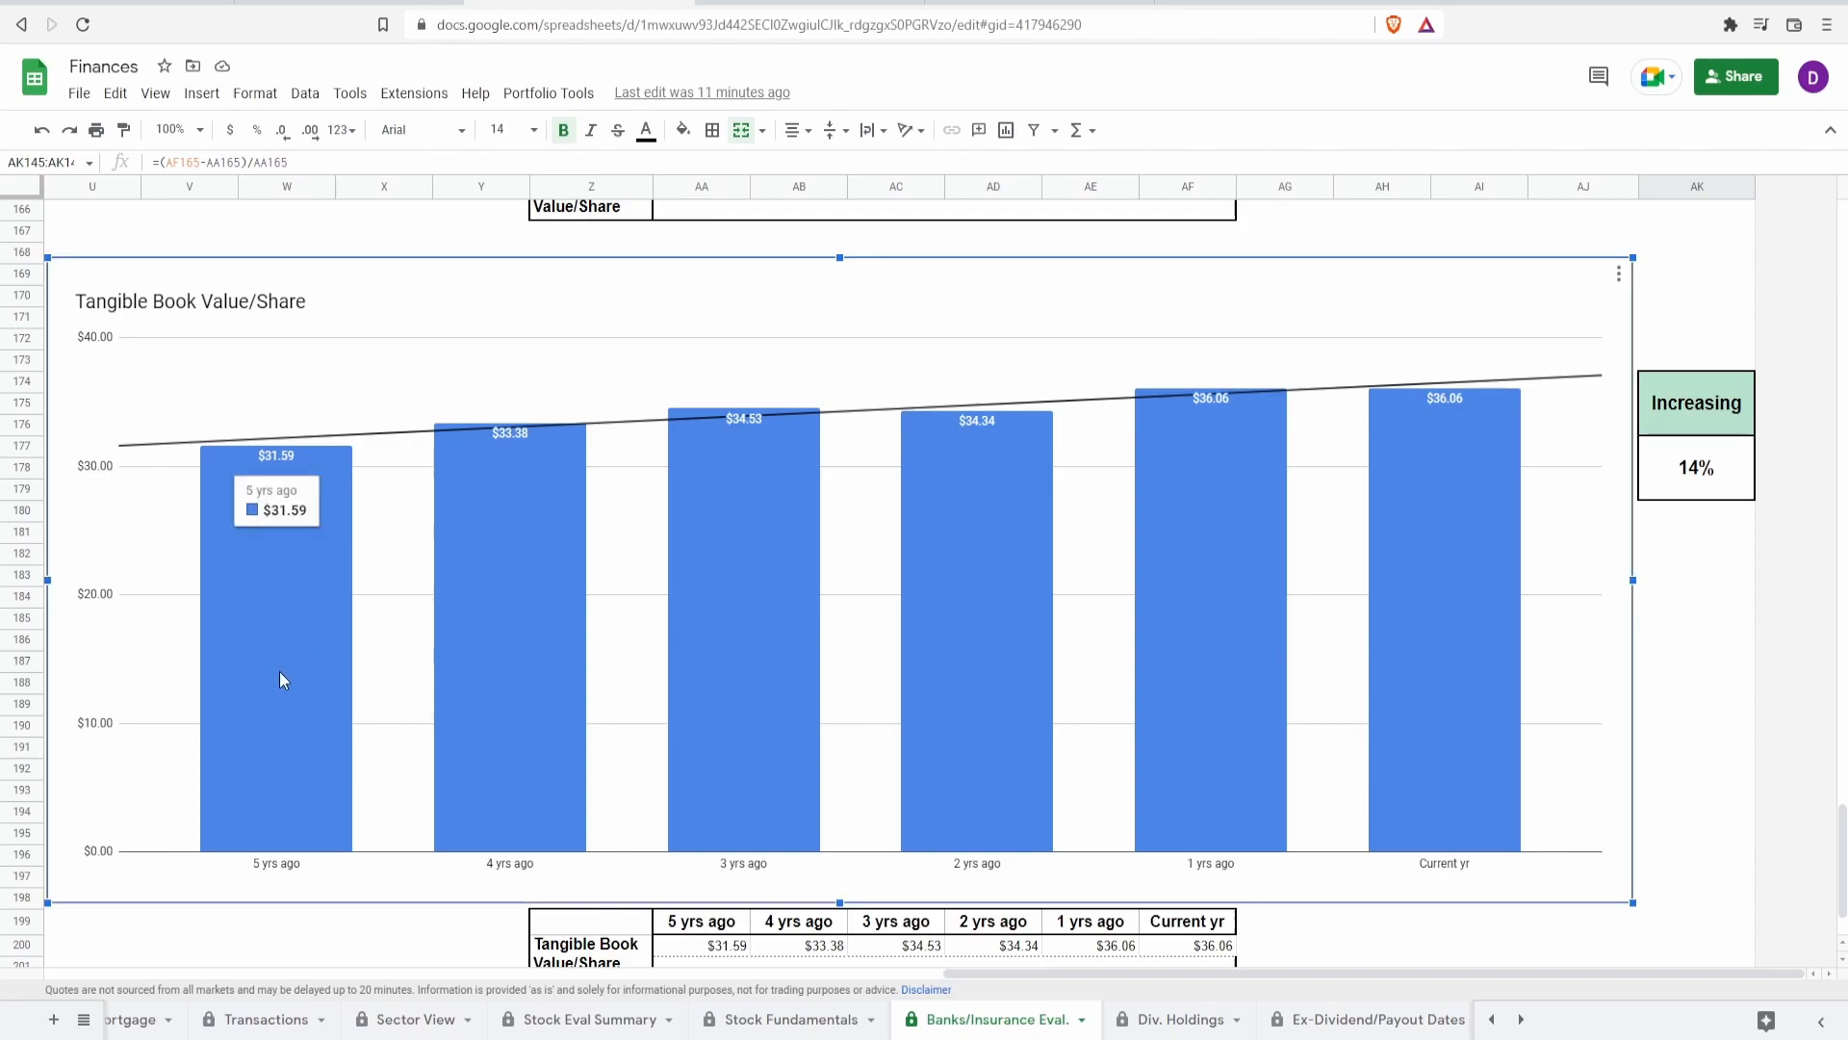
mouse_move(1452, 696)
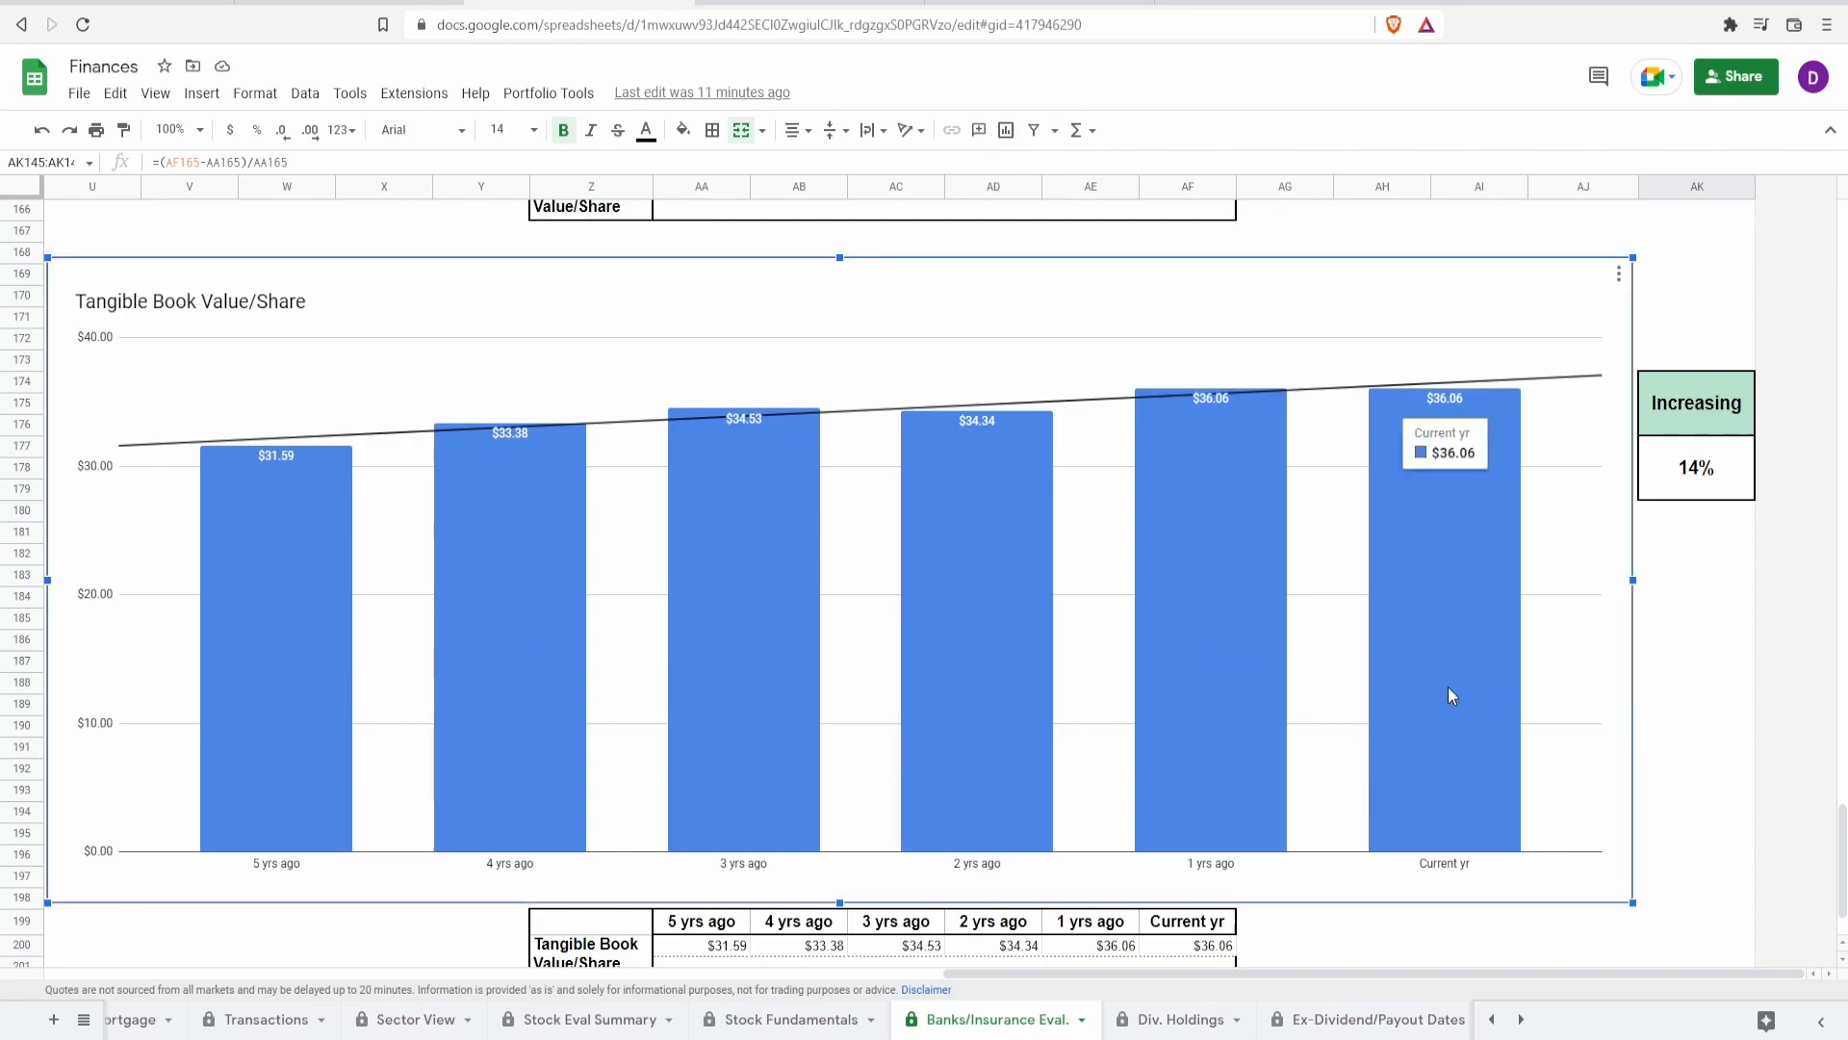
mouse_move(1760, 497)
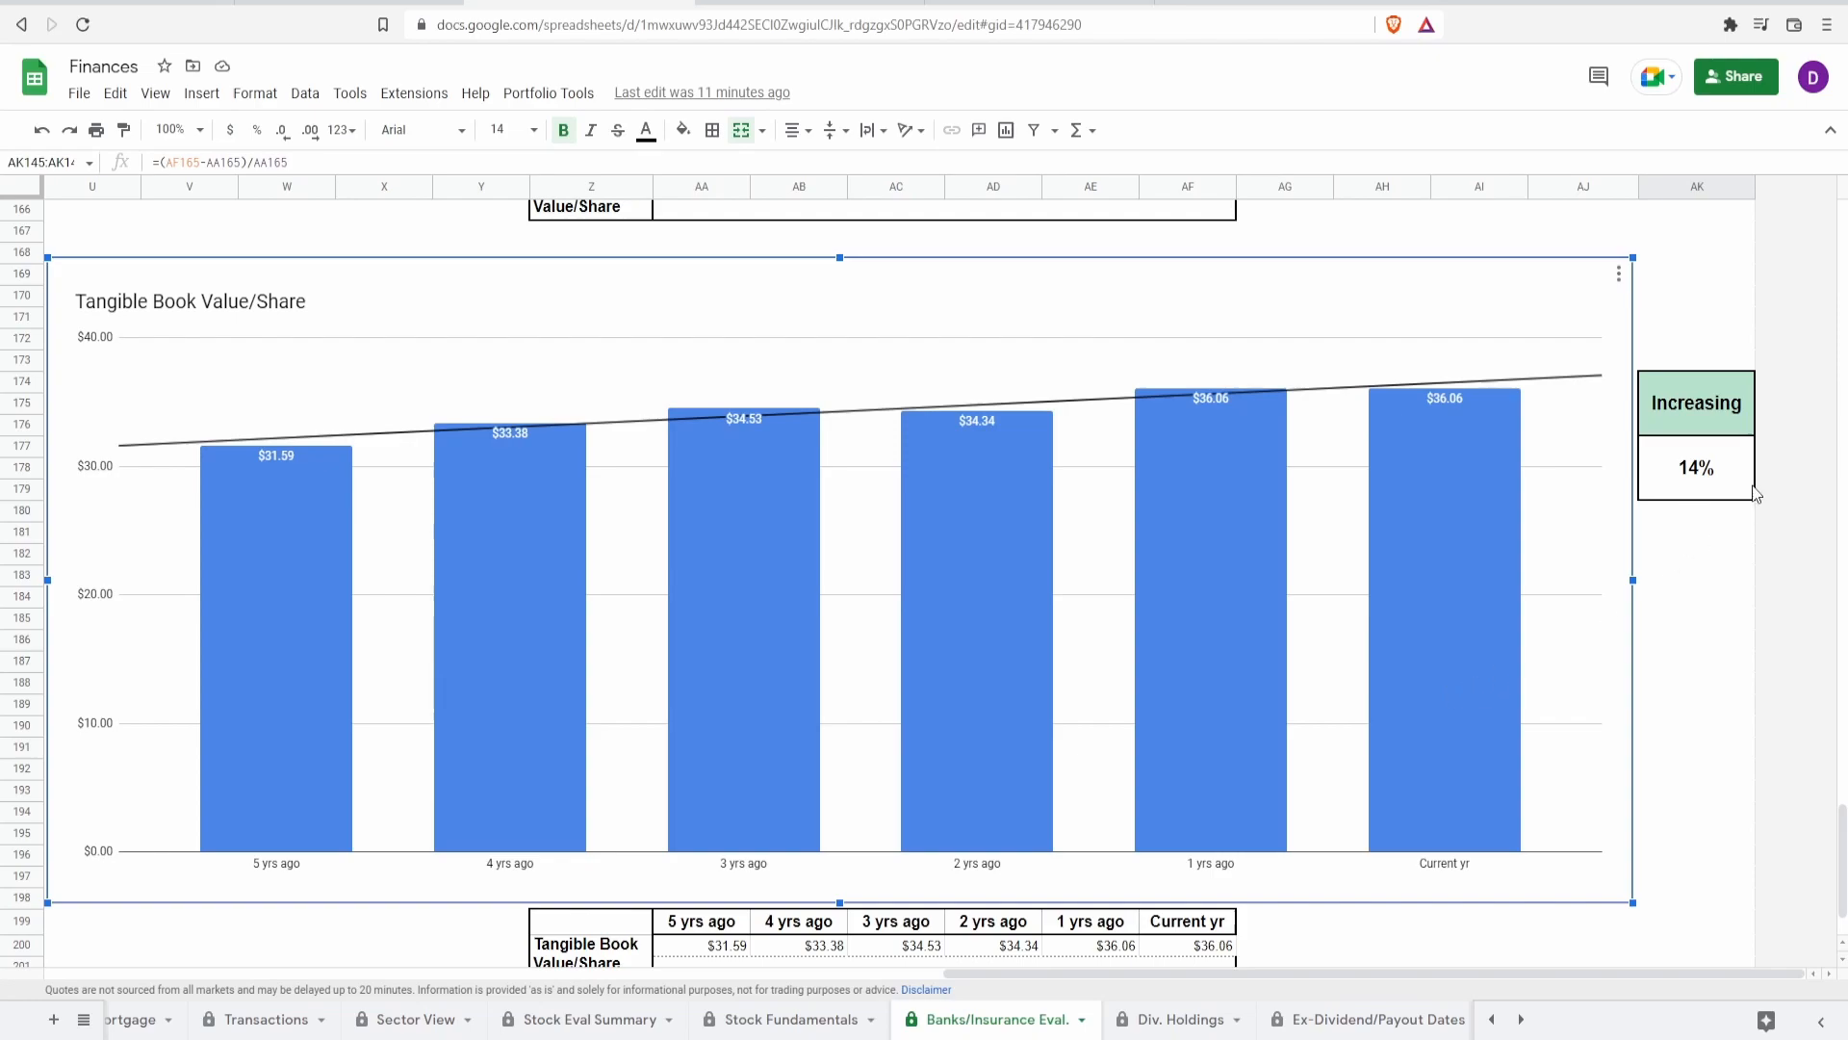
click(1694, 466)
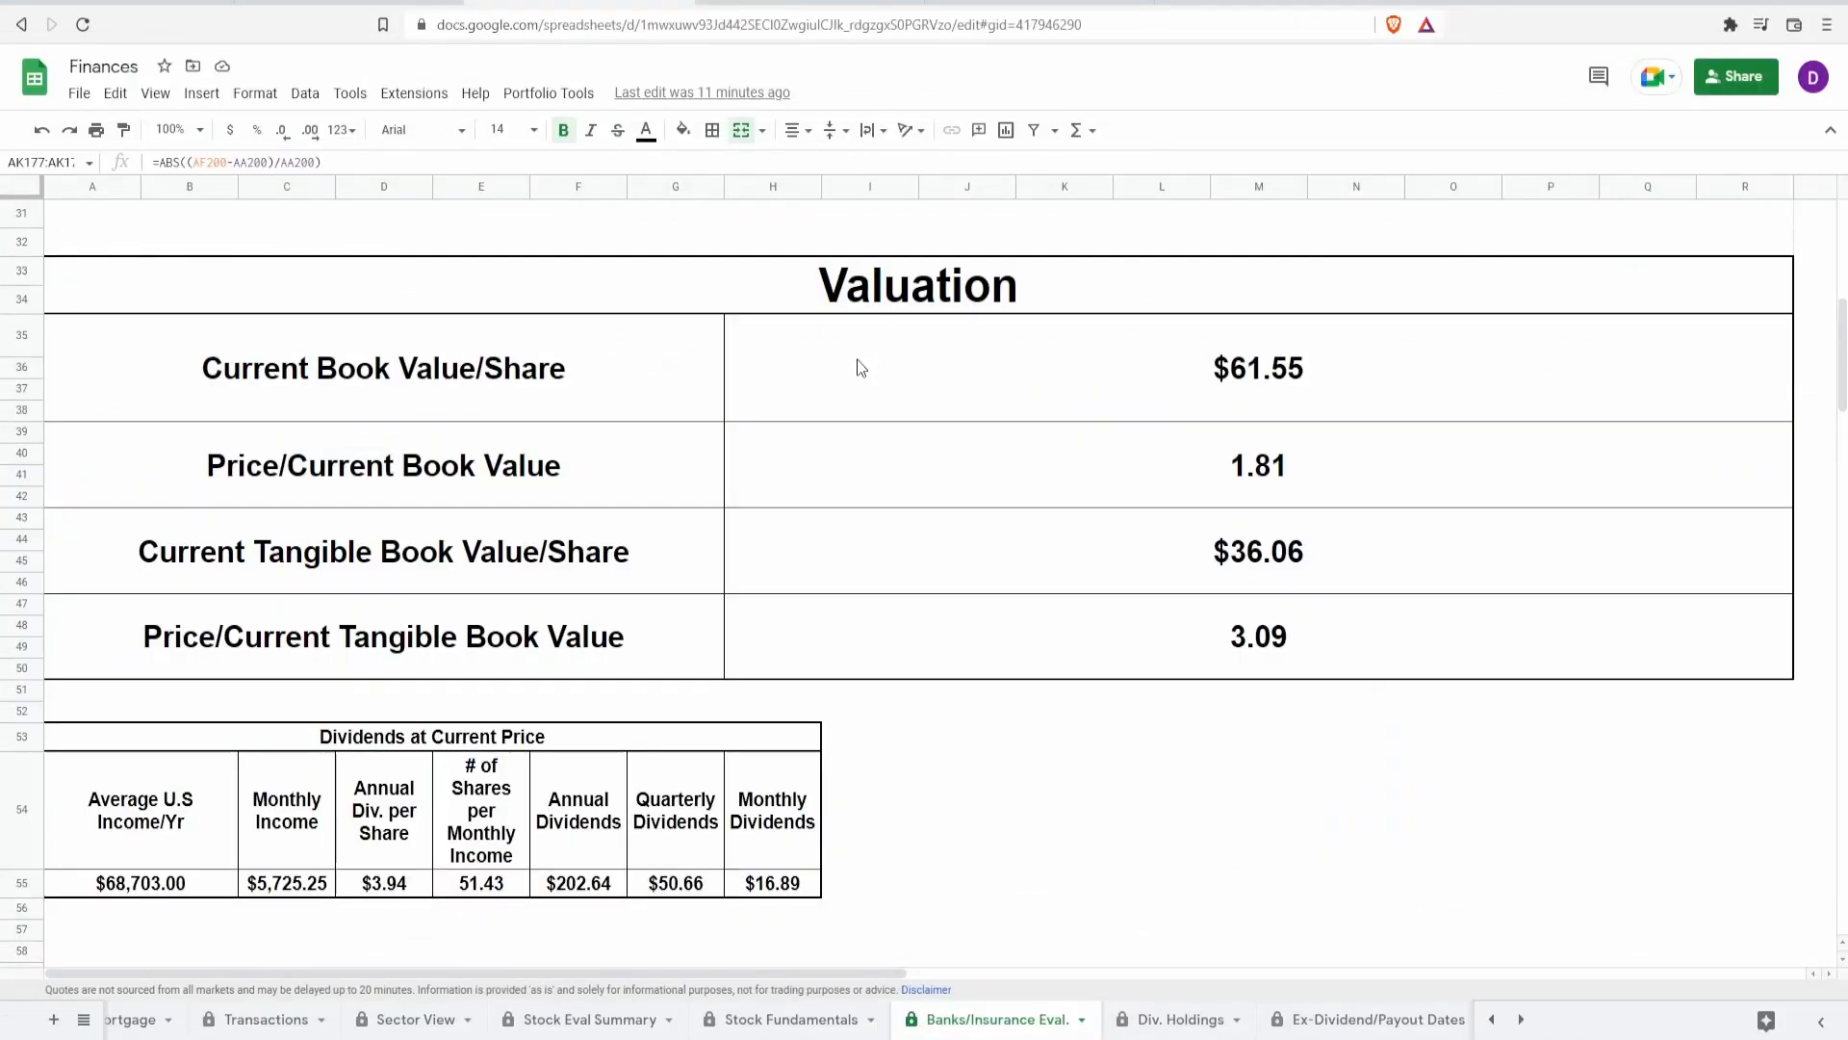
mouse_move(801, 493)
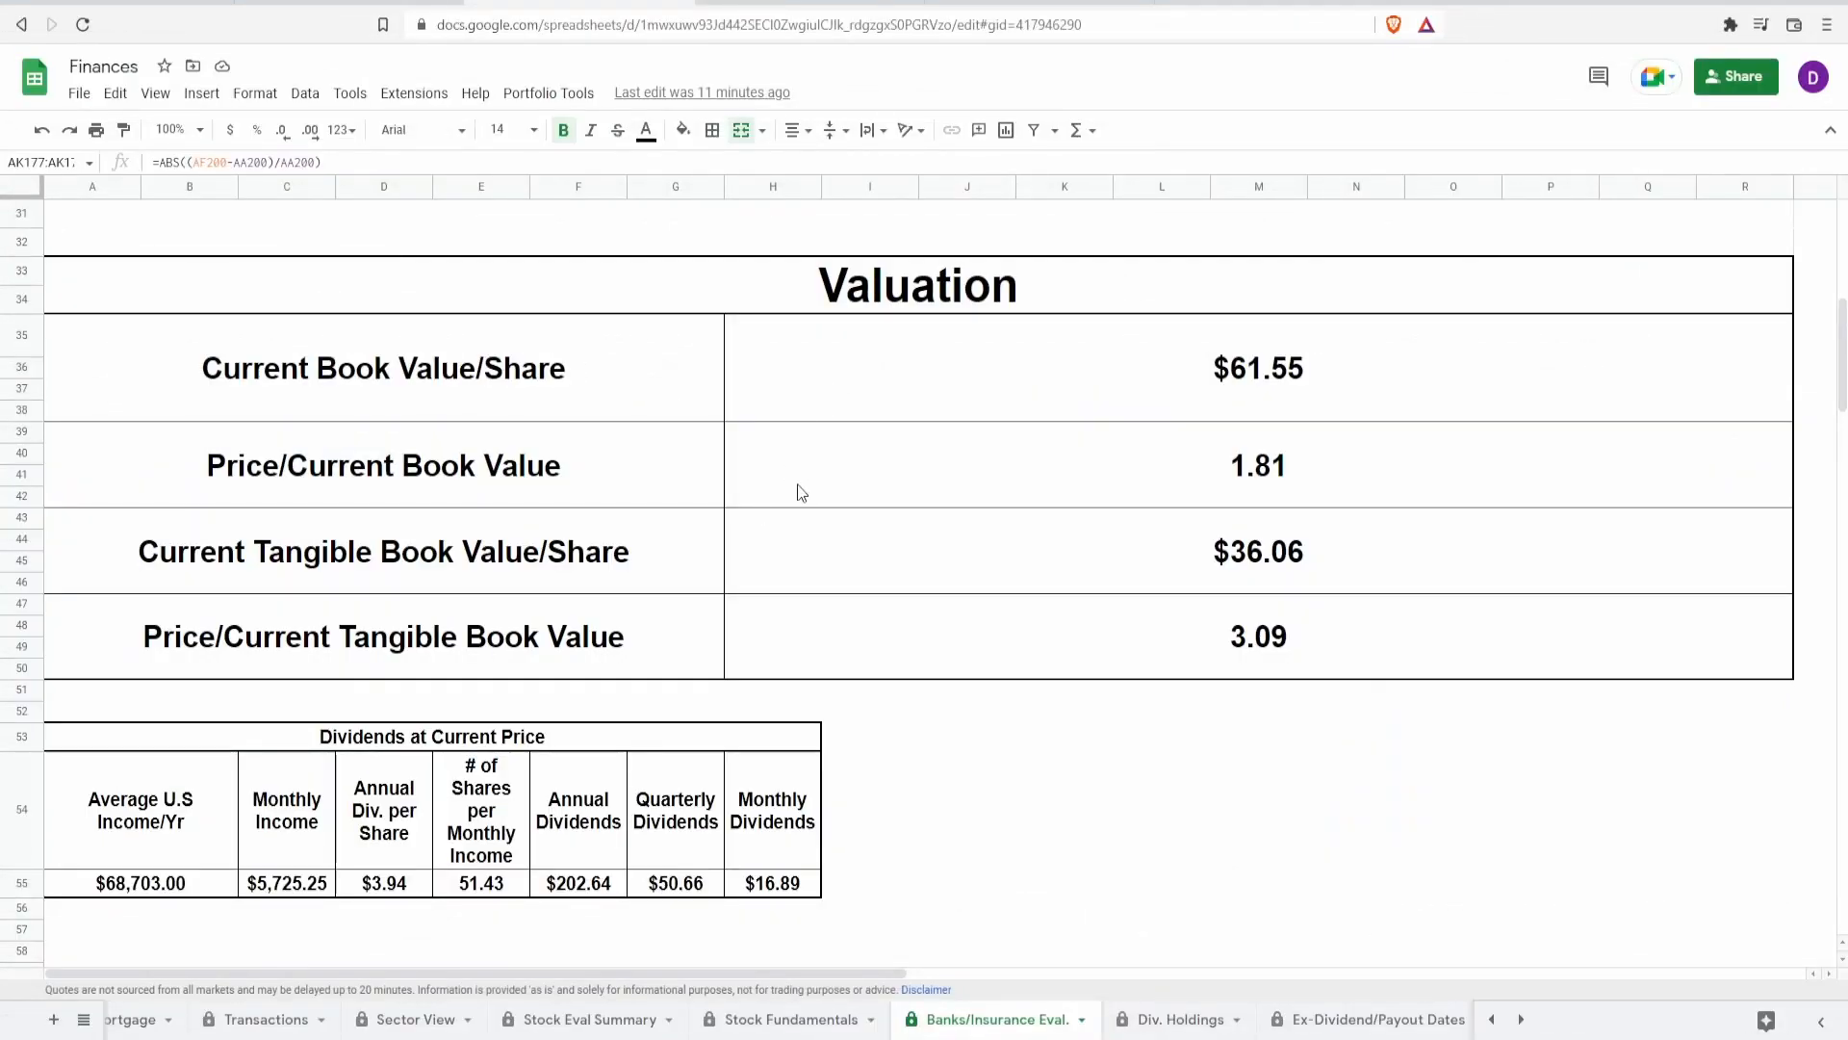
click(1259, 464)
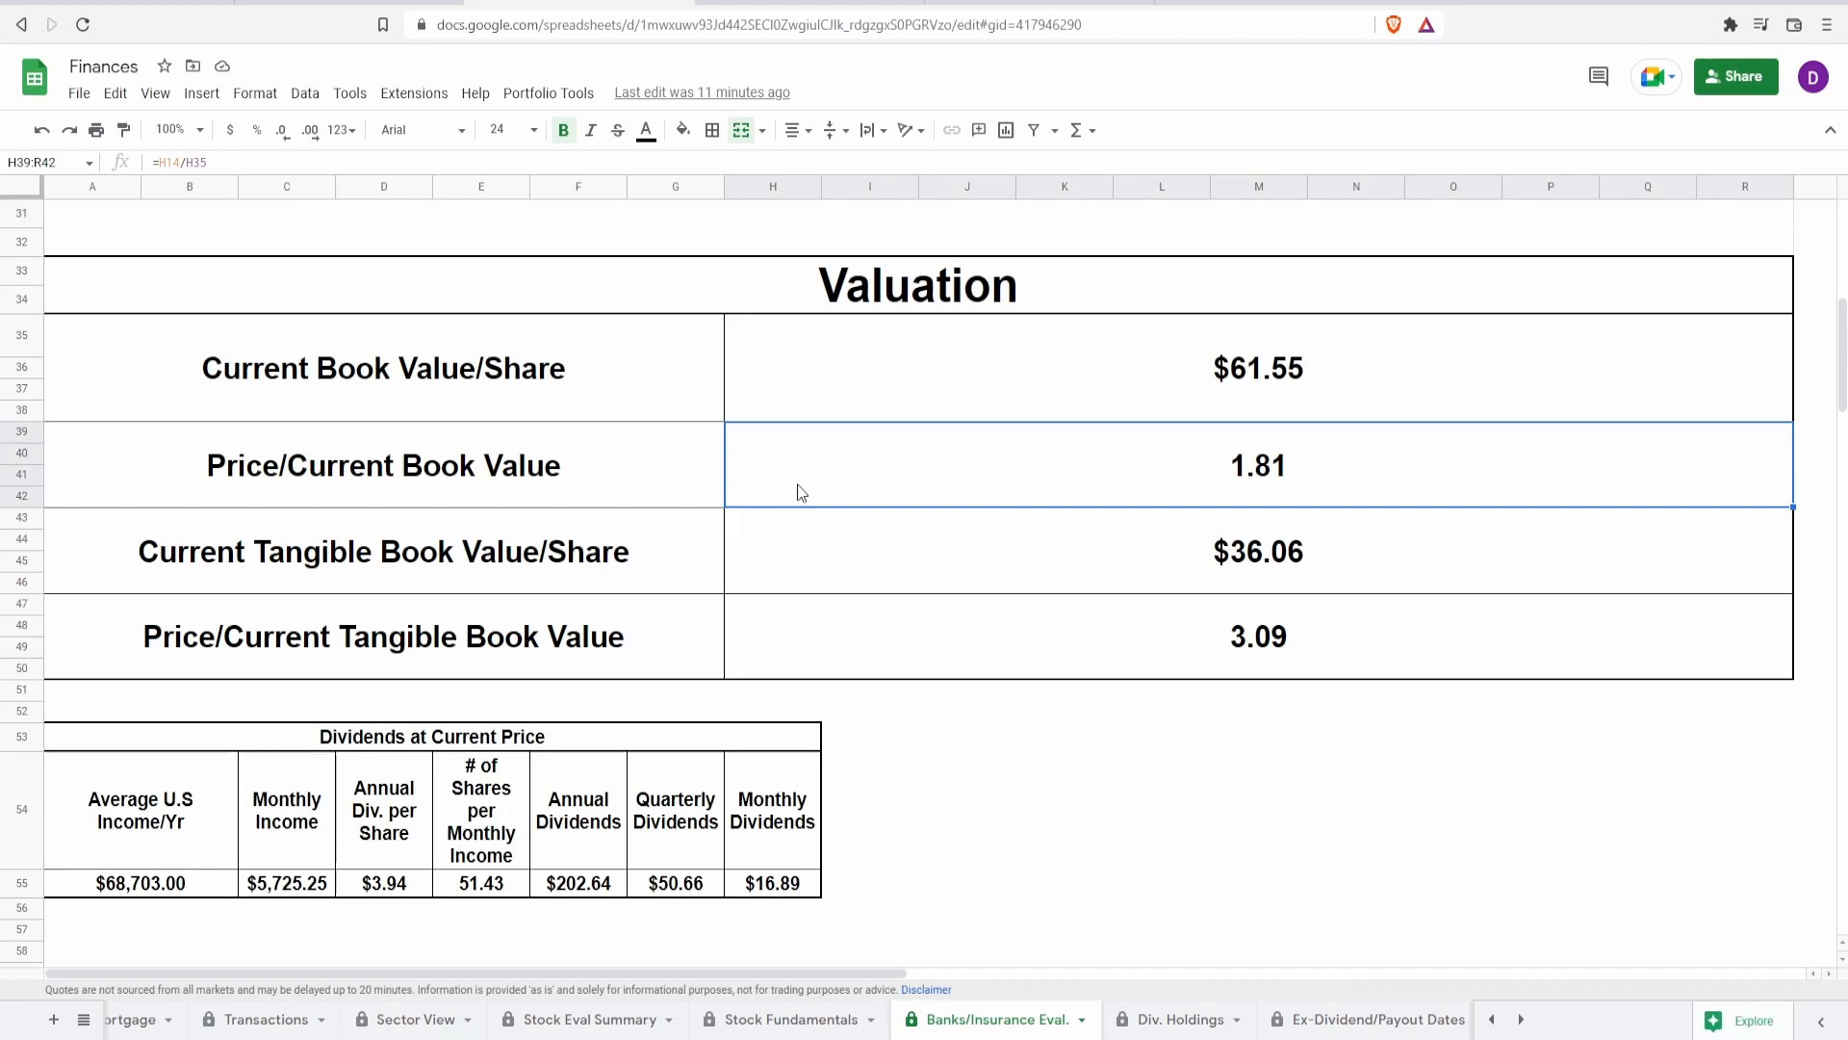
click(383, 464)
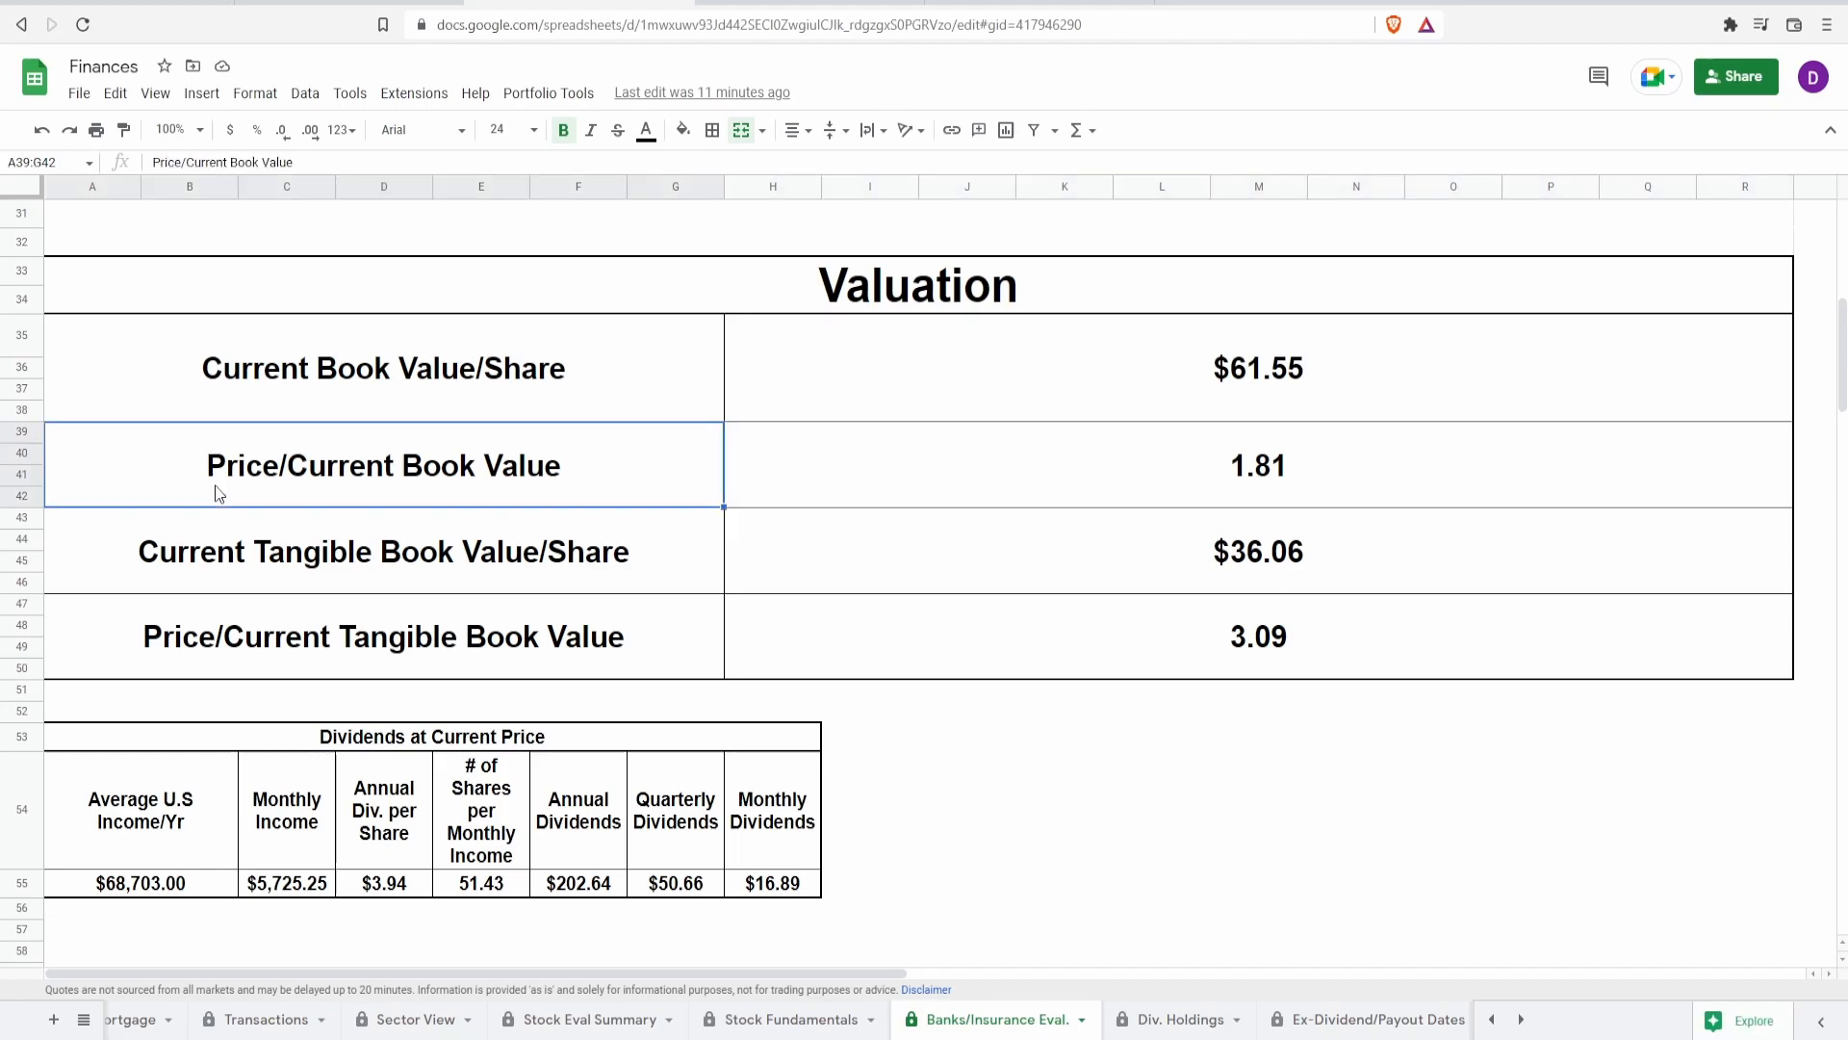
mouse_move(1057, 531)
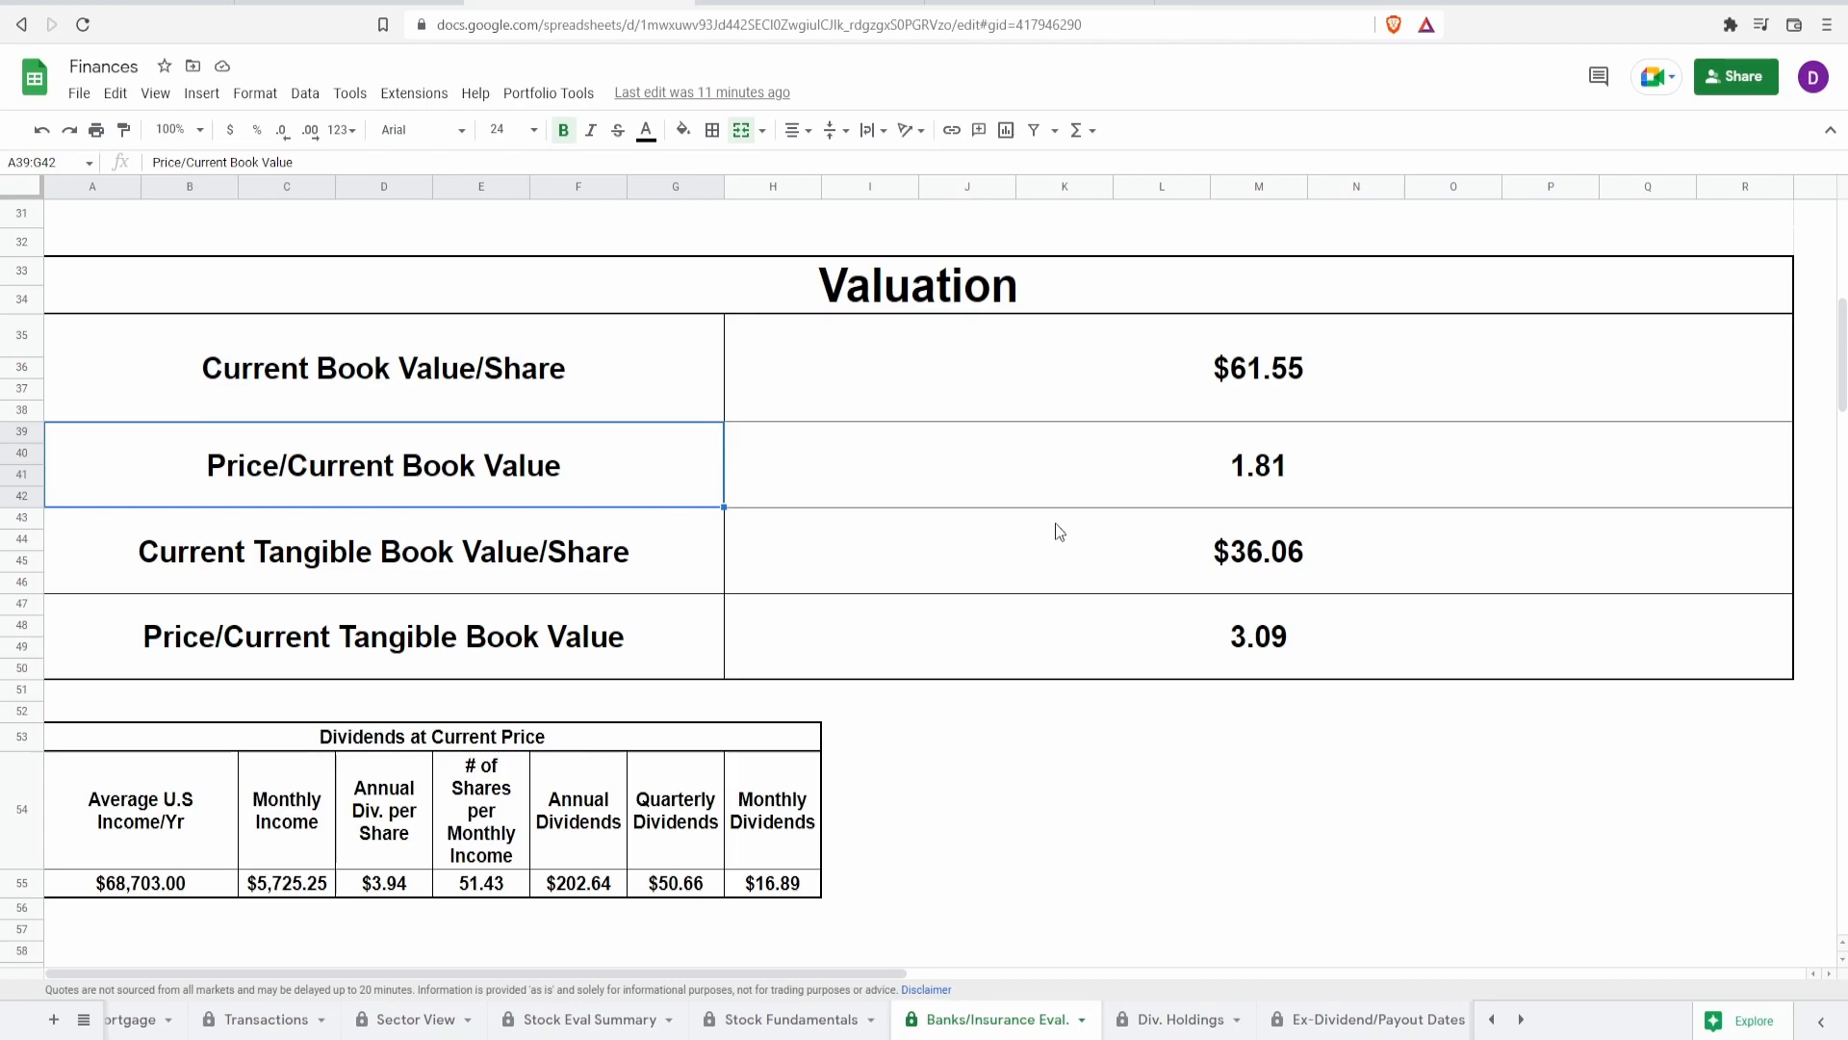
click(1248, 489)
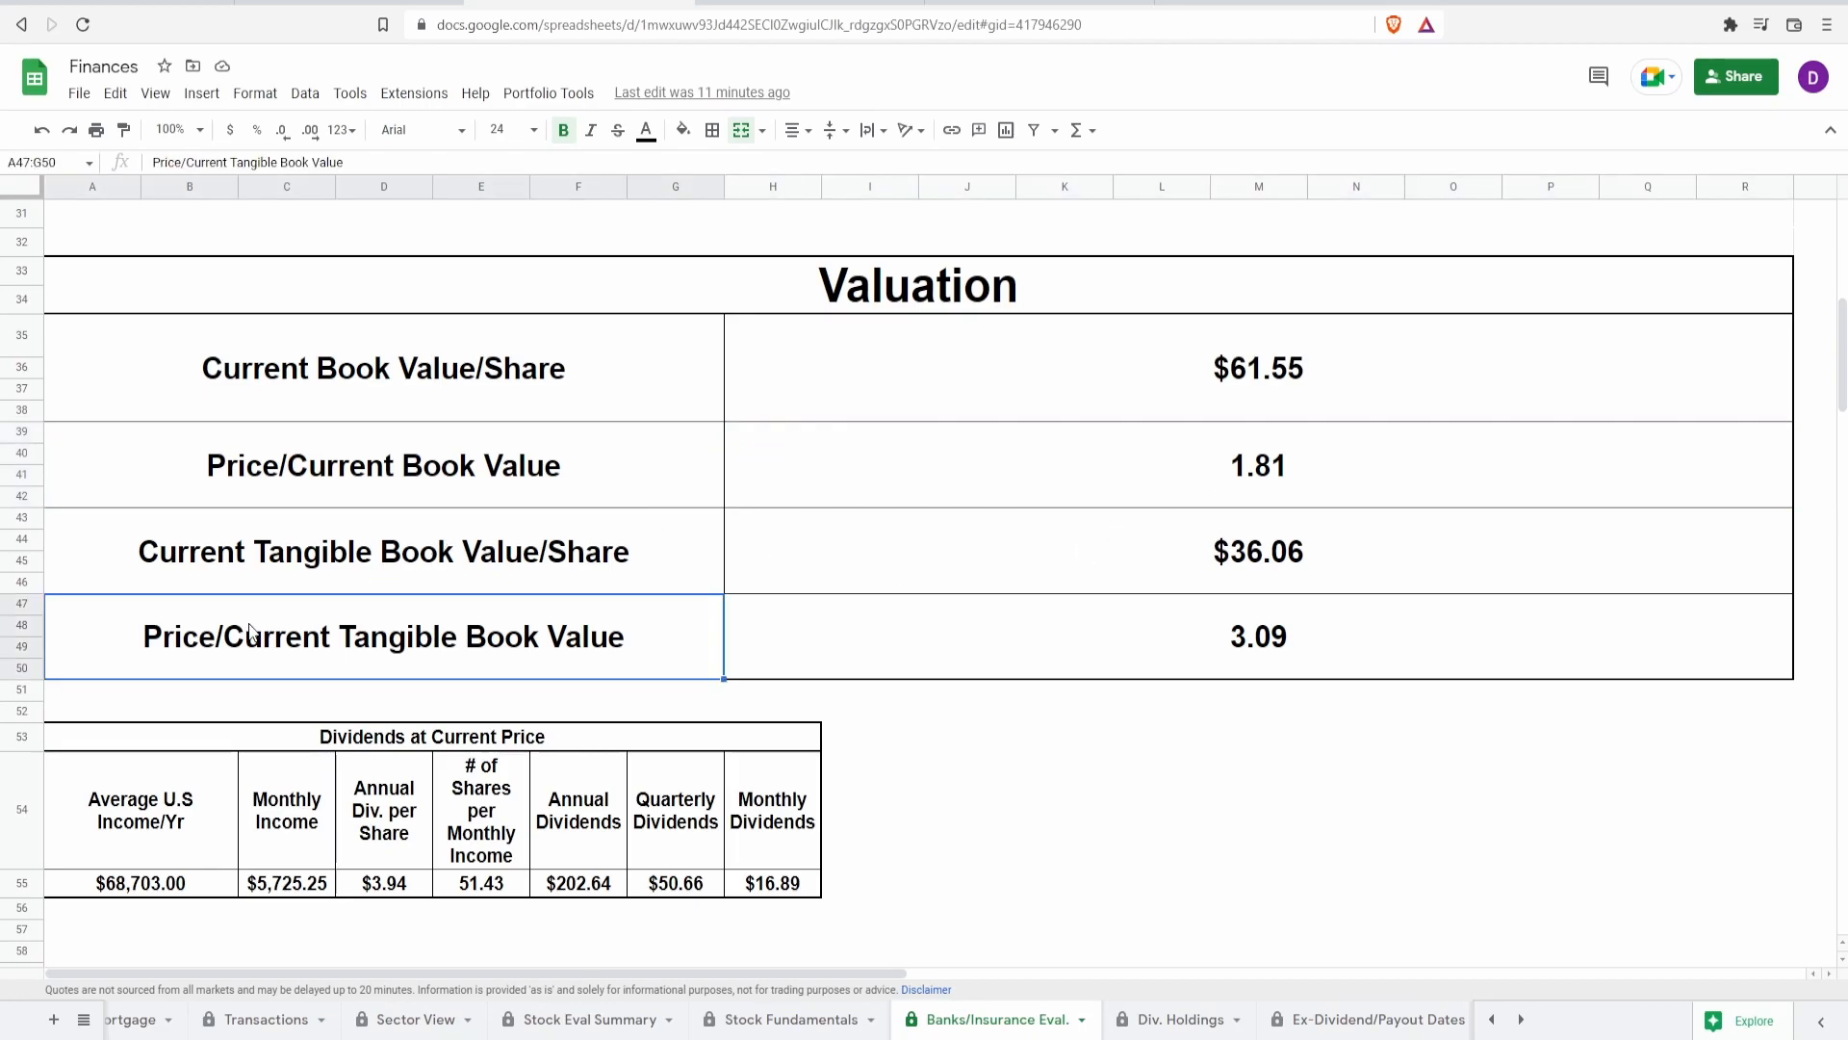
click(1153, 643)
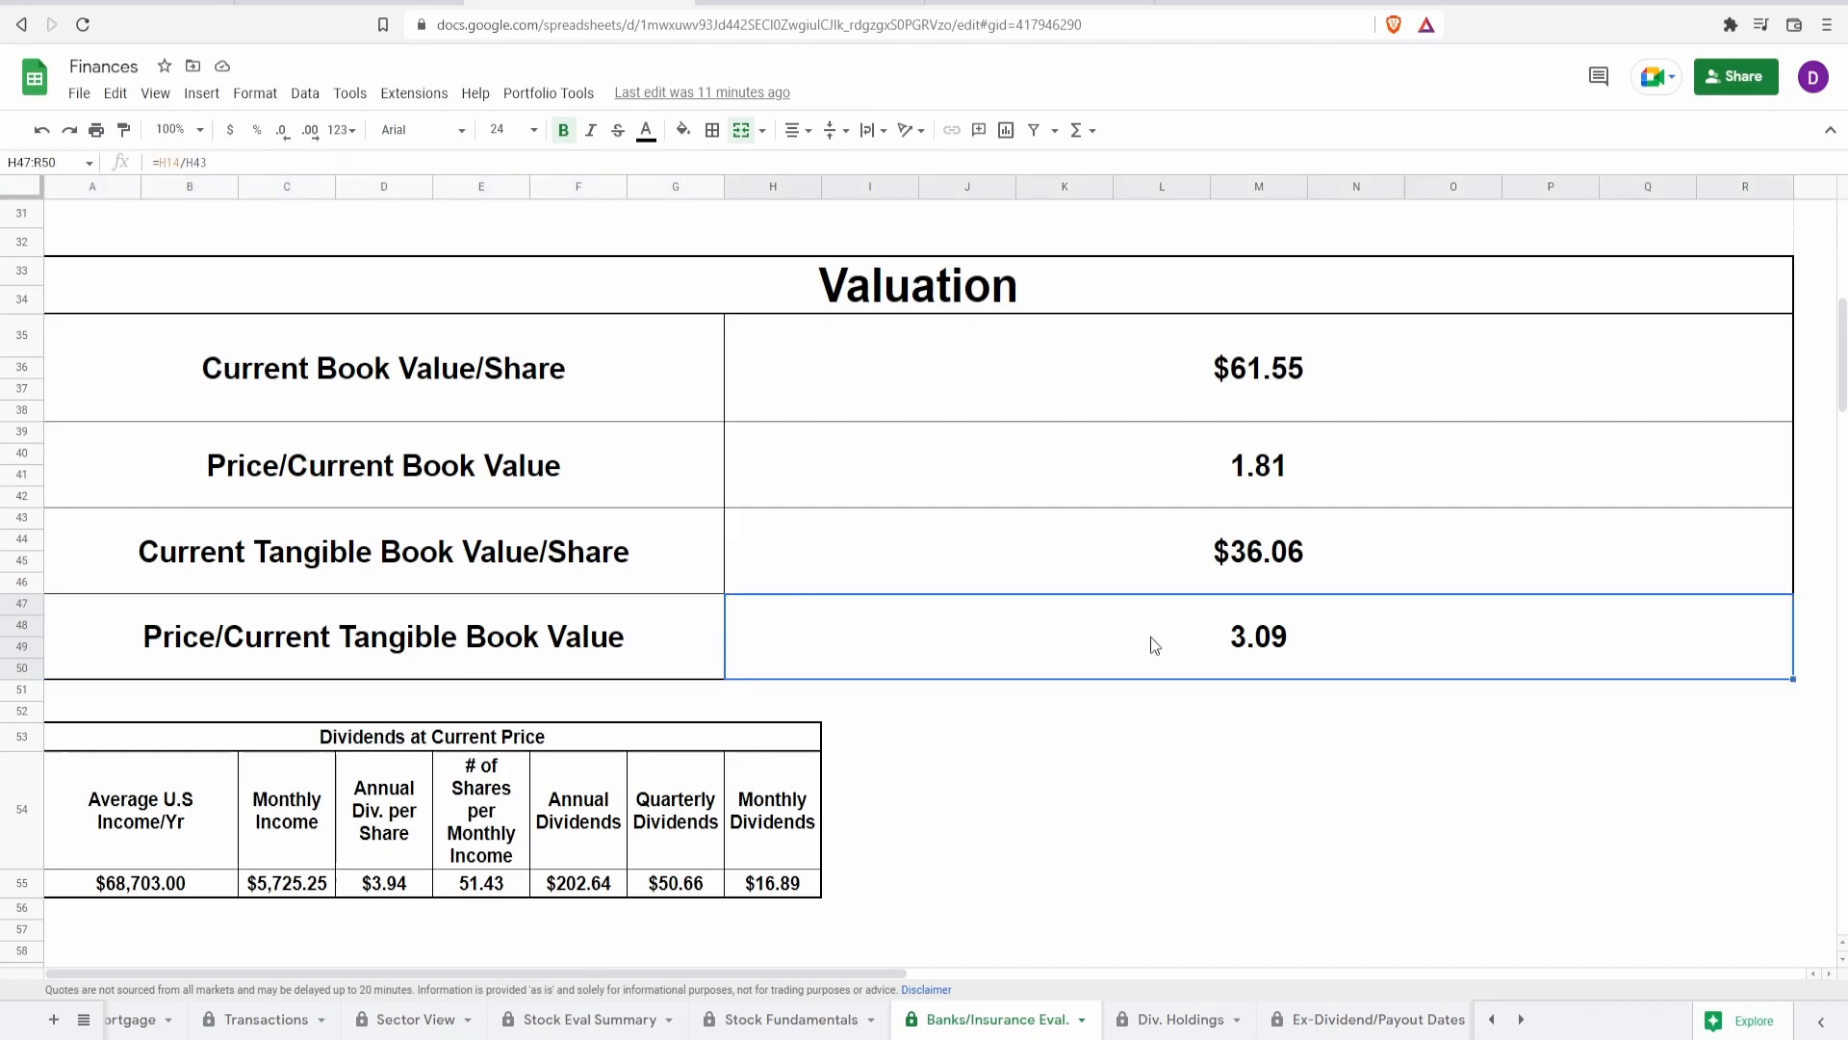
mouse_move(1232, 512)
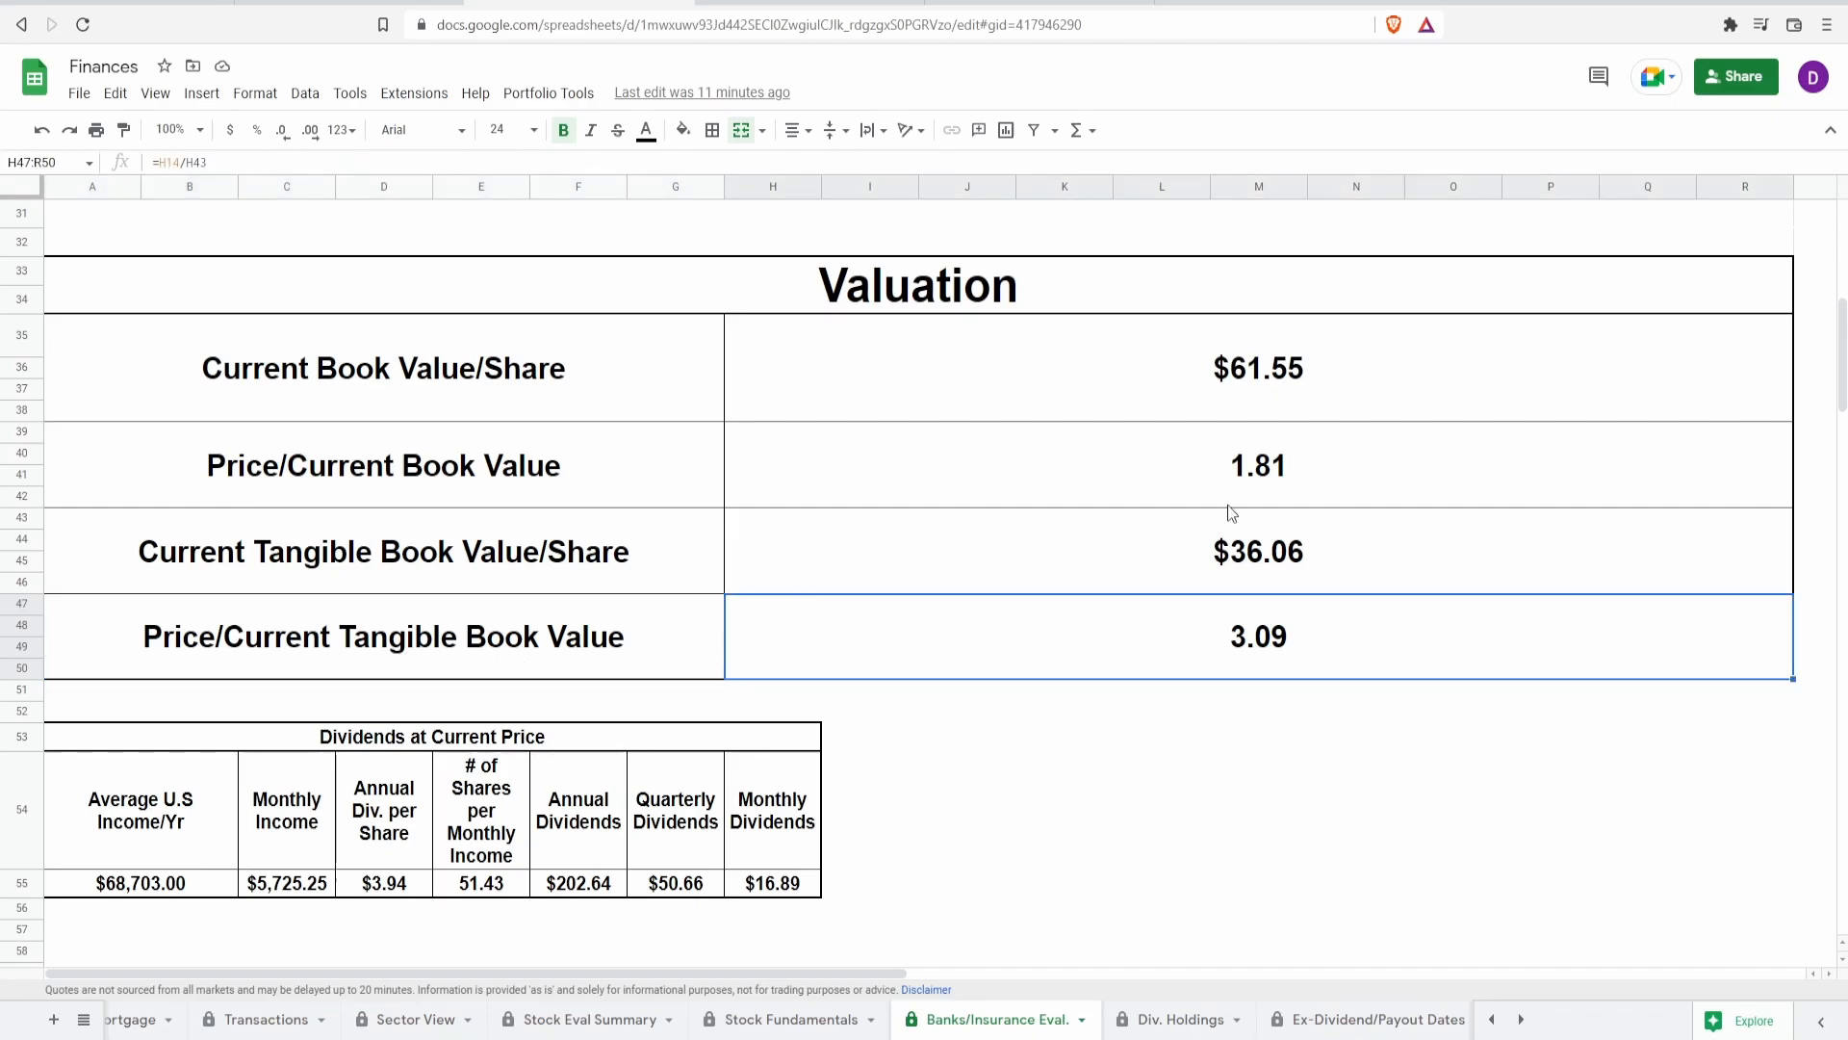
mouse_move(1301, 547)
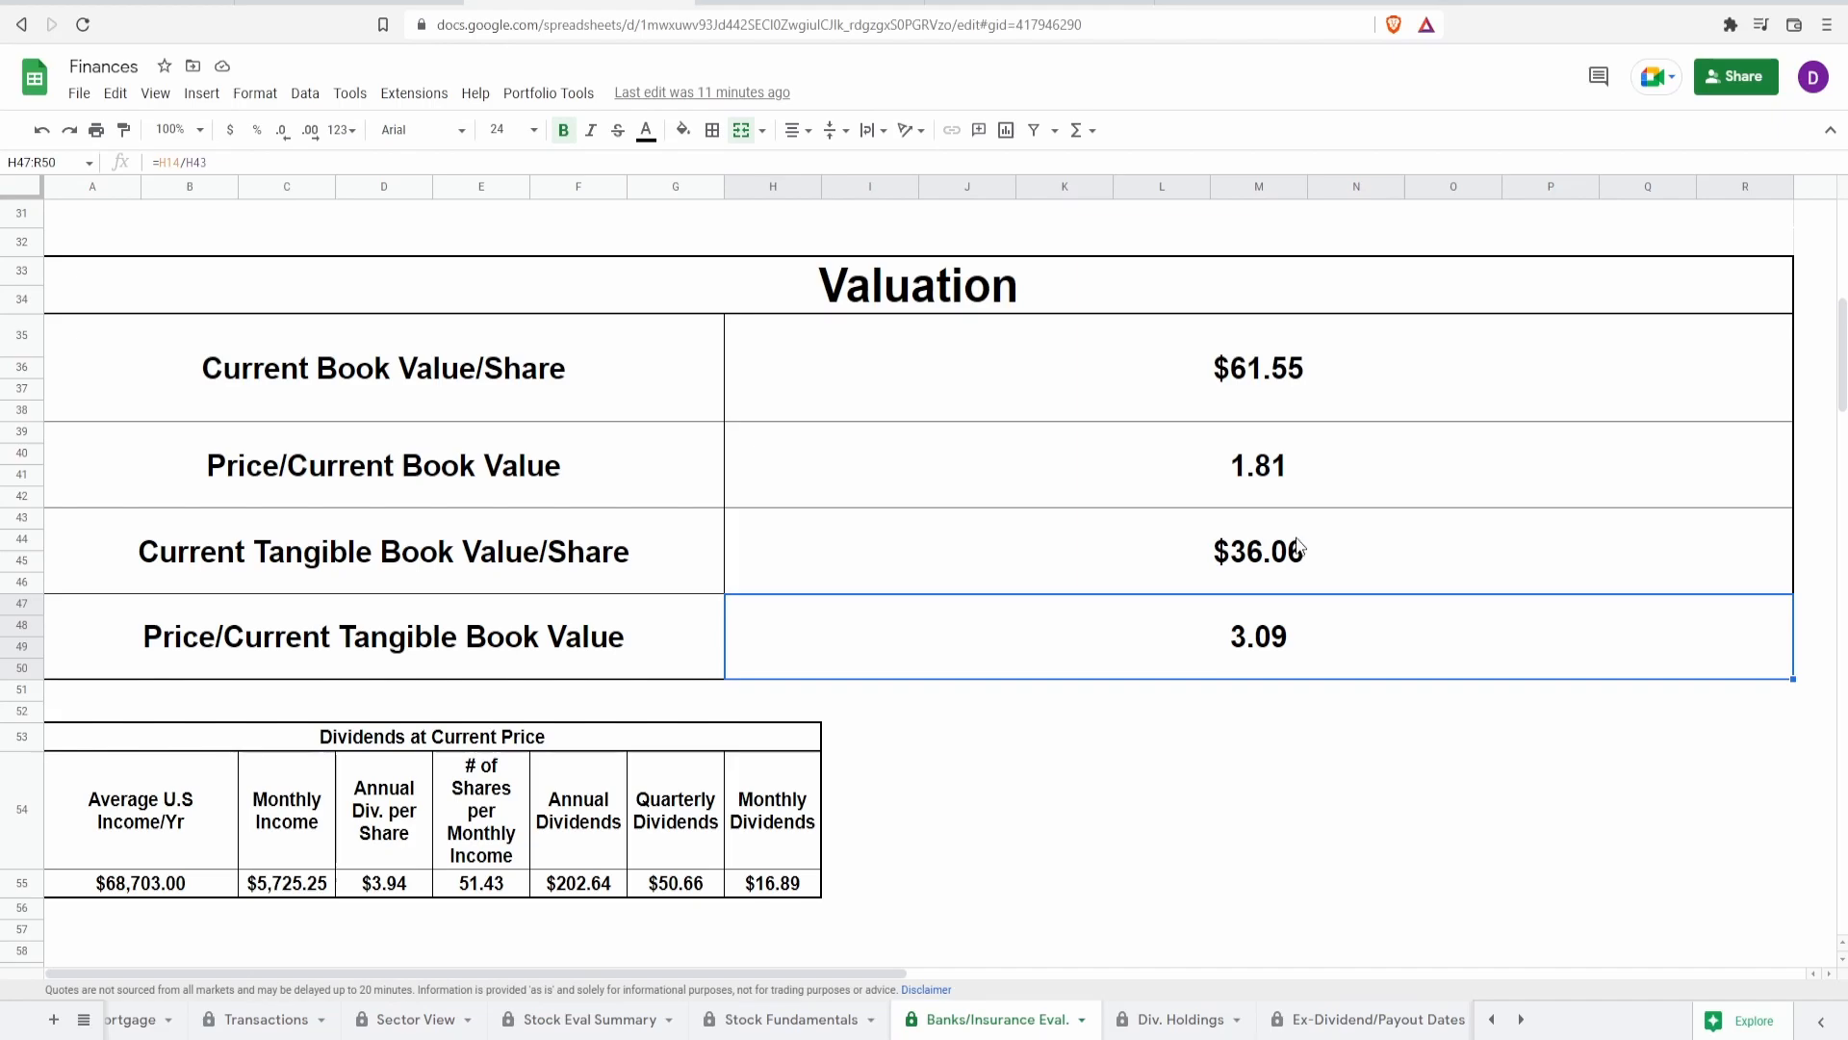
mouse_move(1271, 493)
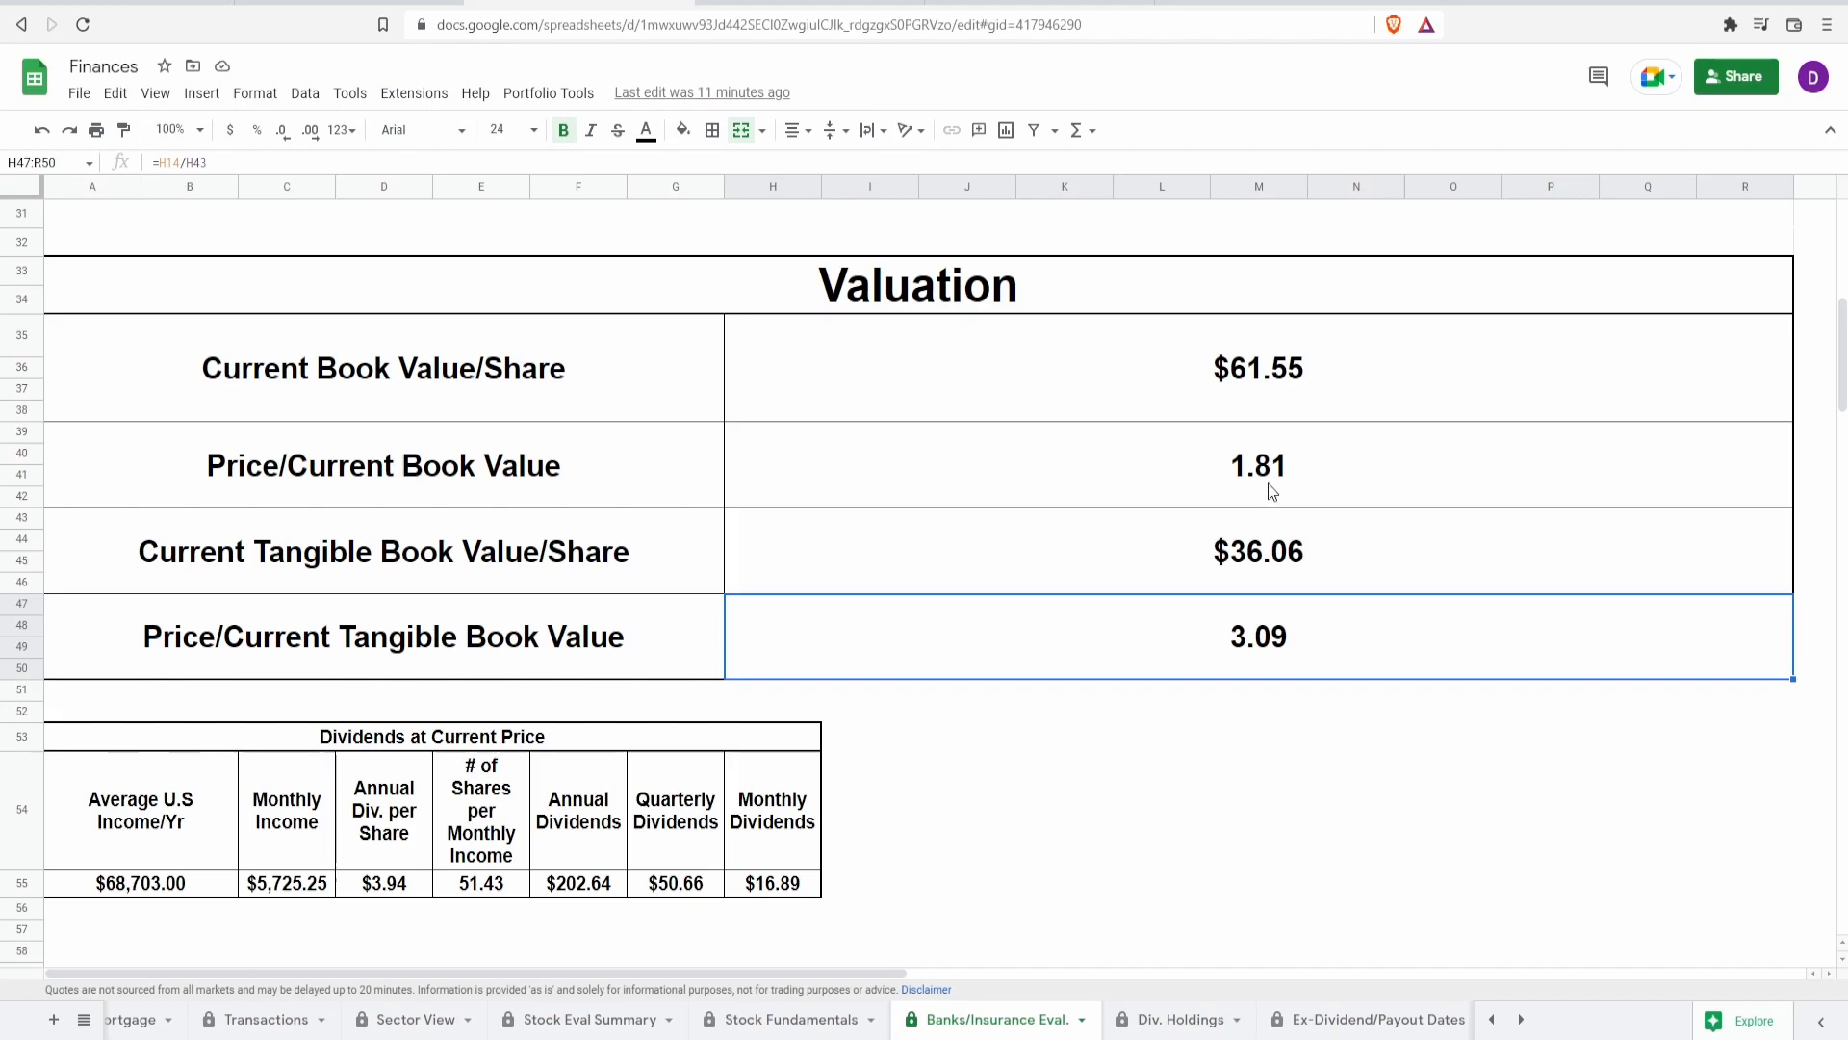
mouse_move(1304, 620)
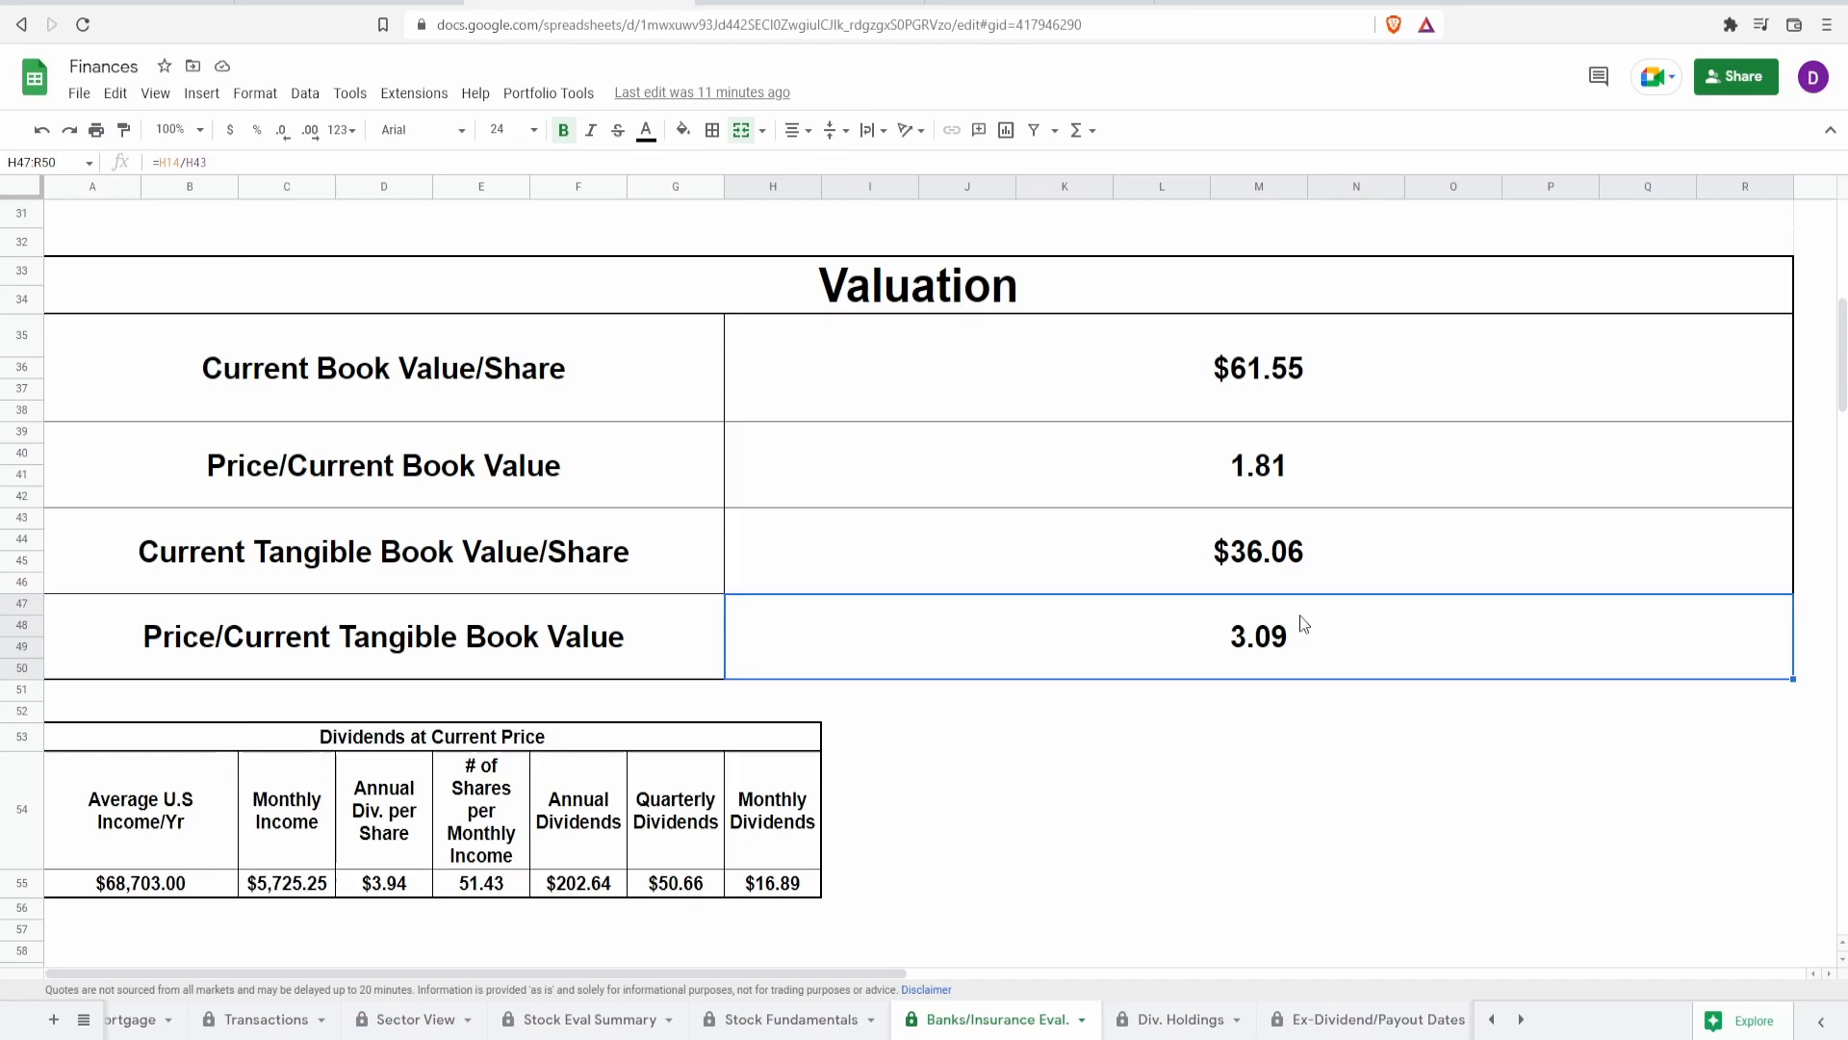
click(1286, 493)
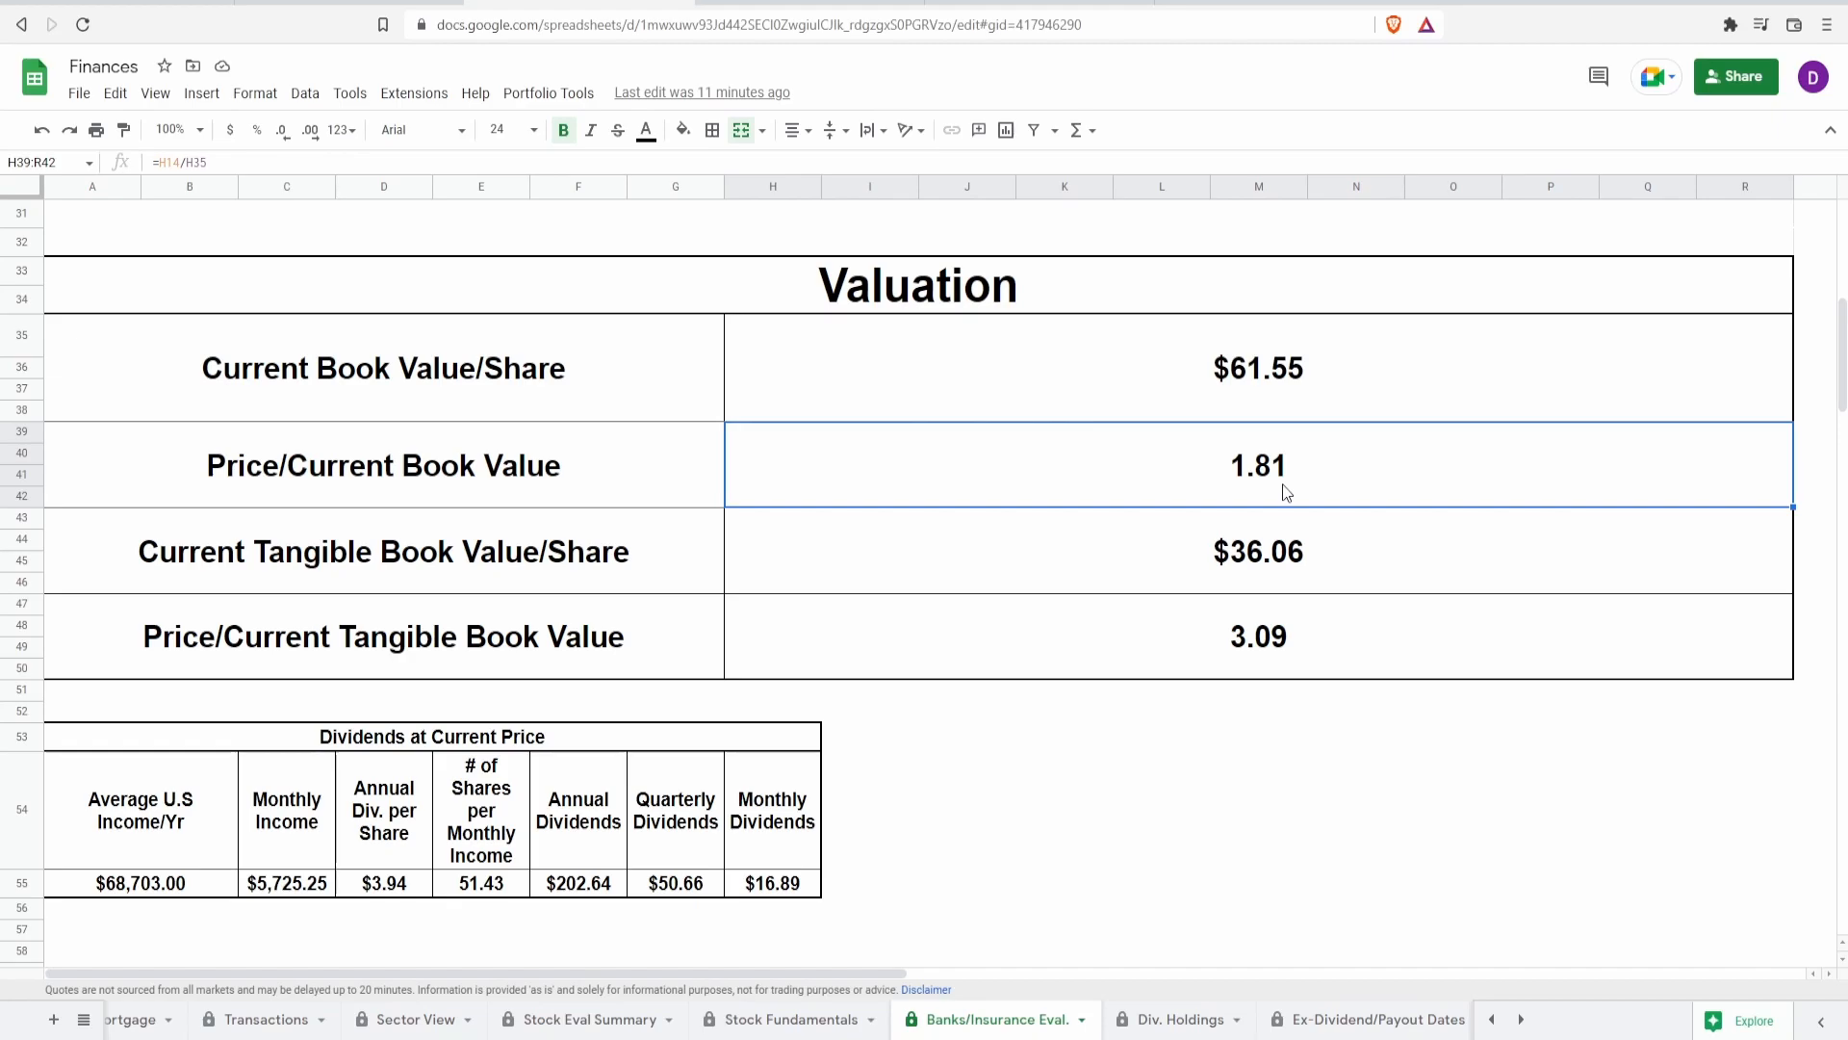
mouse_move(1290, 481)
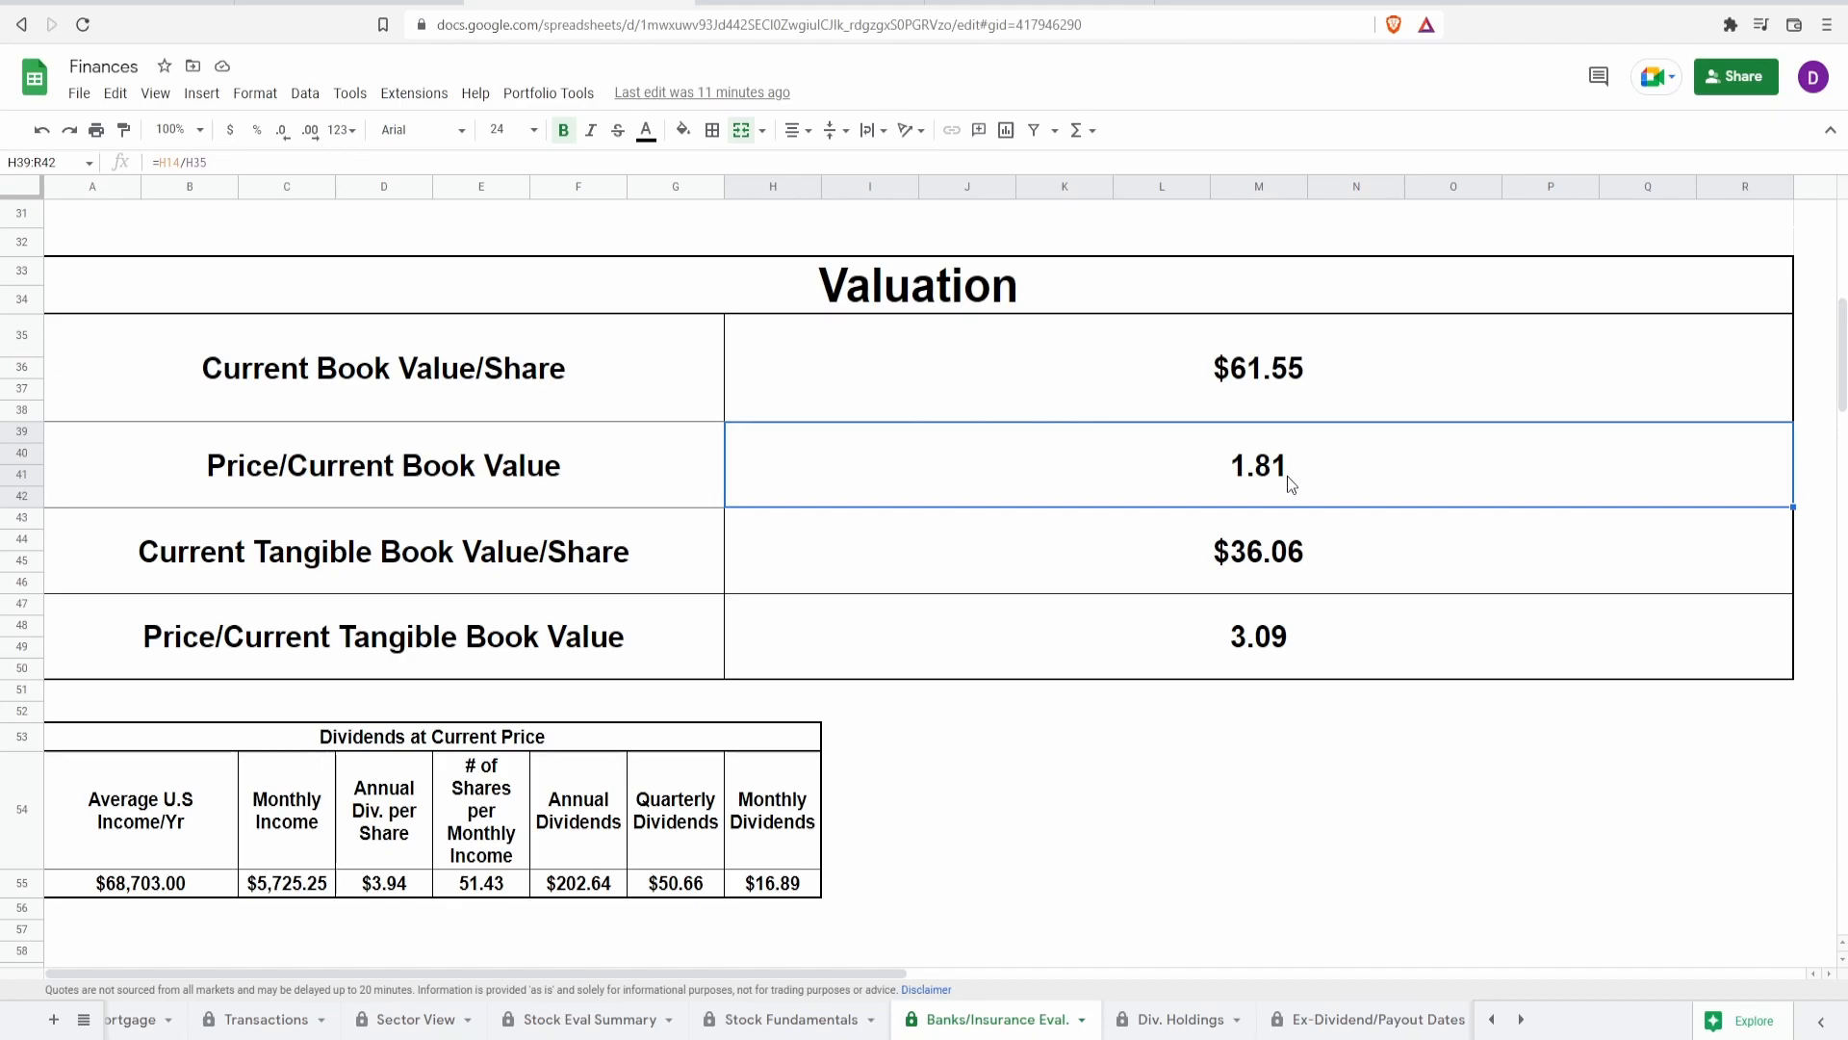
mouse_move(1251, 499)
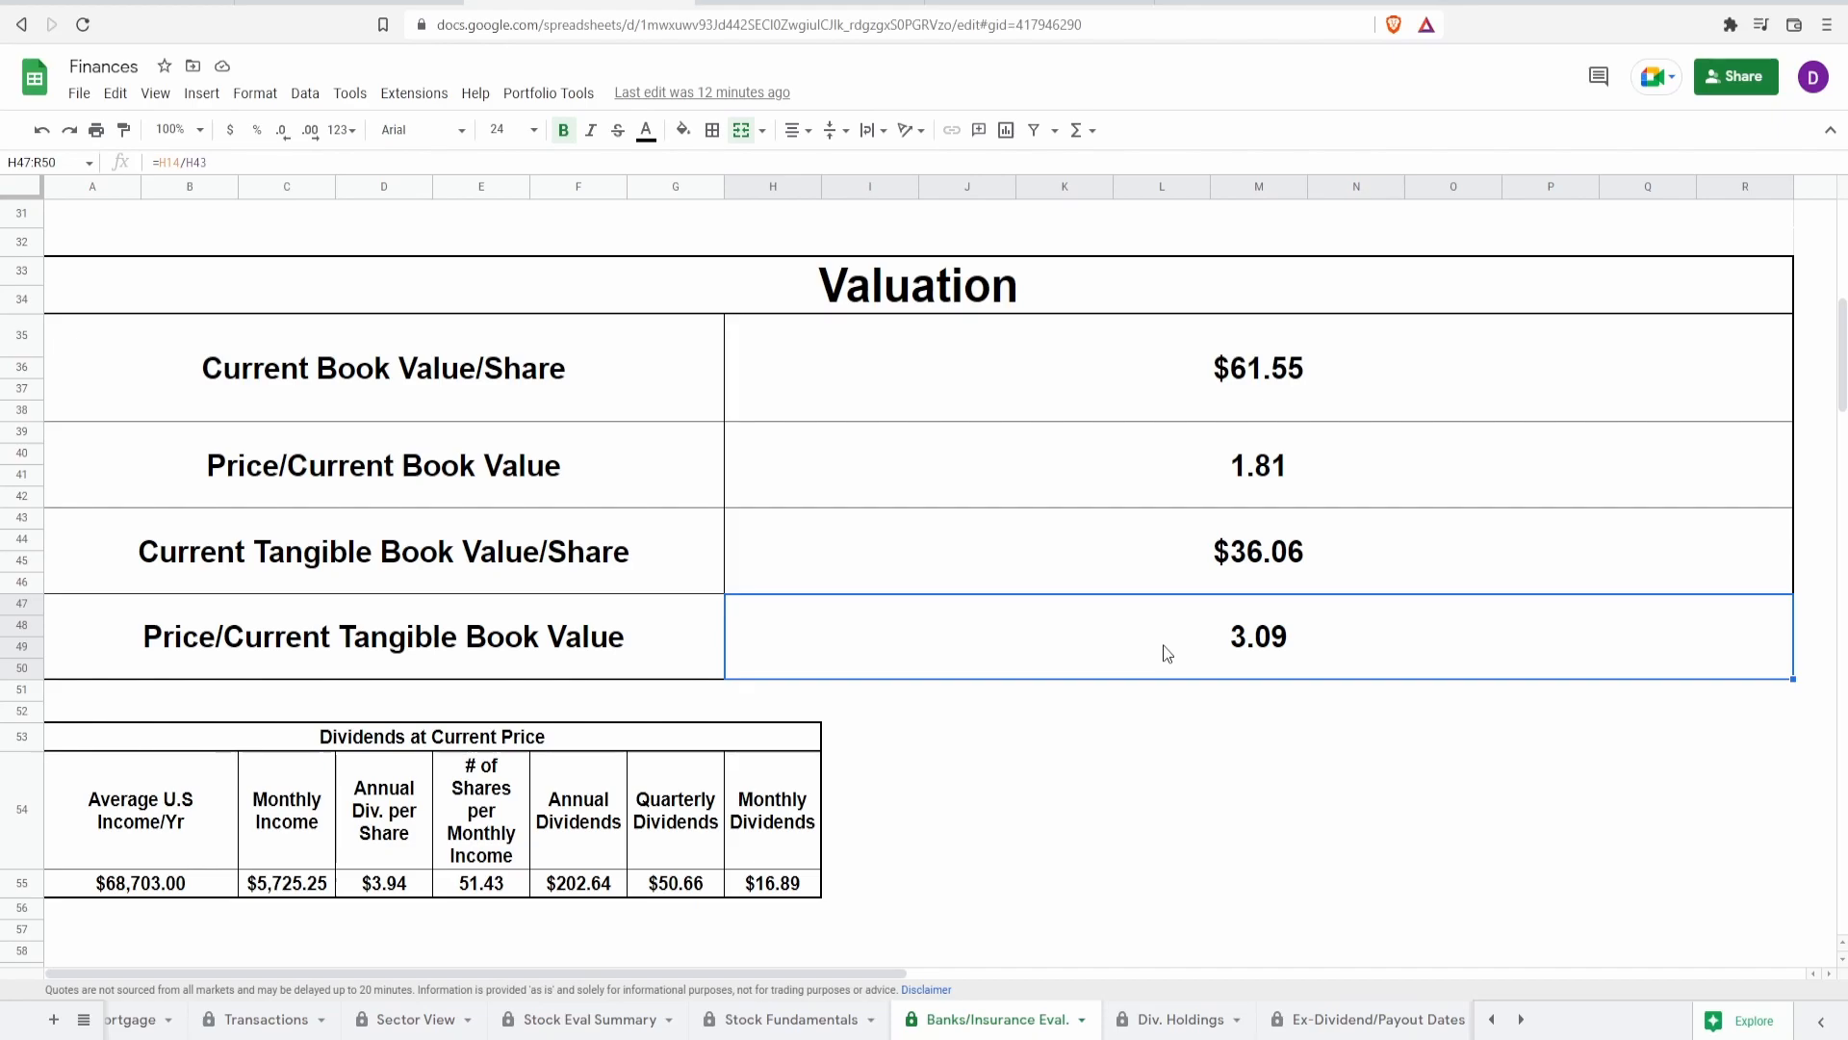
mouse_move(1082, 793)
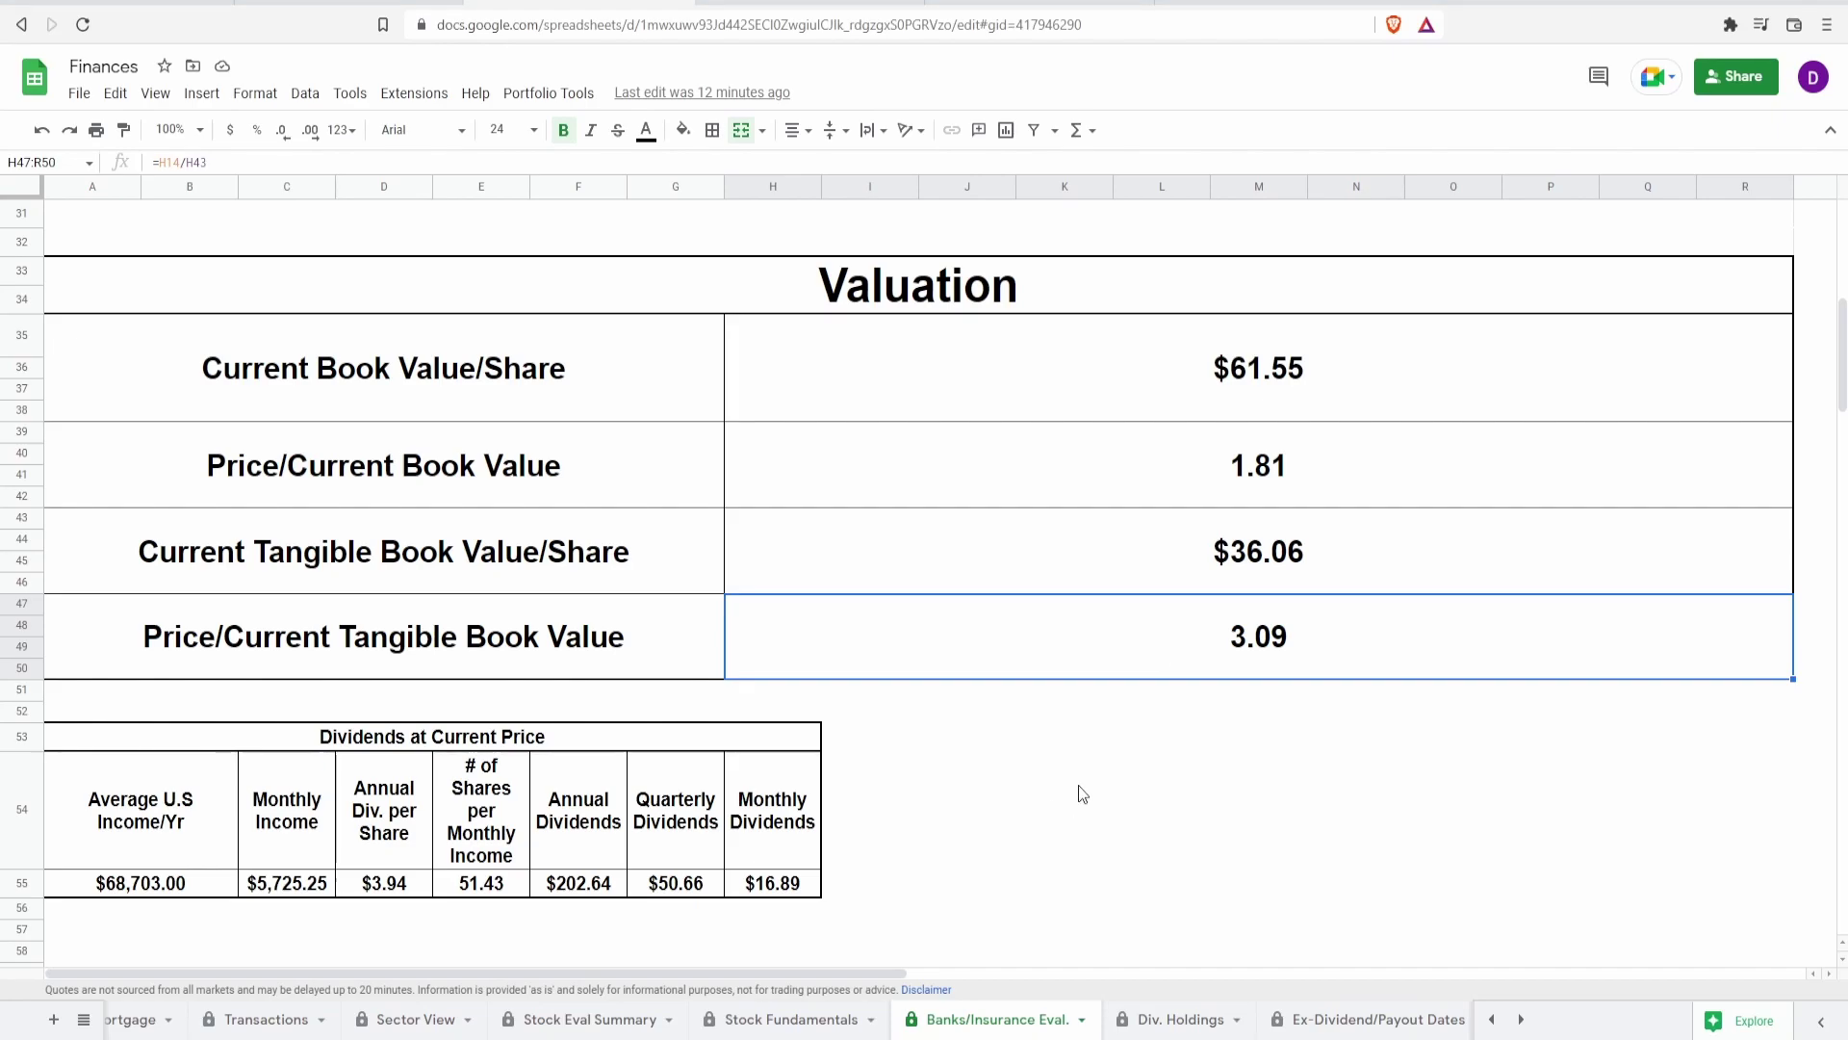
mouse_move(1172, 643)
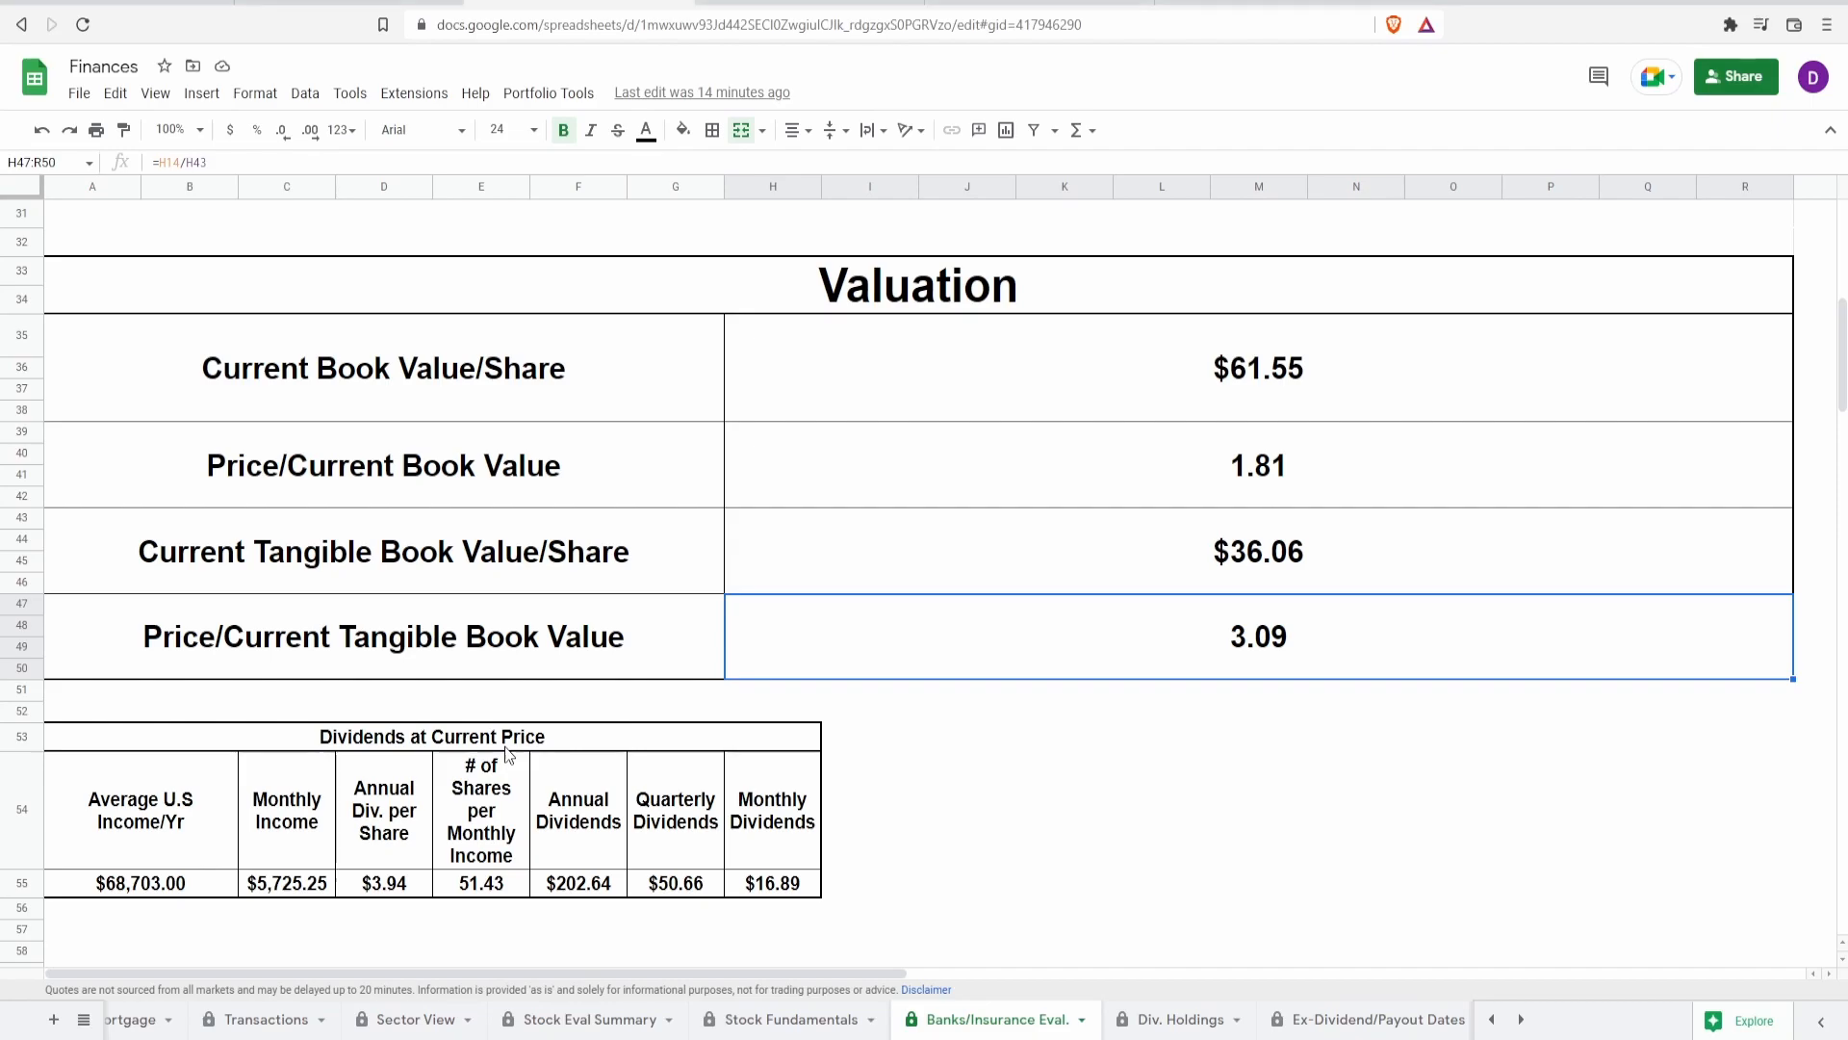
click(141, 882)
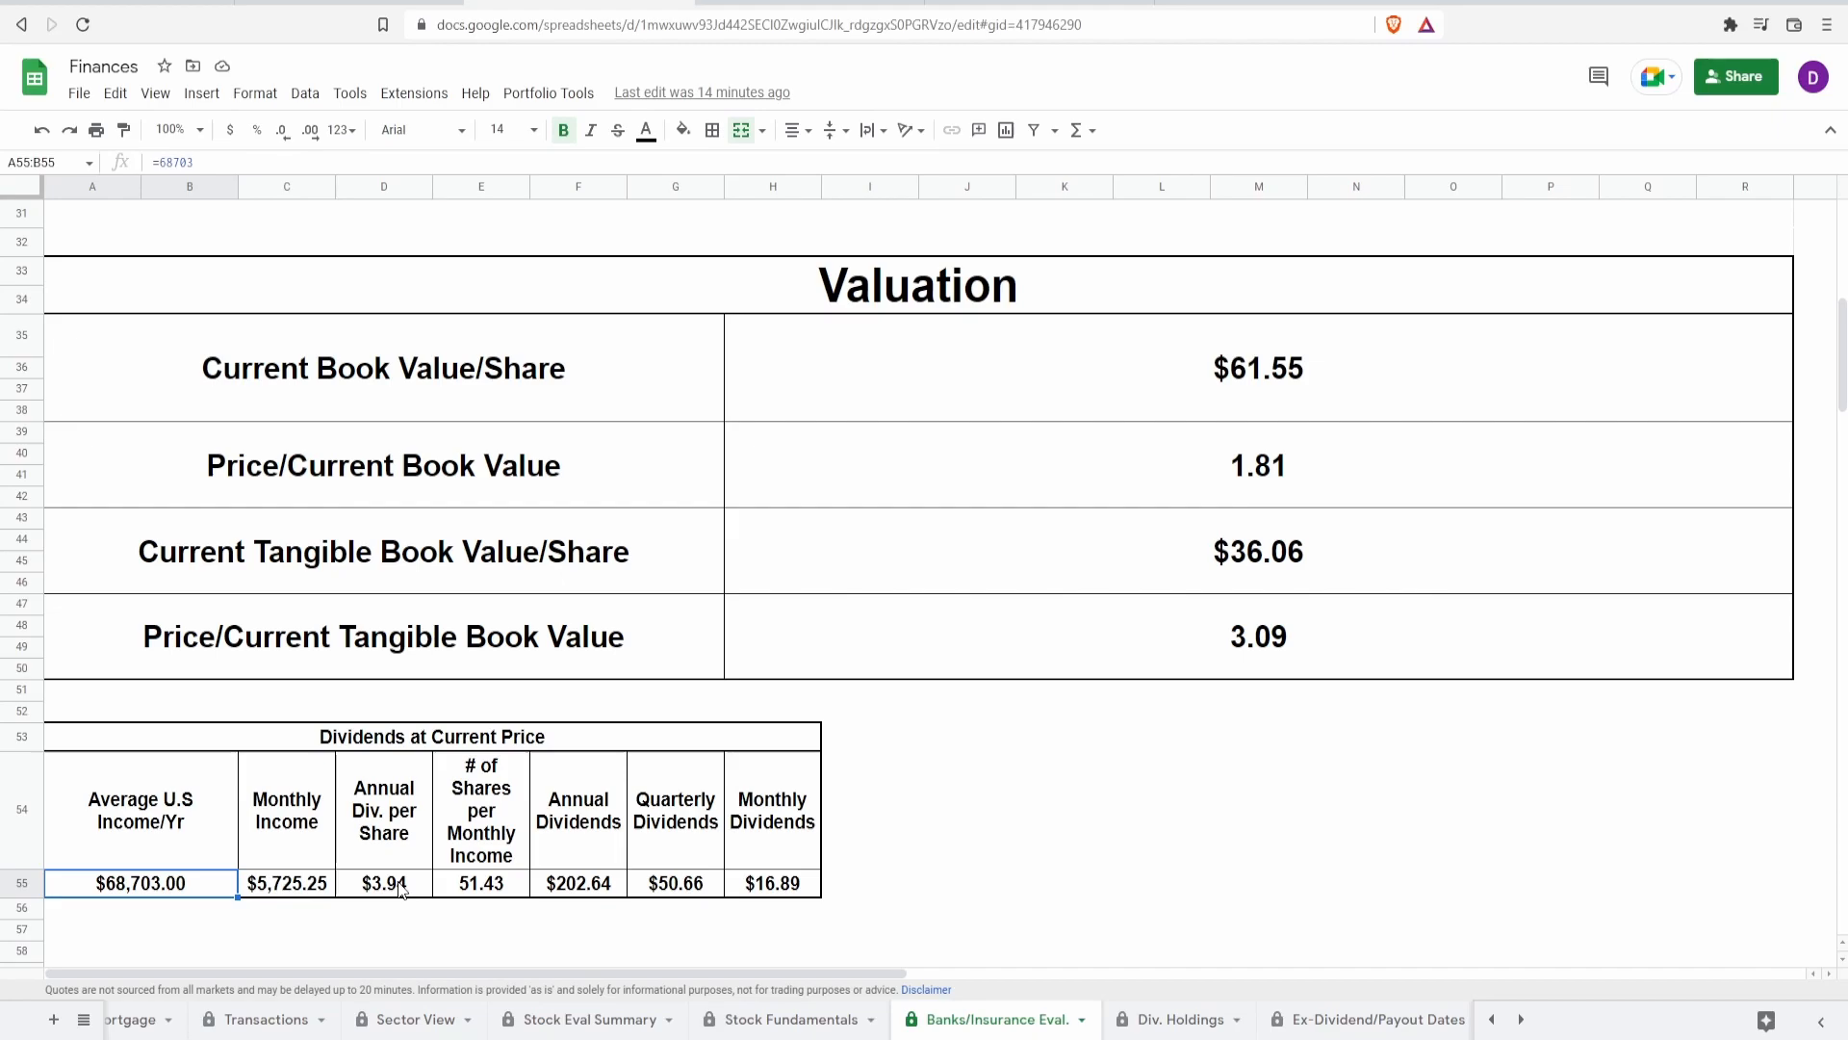
click(481, 882)
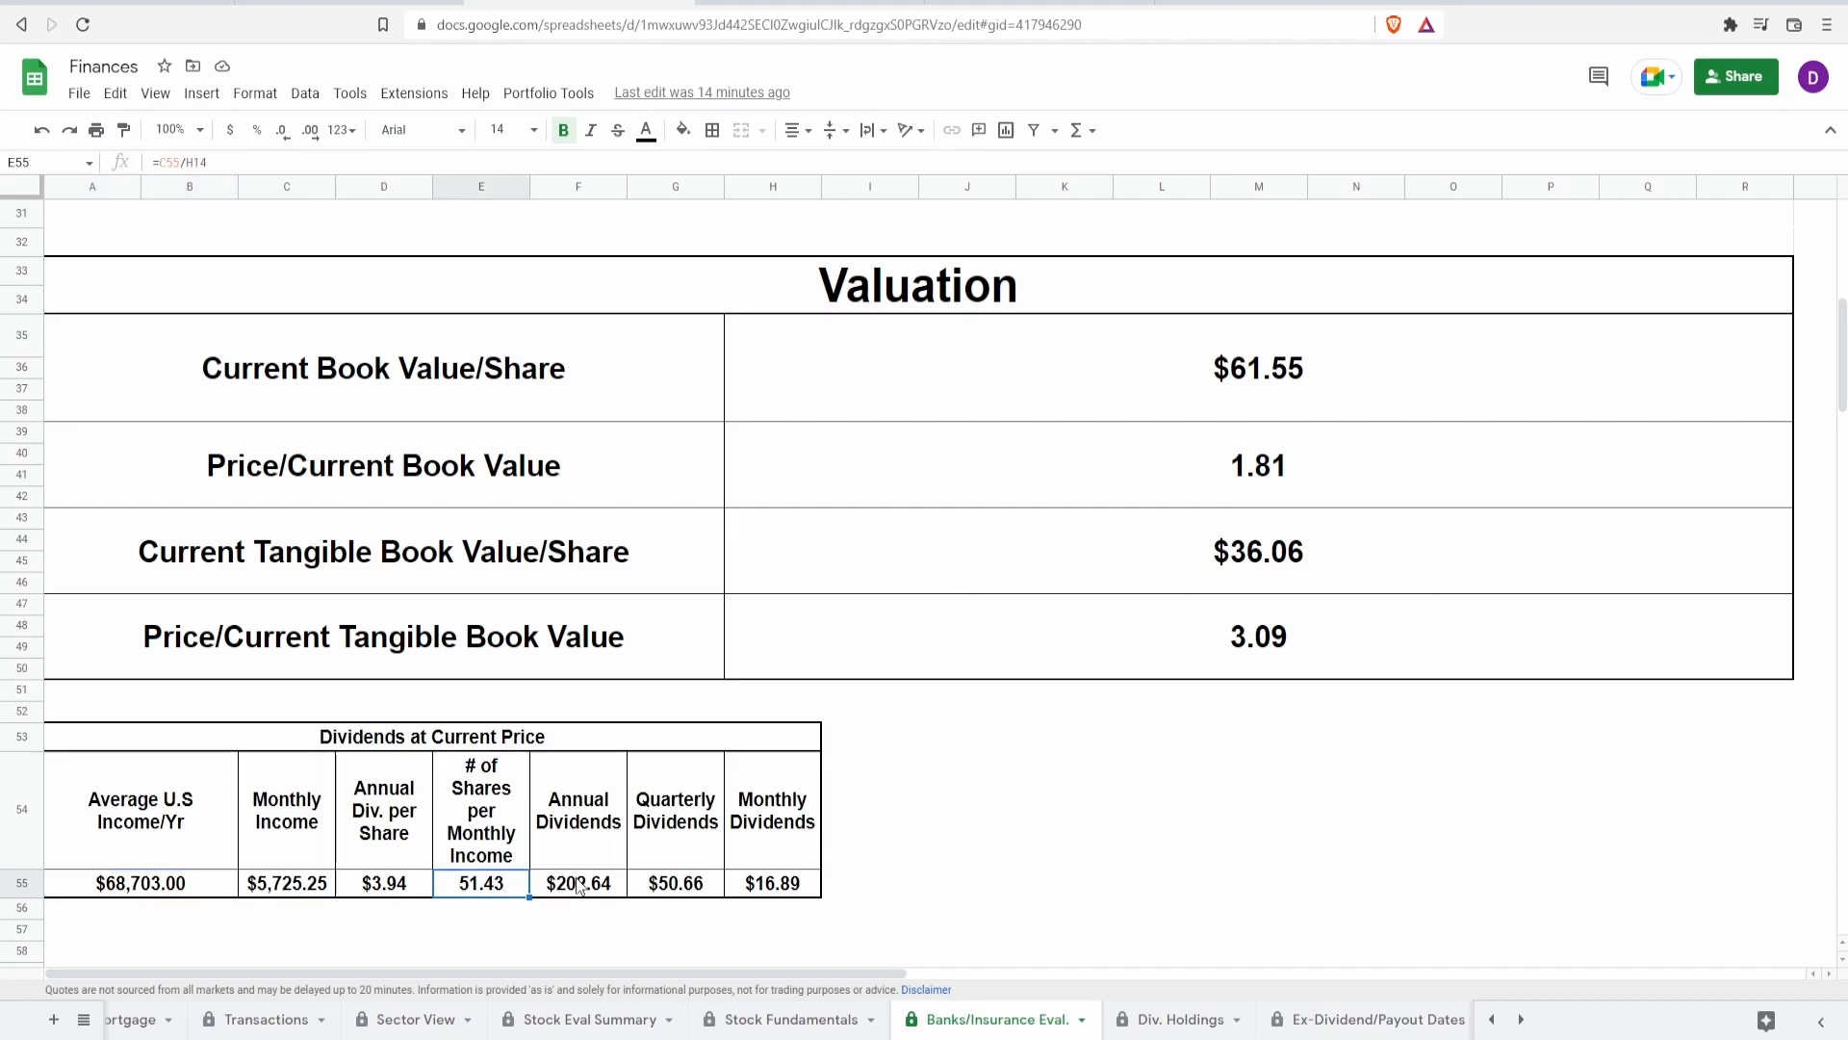
click(578, 882)
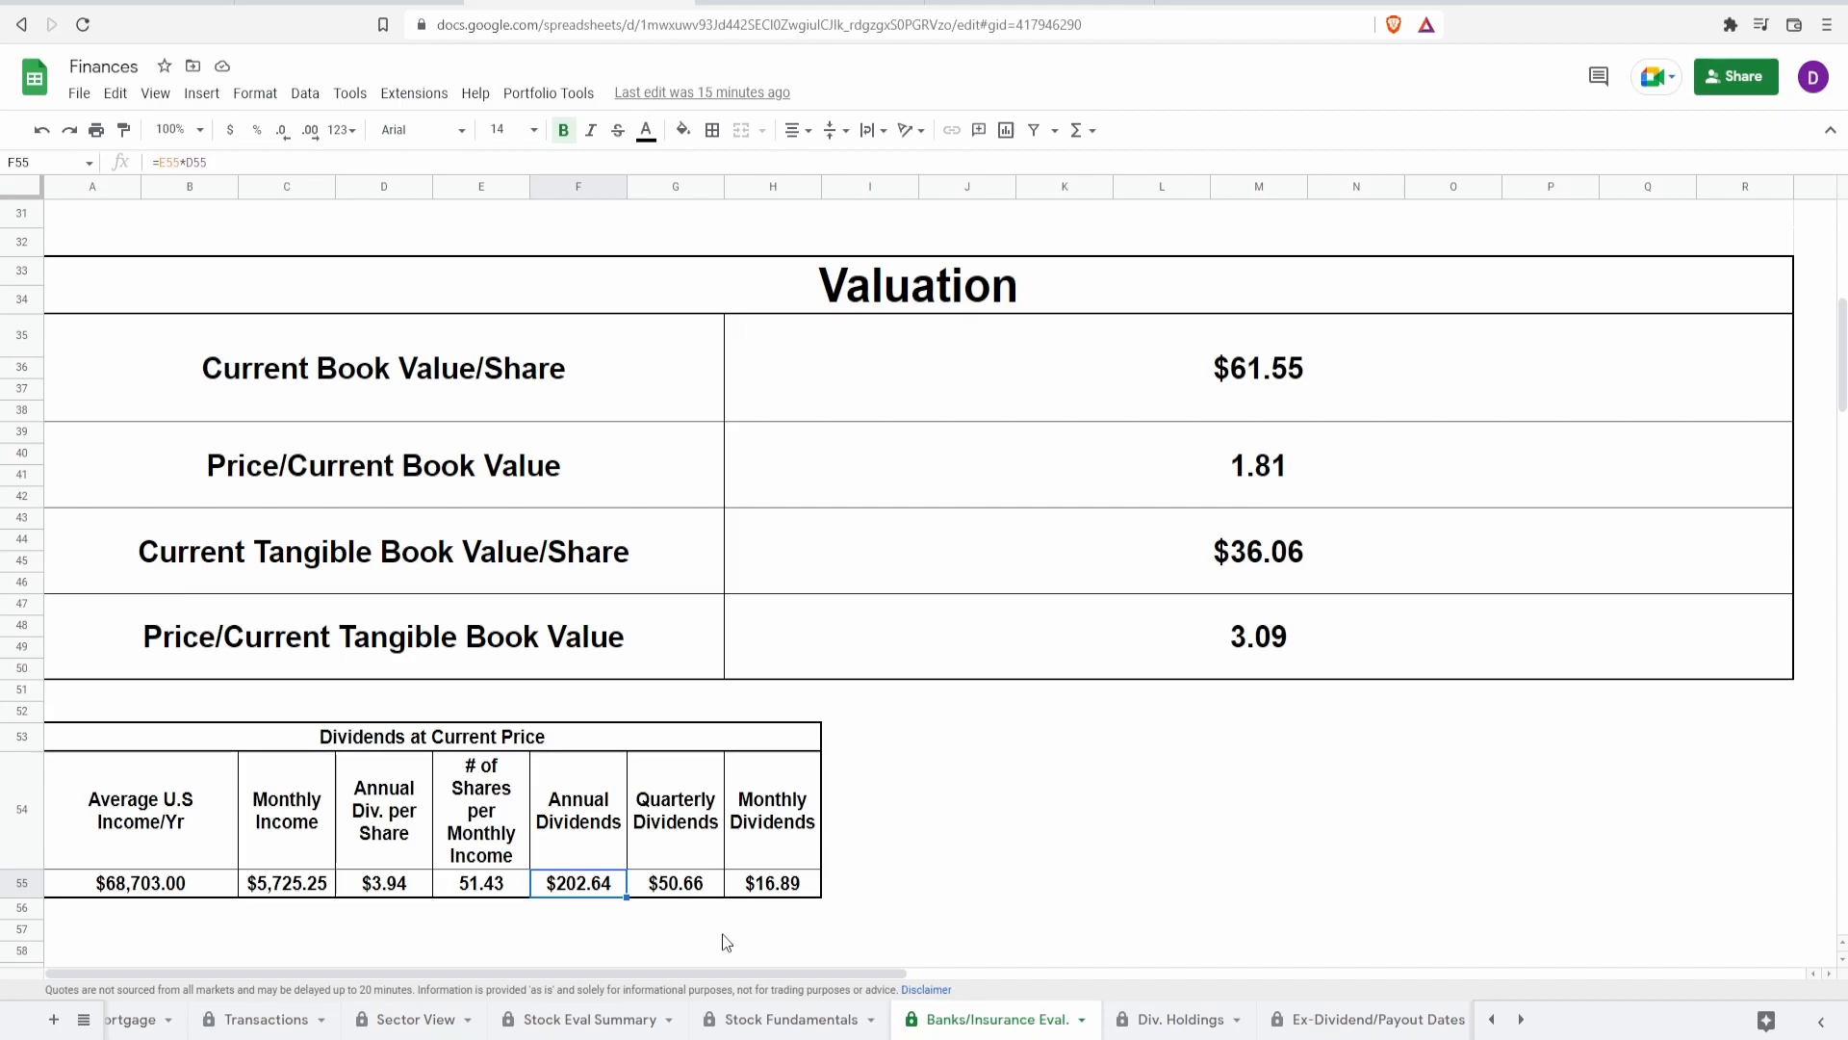
click(674, 882)
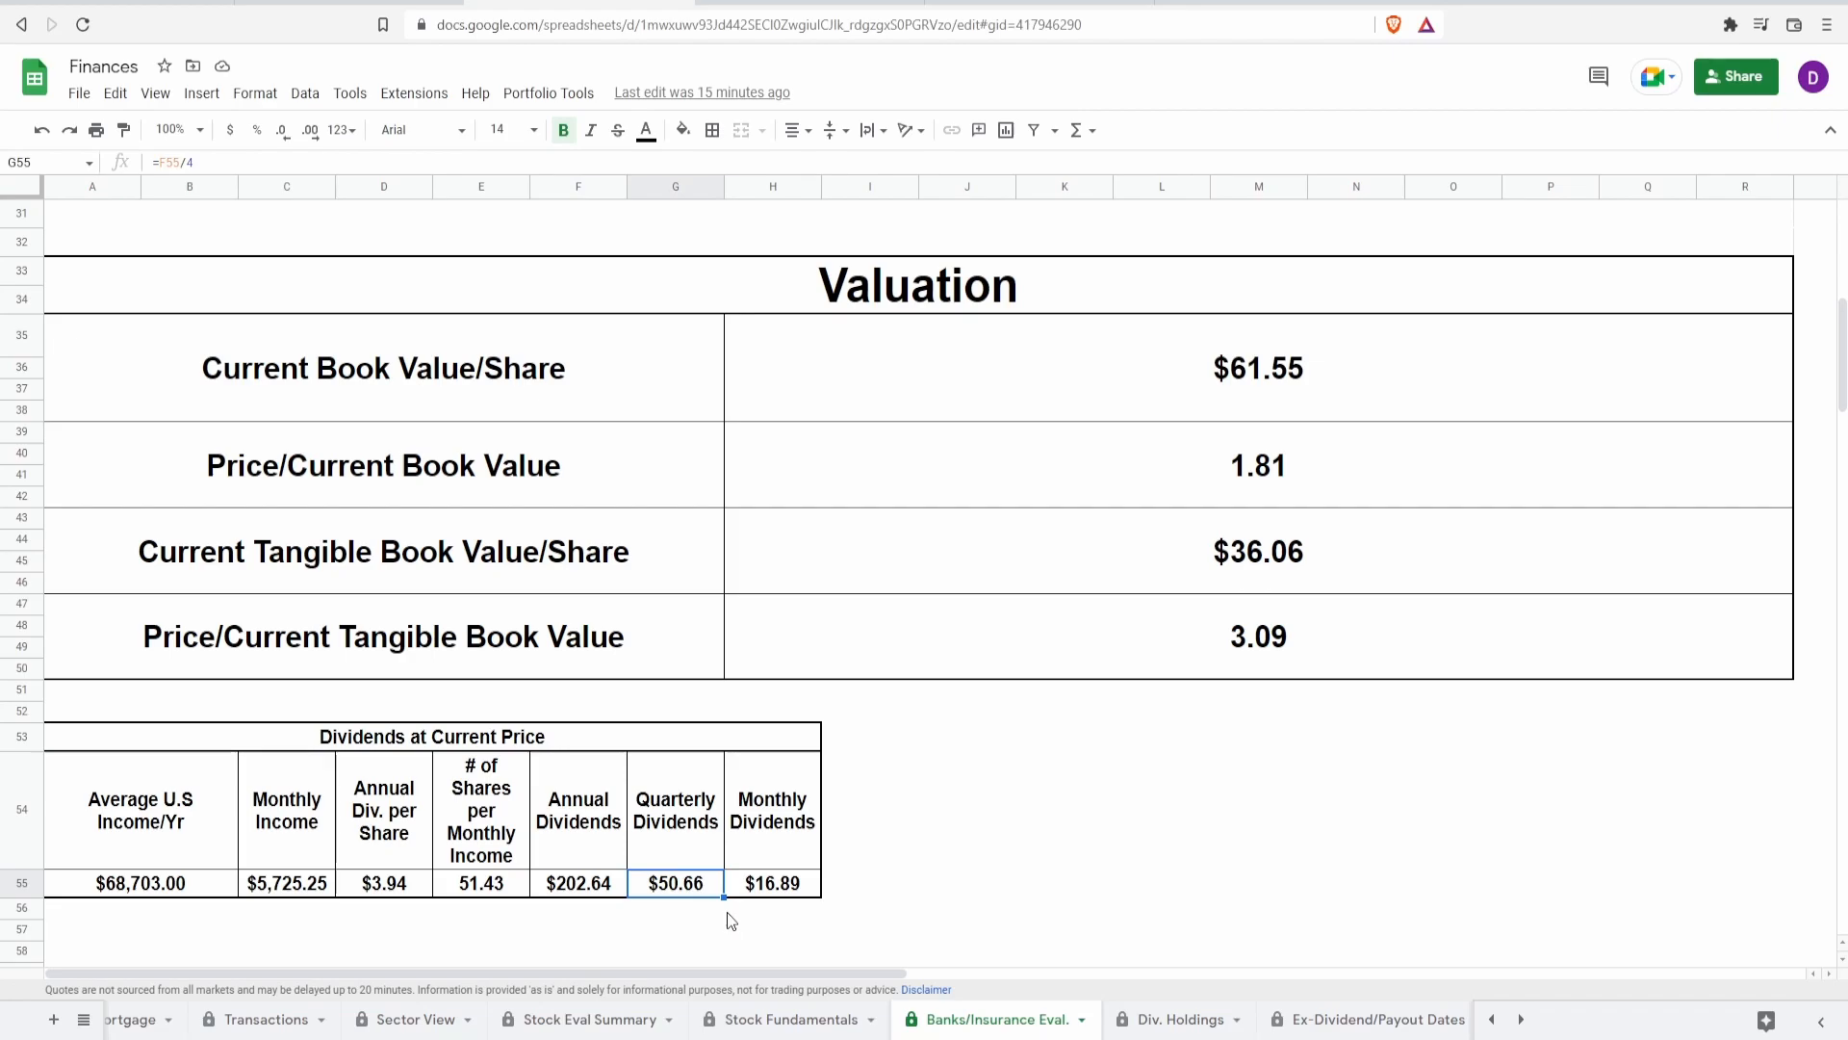
click(772, 882)
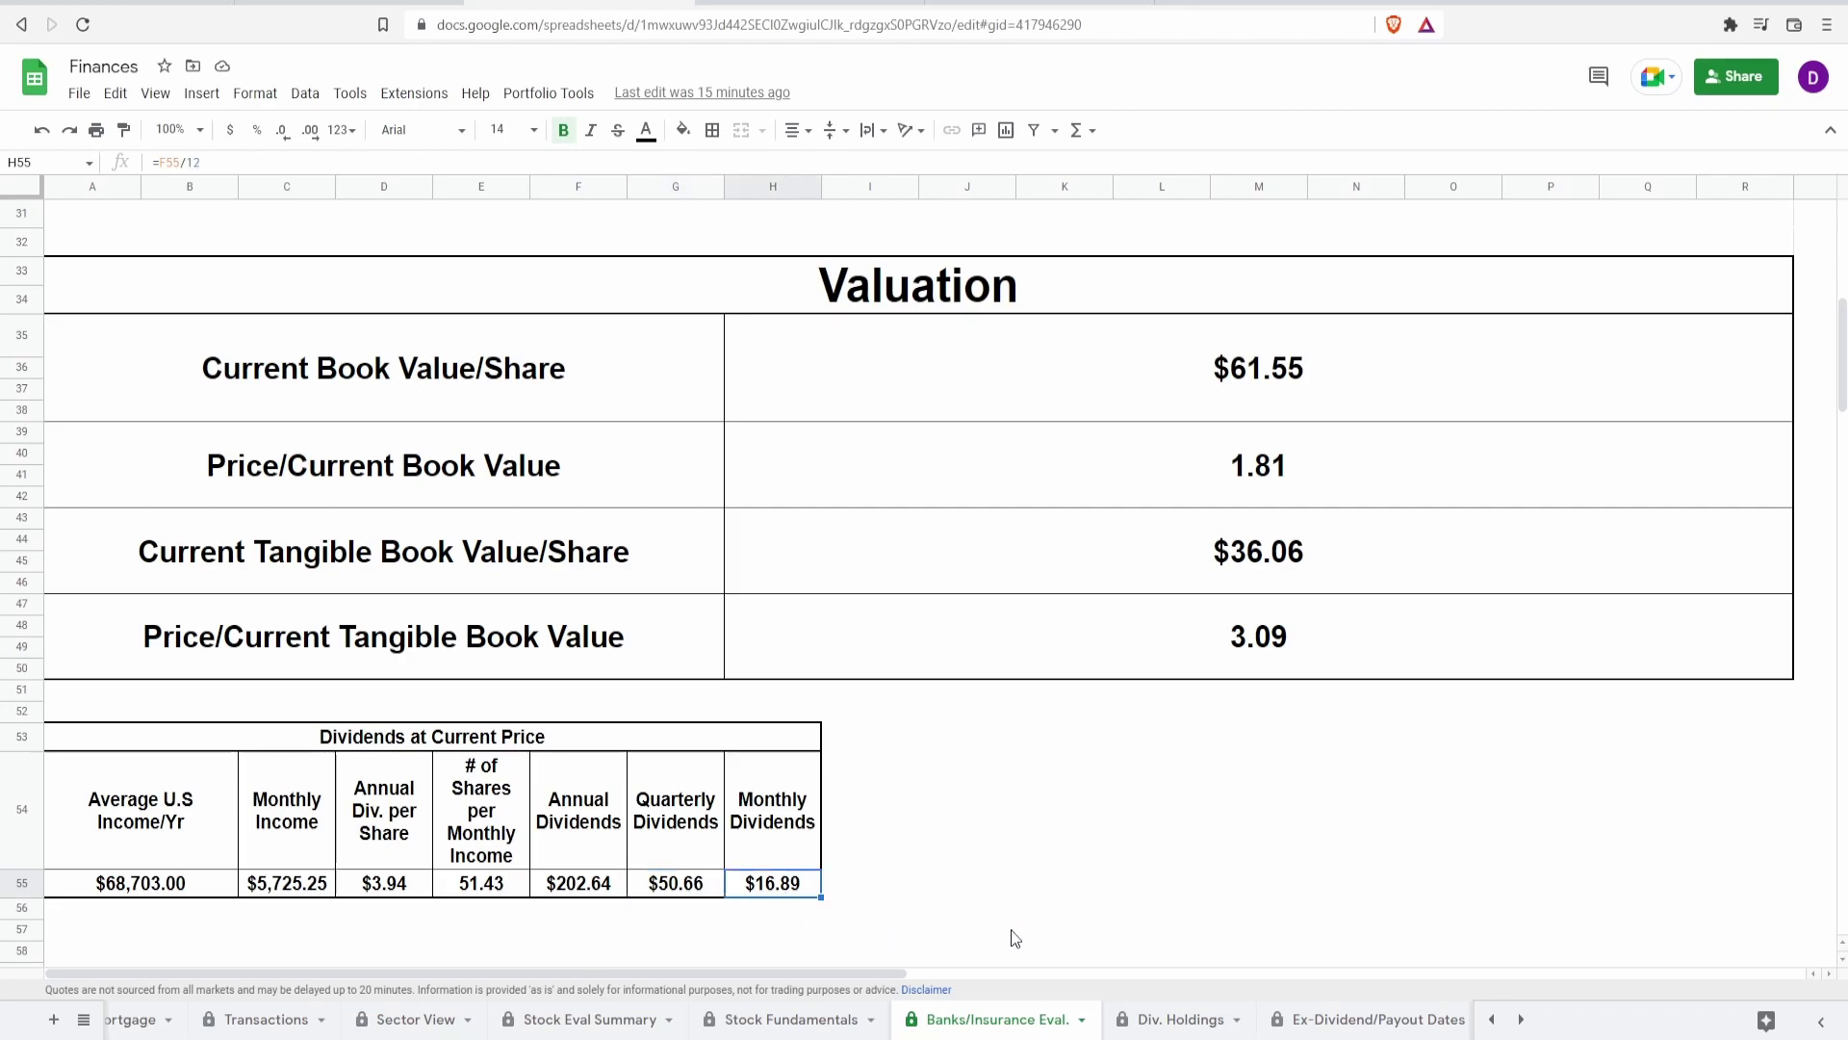
click(577, 881)
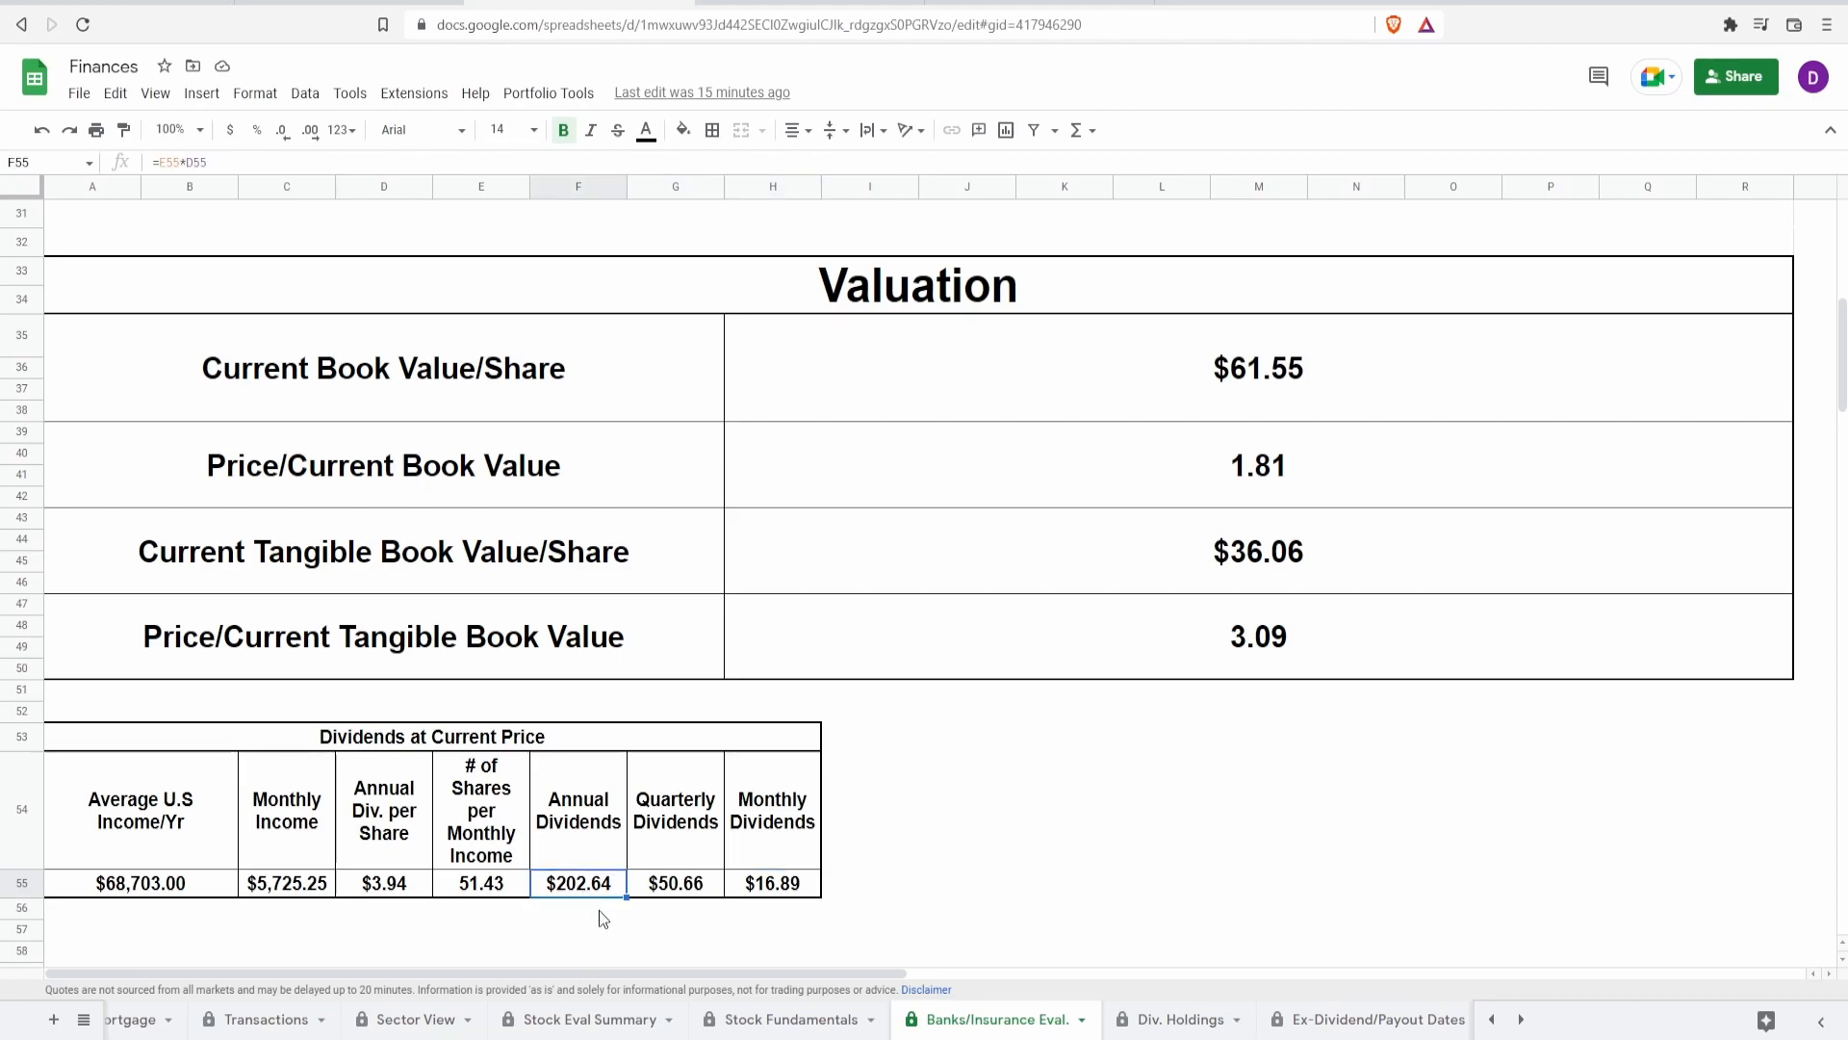
mouse_move(1190, 659)
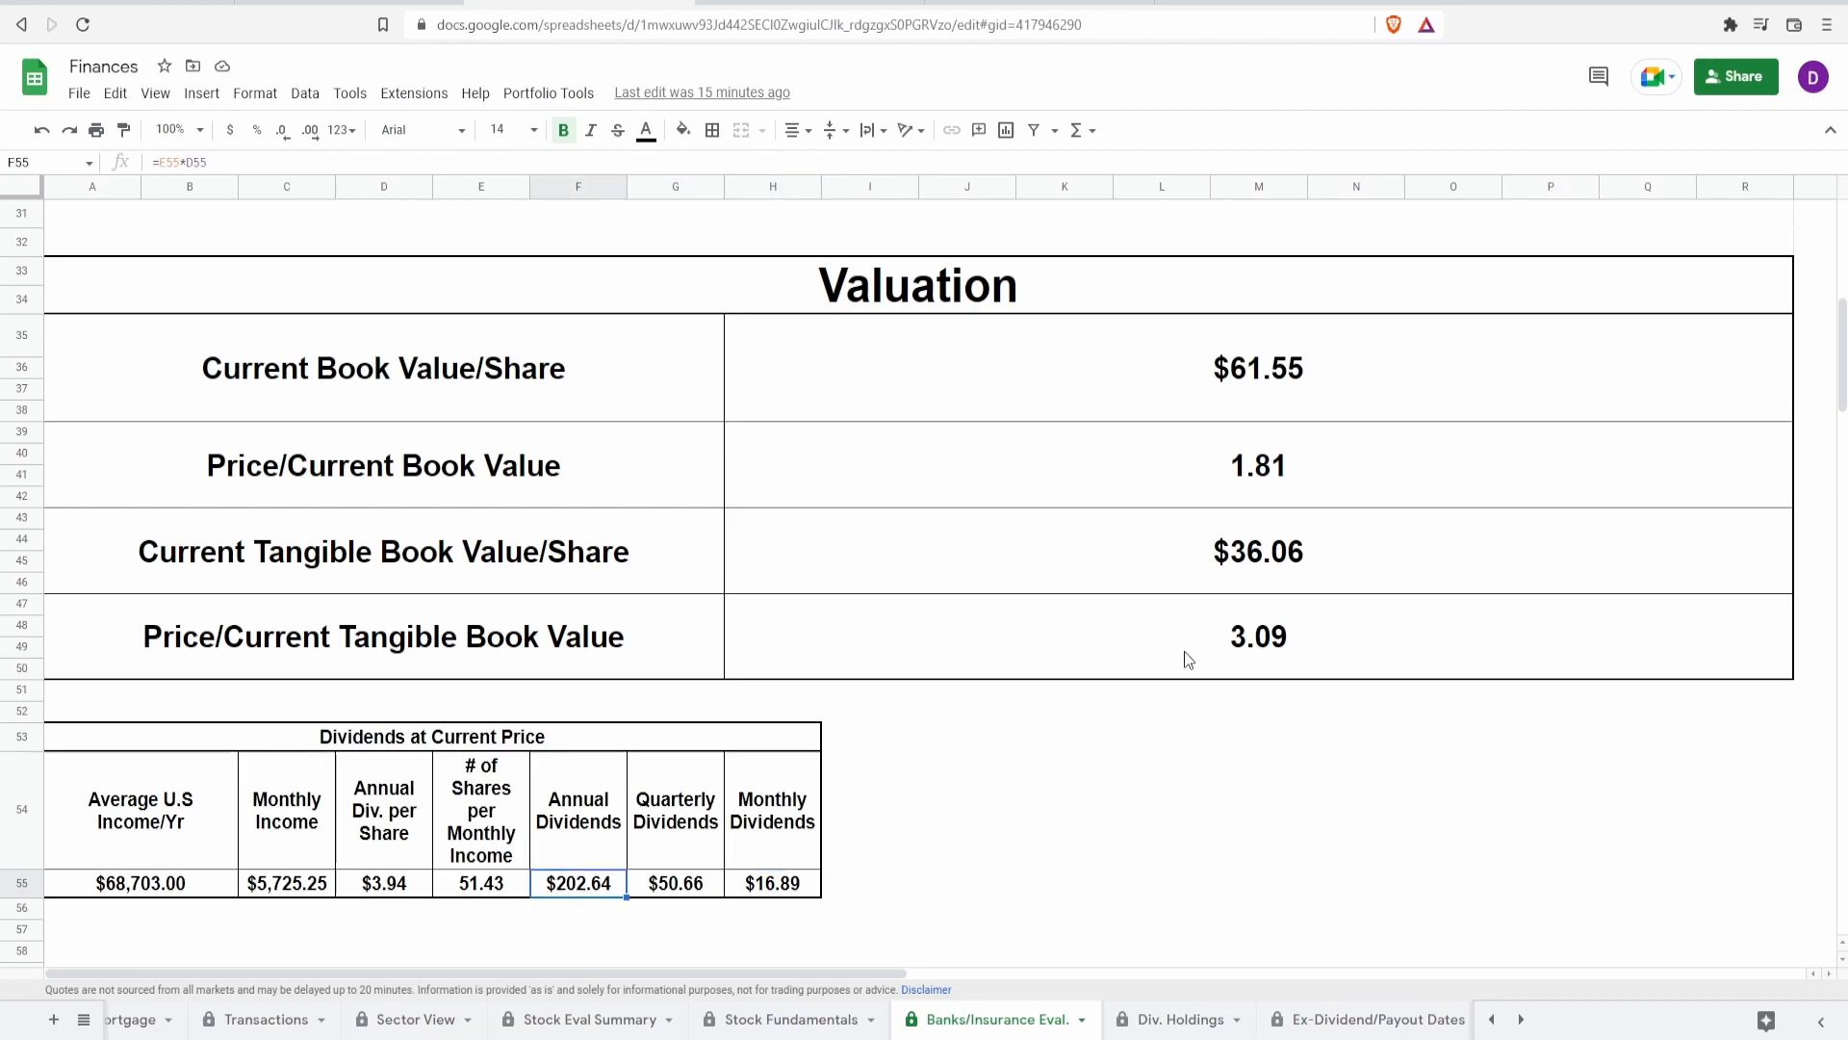
click(1259, 638)
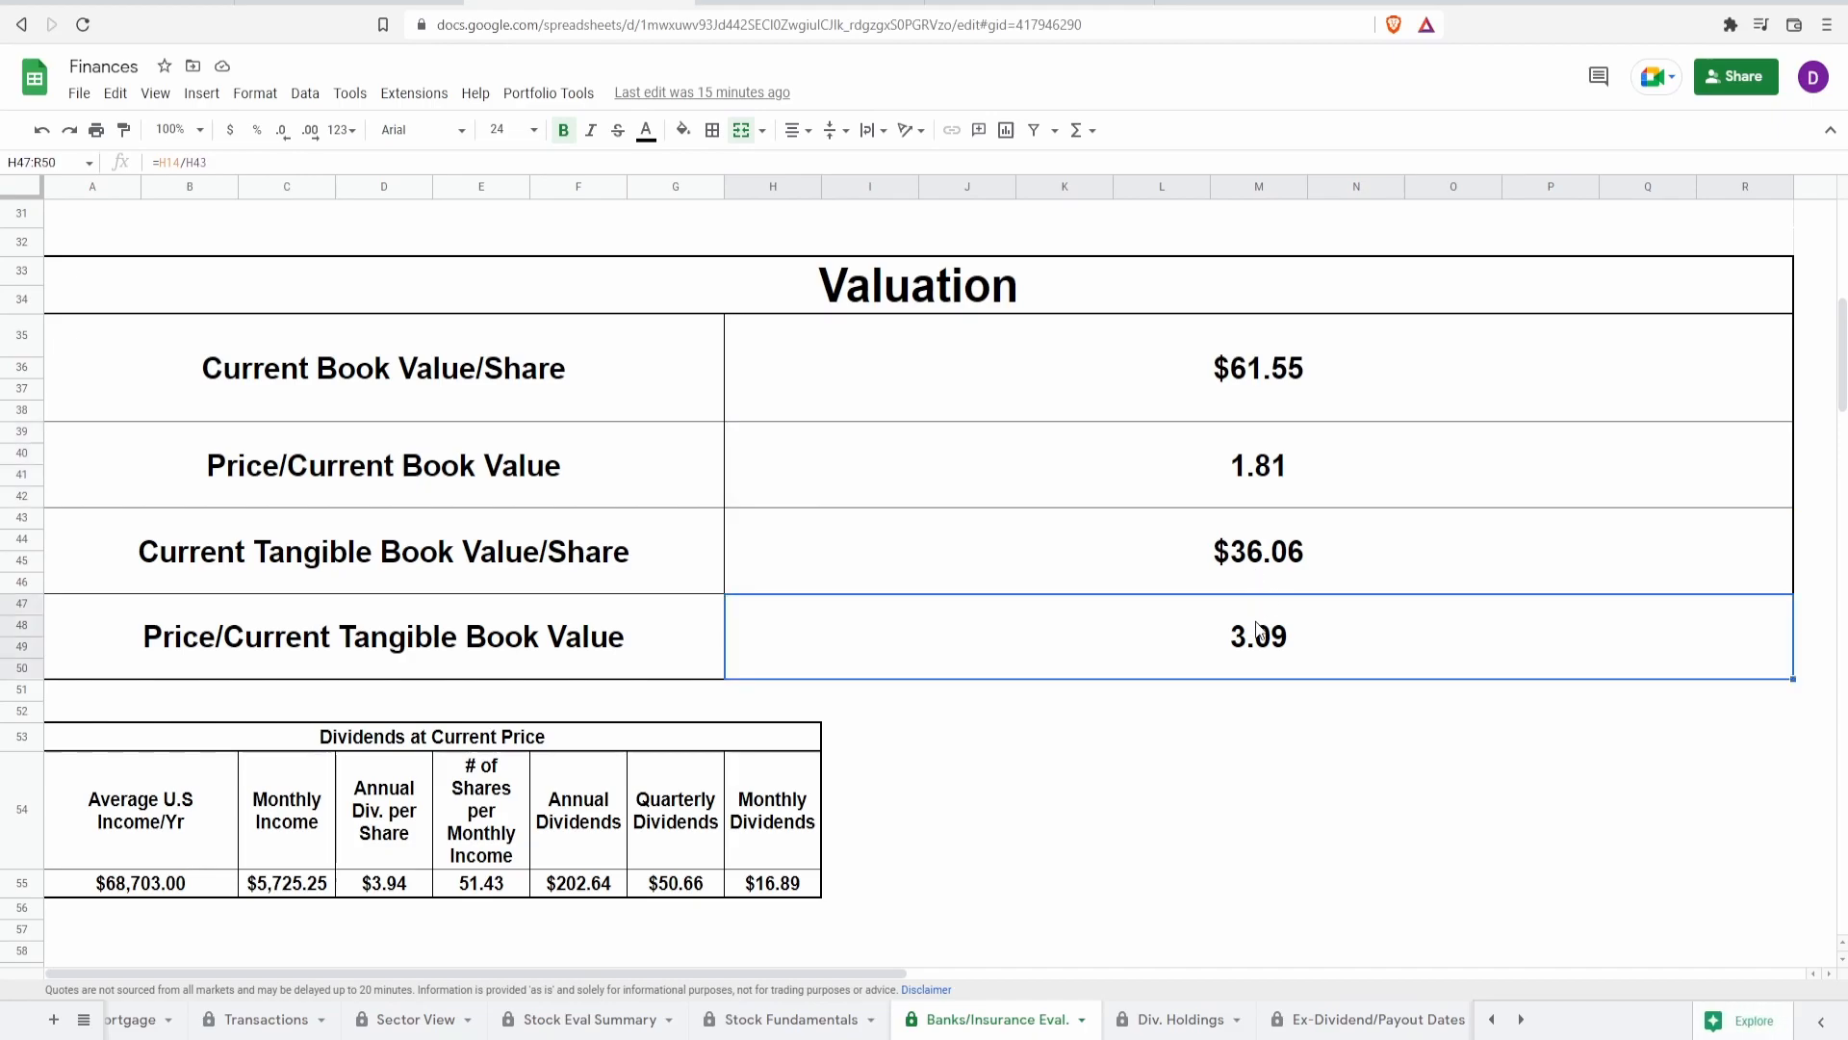
mouse_move(535, 911)
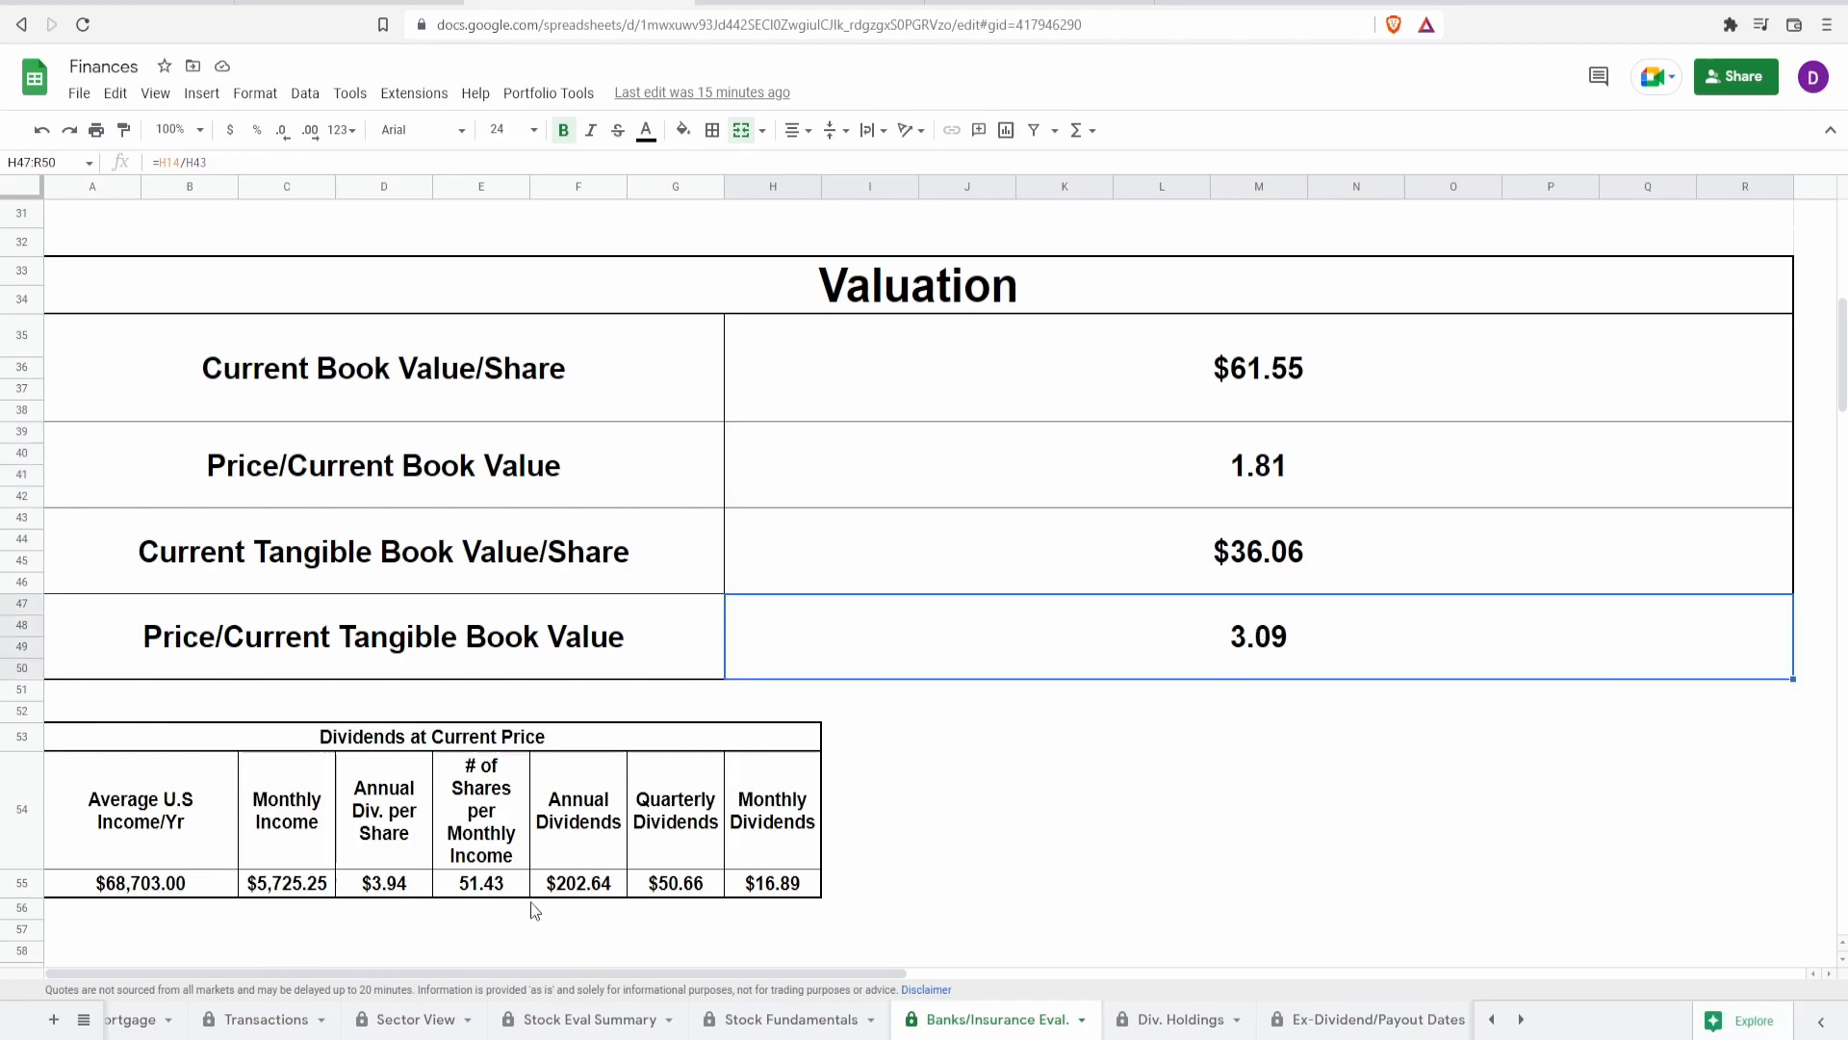
click(578, 881)
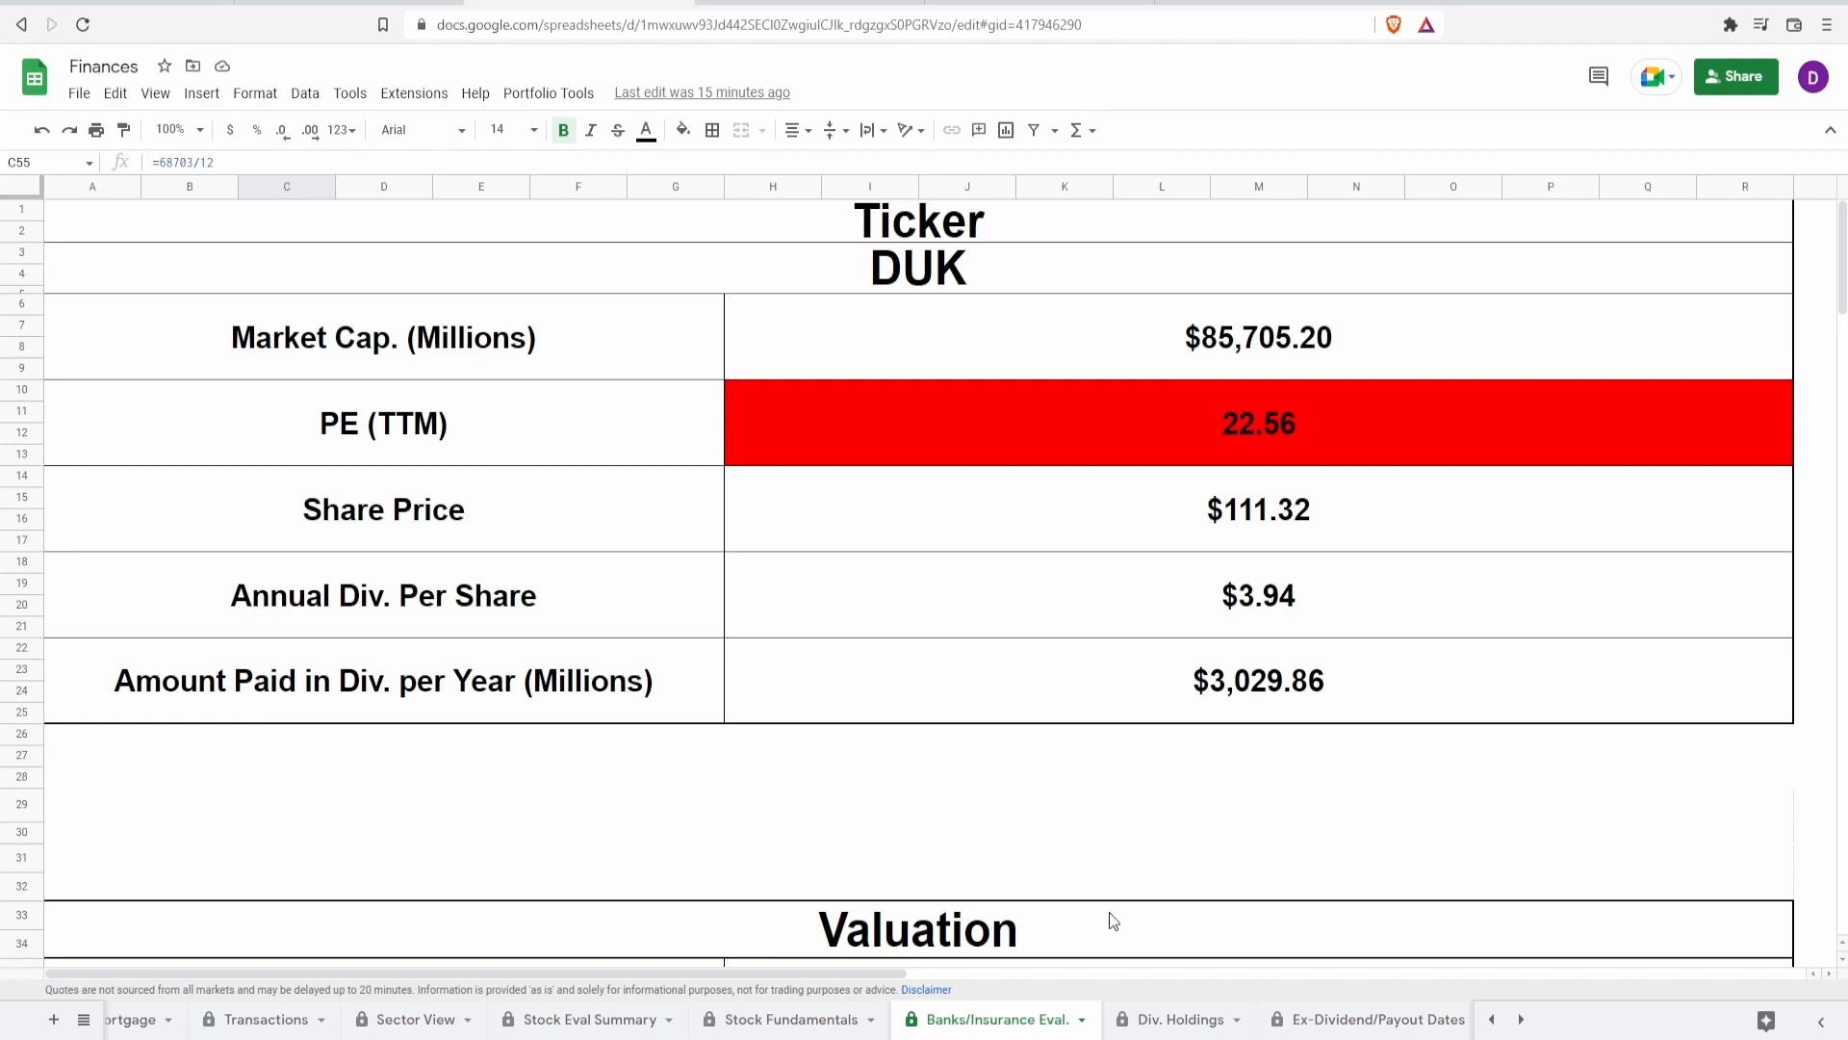
mouse_move(1231, 522)
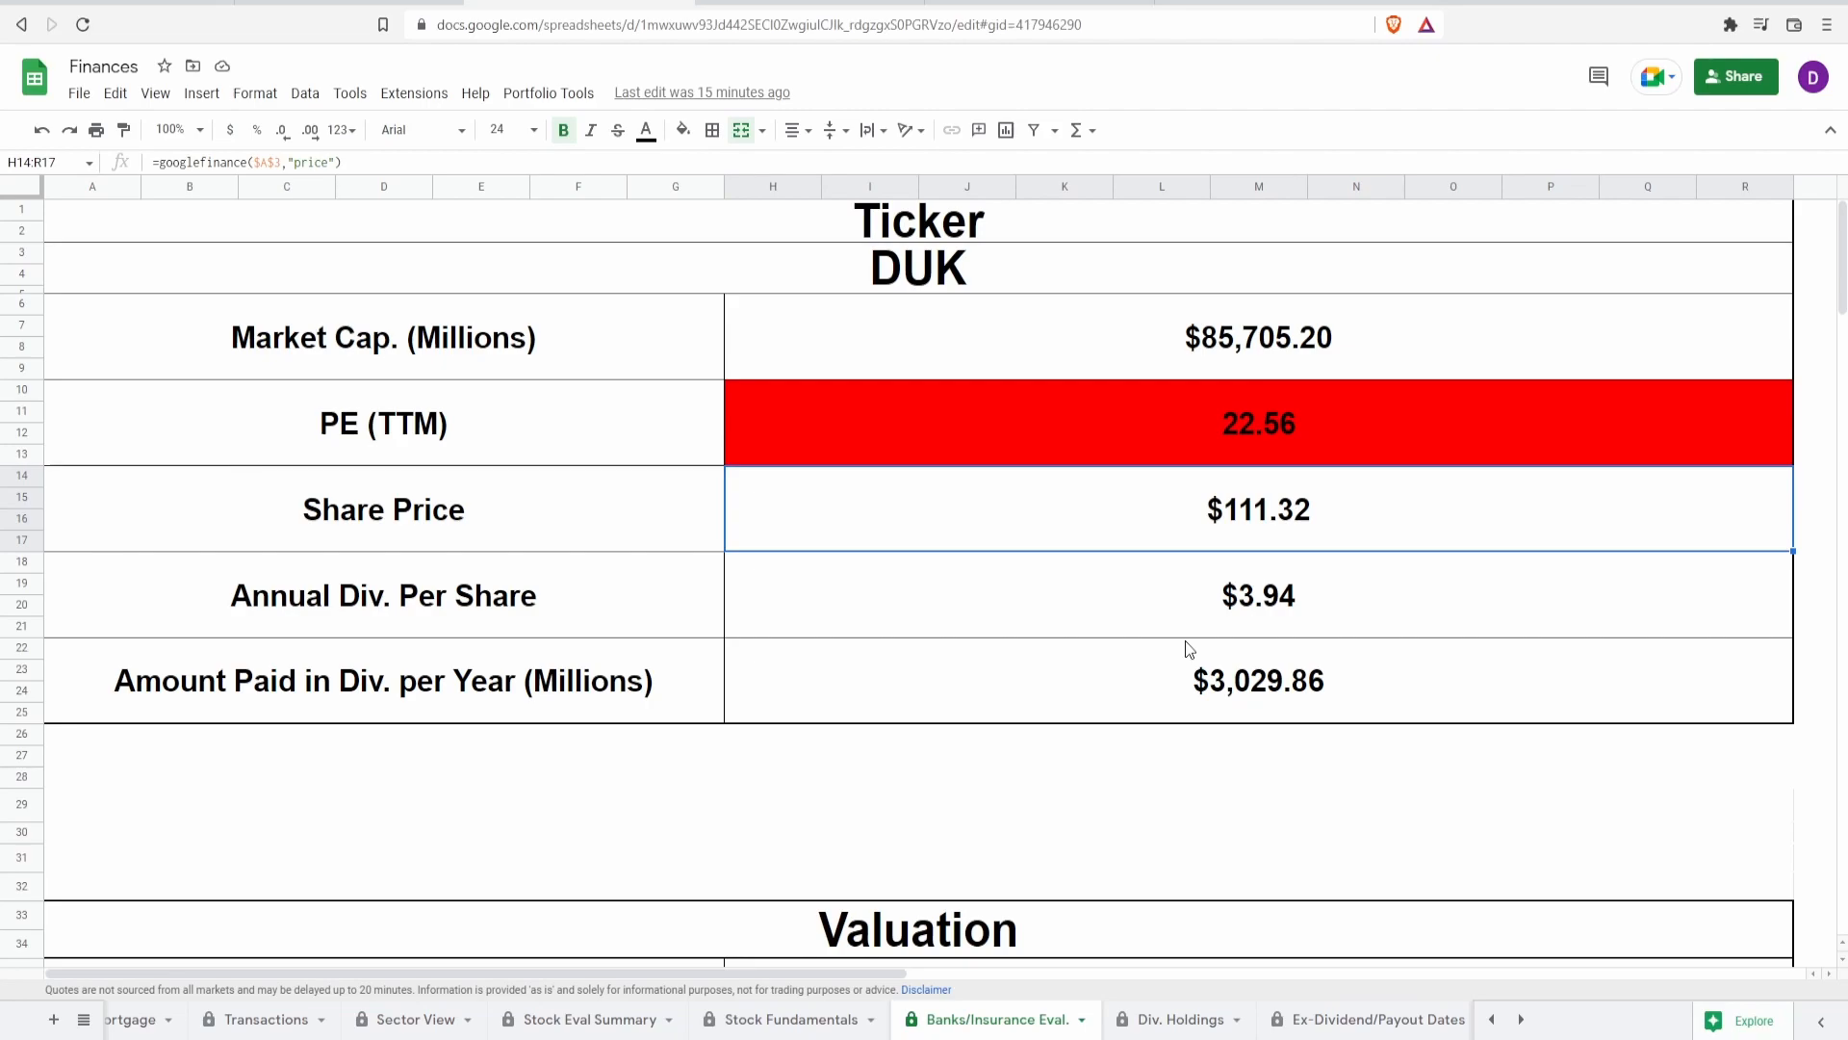
mouse_move(1107, 645)
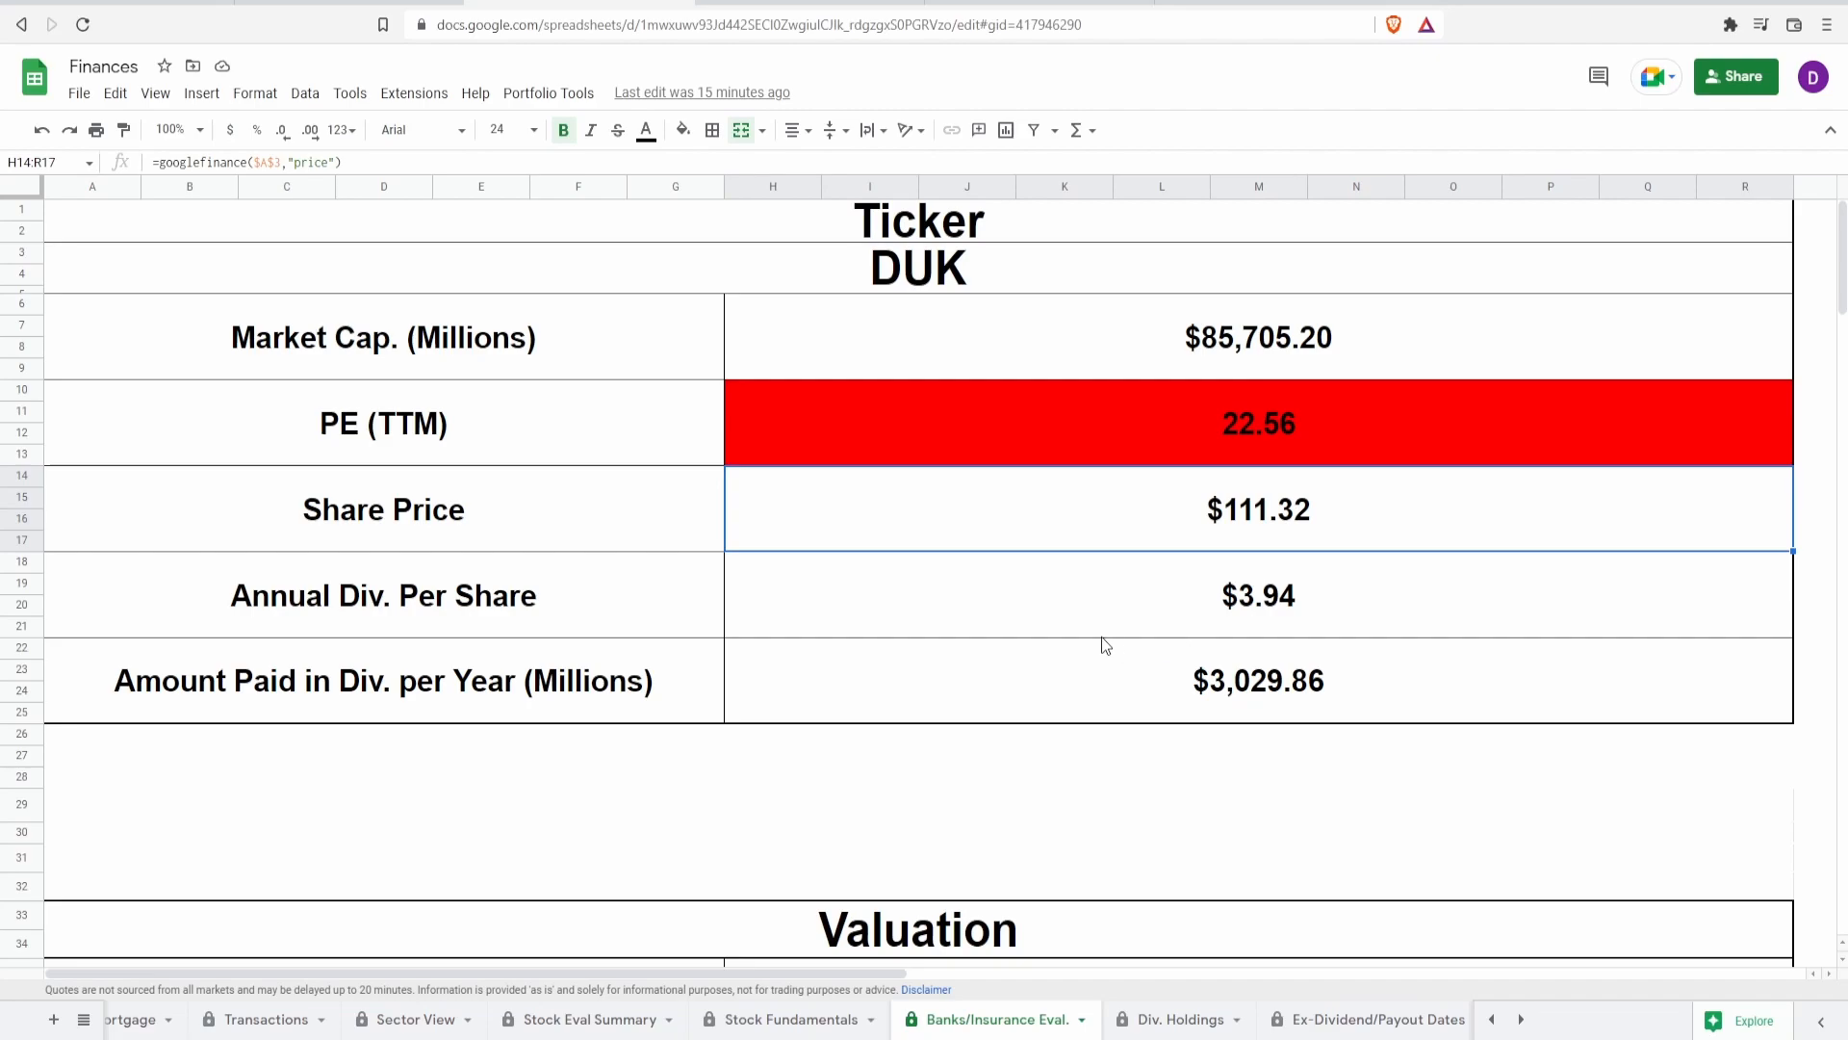